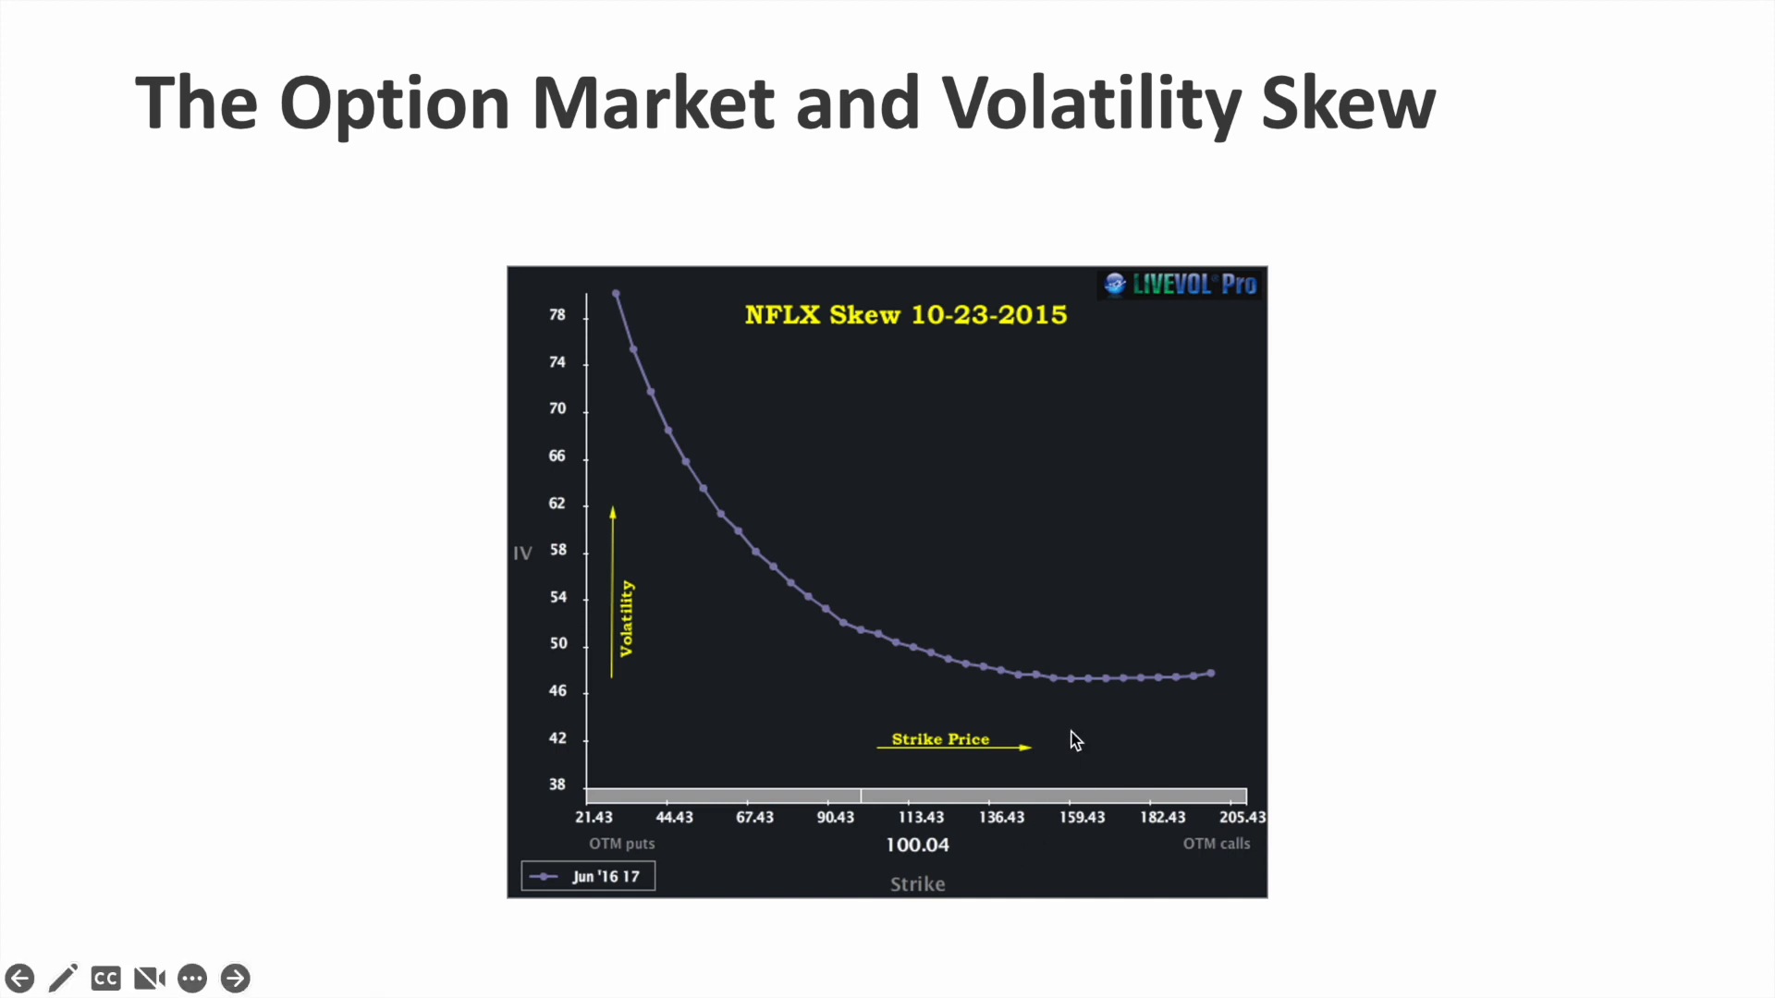
{"action": "mouse_move", "coordinate": [801, 364]}
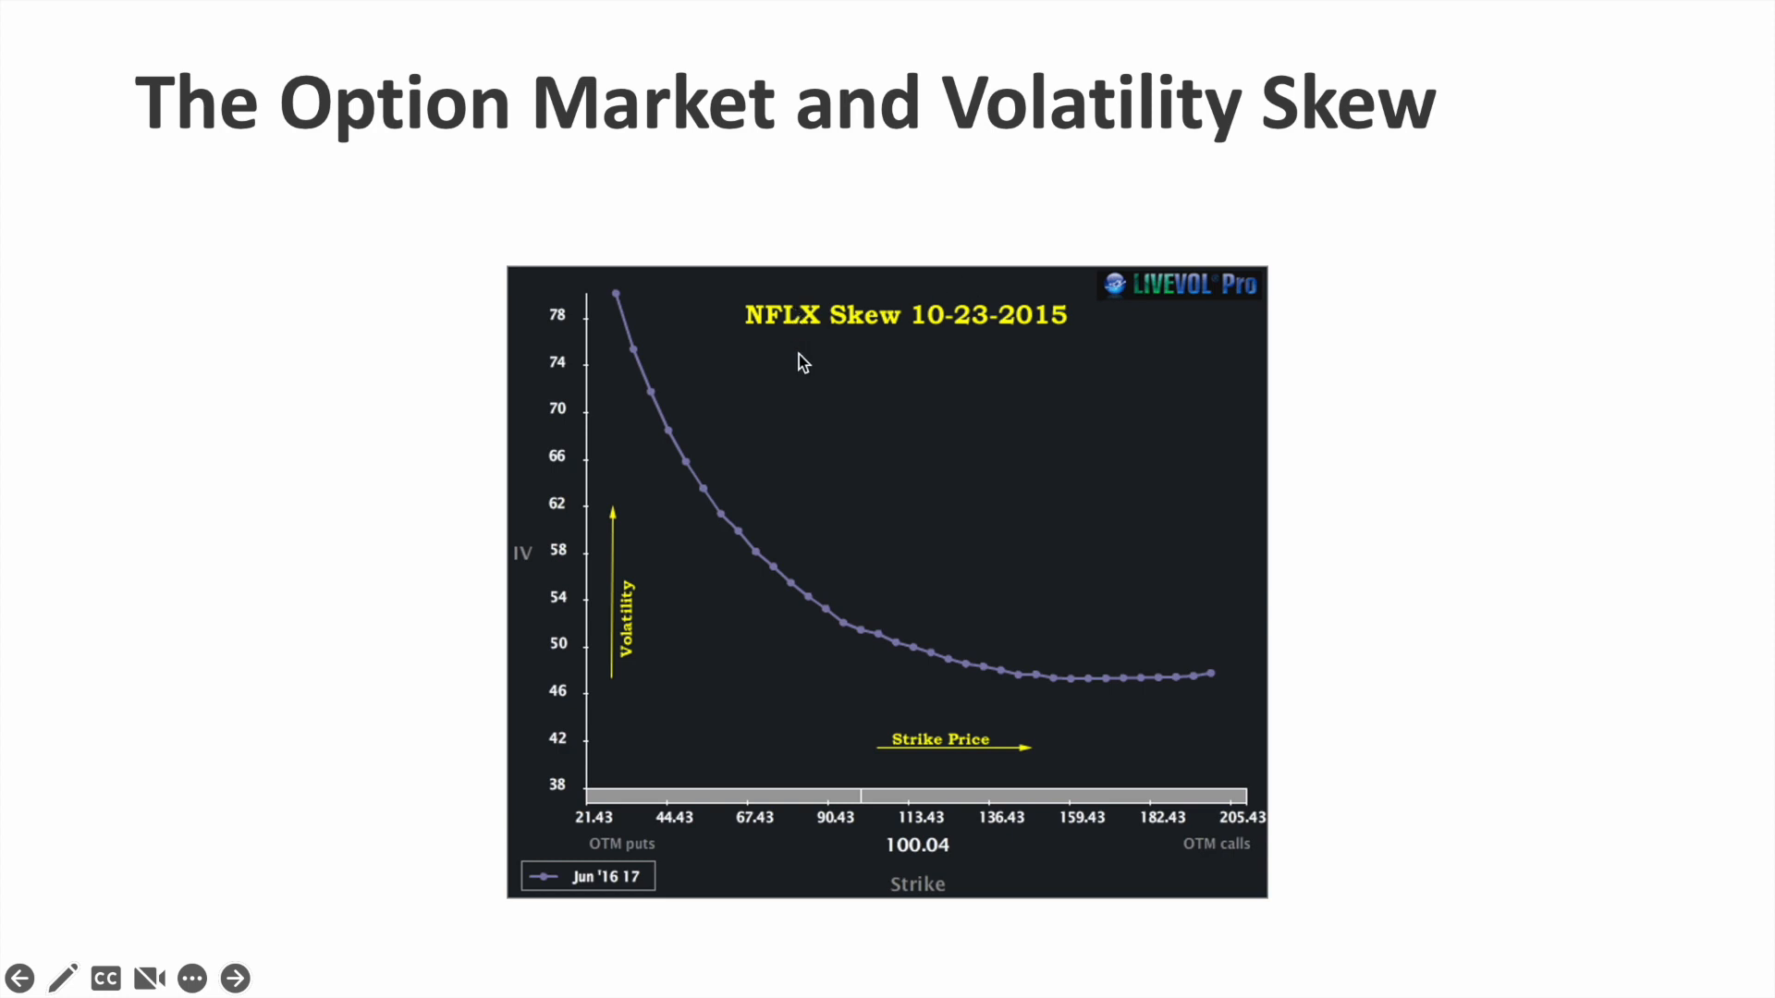
{"action": "mouse_move", "coordinate": [662, 353]}
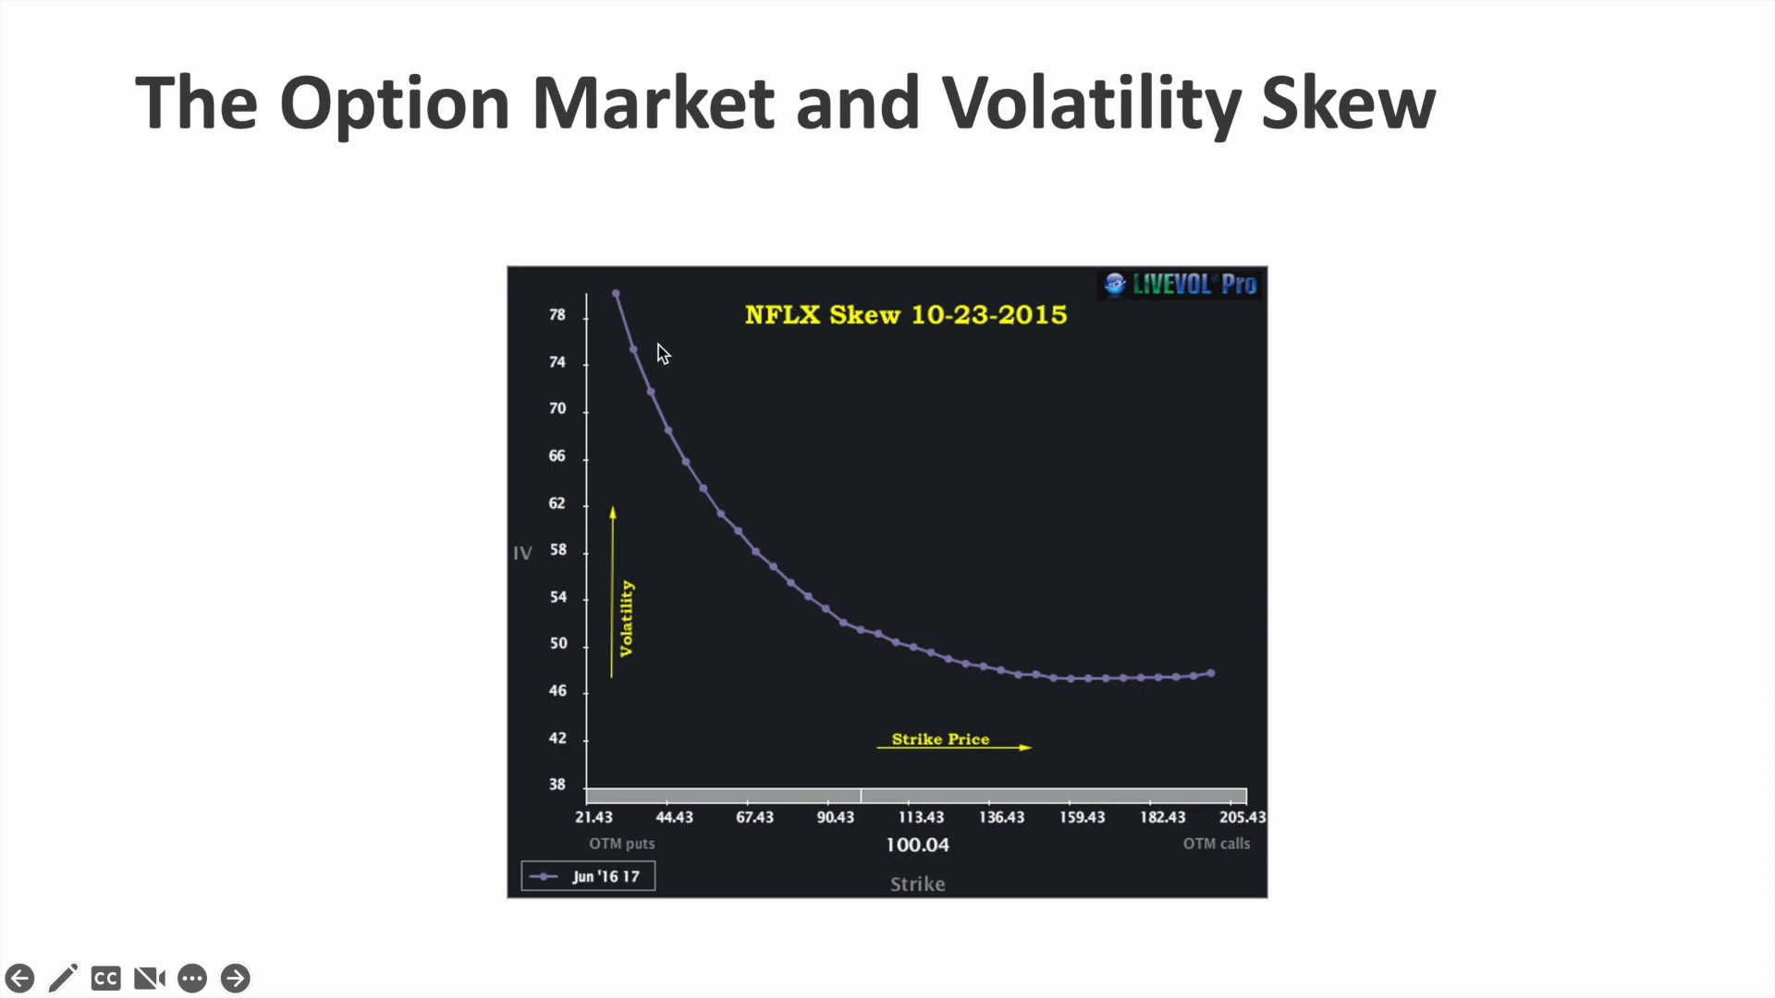
{"action": "mouse_move", "coordinate": [559, 781]}
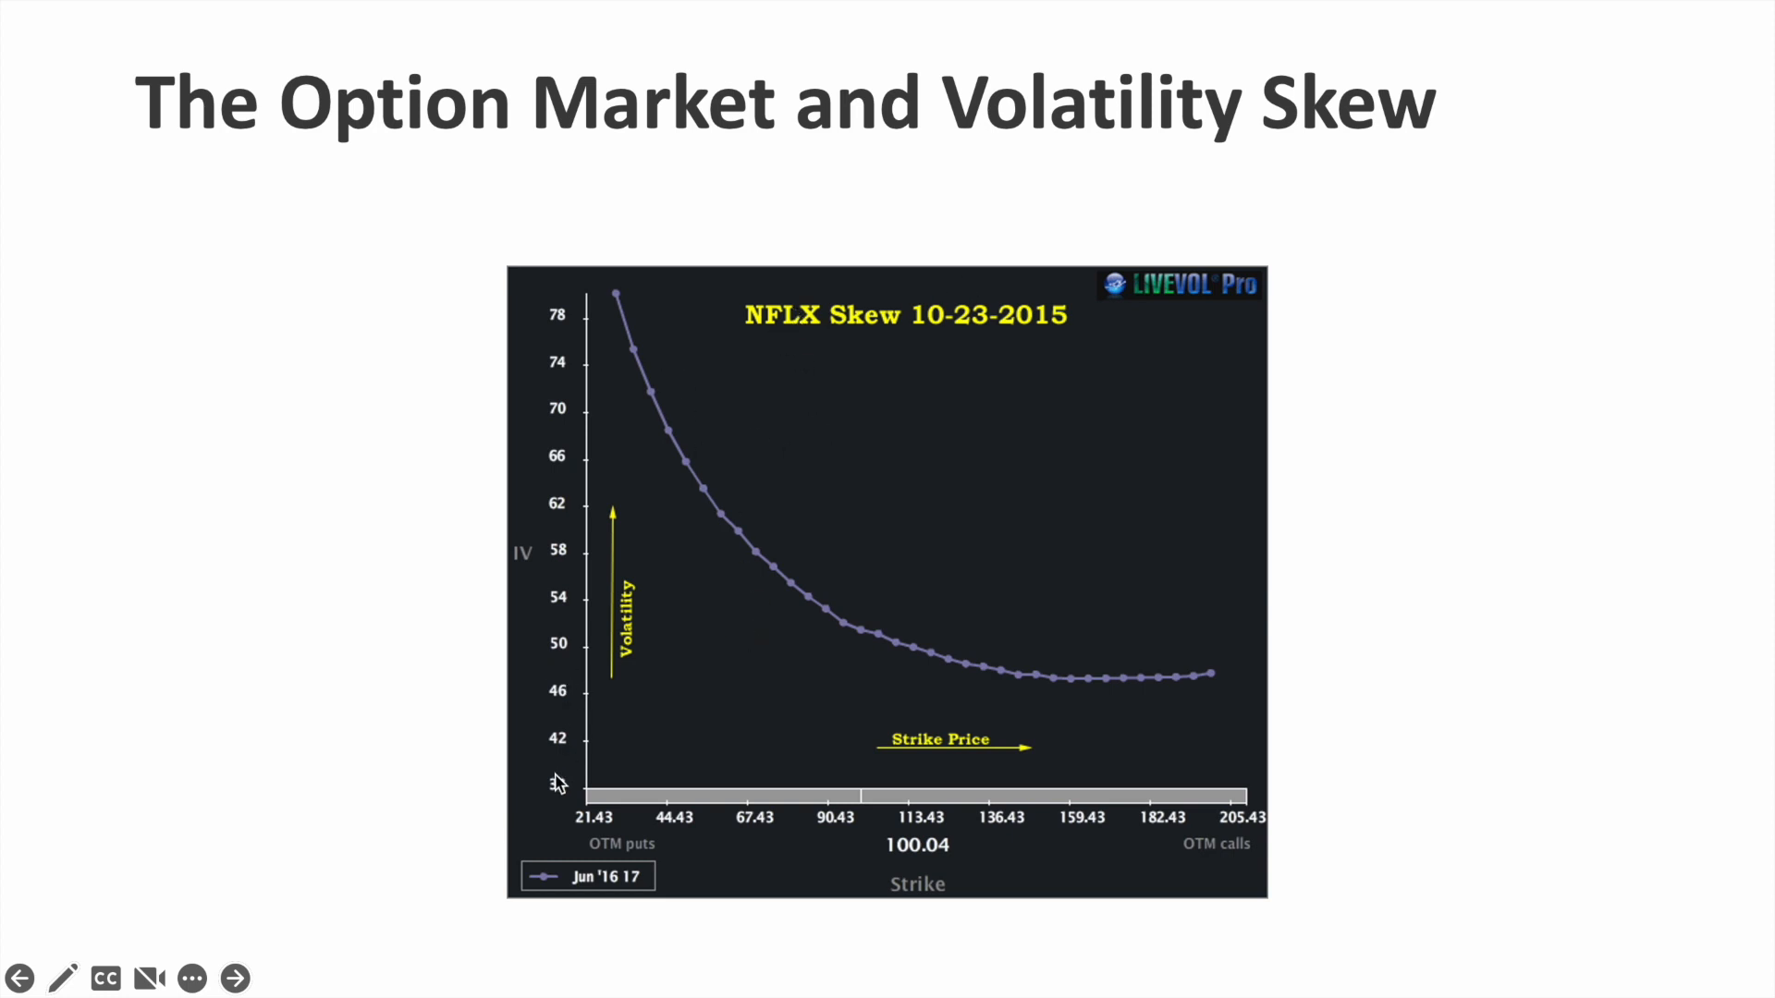
{"action": "mouse_move", "coordinate": [844, 766]}
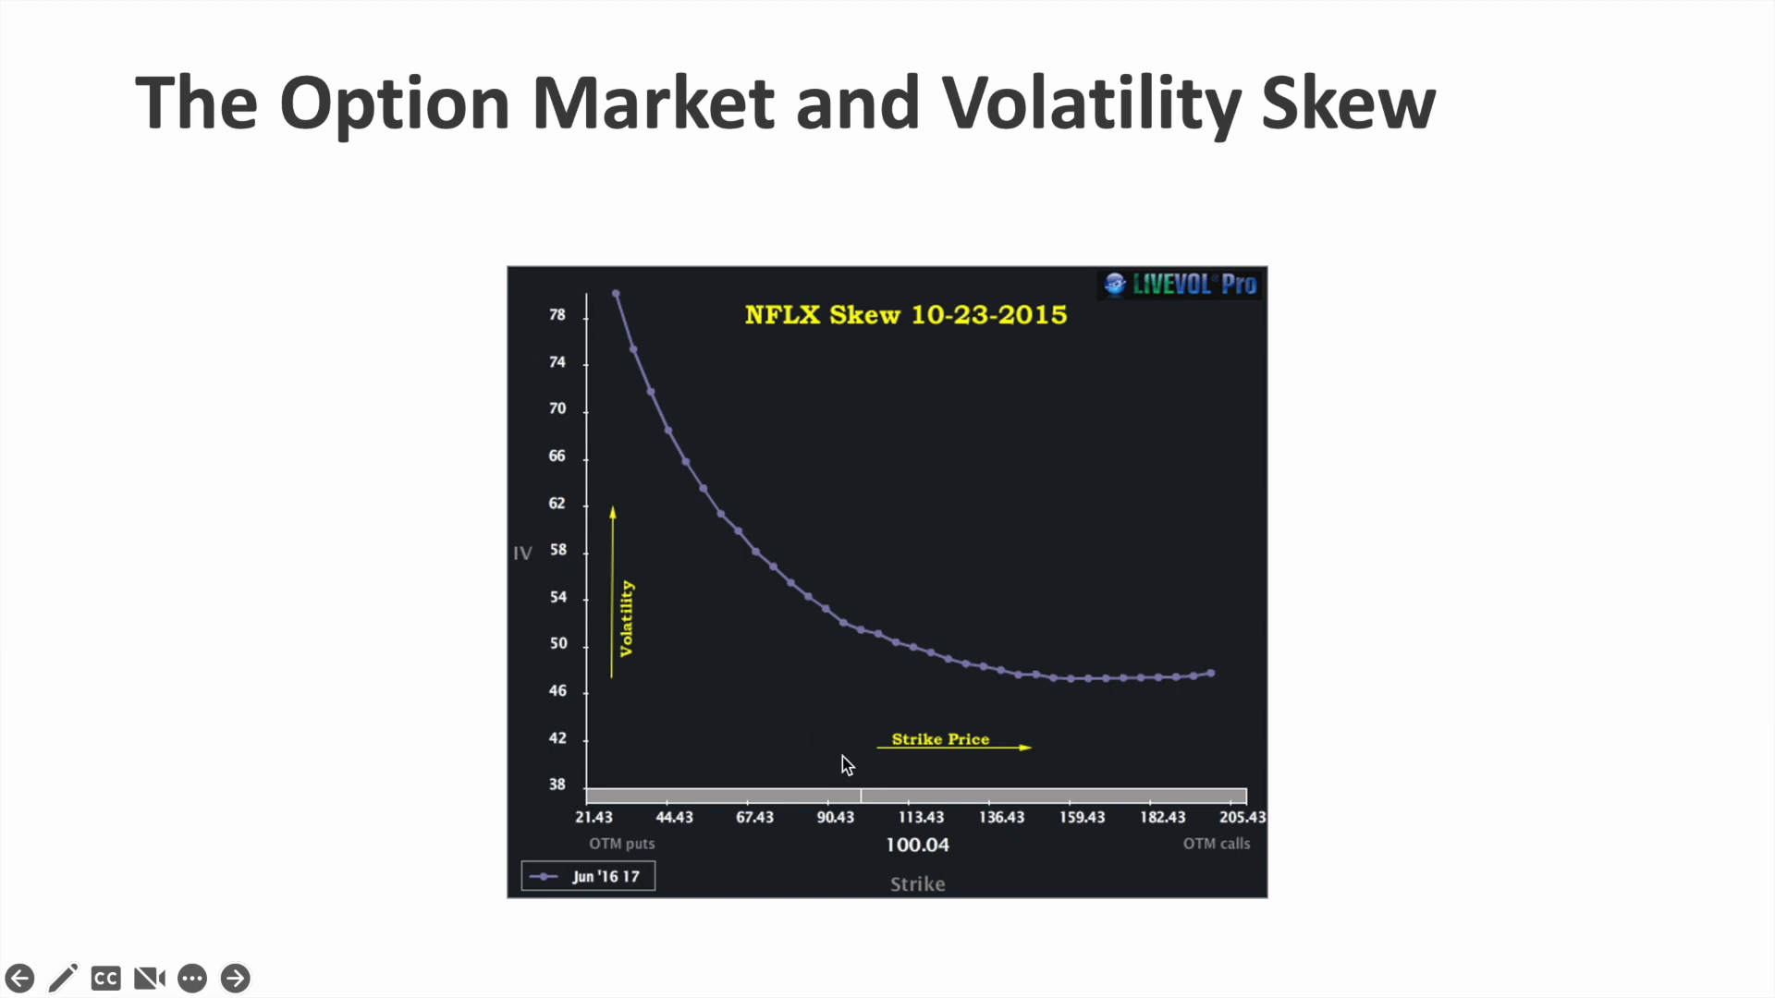
{"action": "mouse_move", "coordinate": [921, 831]}
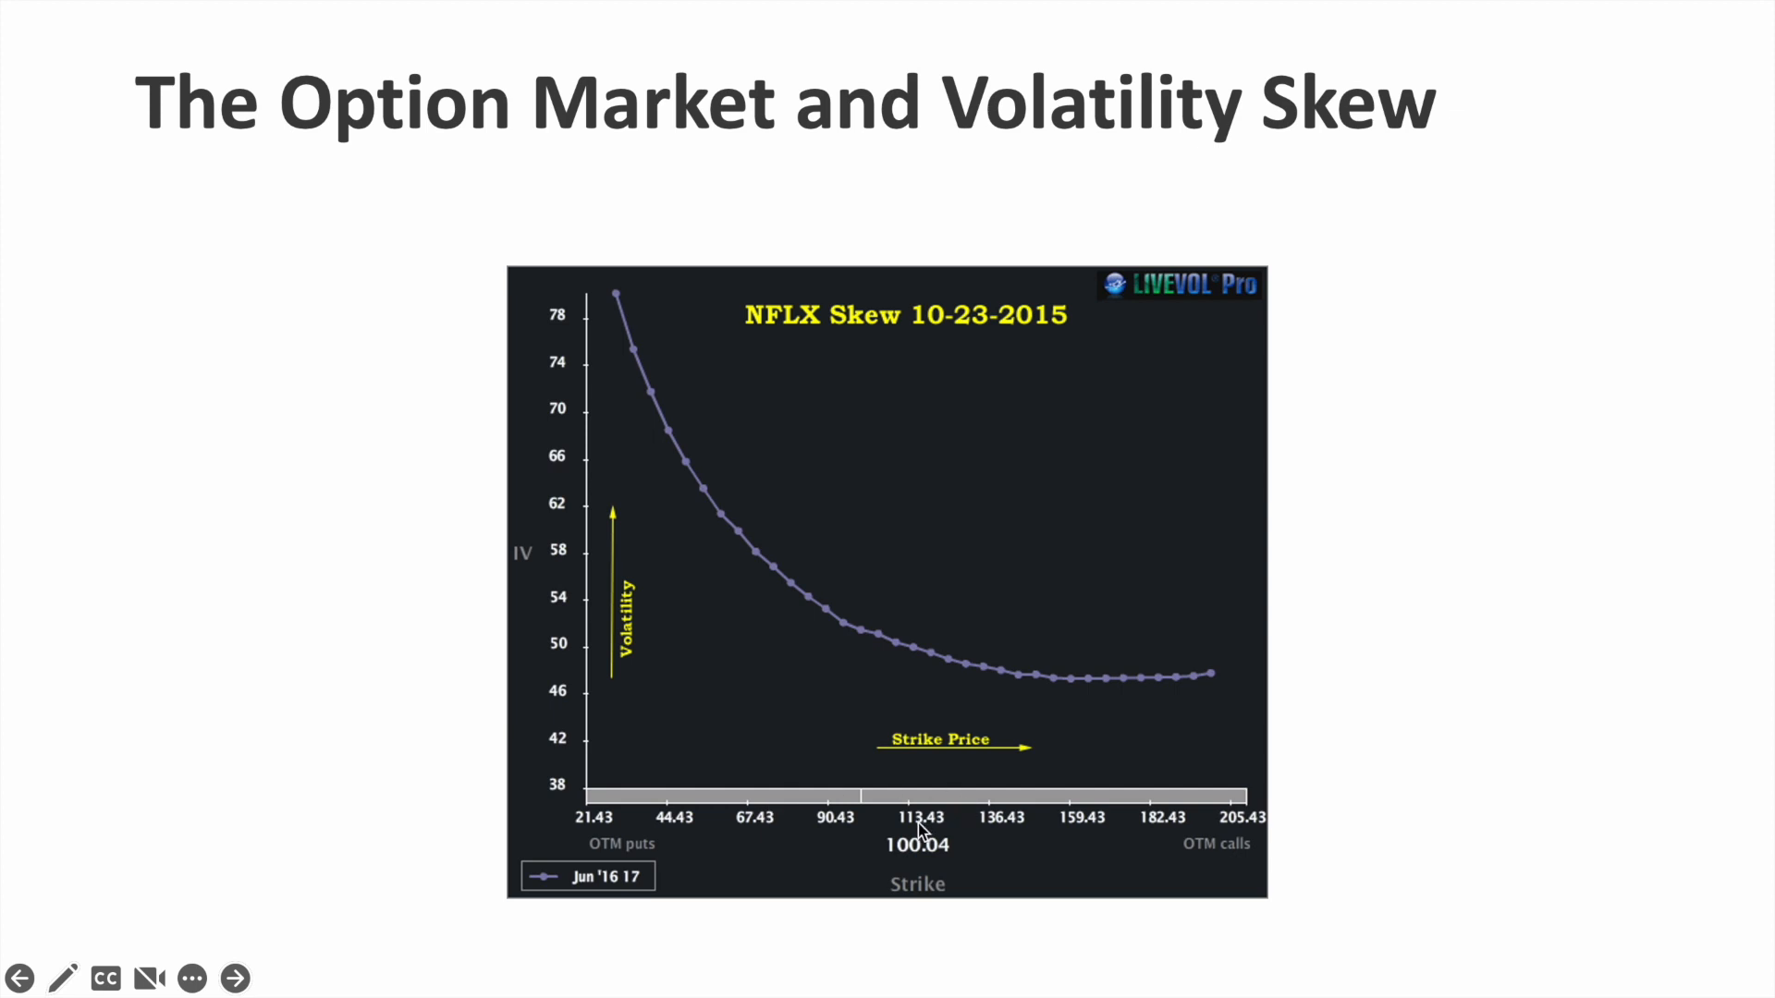
{"action": "mouse_move", "coordinate": [1008, 706]}
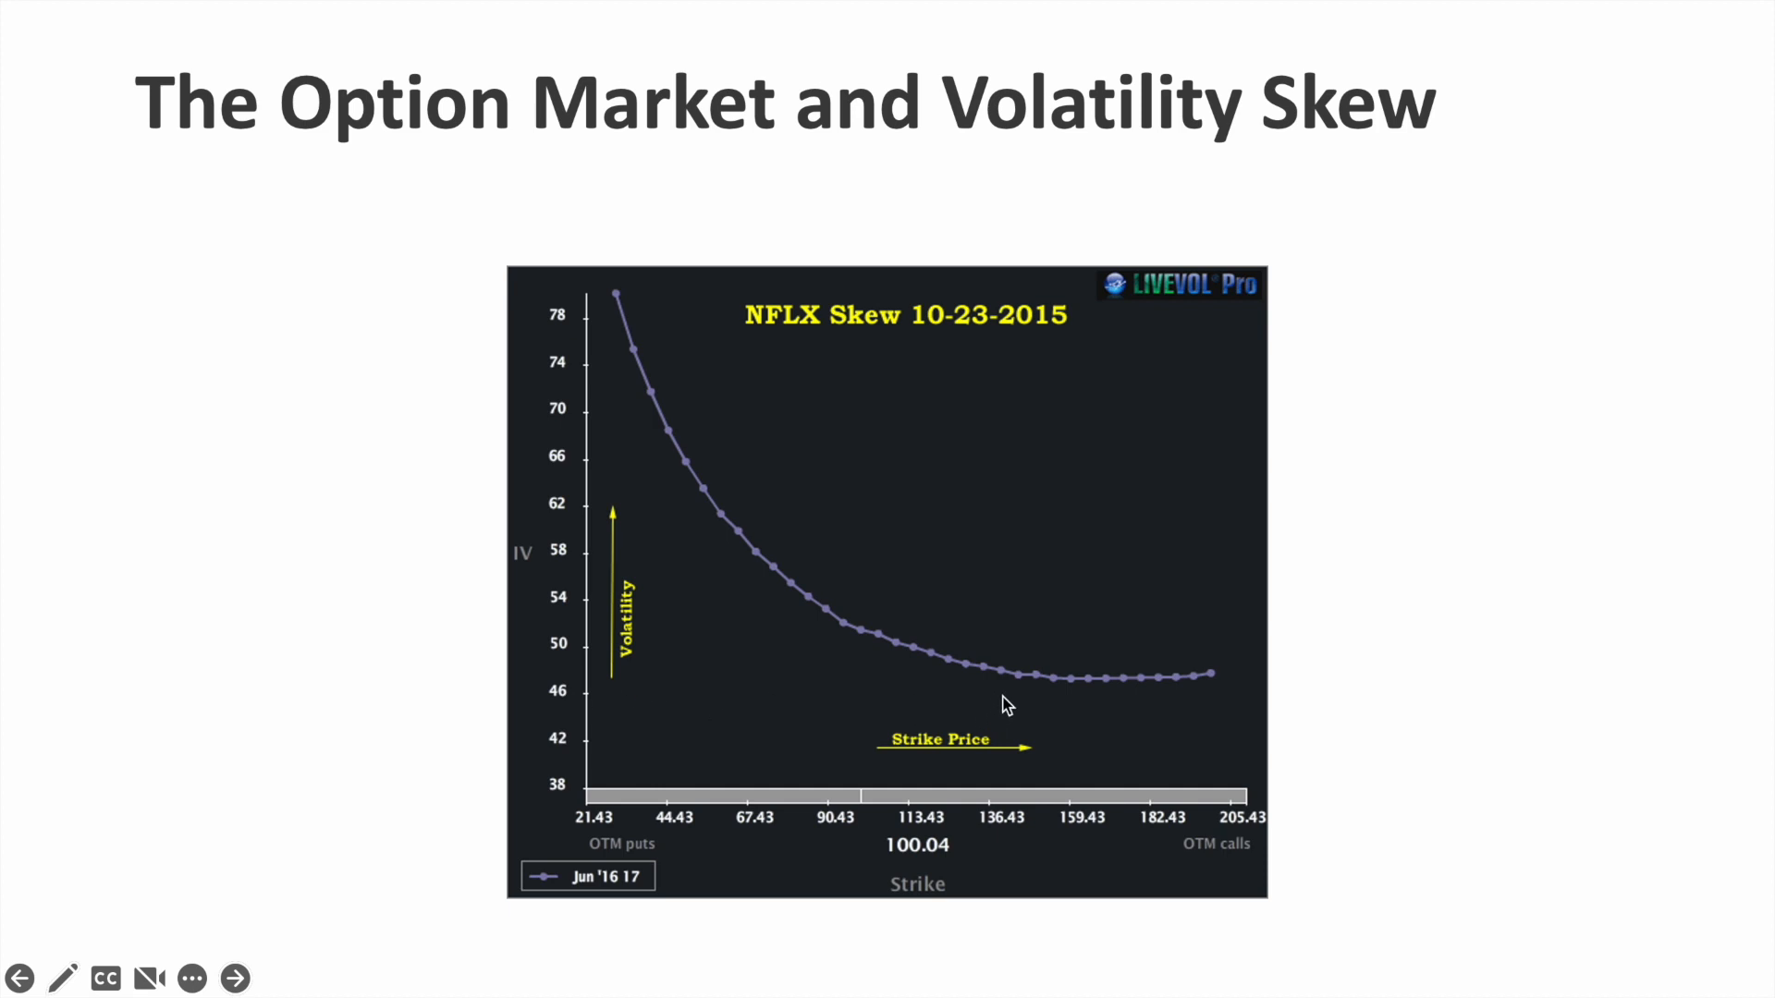
{"action": "mouse_move", "coordinate": [701, 382]}
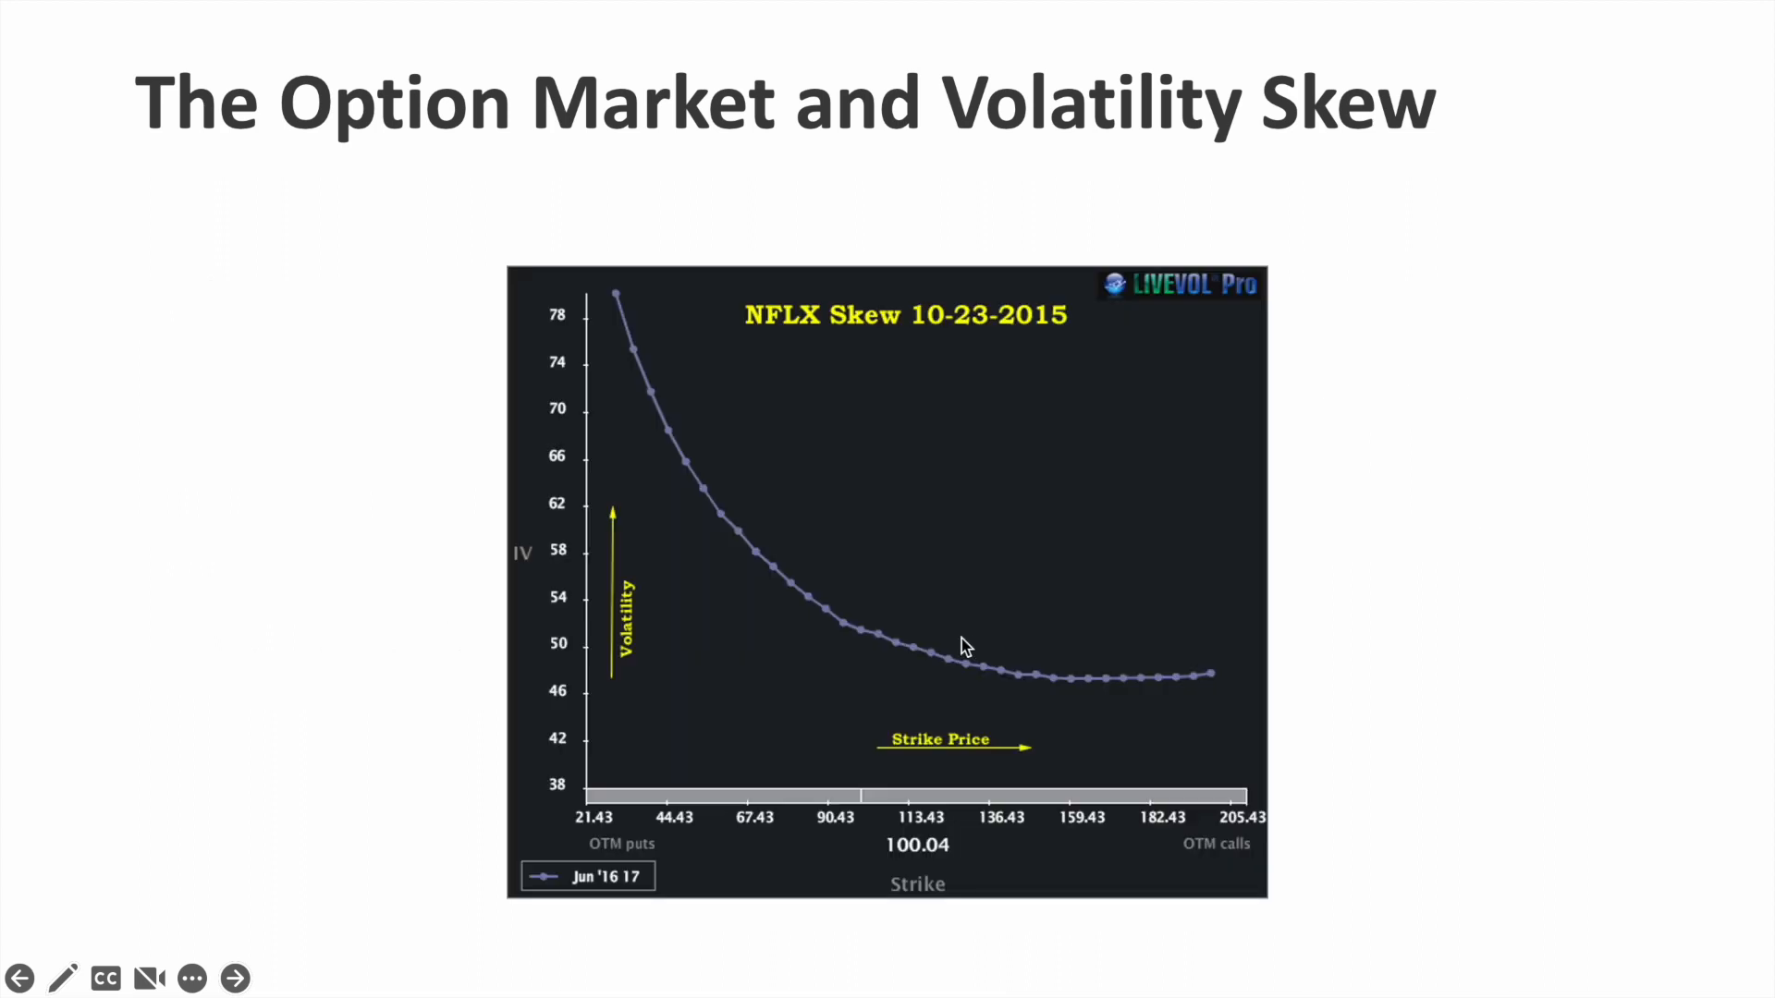
{"action": "mouse_move", "coordinate": [634, 450]}
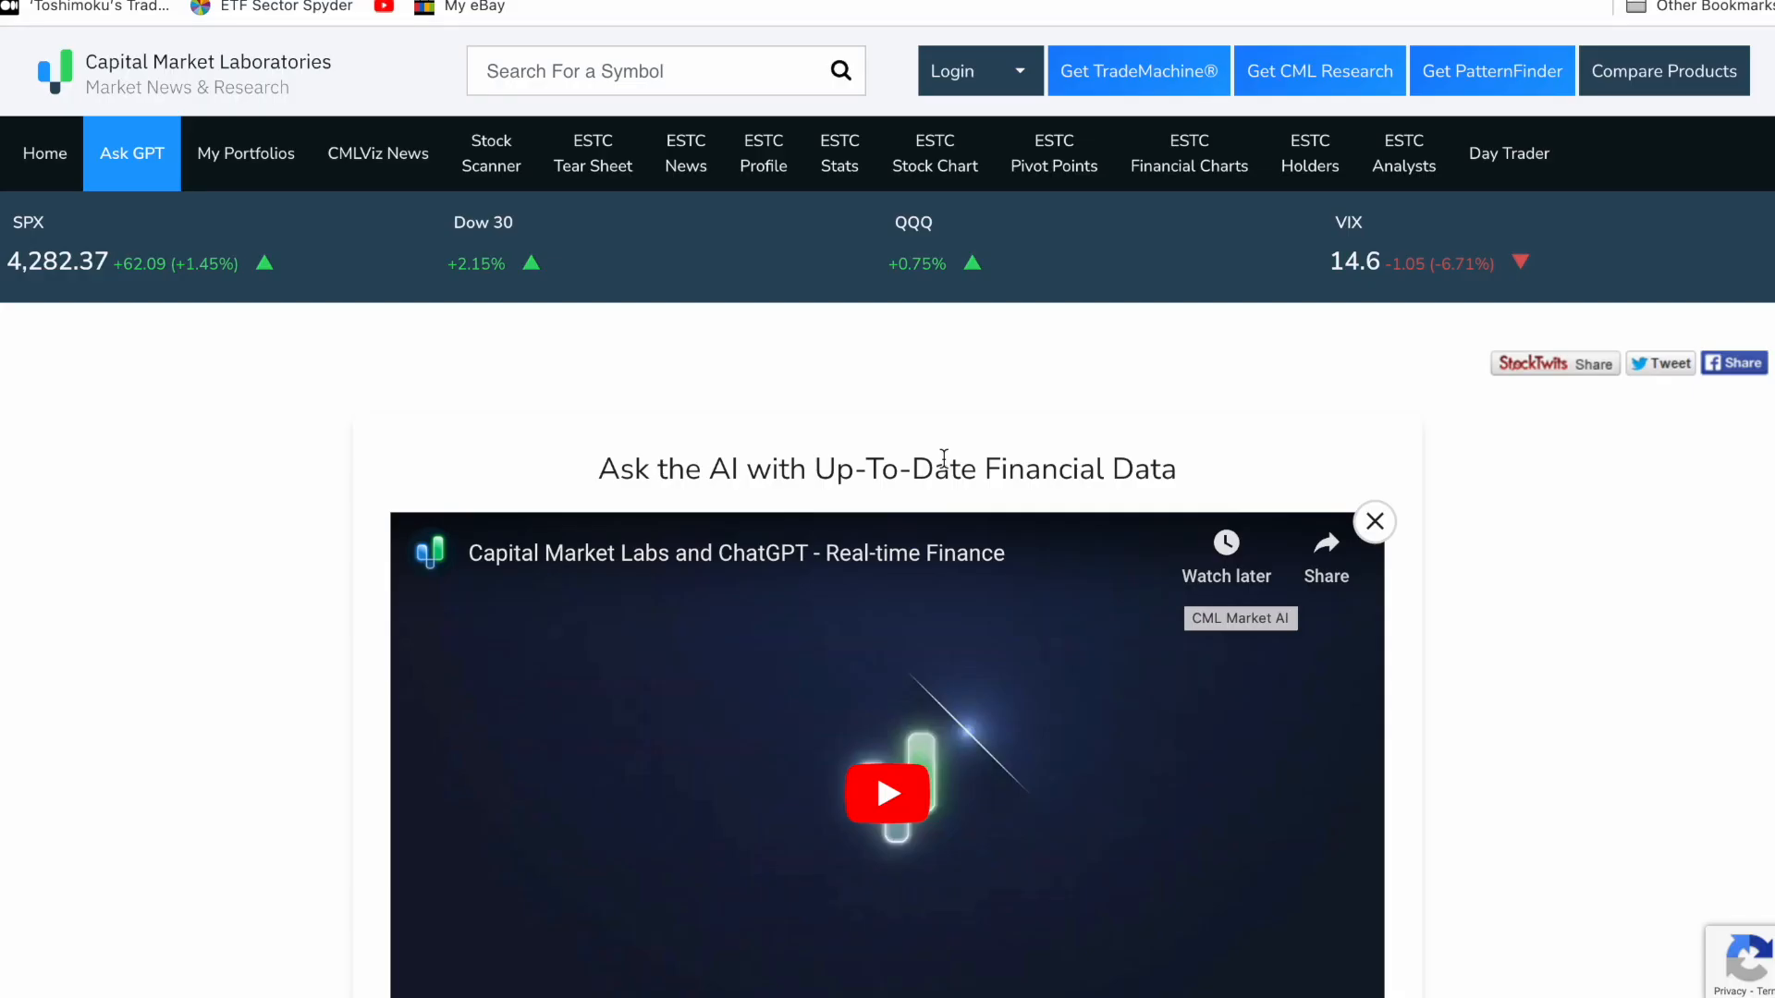
{"action": "mouse_move", "coordinate": [577, 293]}
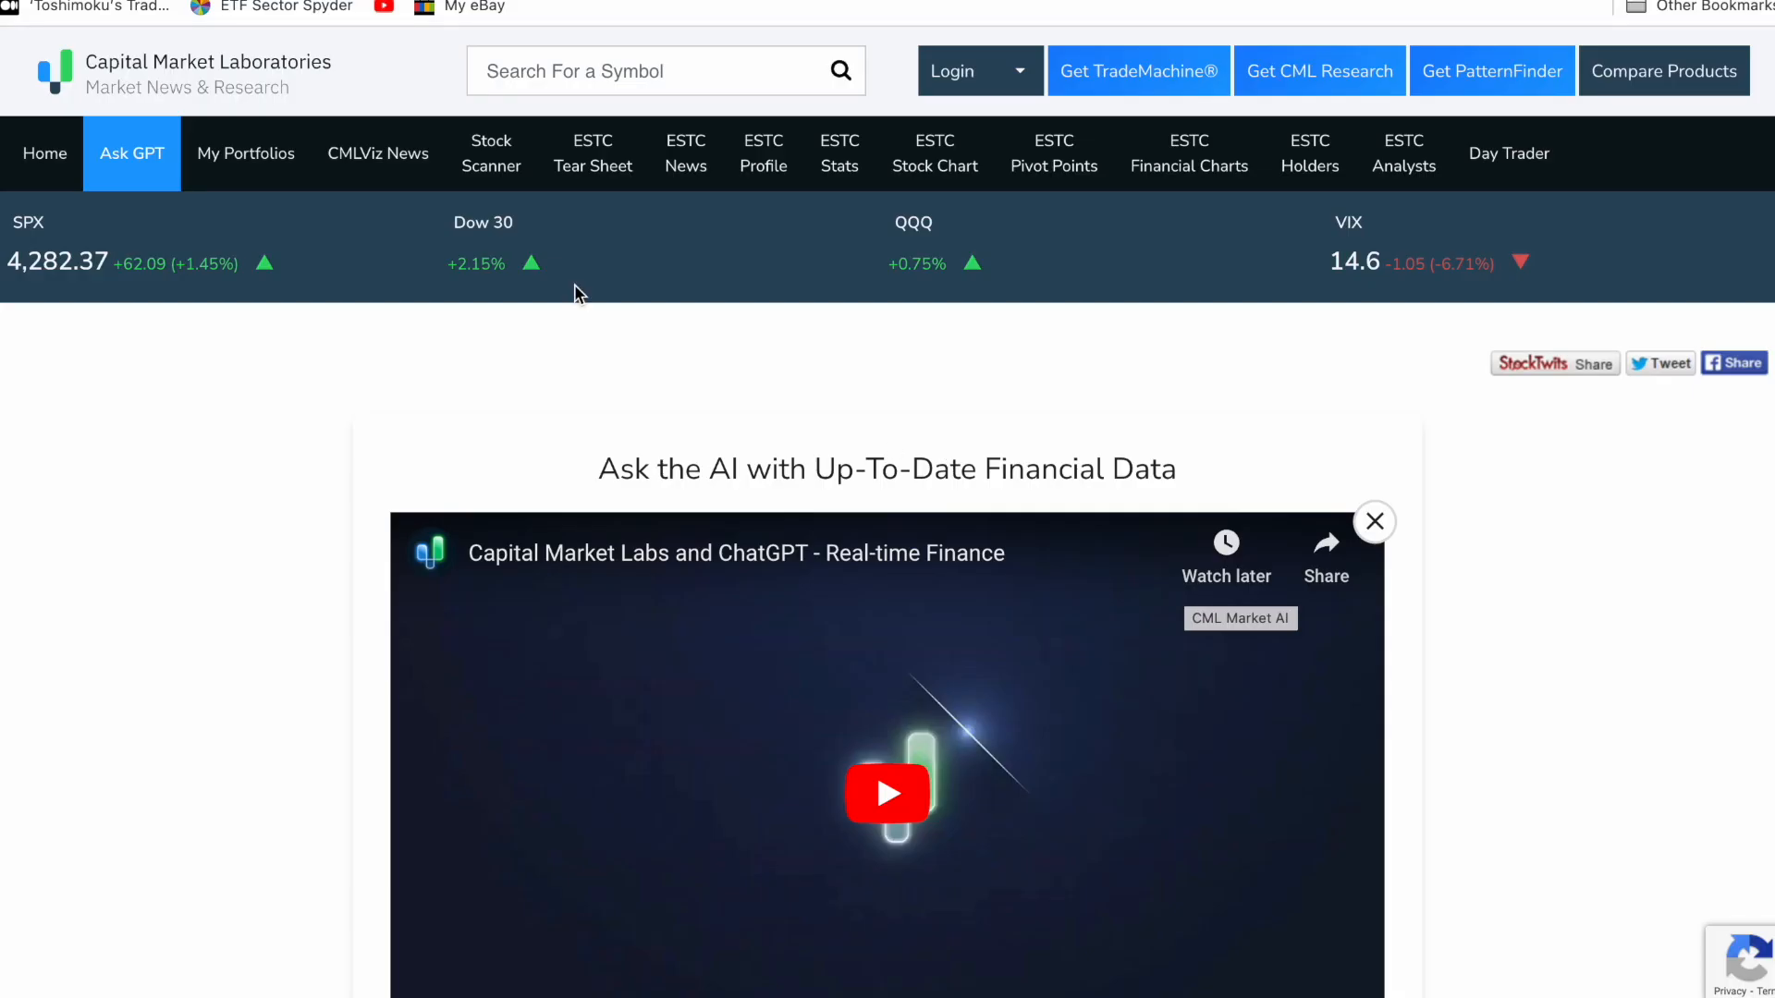
Scroll past the Ask GPT video to the preset prompts and focus the empty question box.
{"action": "scroll", "scroll_direction": "up", "scroll_amount": 3}
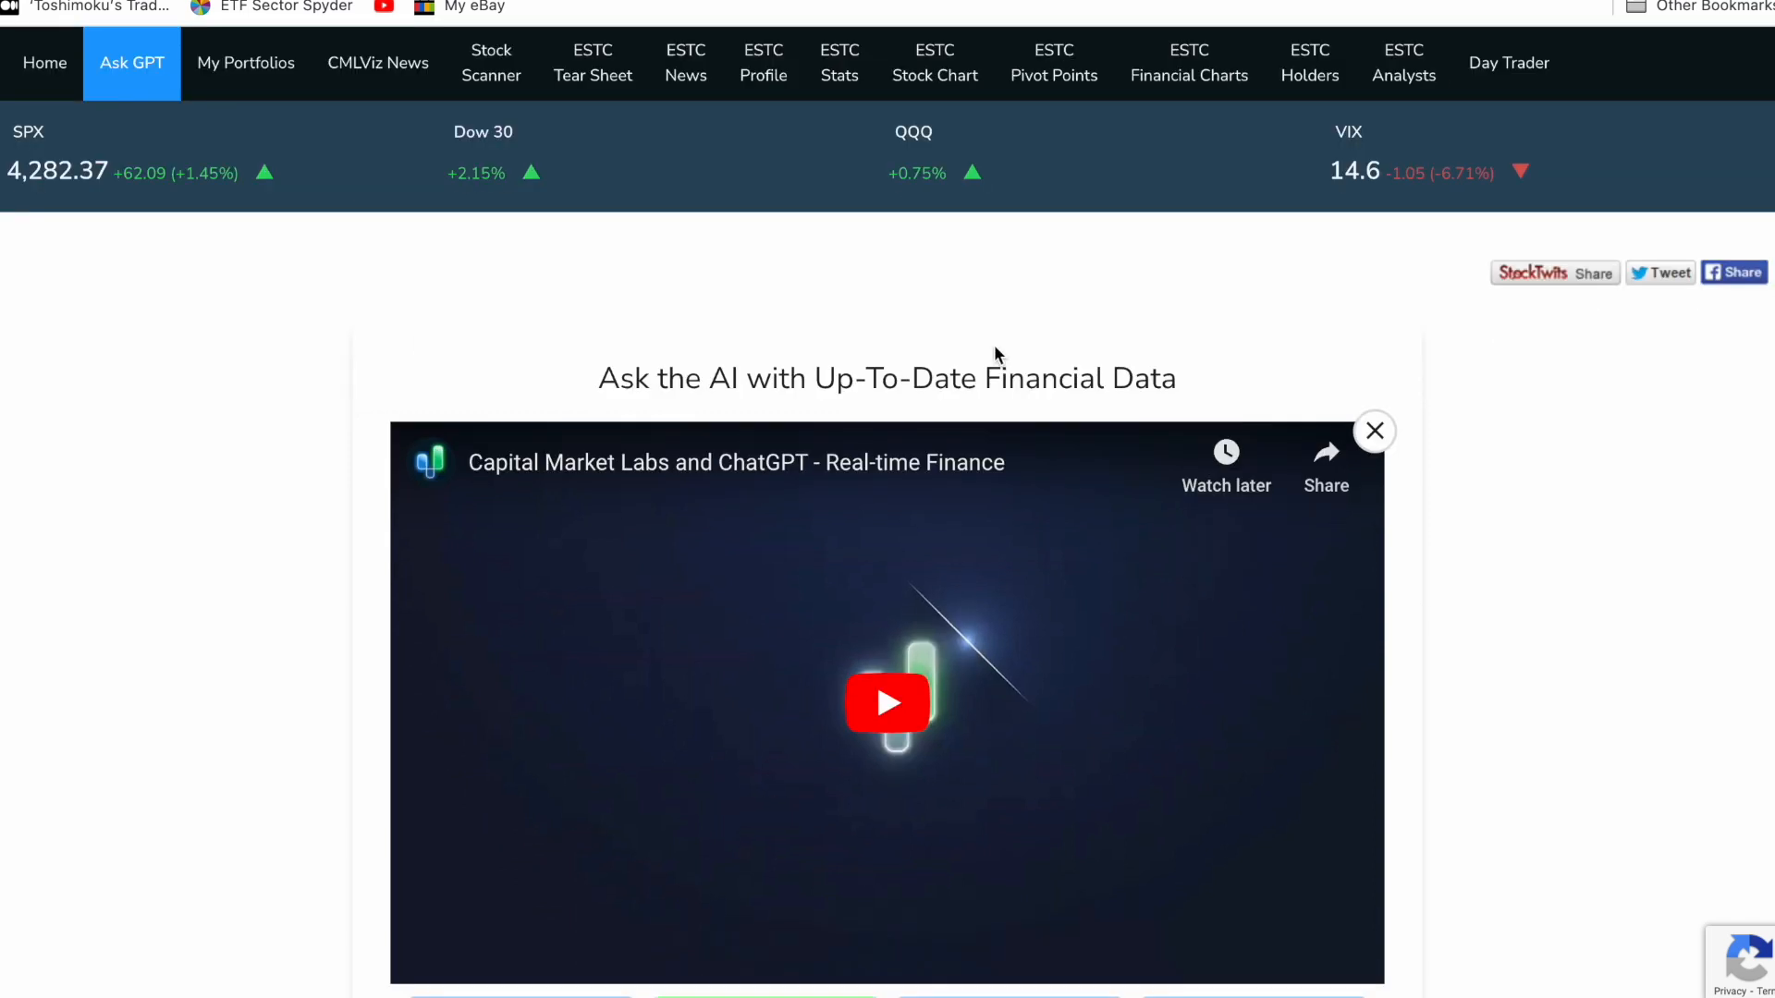
{"action": "mouse_move", "coordinate": [998, 414]}
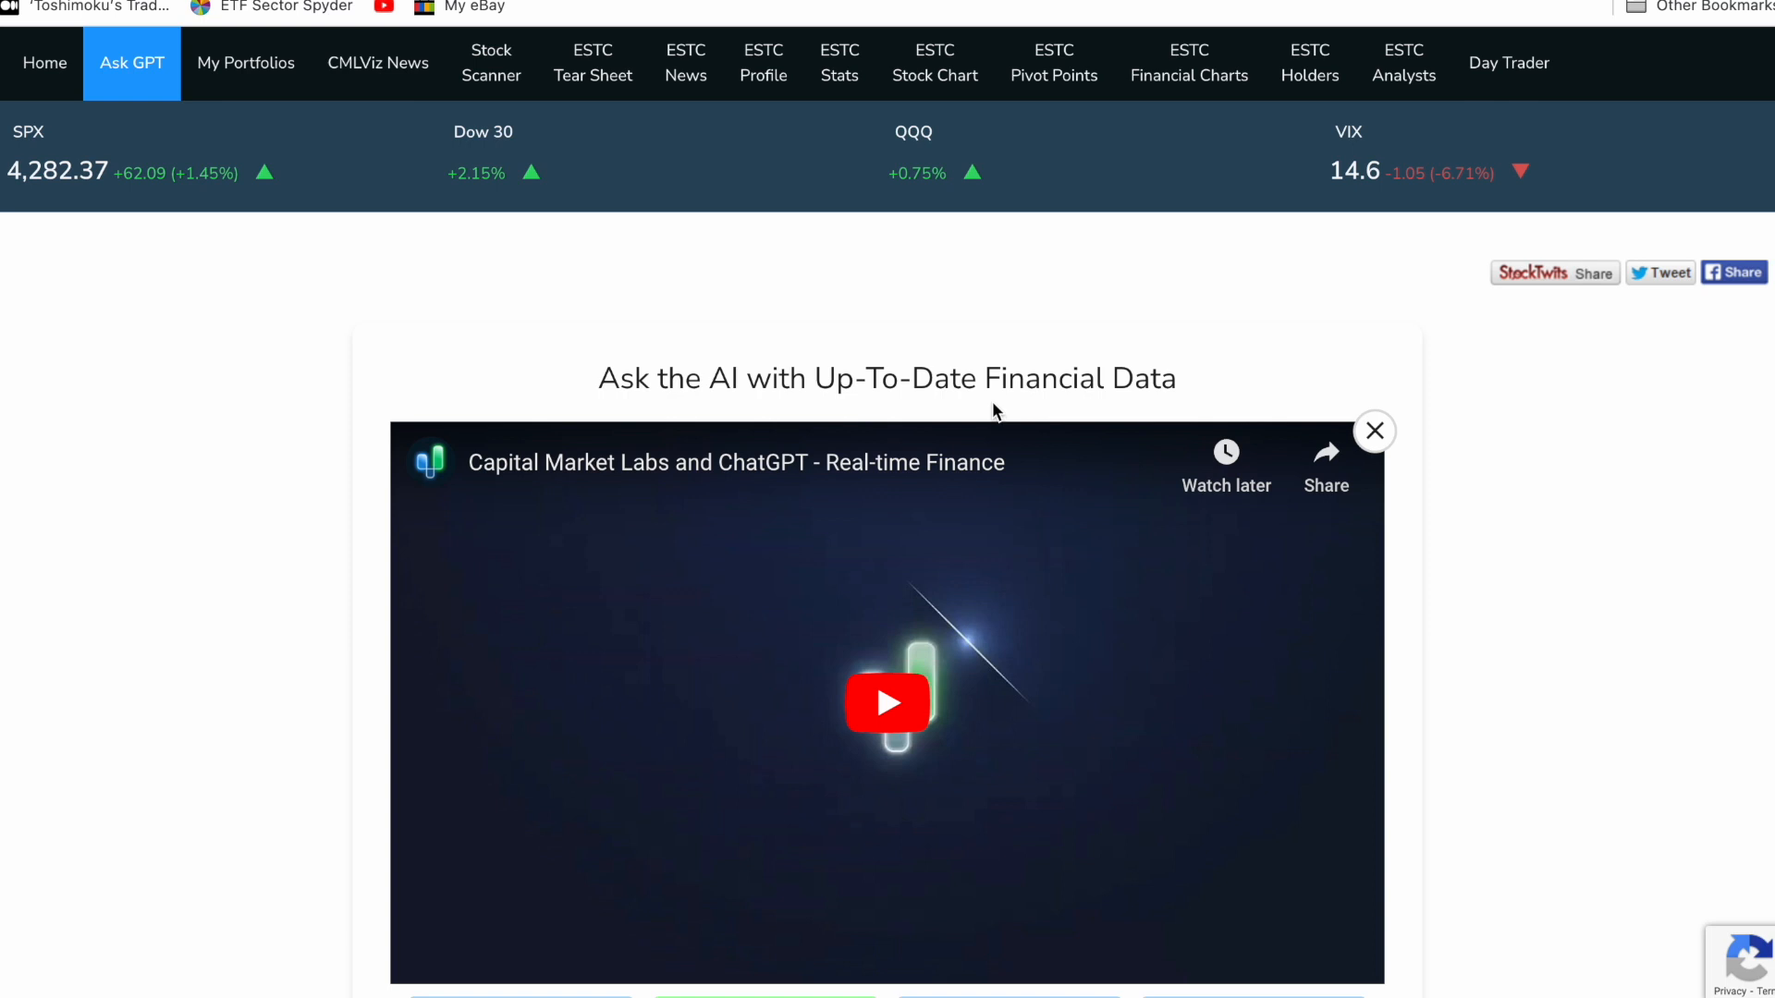
{"action": "scroll", "scroll_direction": "down", "scroll_amount": 3}
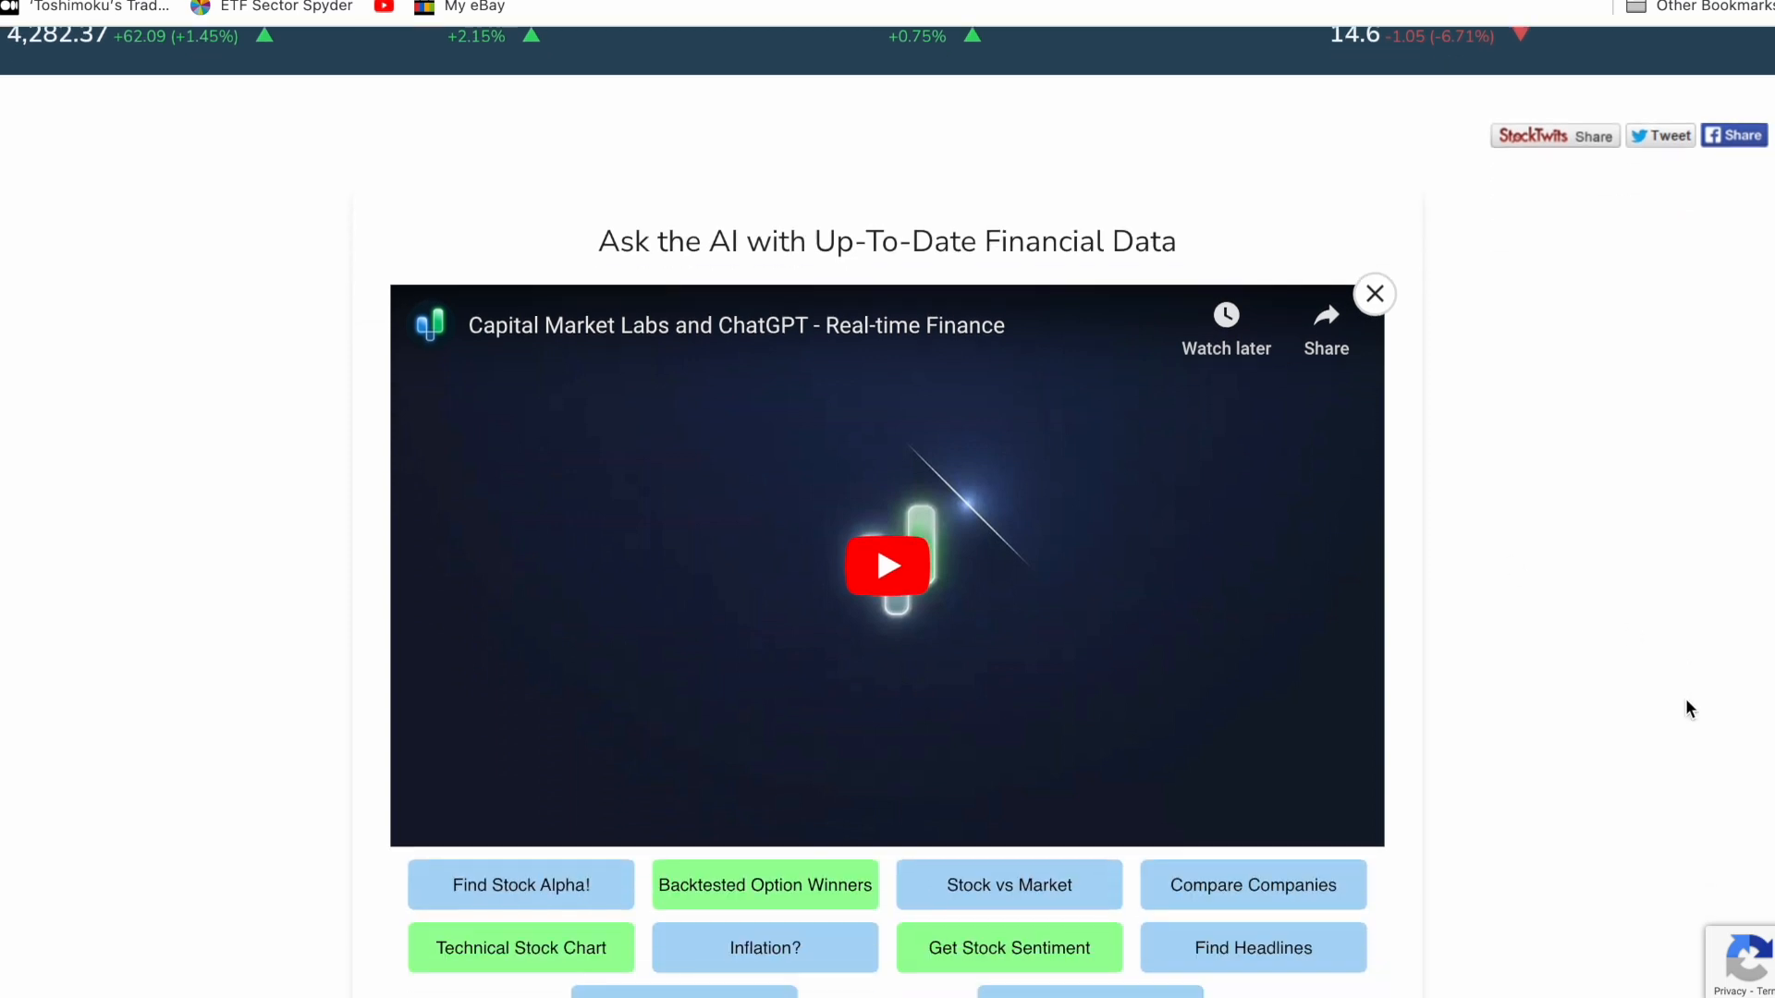
{"action": "scroll", "scroll_direction": "down", "scroll_amount": 3}
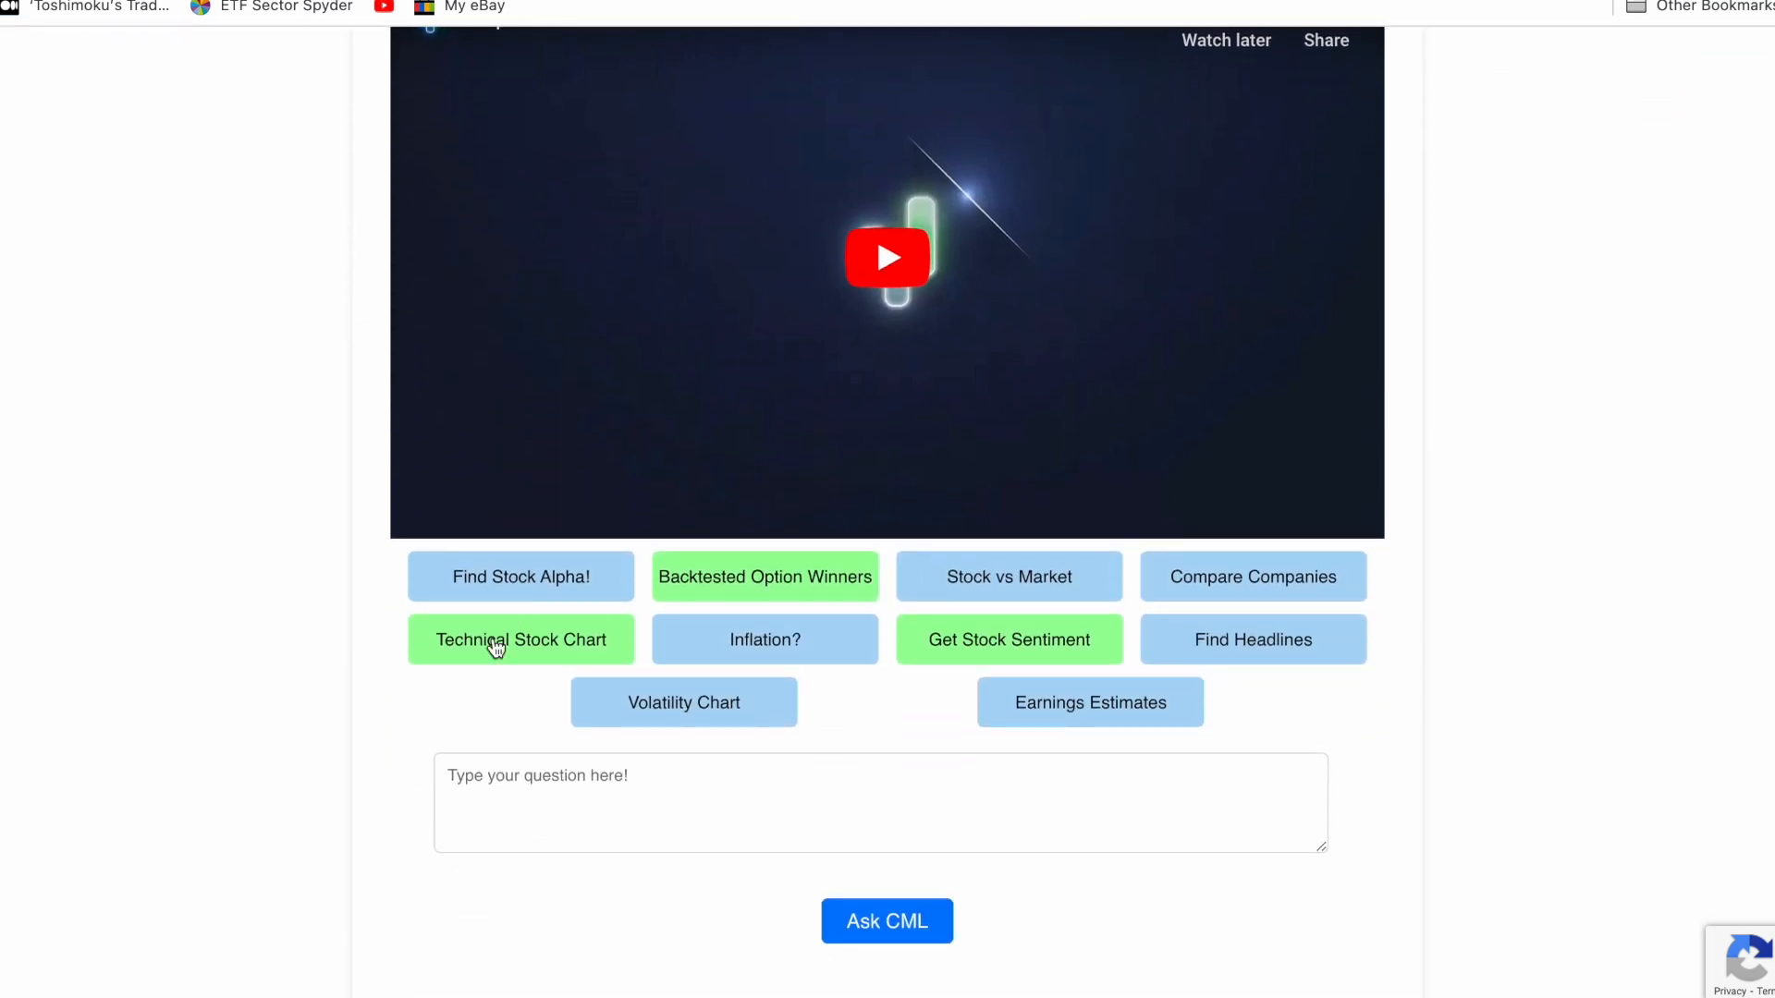
{"action": "left_click", "coordinate": [886, 921]}
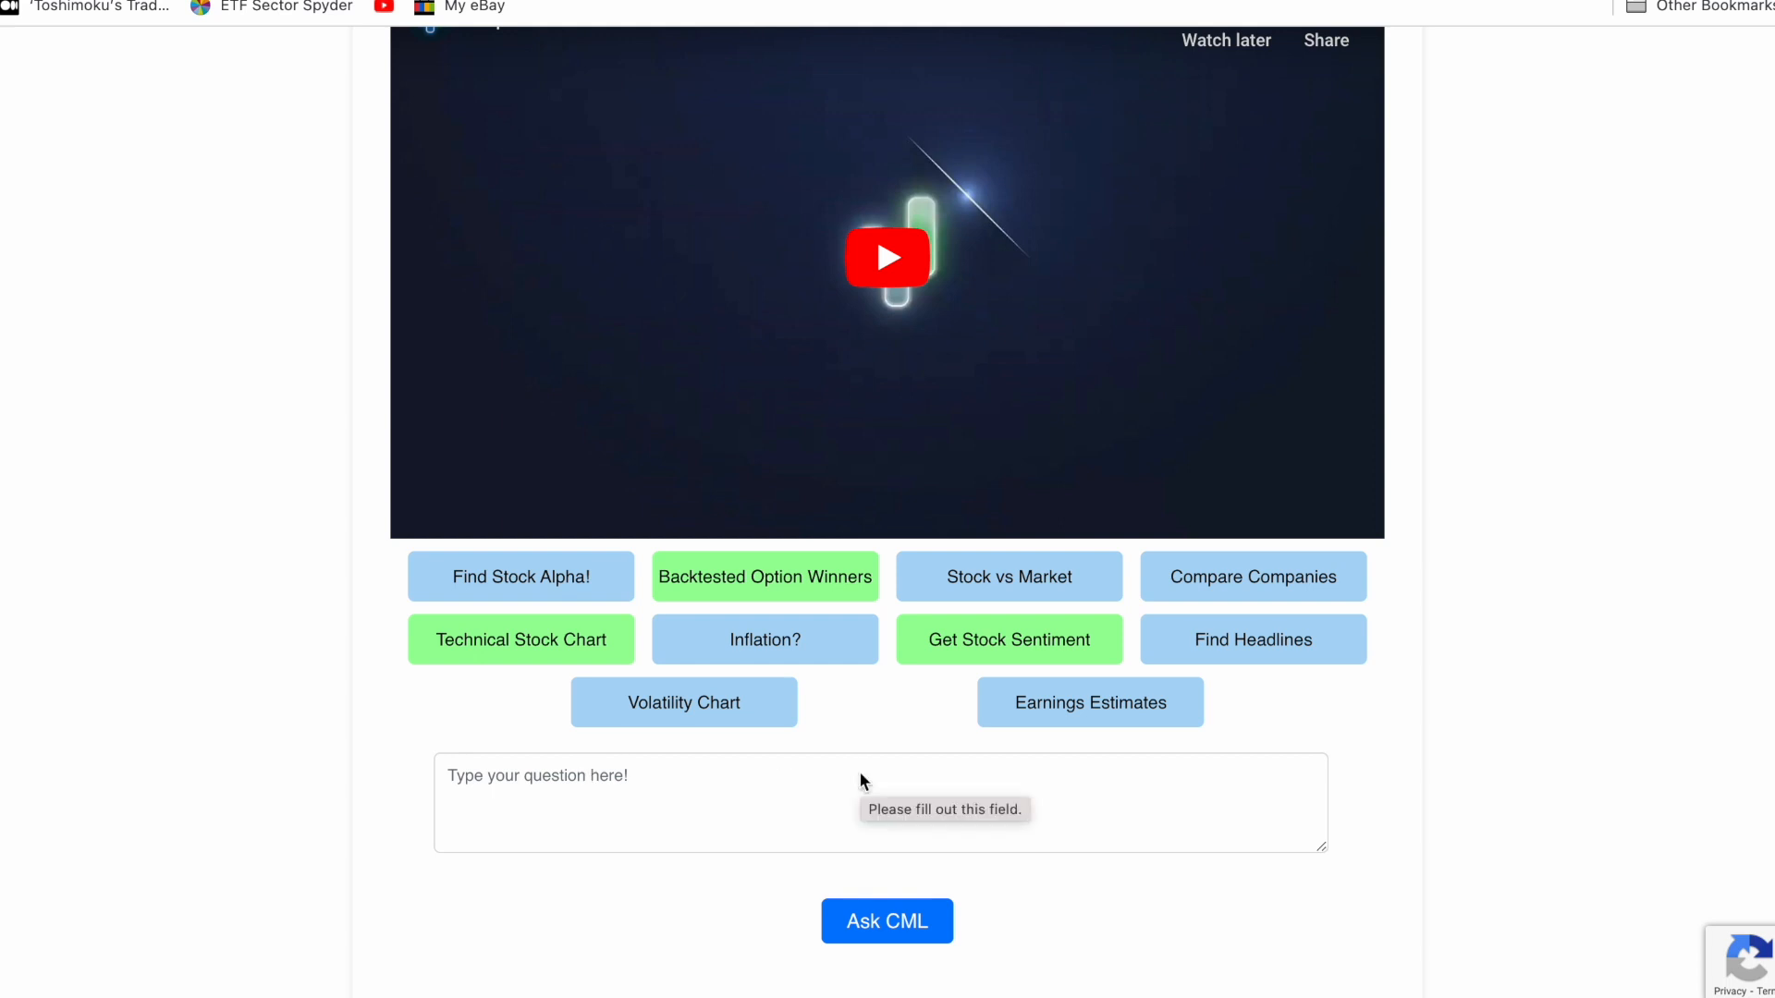
{"action": "mouse_move", "coordinate": [711, 710]}
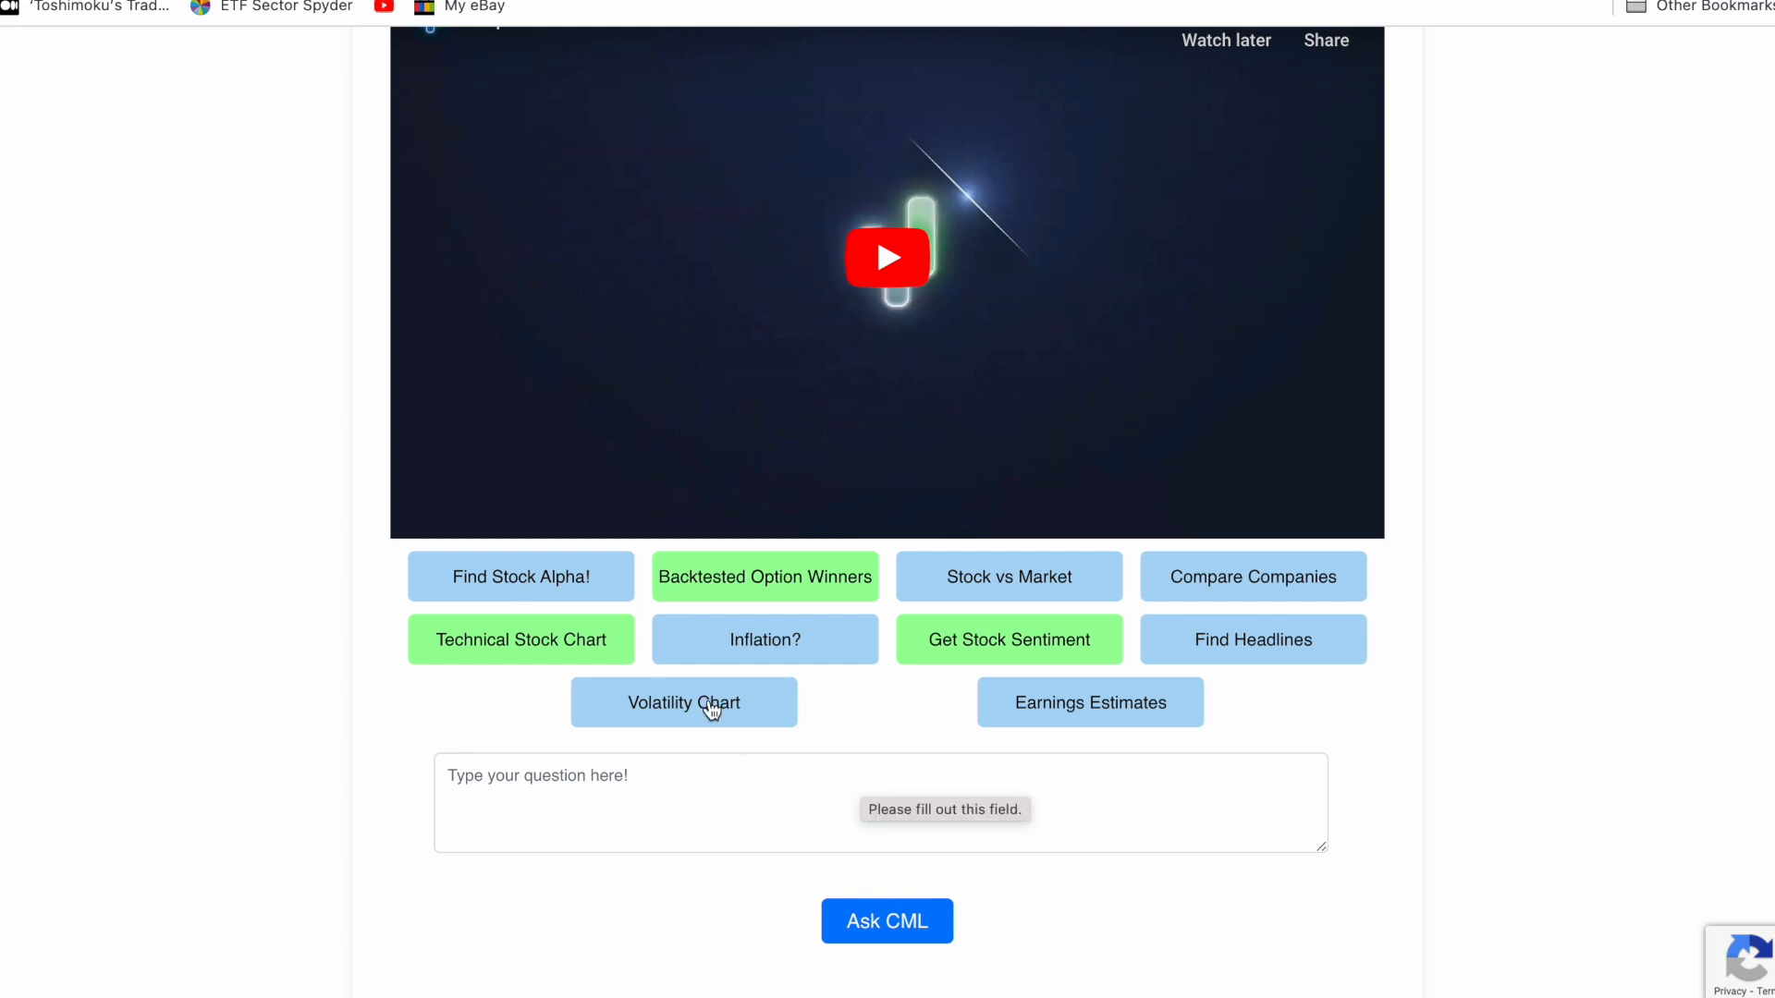
{"action": "left_click", "coordinate": [756, 783]}
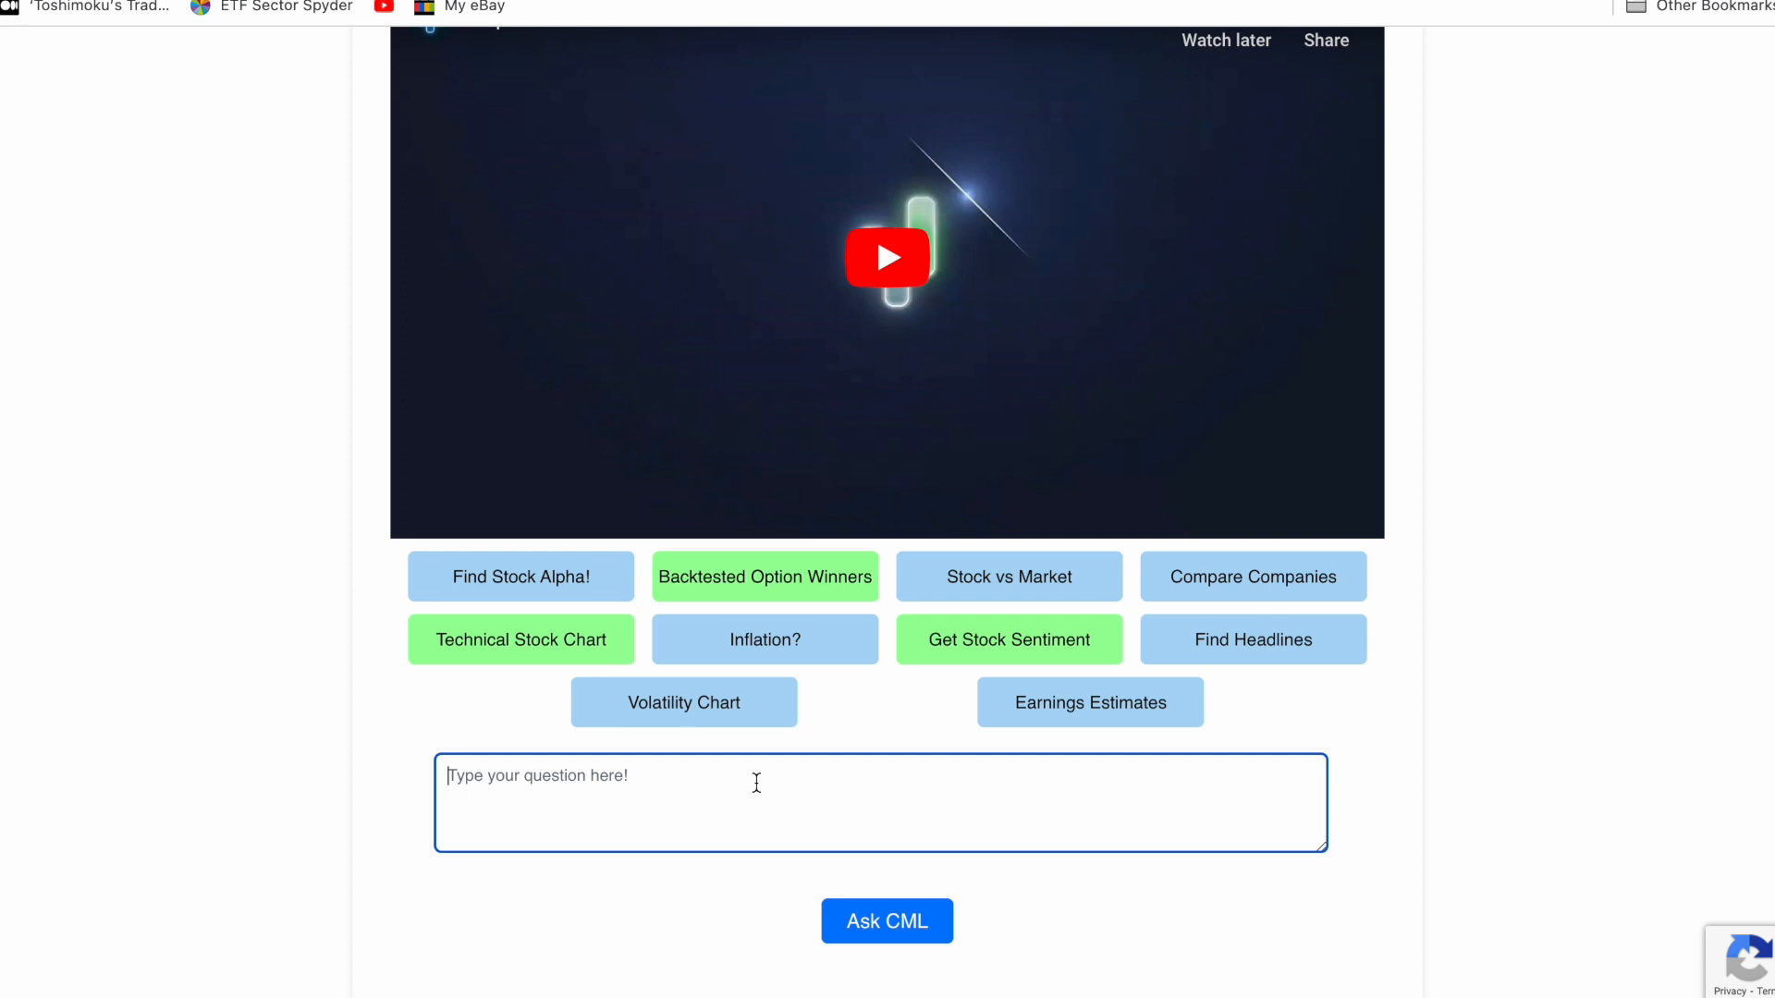
Ask CML 'compare MSFT to the market' and submit it.
{"action": "type", "text": "m"}
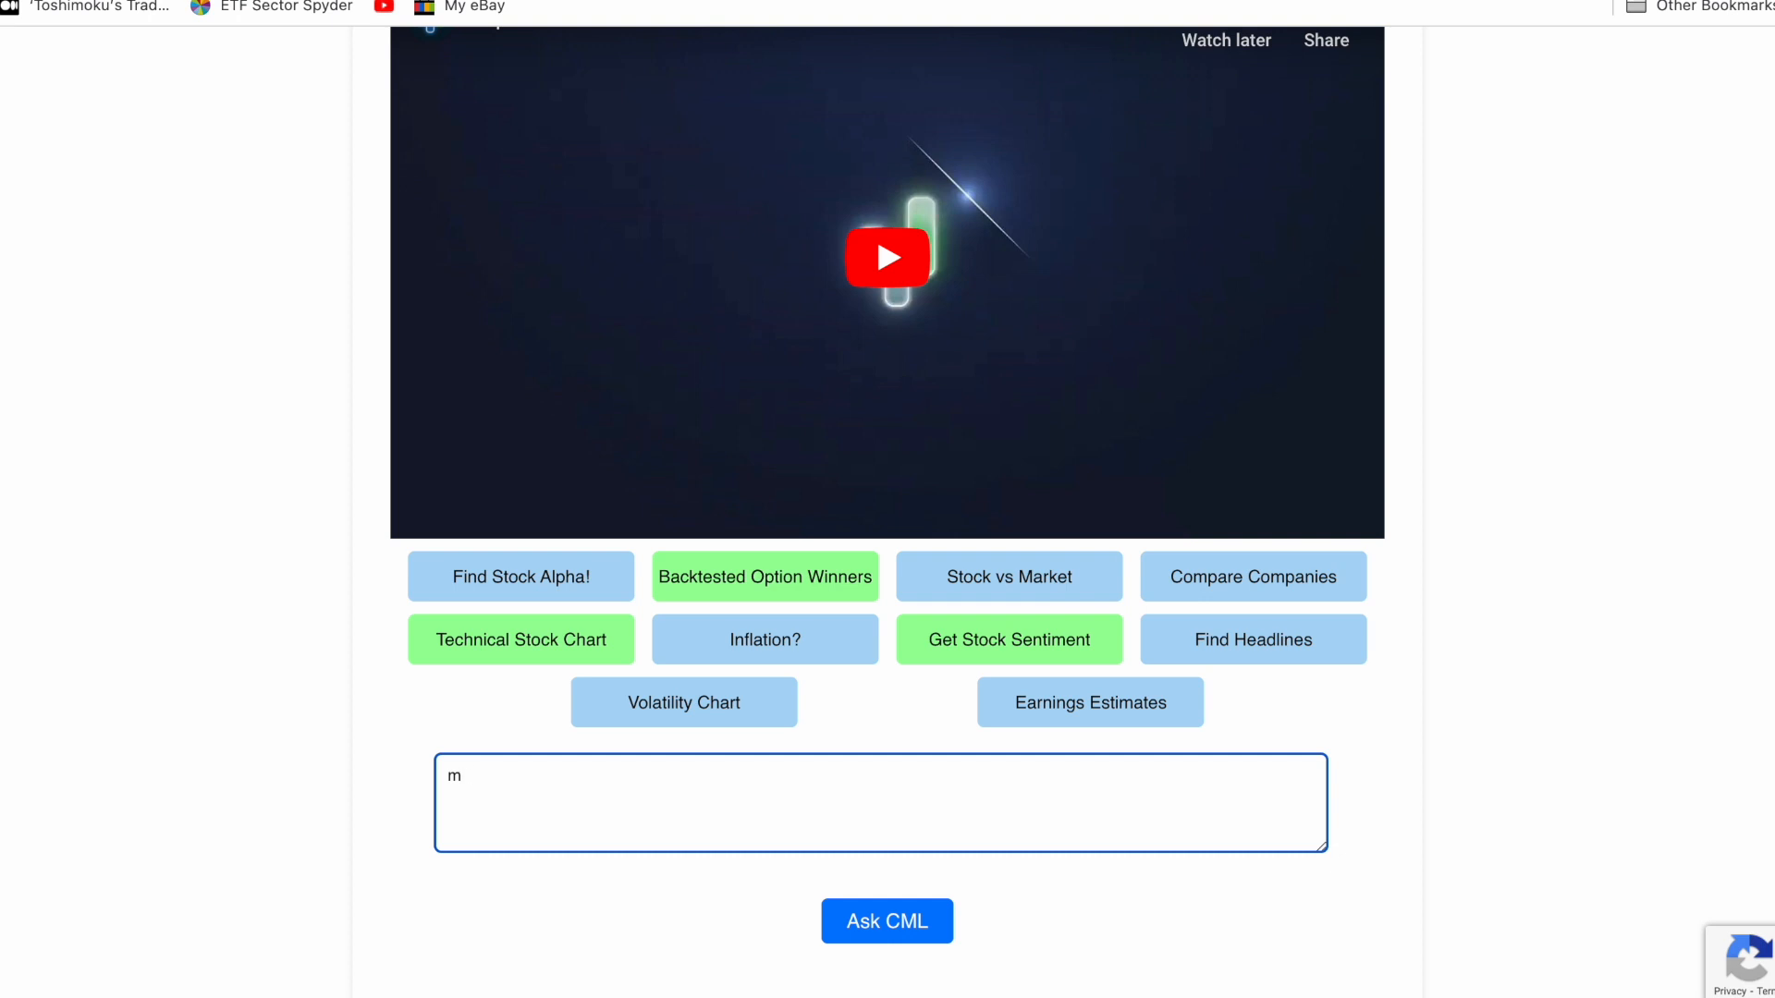
{"action": "type", "text": "compare M"}
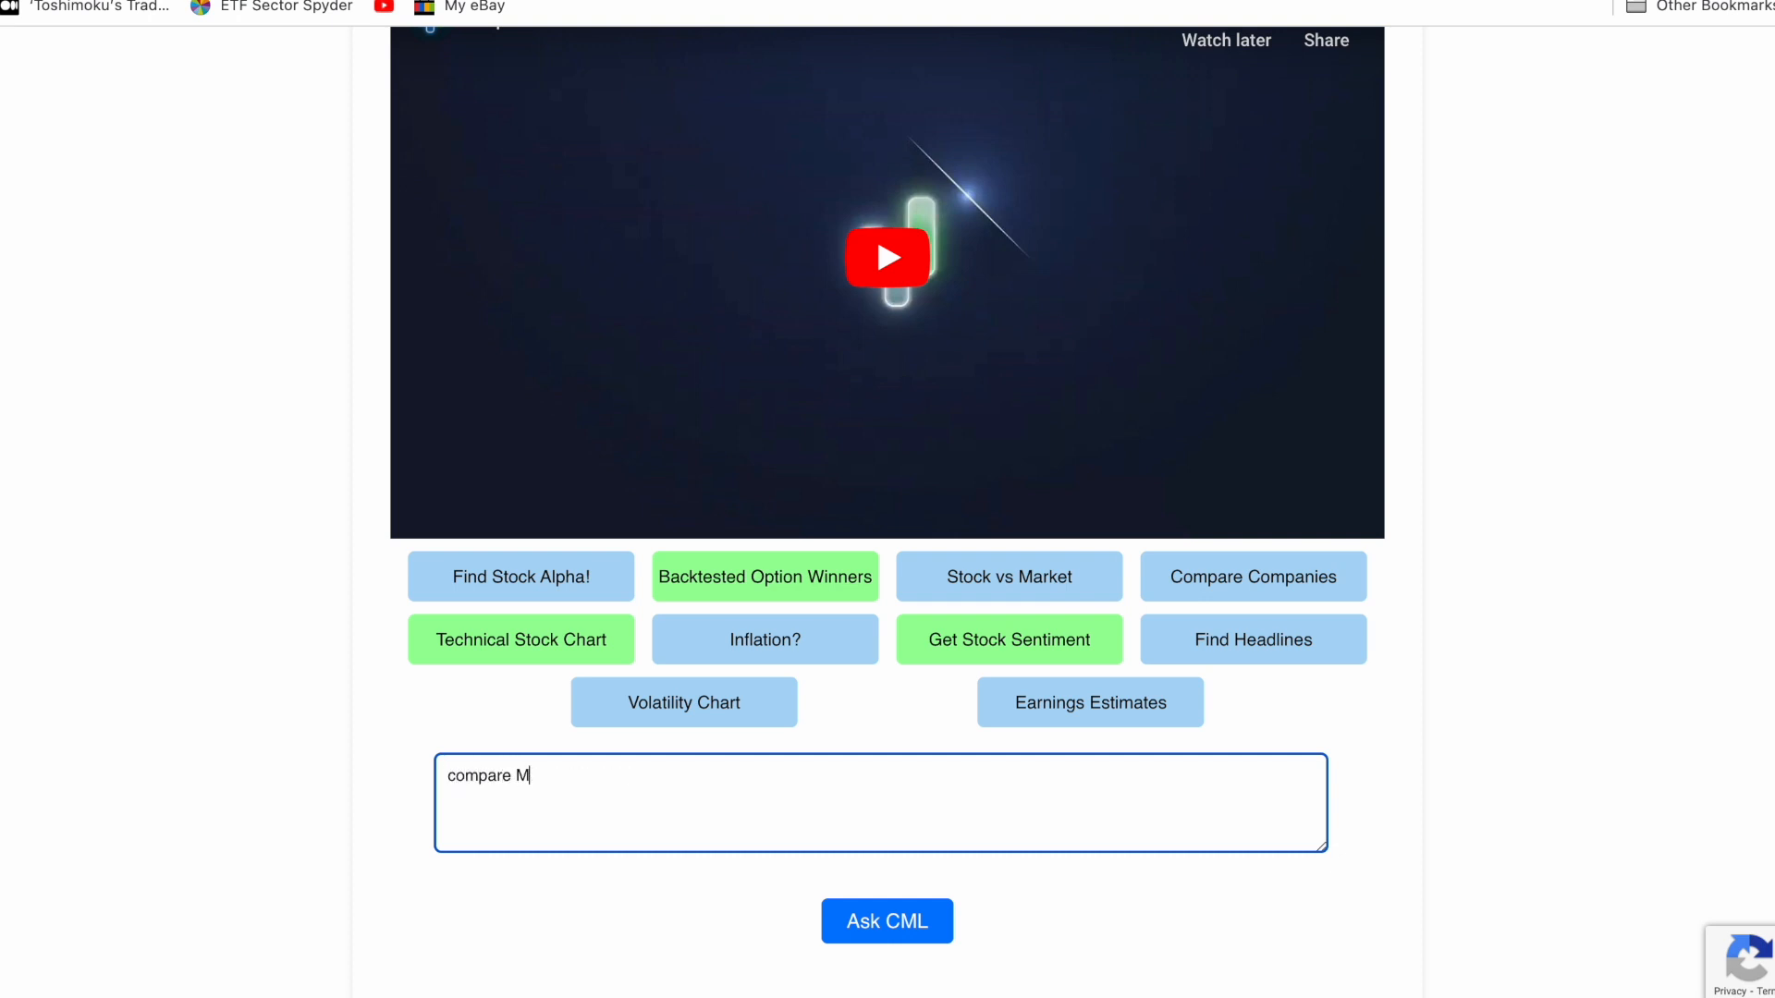
{"action": "type", "text": "SFT T"}
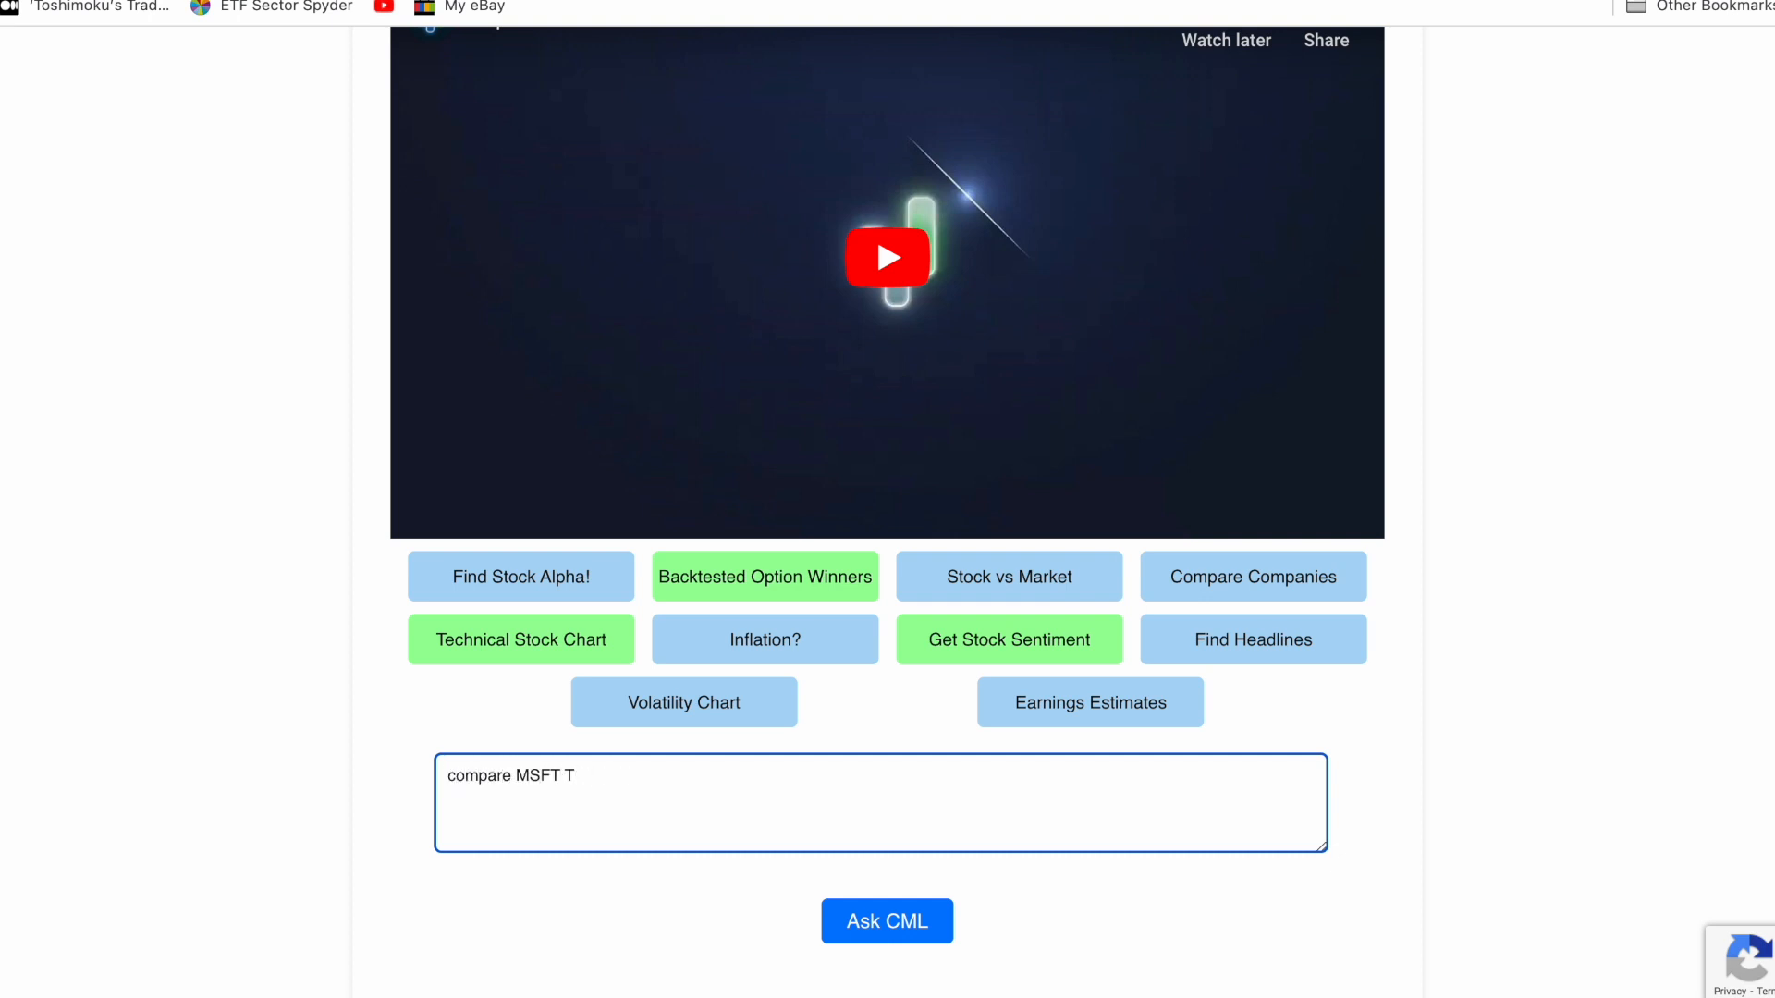
{"action": "type", "text": "o the market"}
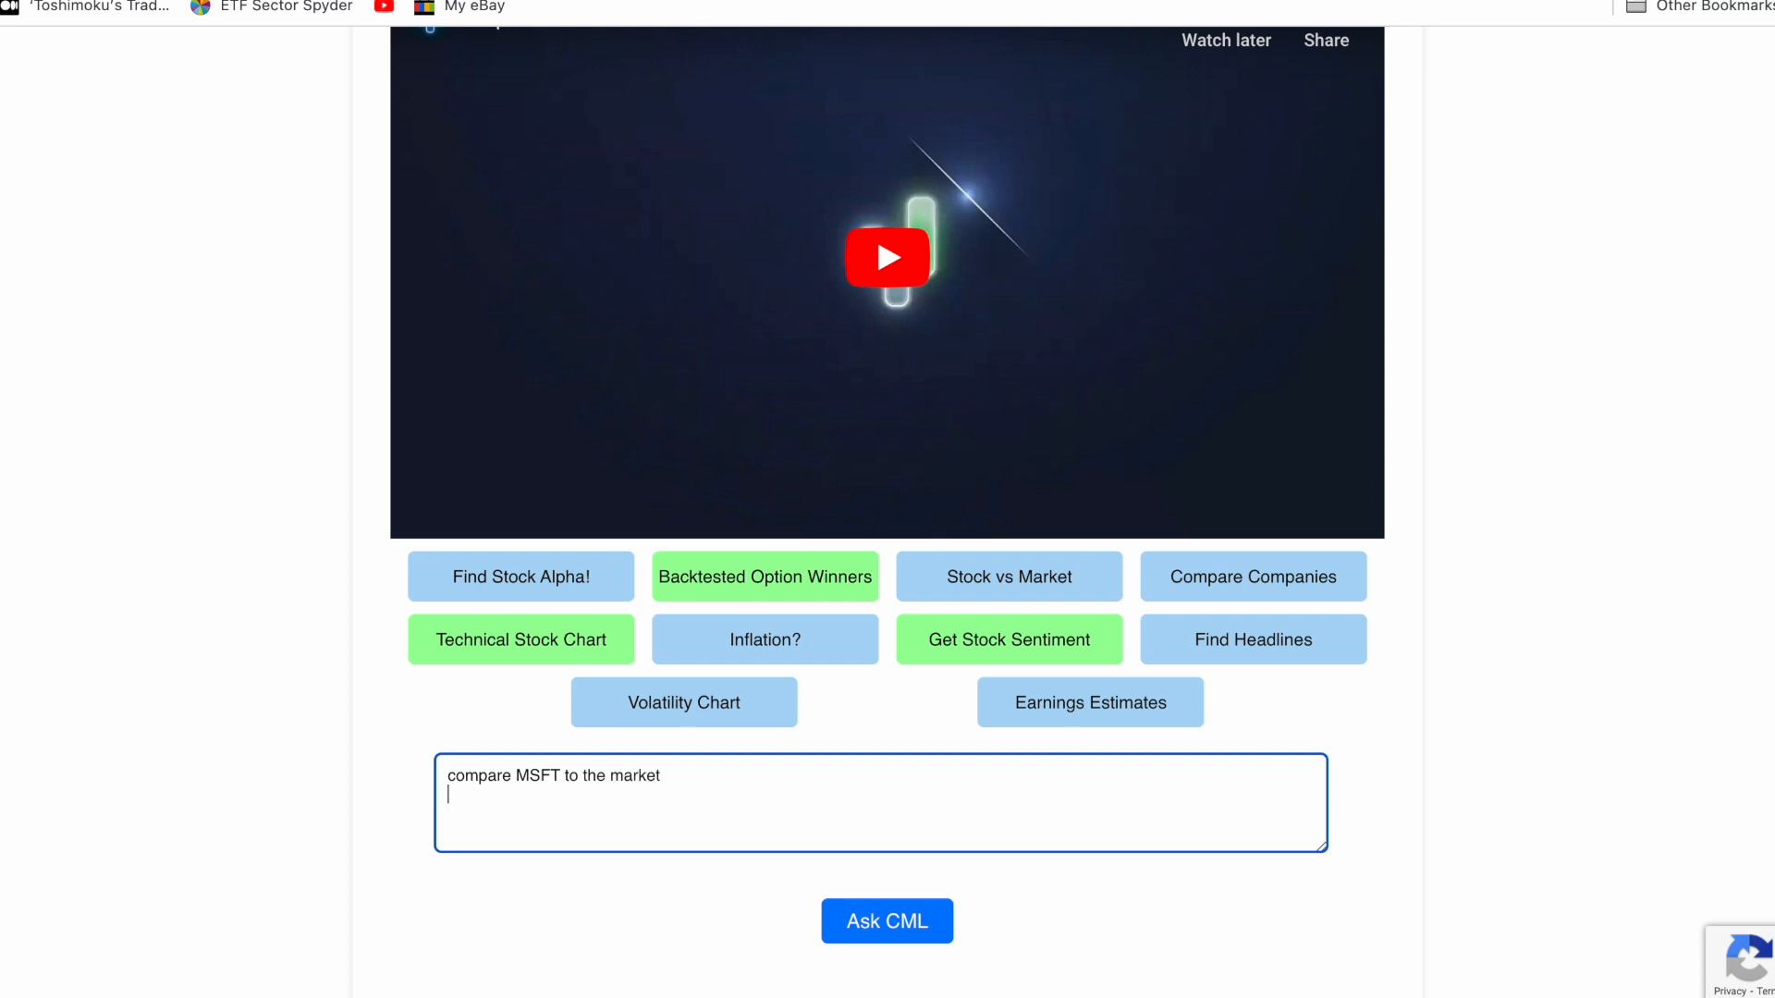
{"action": "left_click", "coordinate": [887, 920]}
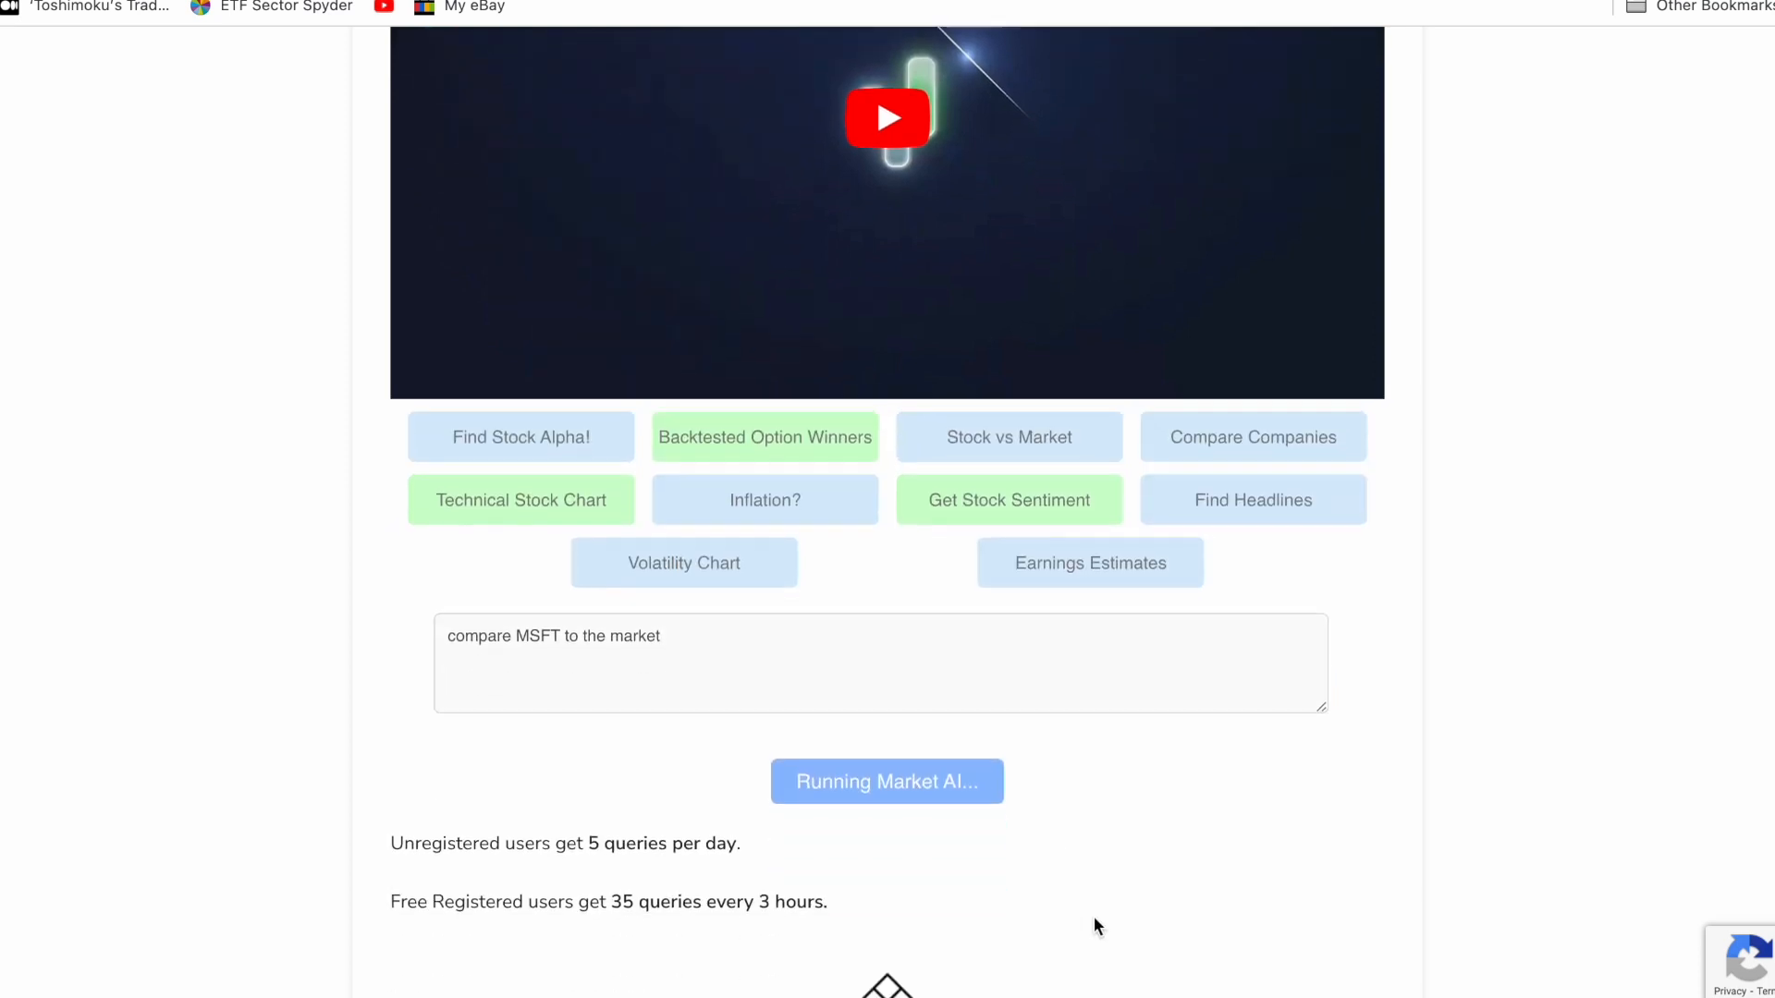
{"action": "scroll", "scroll_direction": "down", "scroll_amount": 3}
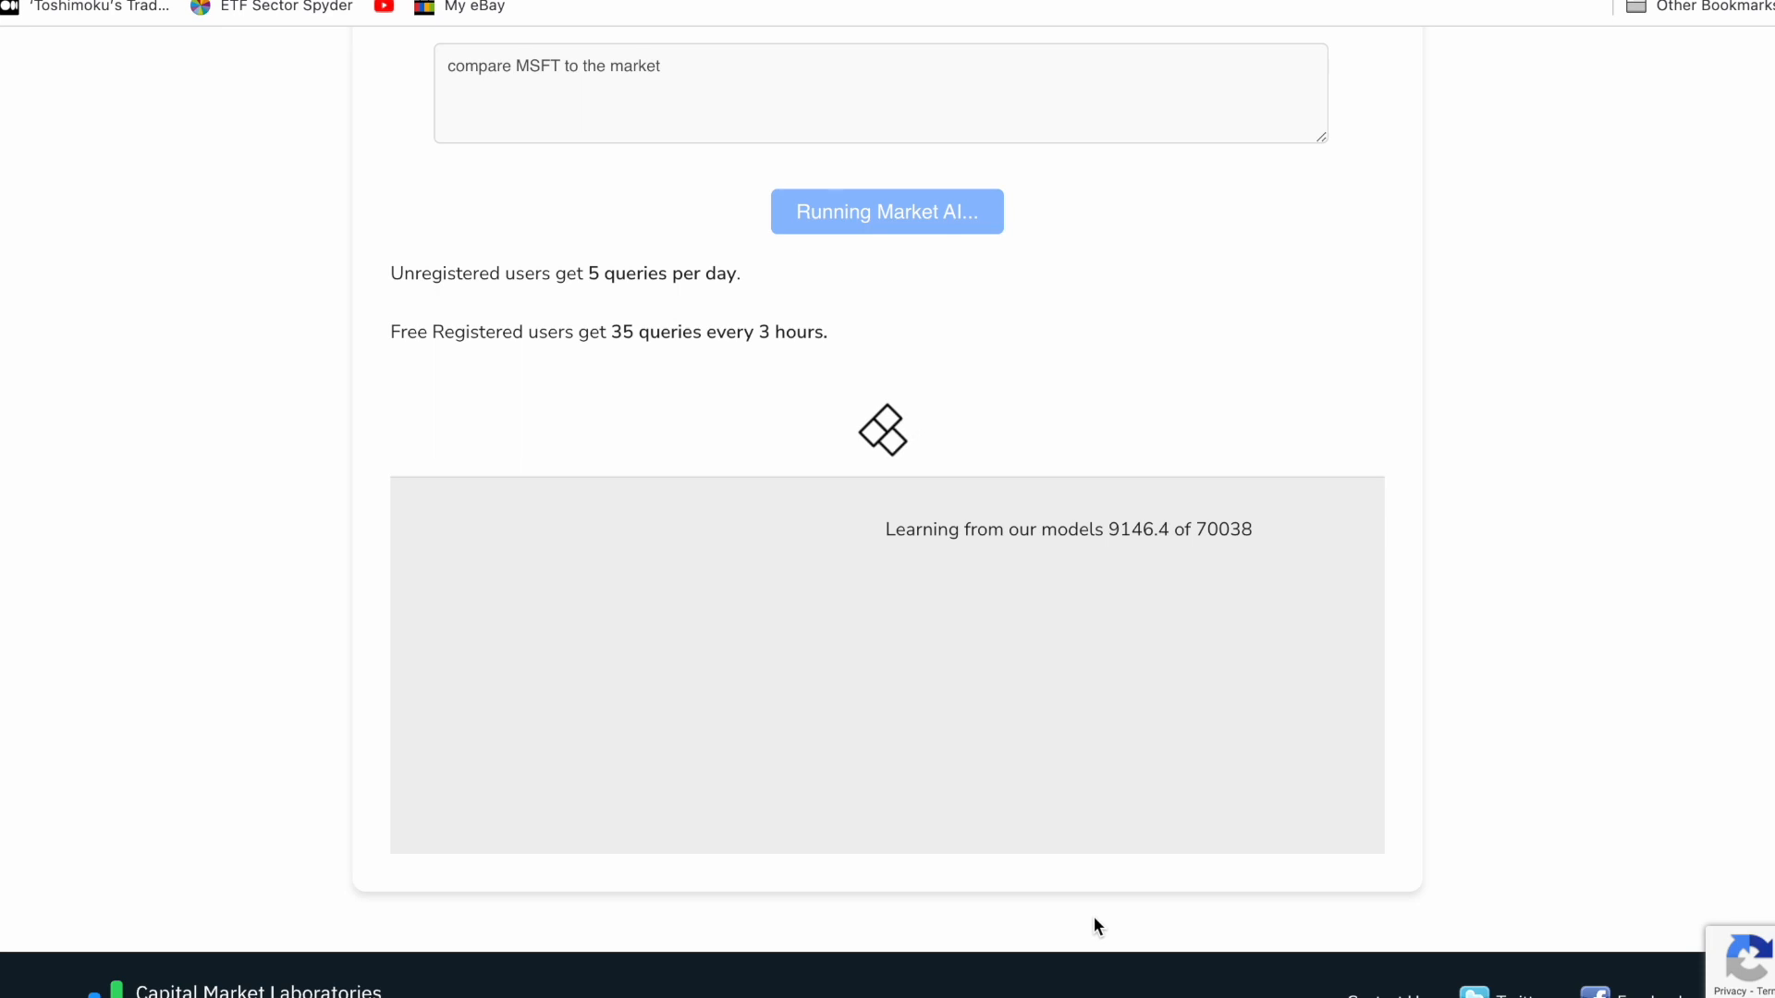
{"action": "mouse_move", "coordinate": [1358, 736]}
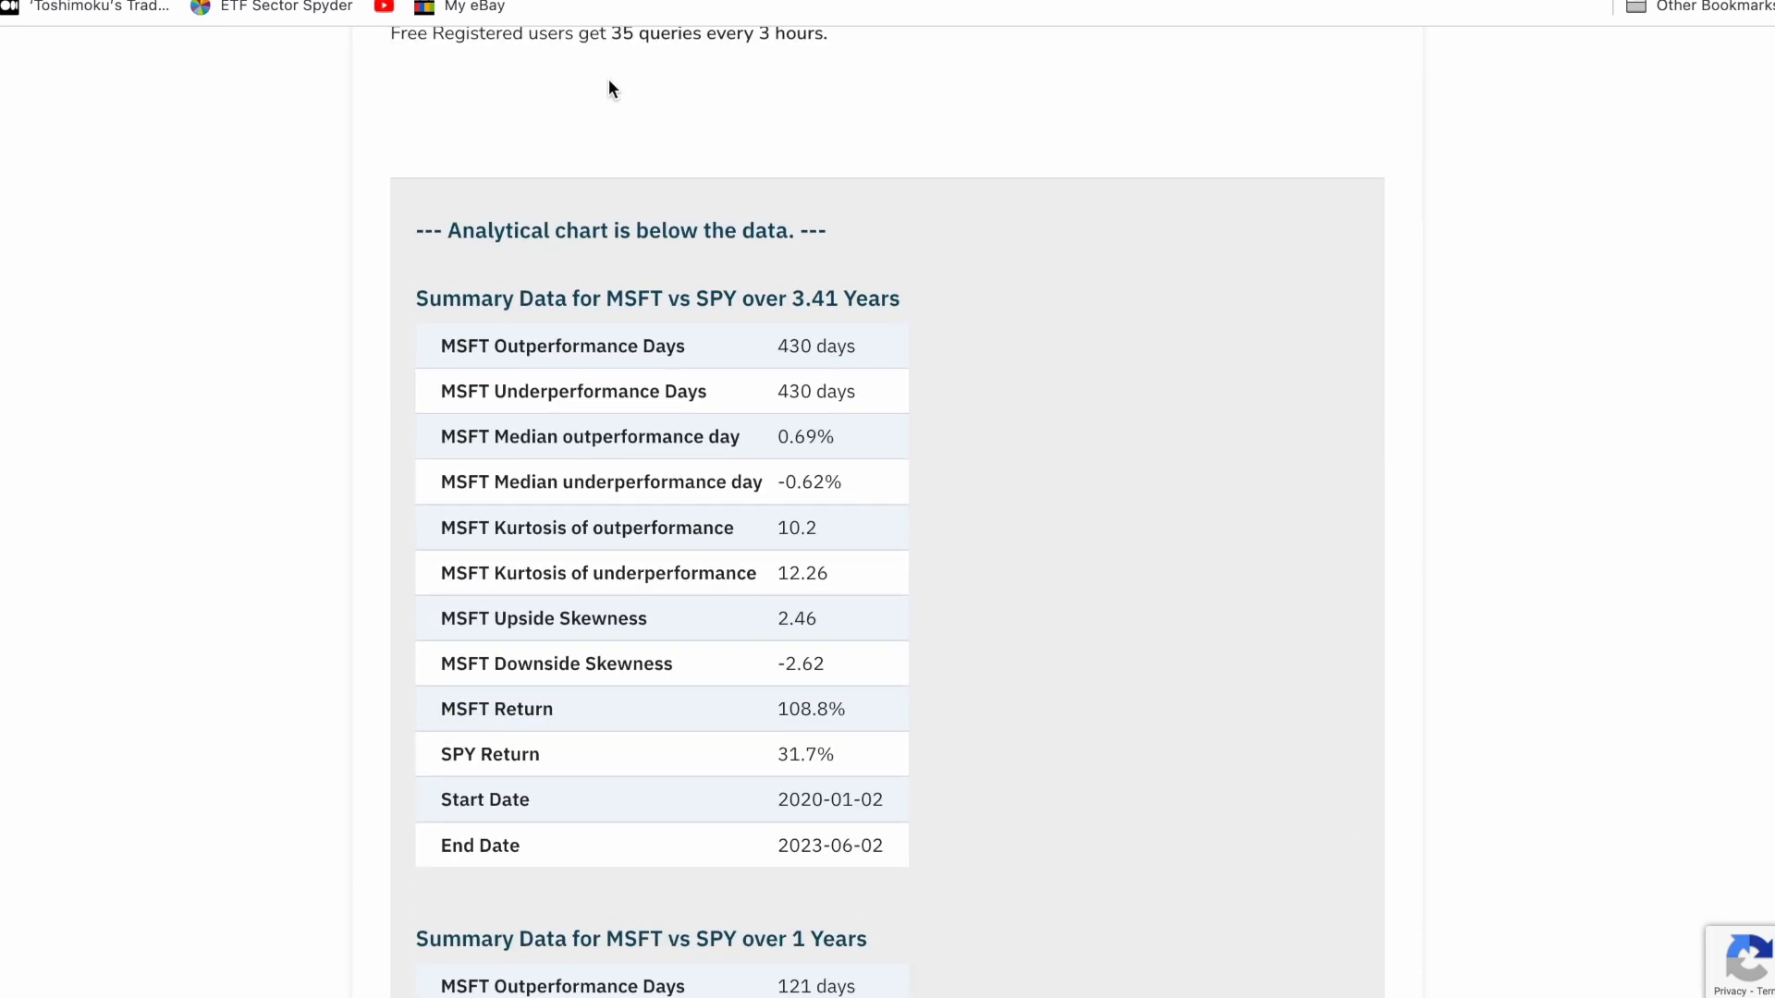
{"action": "mouse_move", "coordinate": [725, 304]}
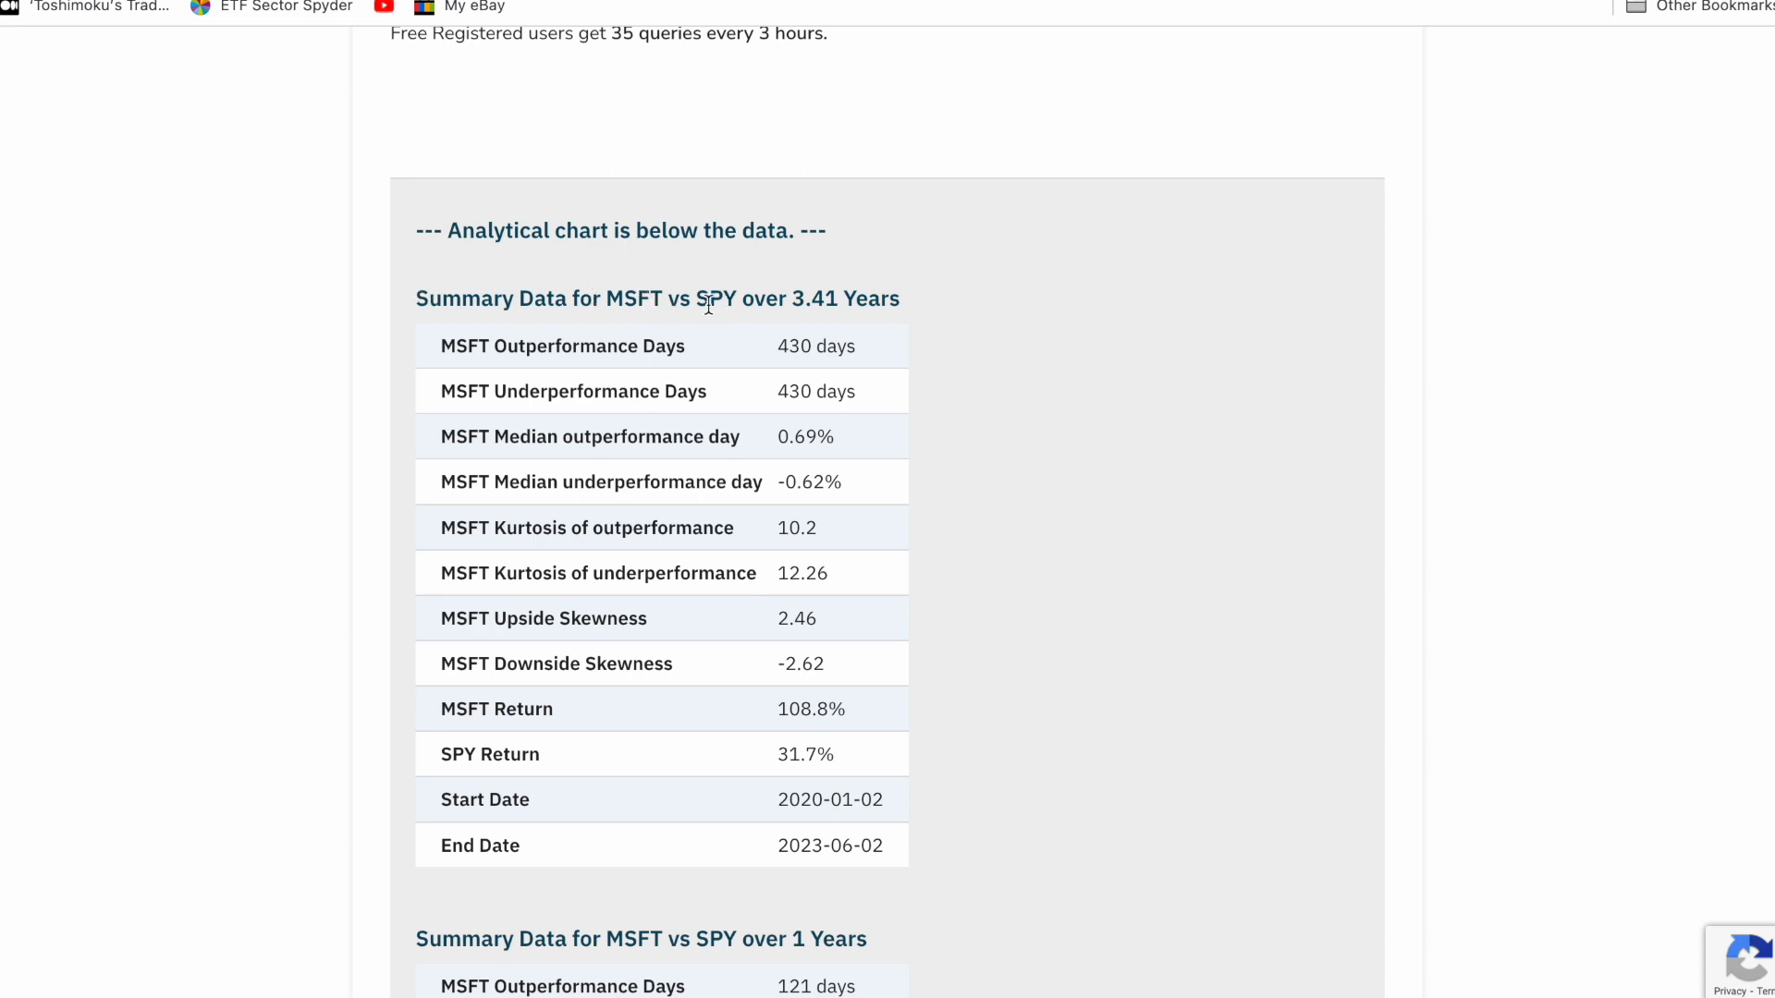
{"action": "mouse_move", "coordinate": [862, 505]}
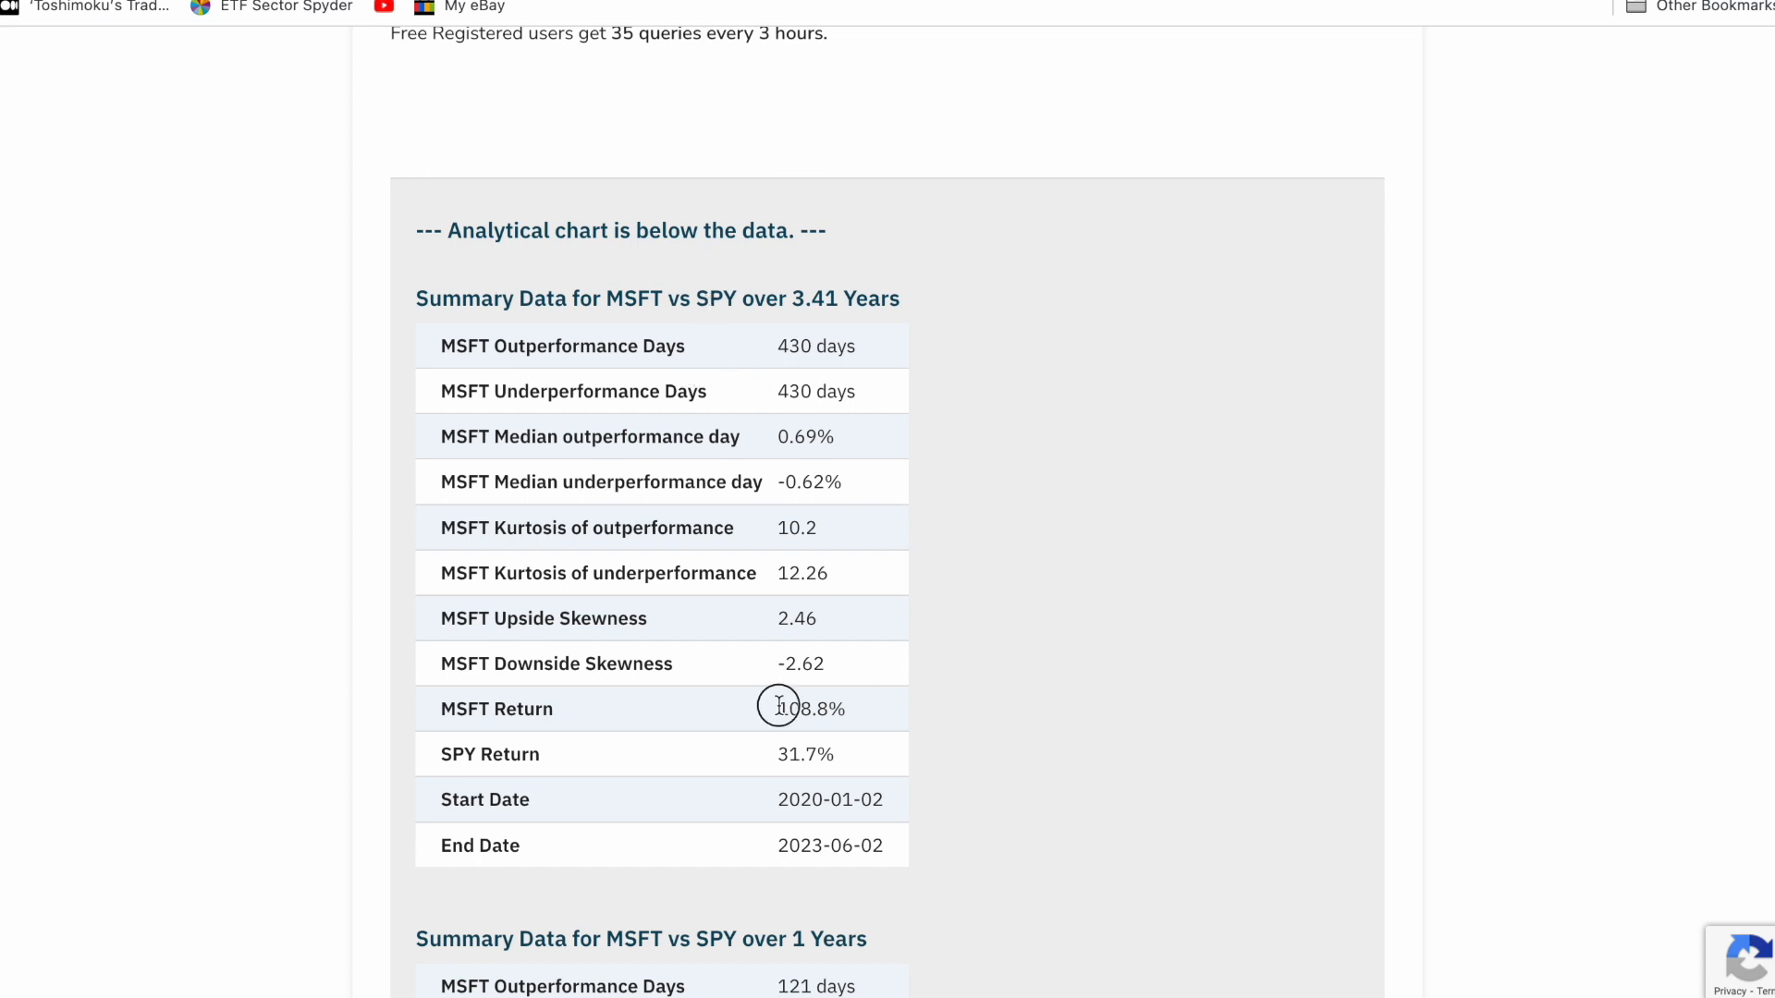
{"action": "double_click", "coordinate": [811, 709]}
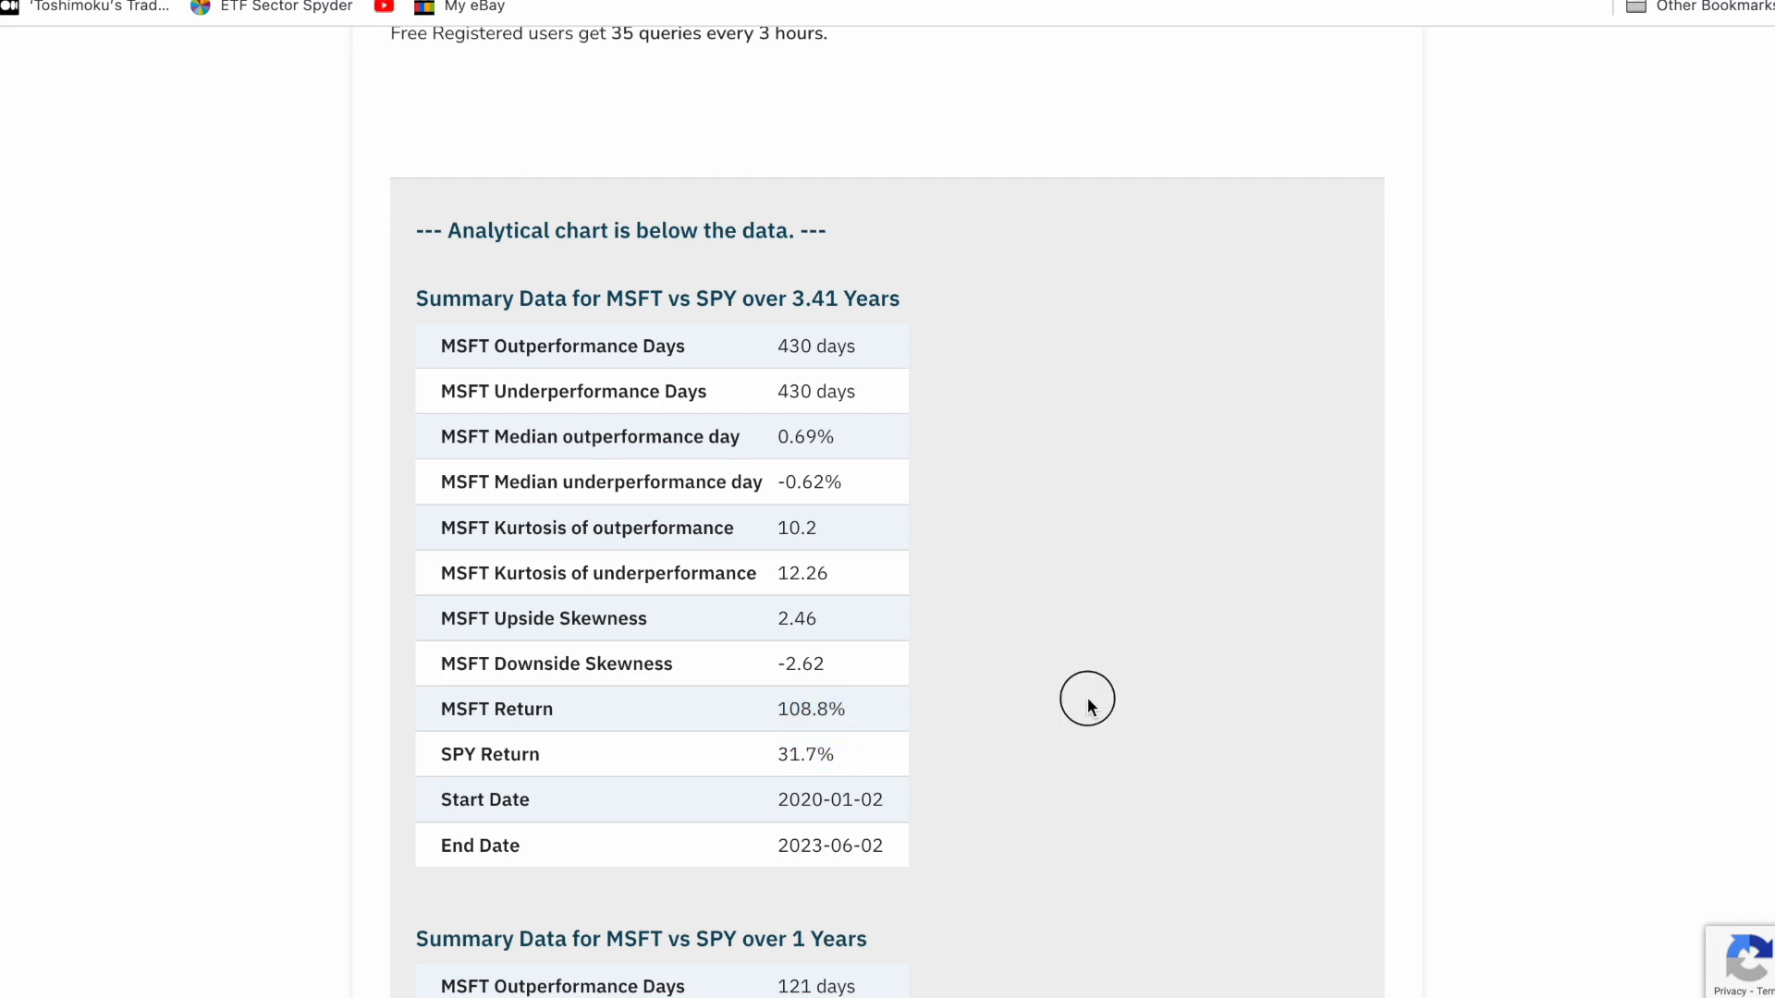
{"action": "mouse_move", "coordinate": [1068, 696]}
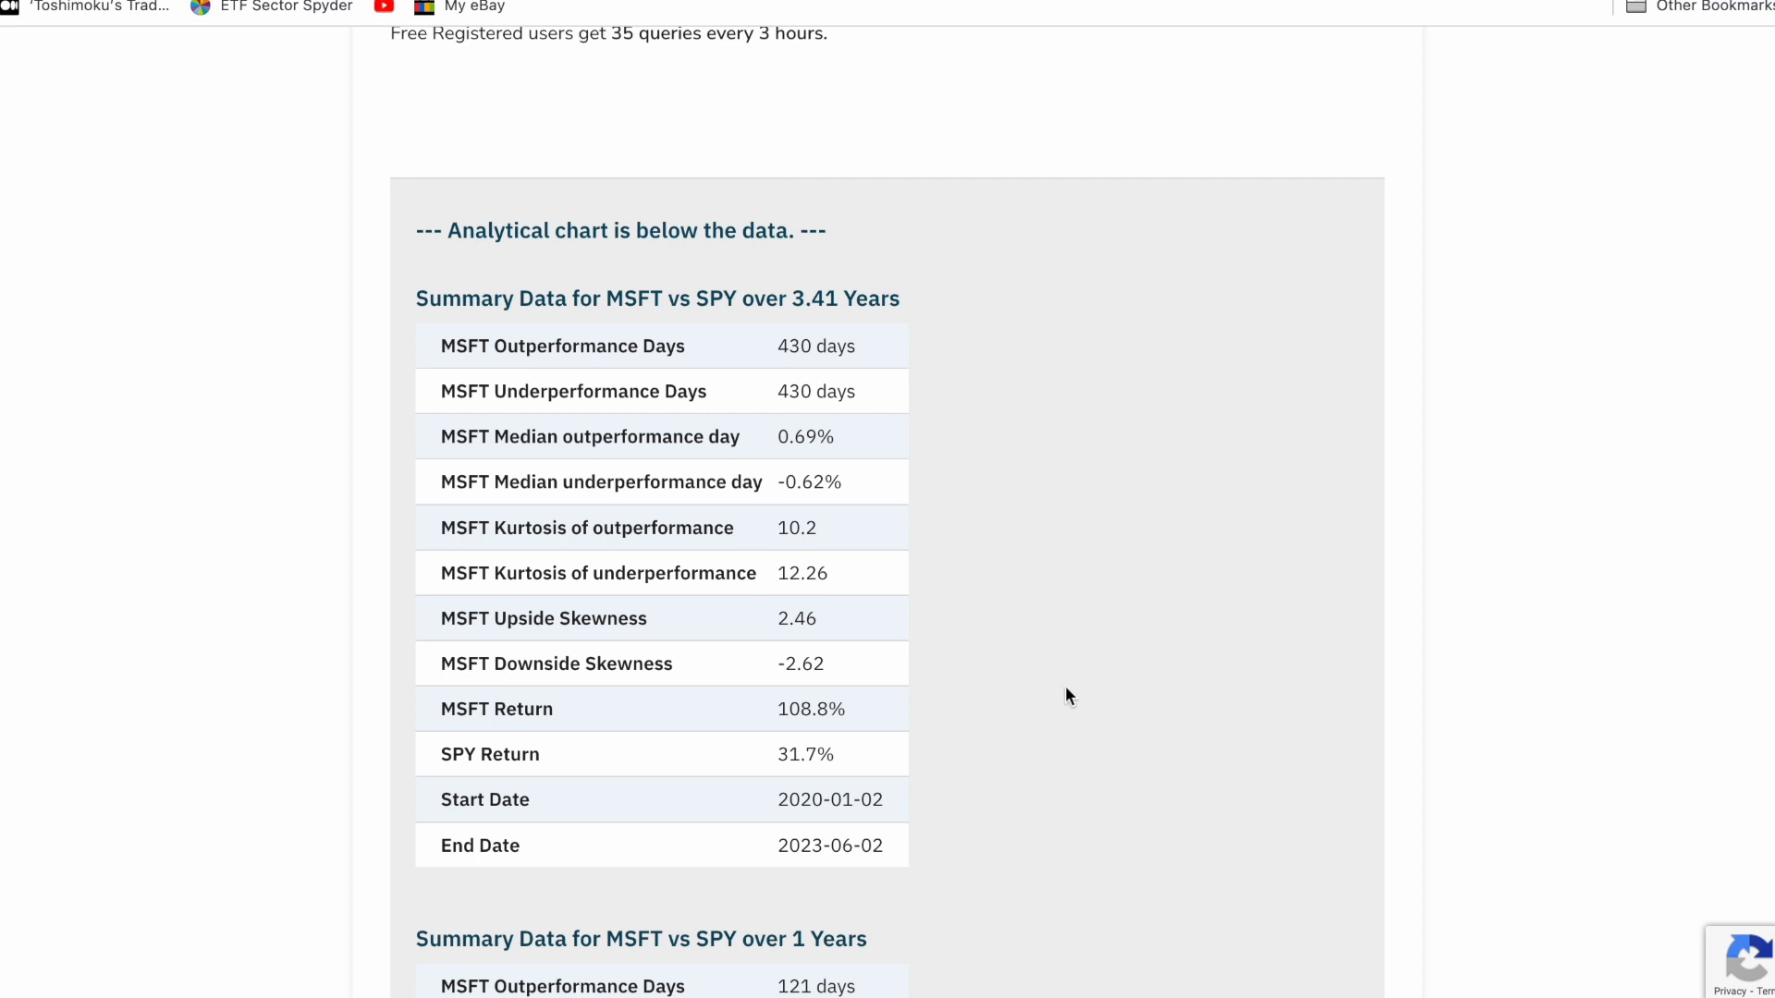
{"action": "mouse_move", "coordinate": [756, 546]}
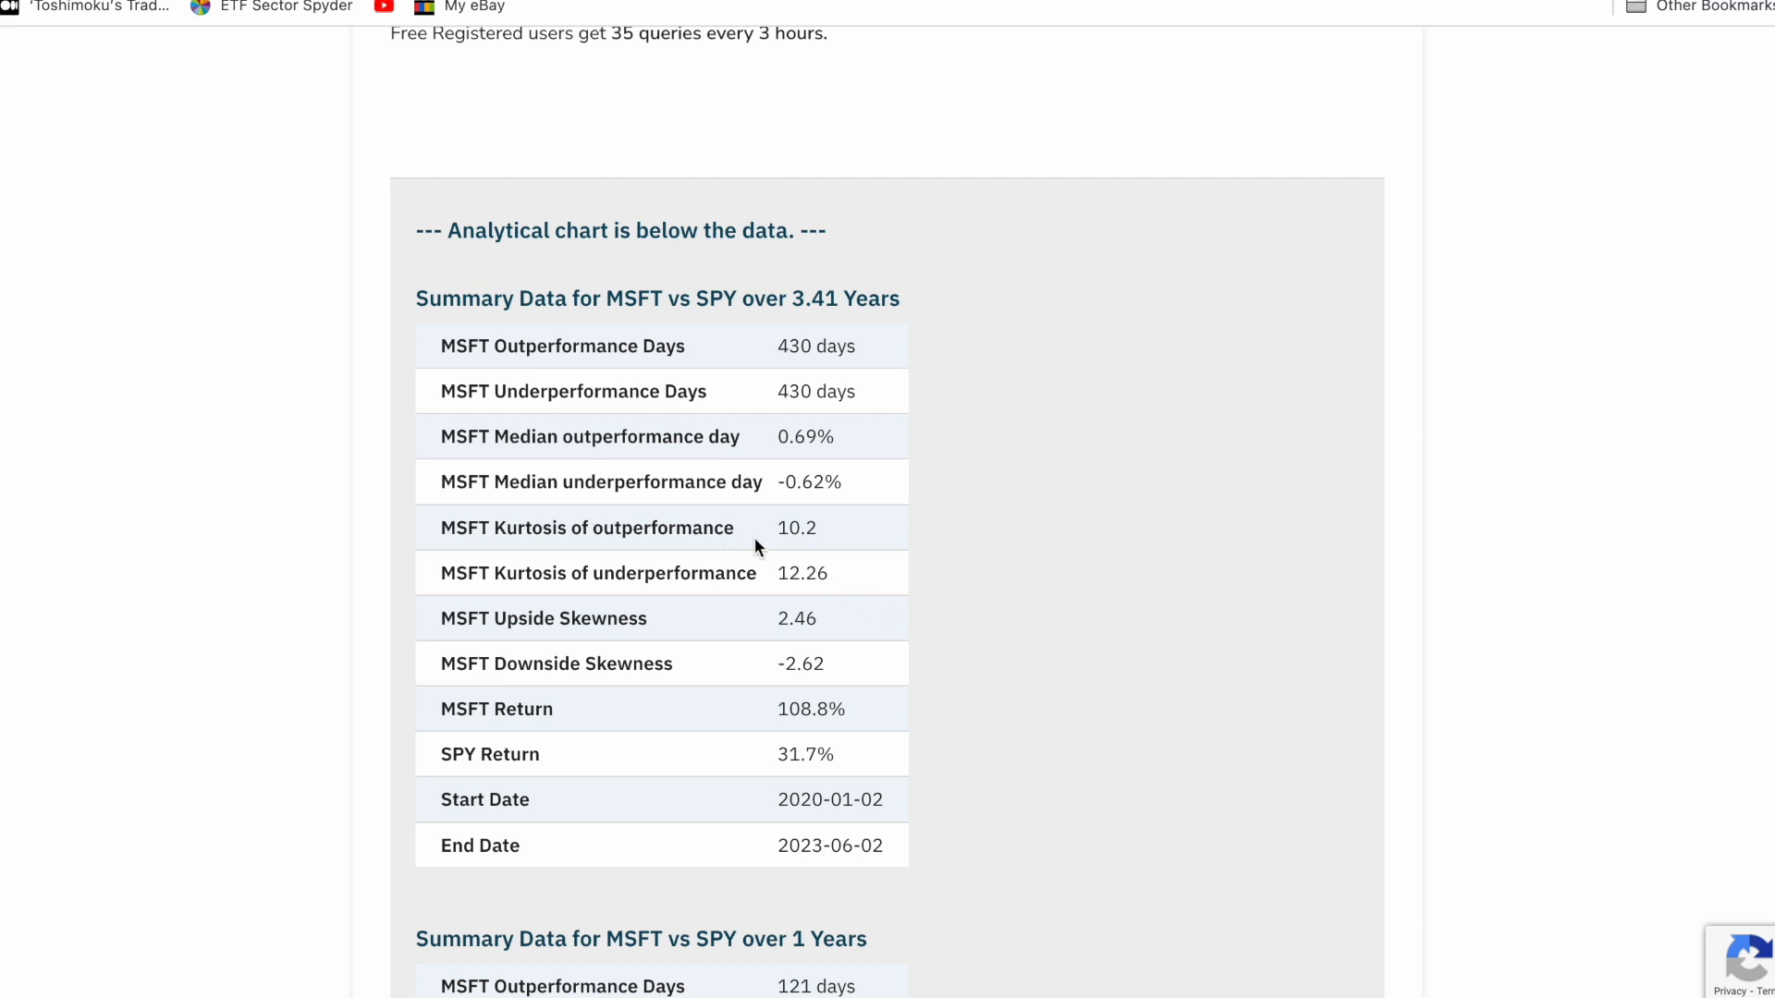
{"action": "mouse_move", "coordinate": [489, 524]}
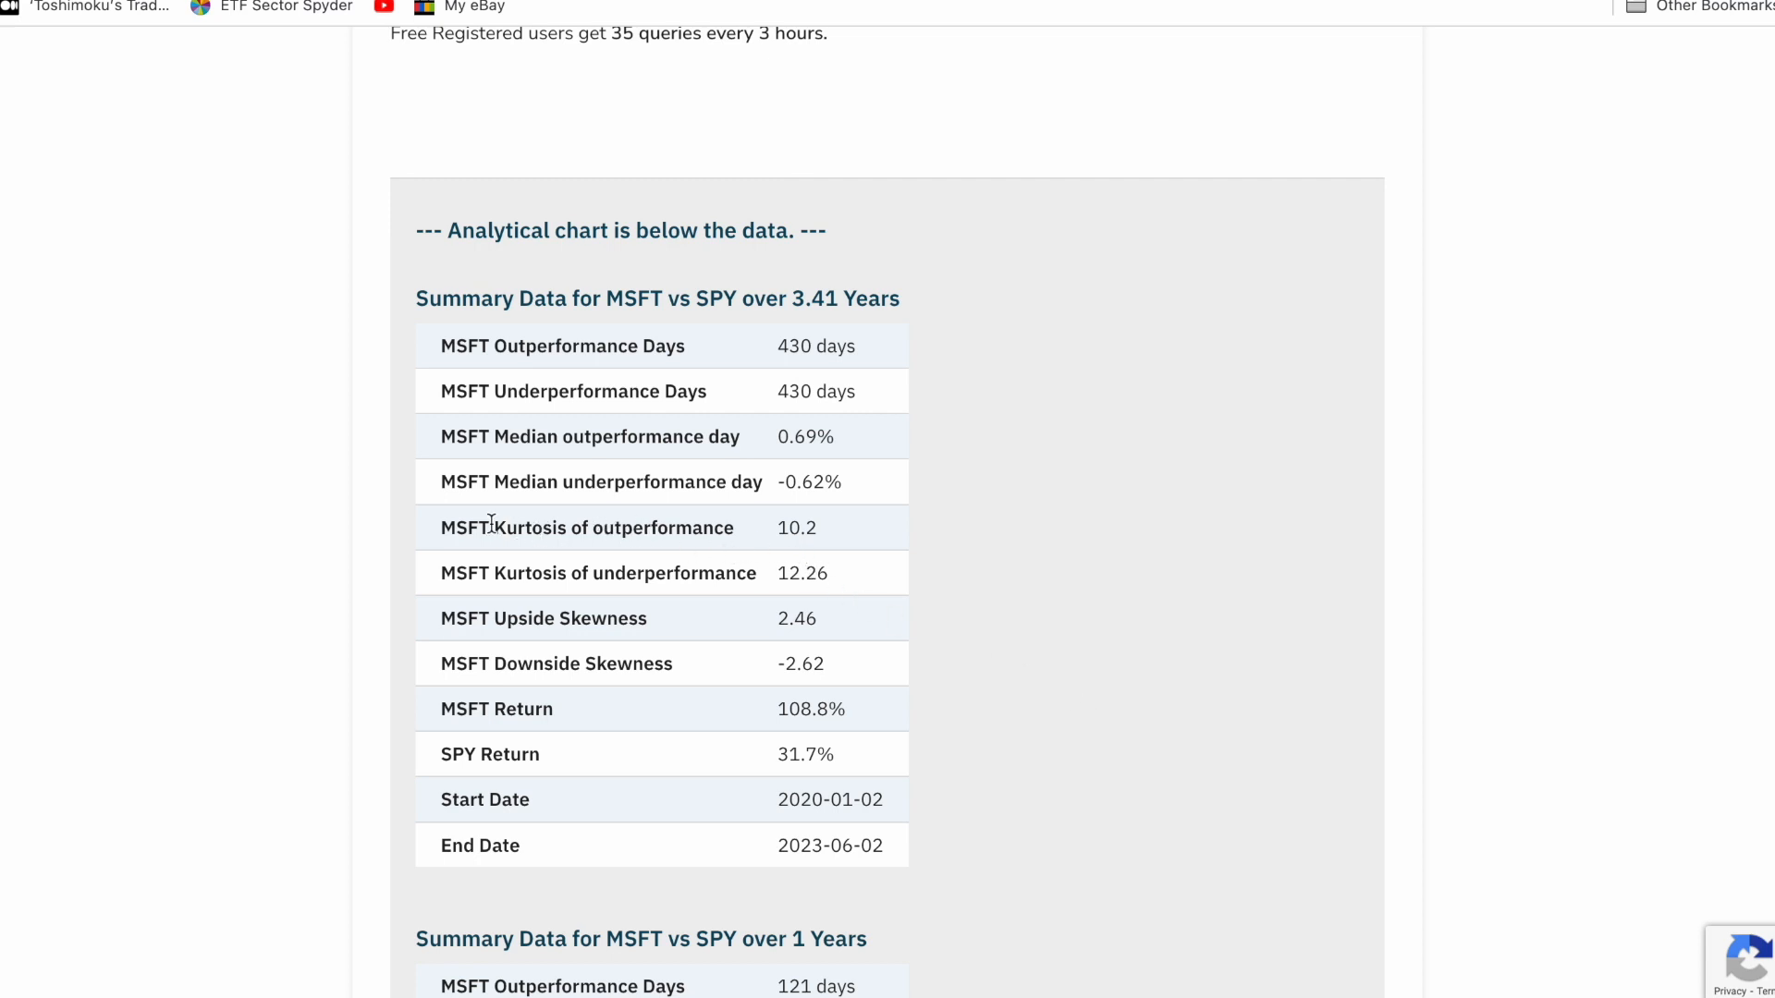
{"action": "double_click", "coordinate": [526, 527]}
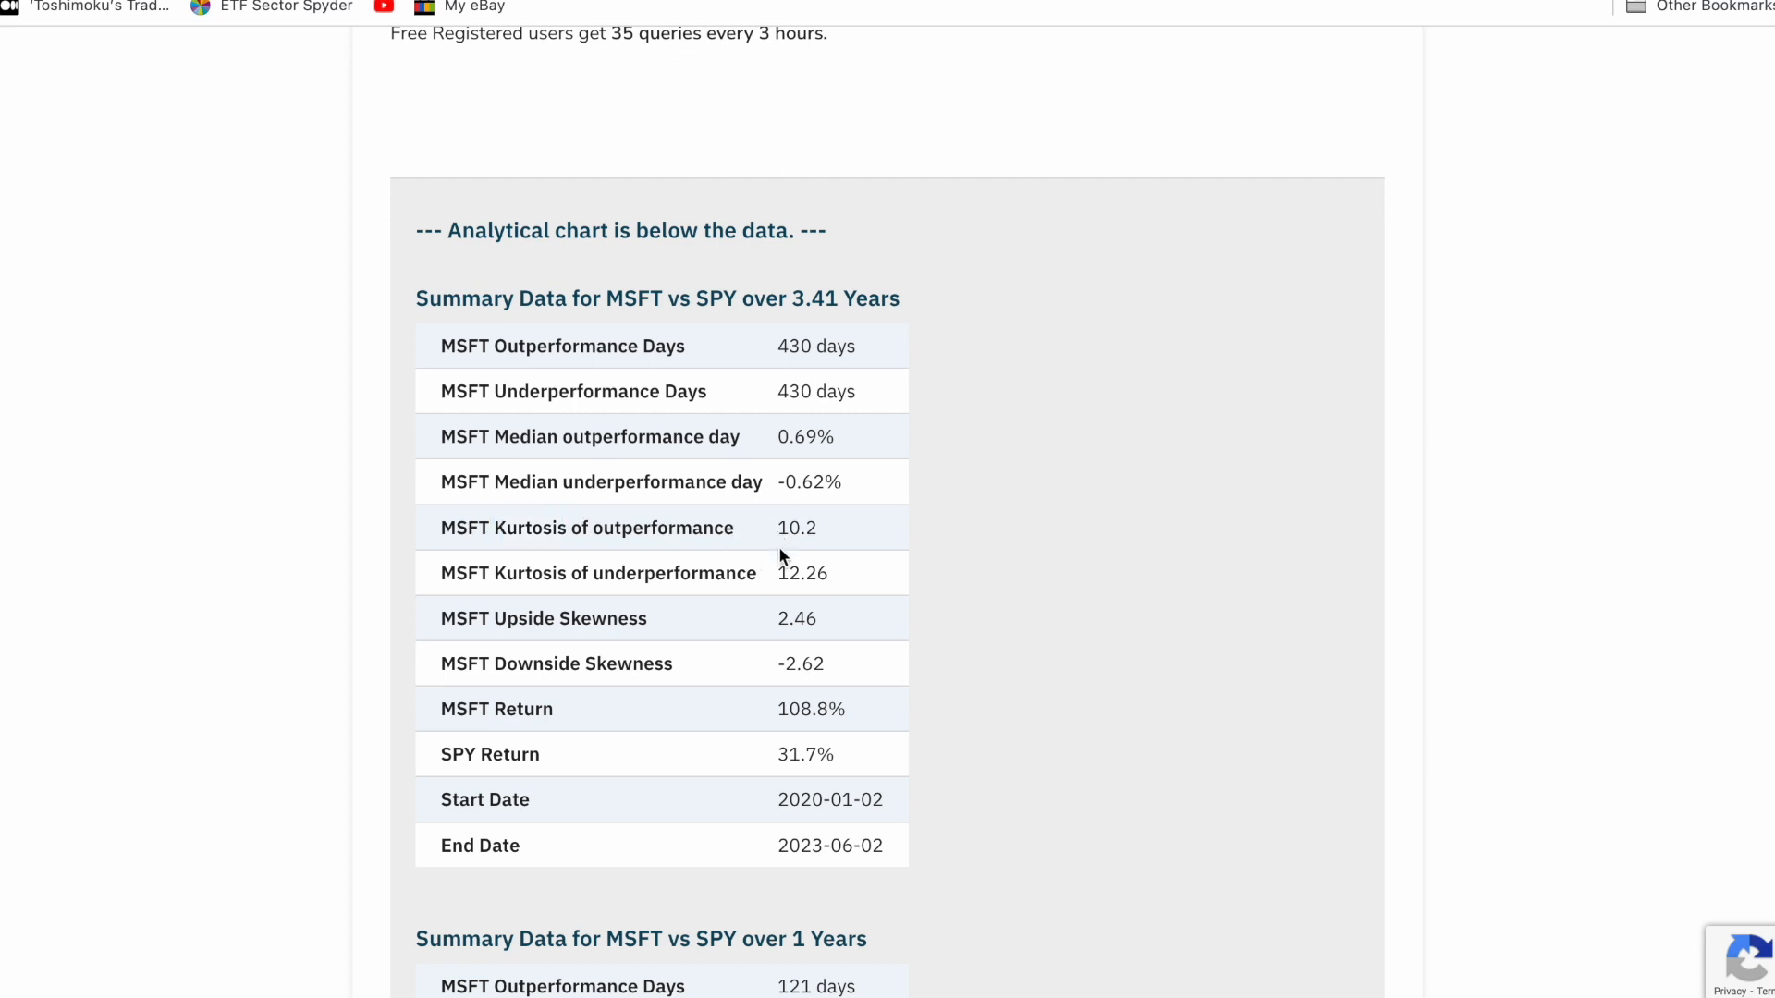
{"action": "double_click", "coordinate": [802, 574]}
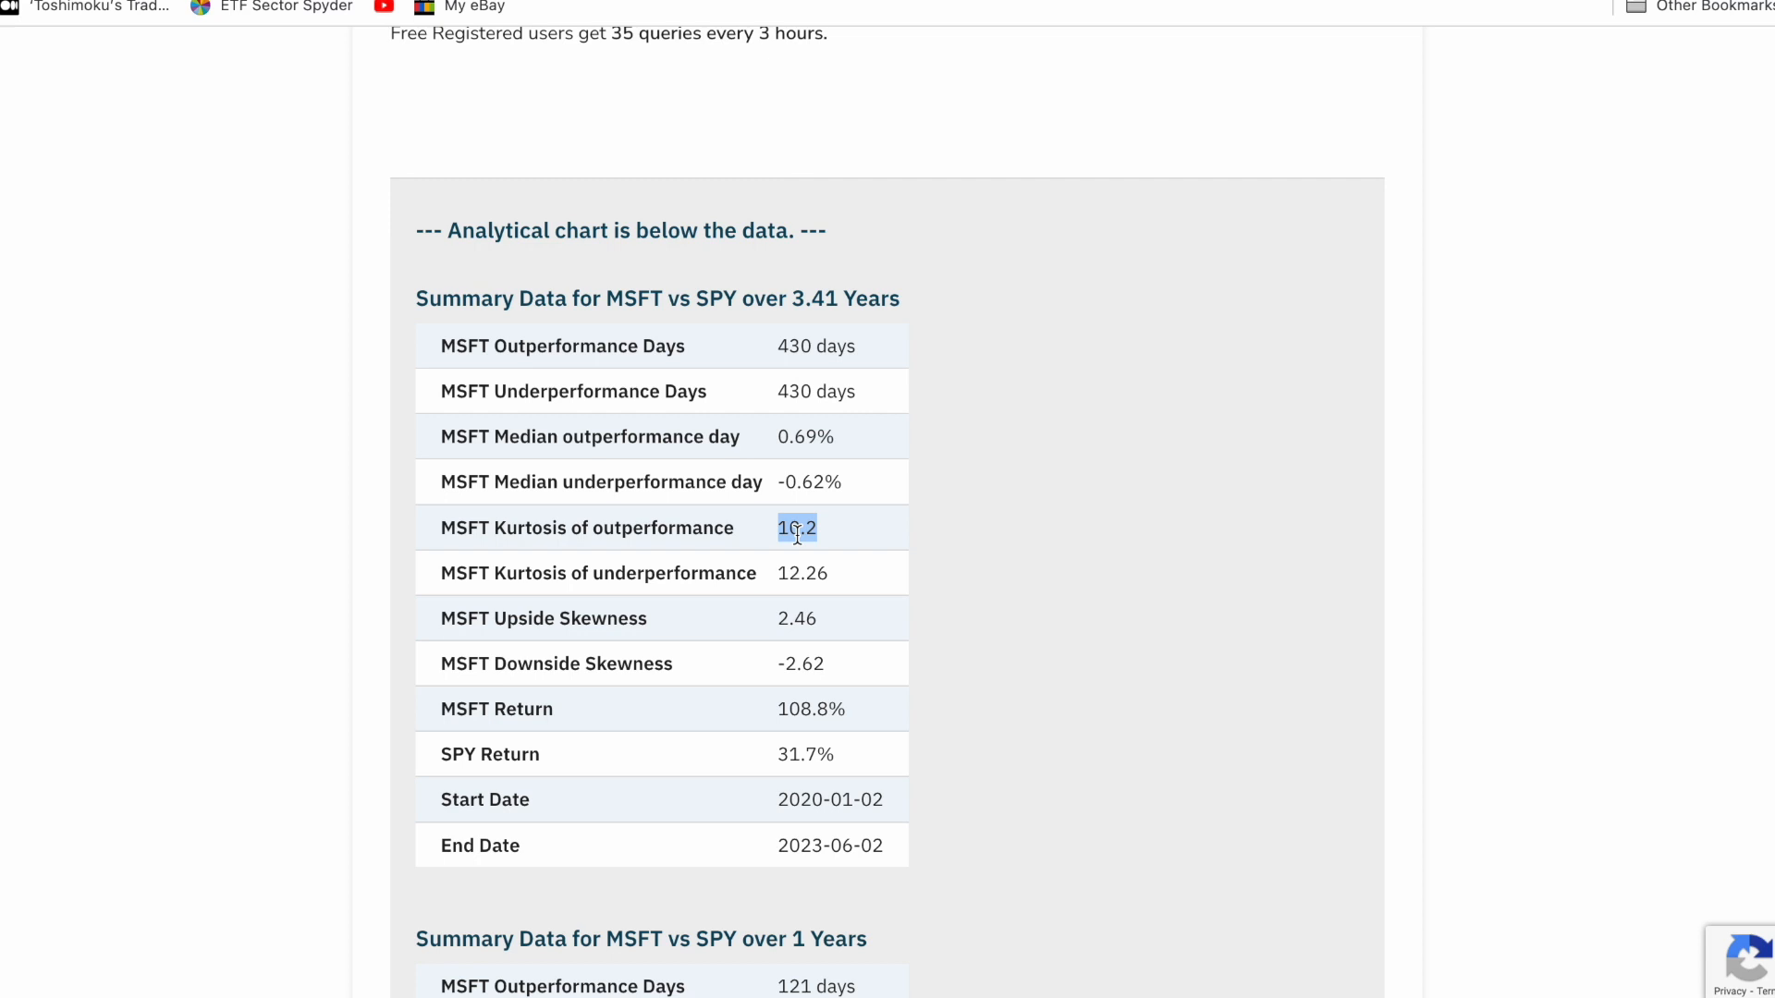
{"action": "left_click", "coordinate": [796, 529]}
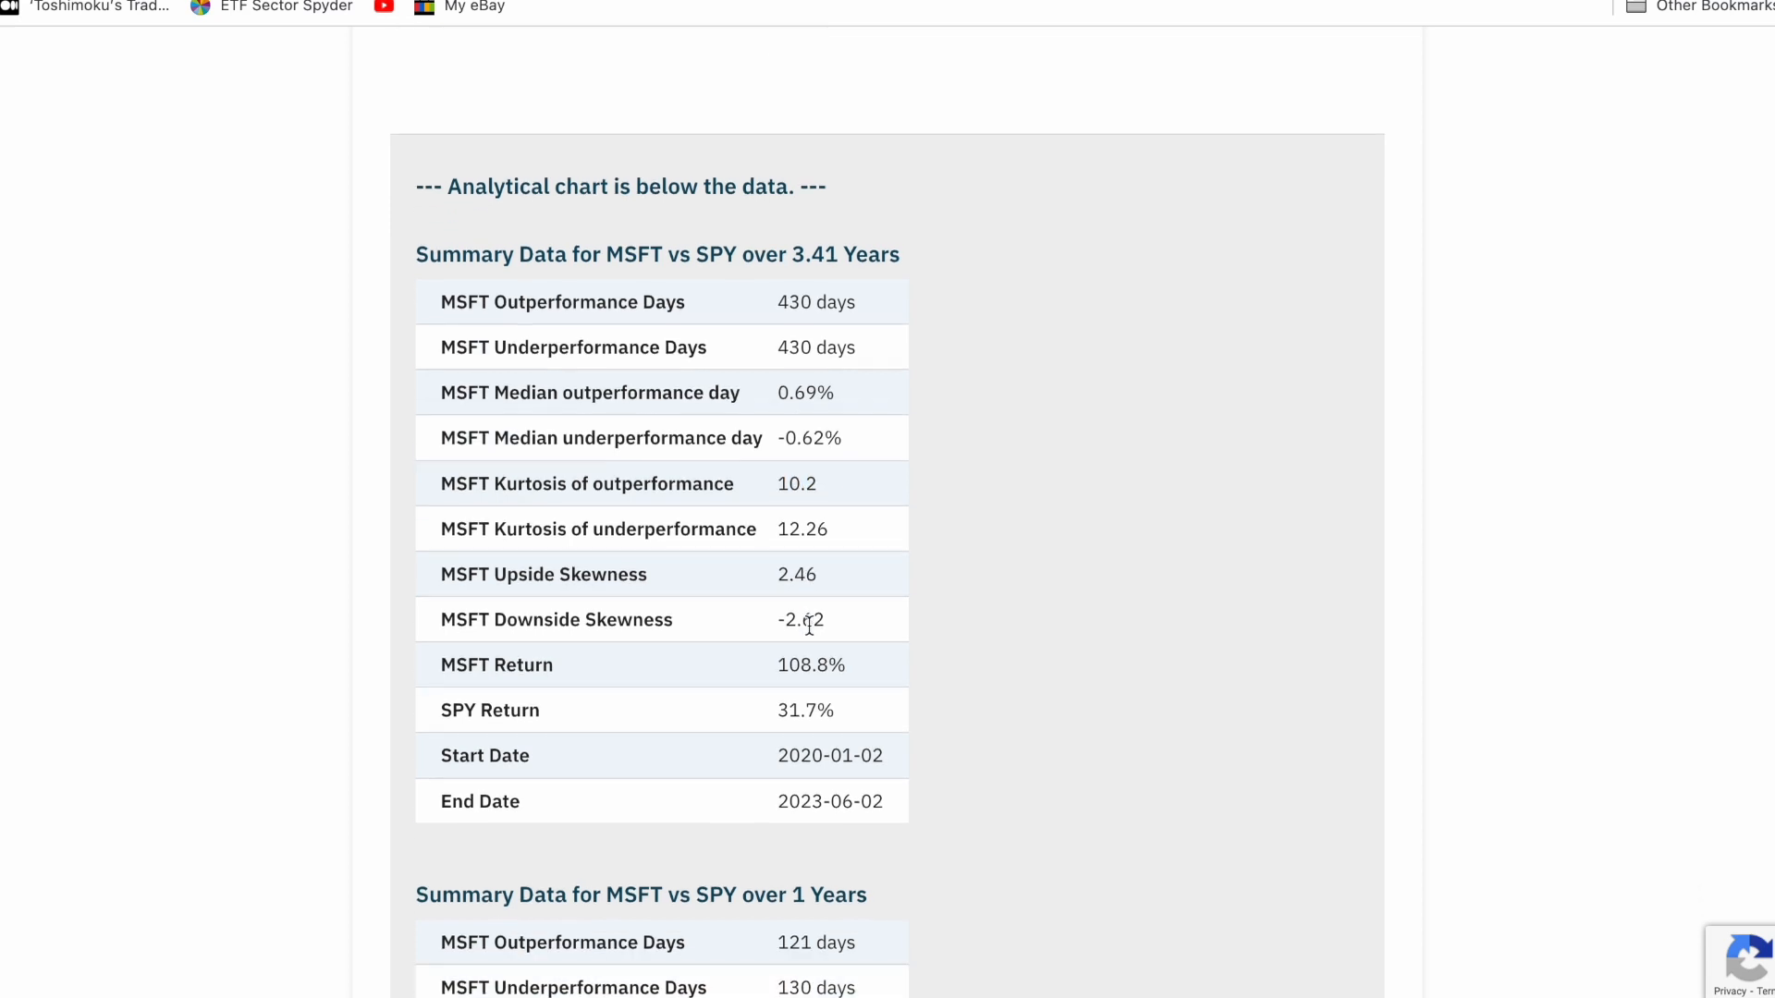
{"action": "mouse_move", "coordinate": [747, 615]}
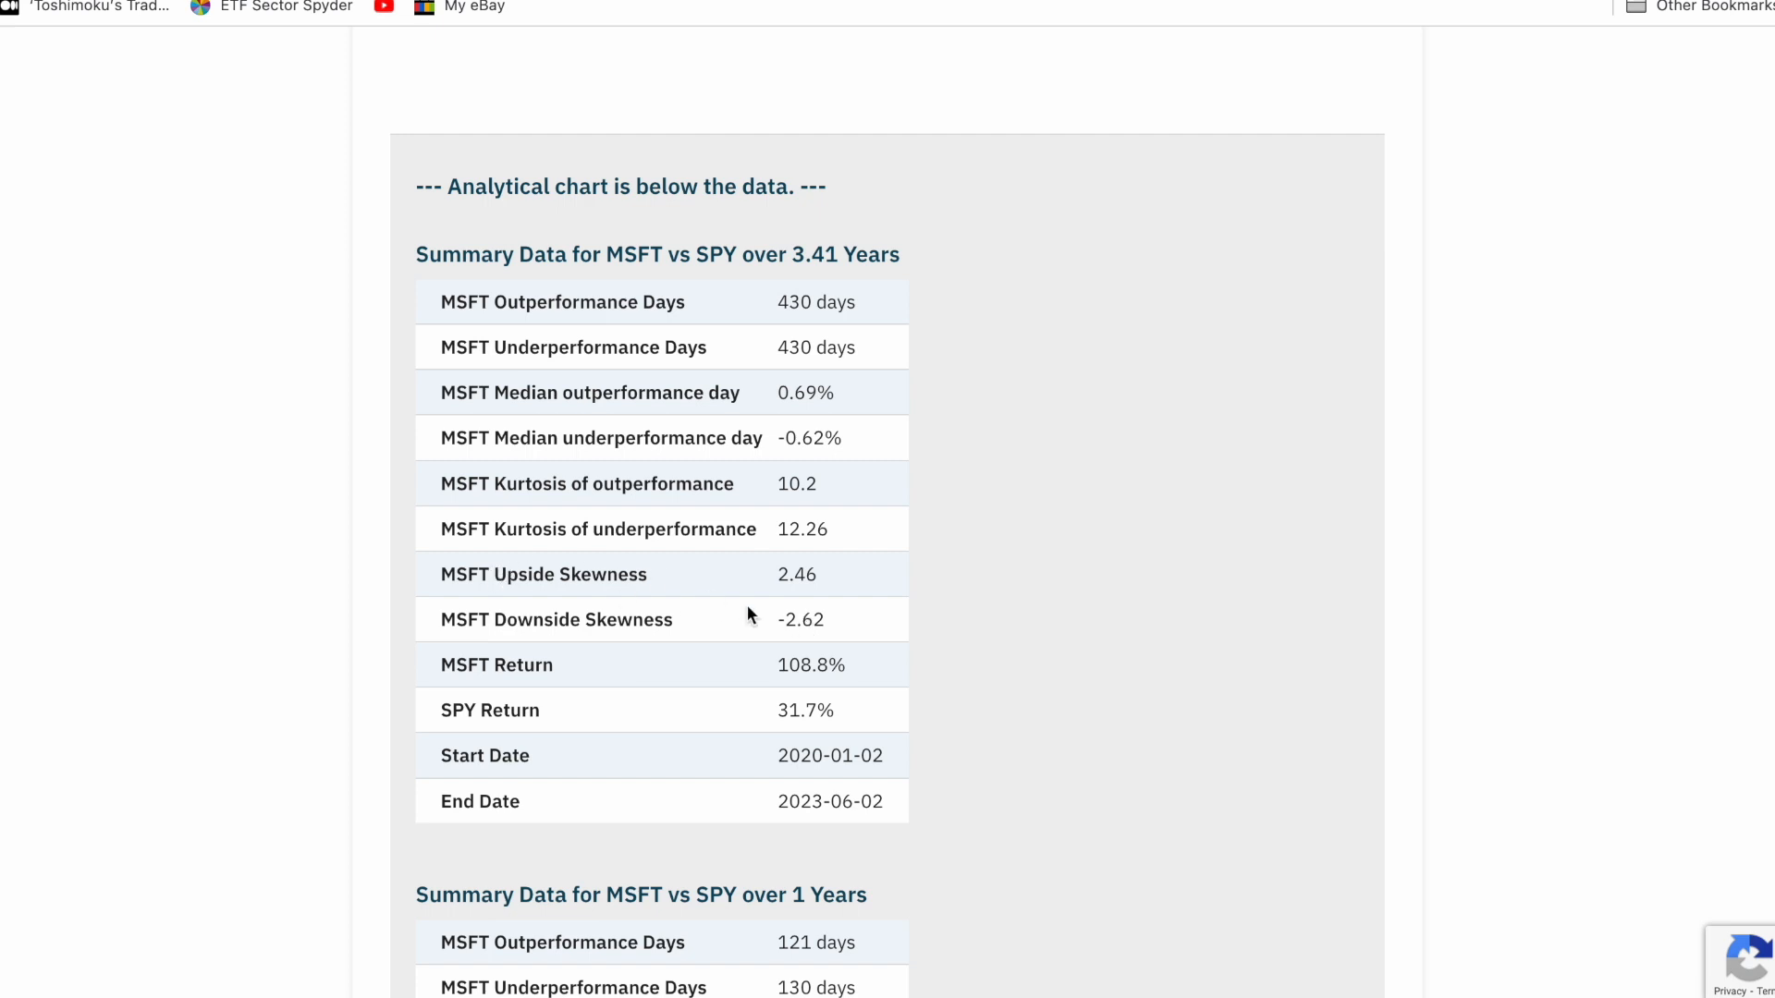
{"action": "mouse_move", "coordinate": [833, 646]}
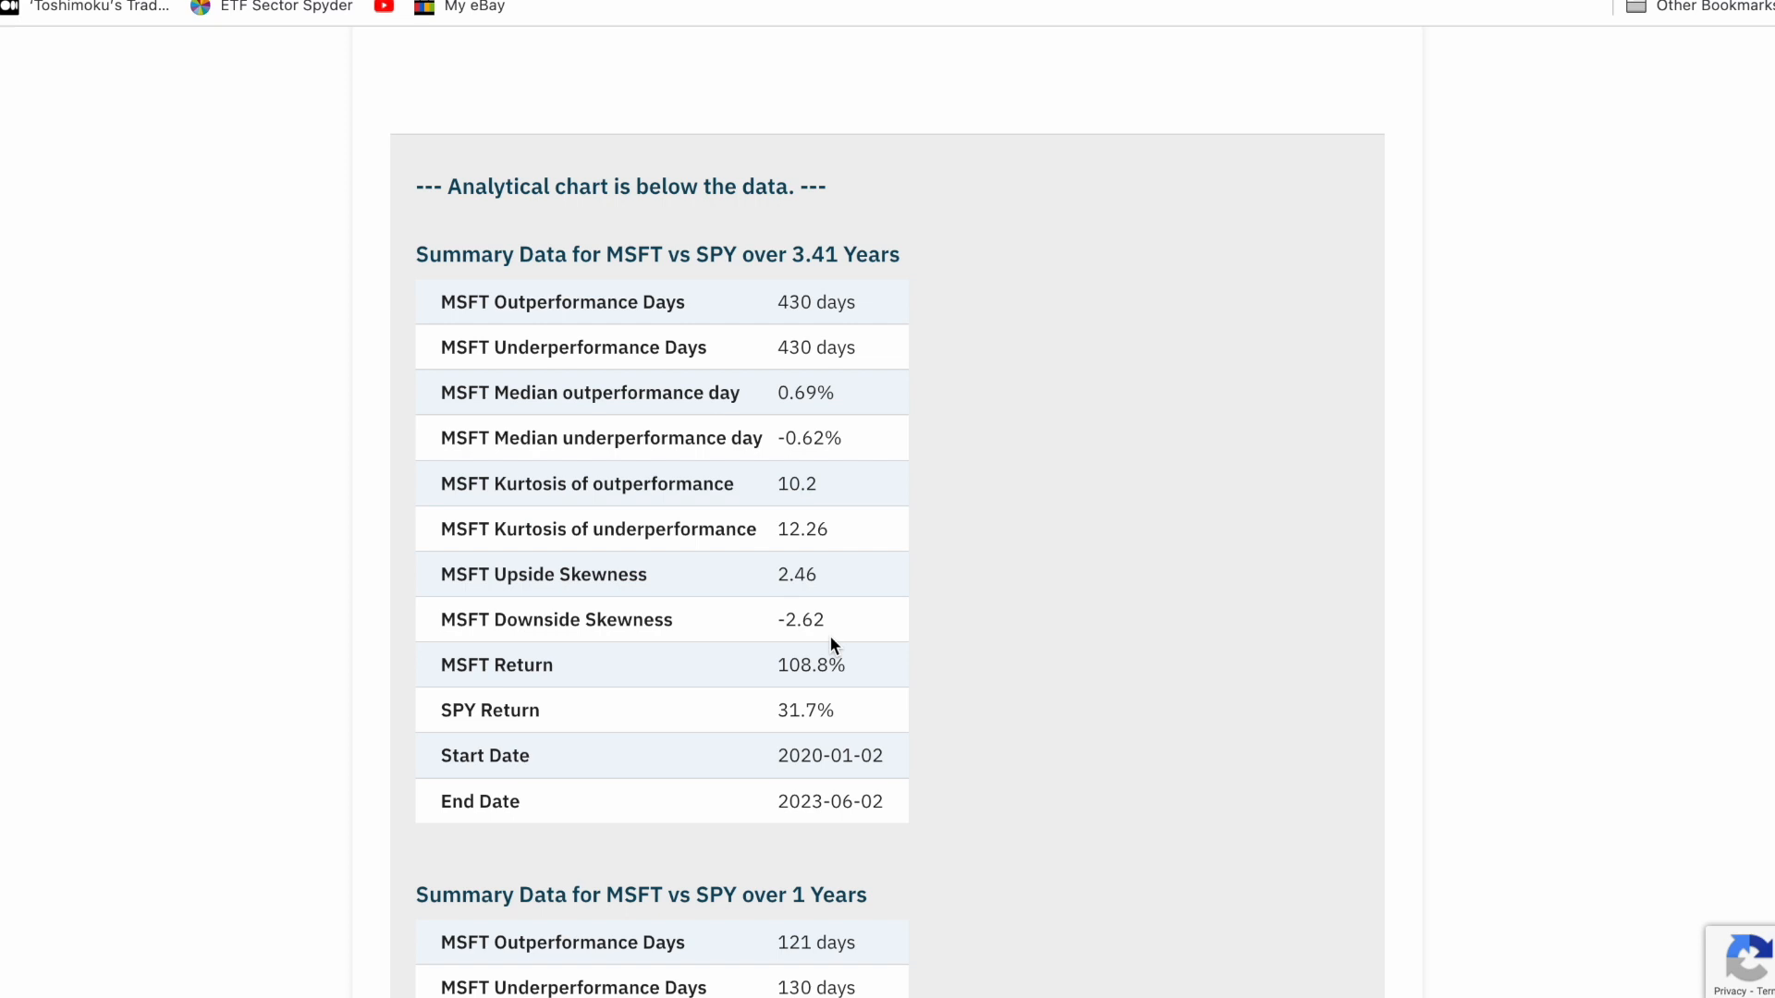
{"action": "mouse_move", "coordinate": [765, 631]}
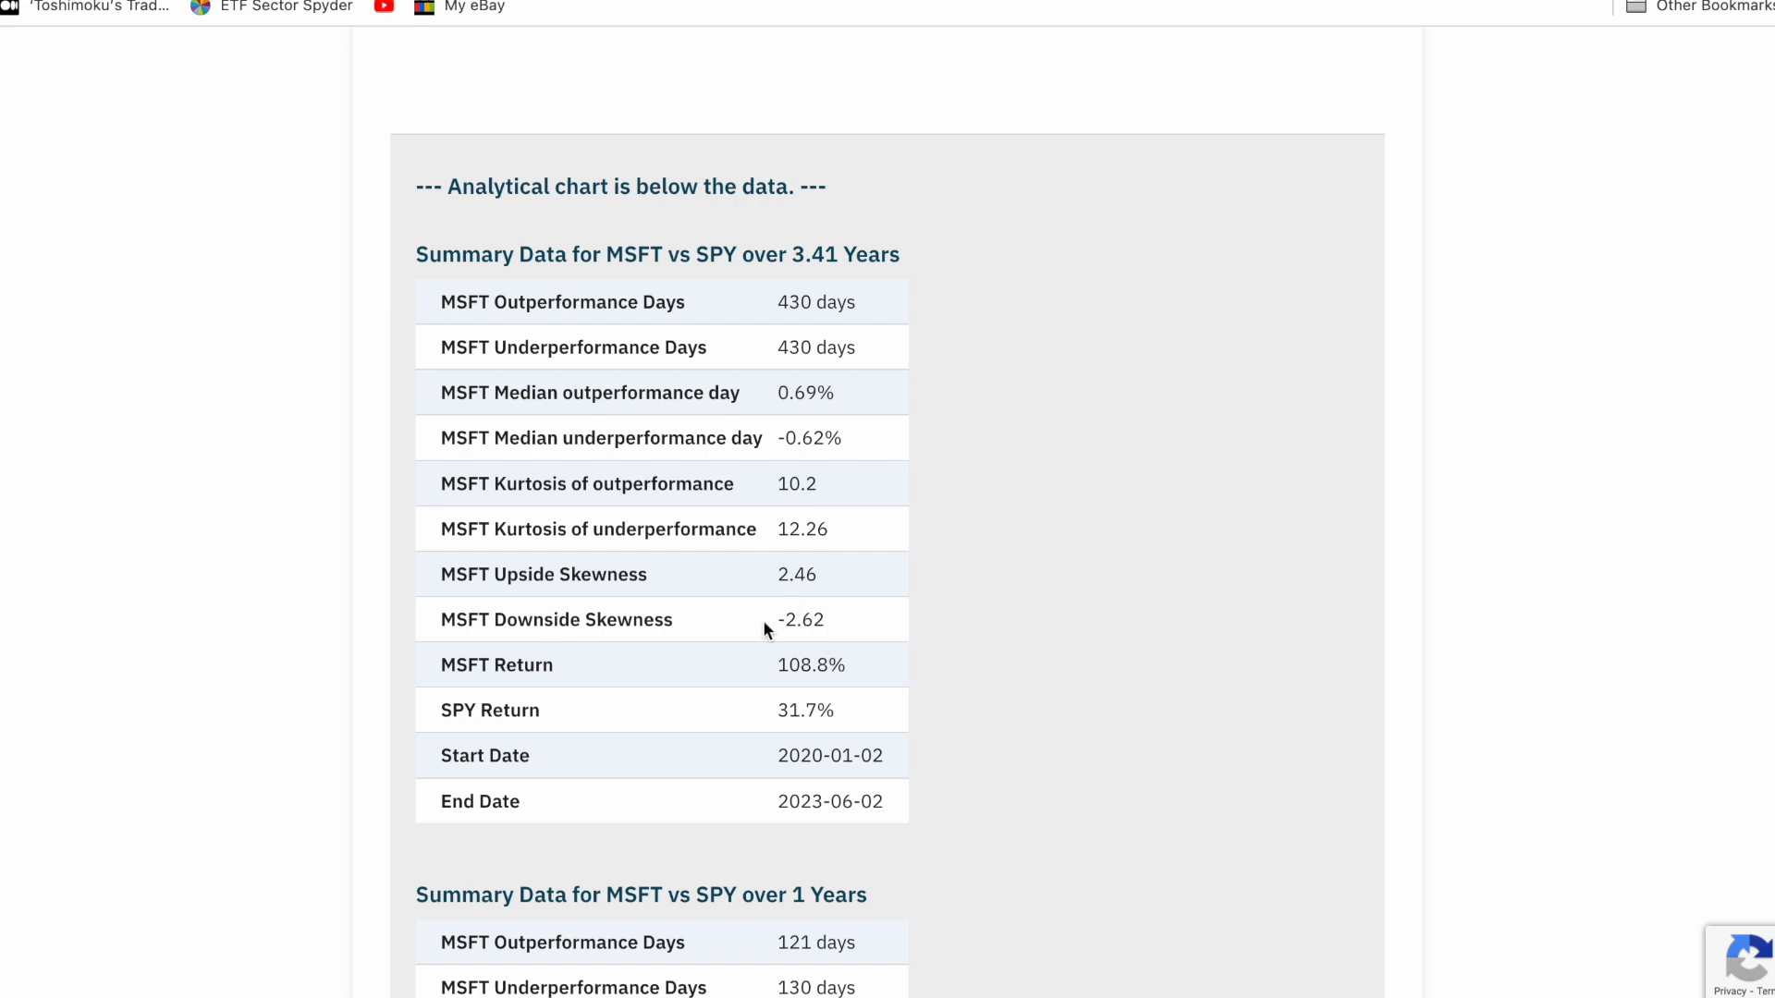
{"action": "double_click", "coordinate": [798, 619]}
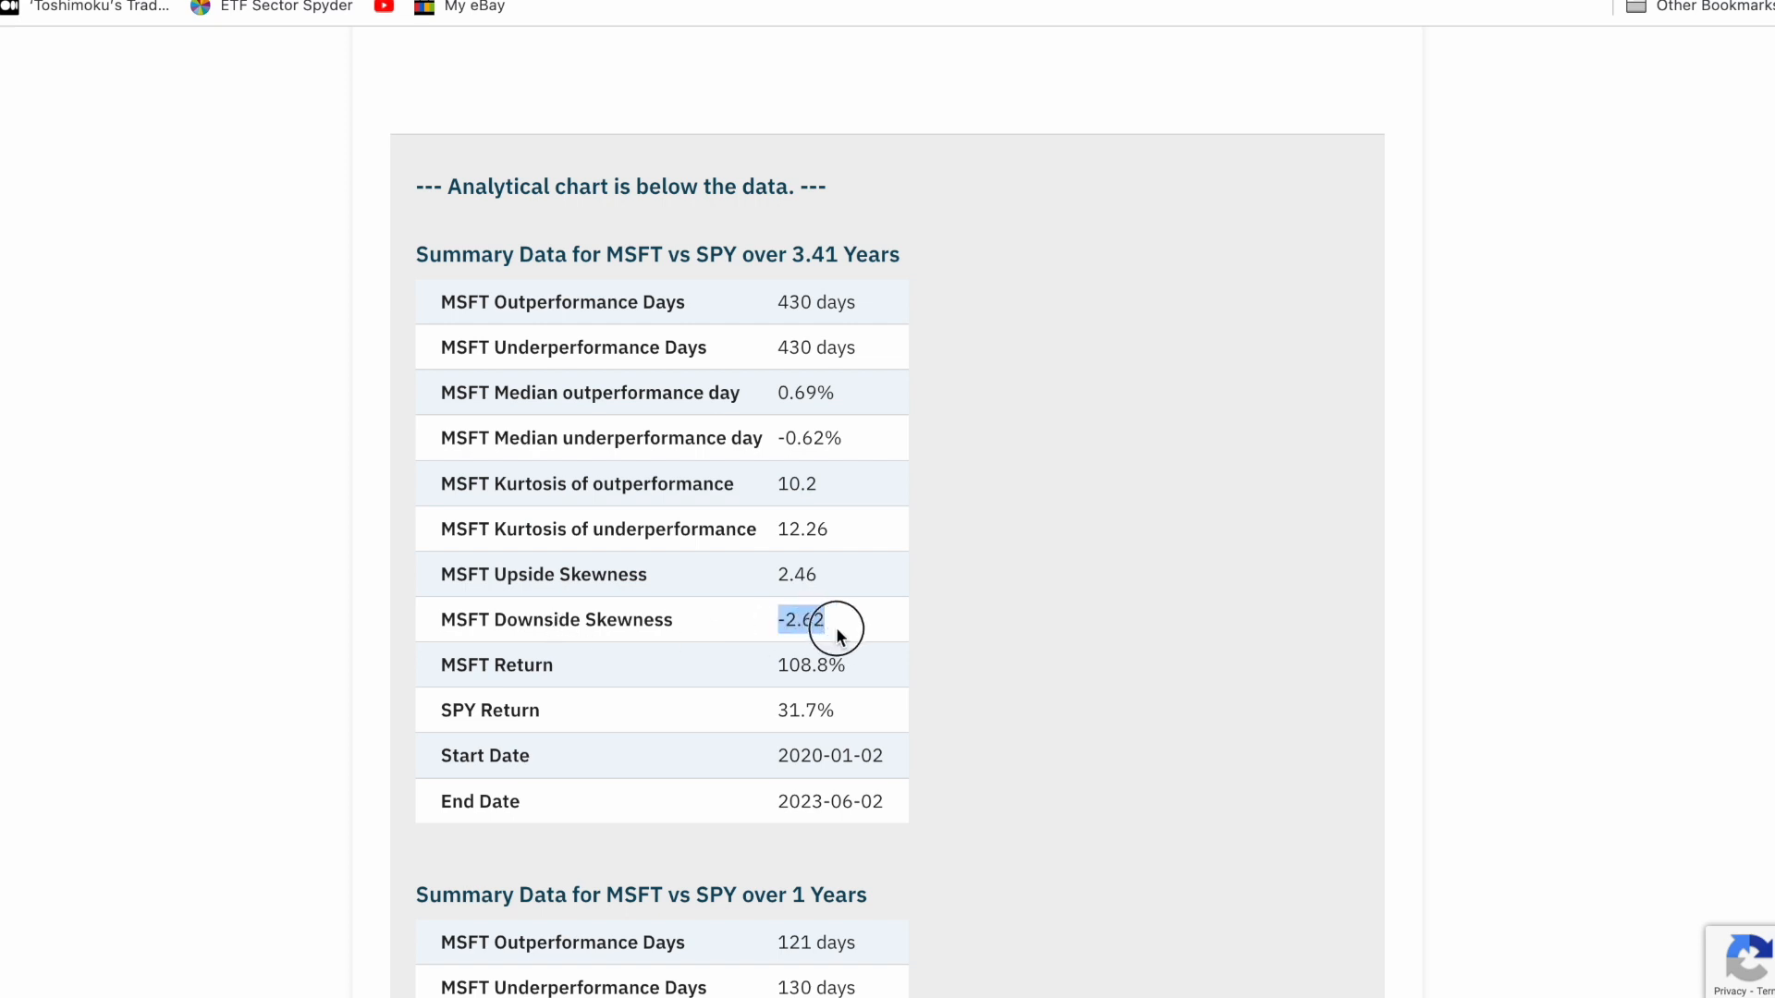
{"action": "scroll", "scroll_direction": "down", "scroll_amount": 3}
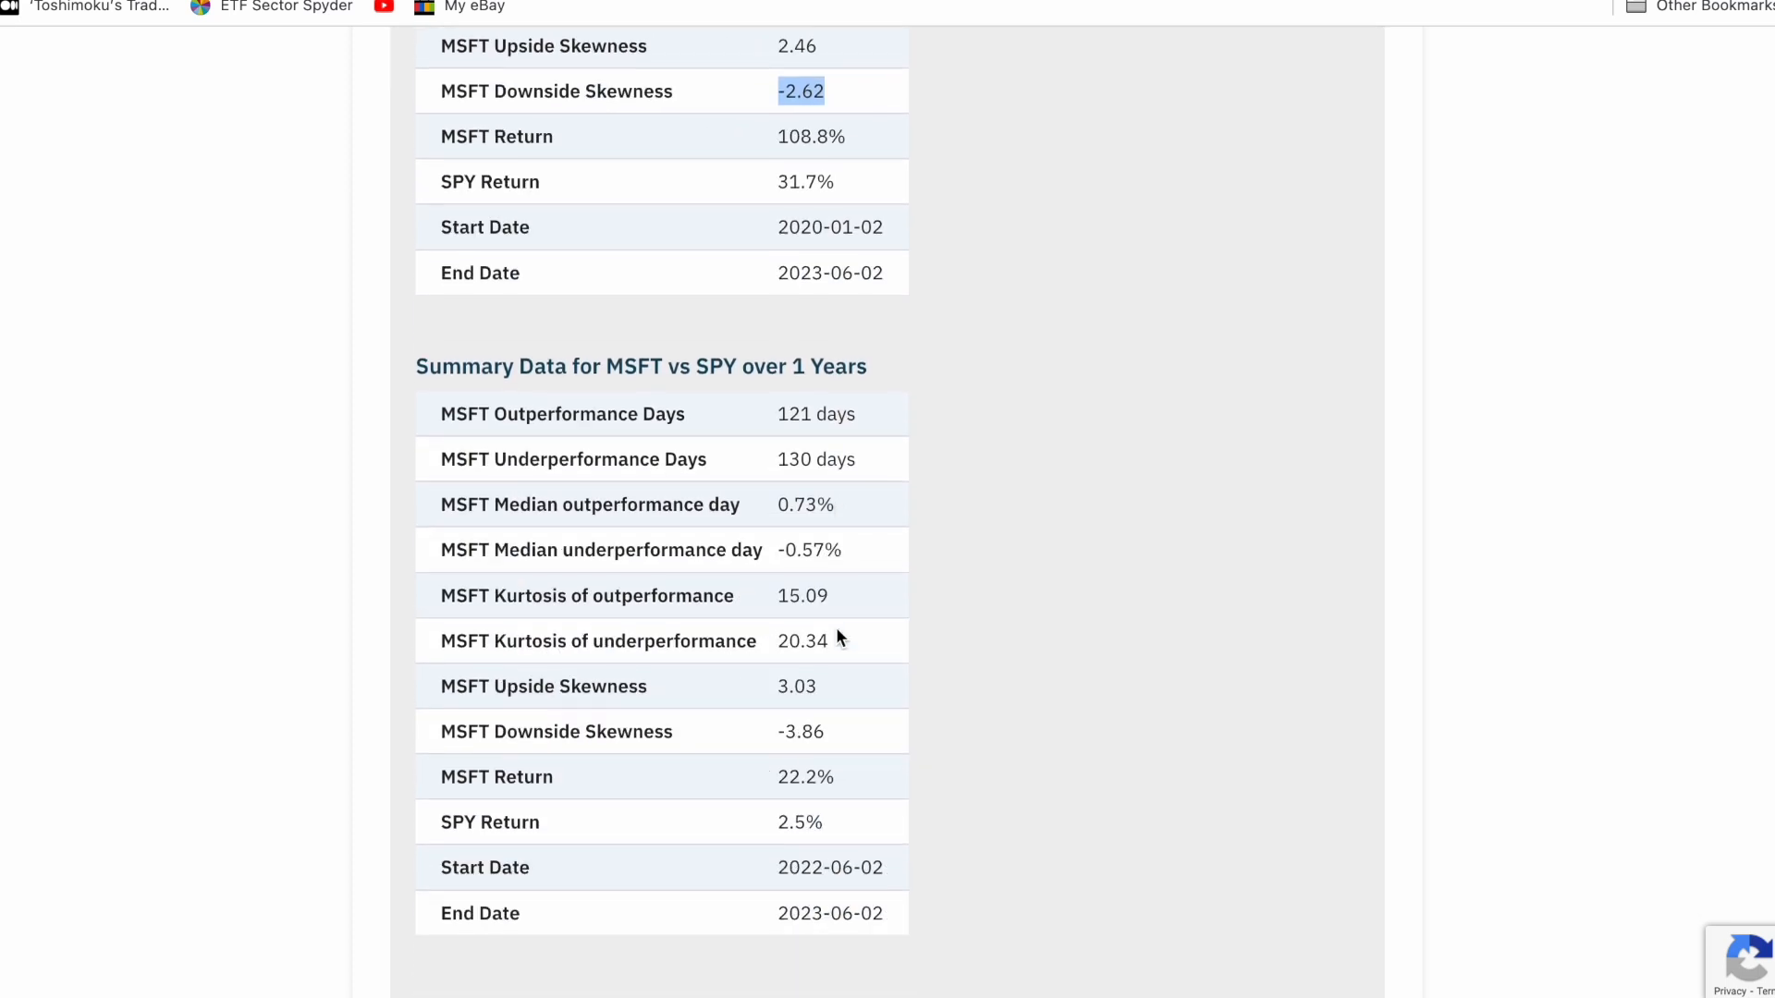
{"action": "double_click", "coordinate": [802, 595]}
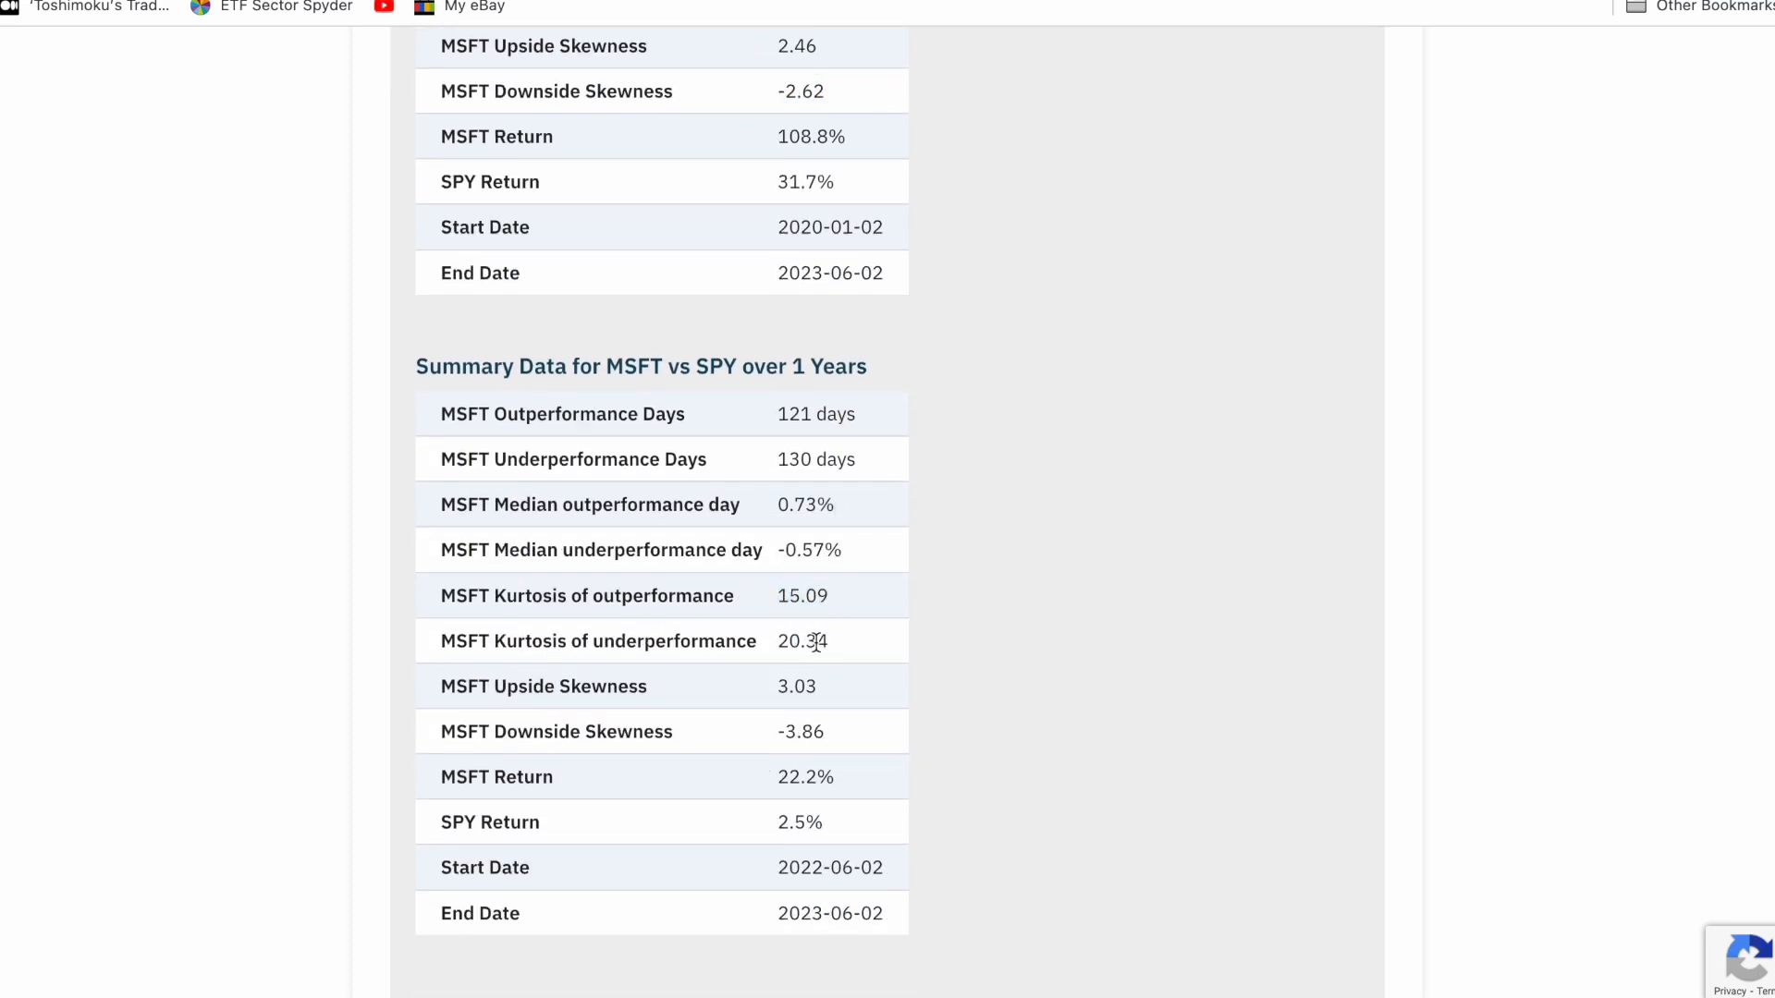
{"action": "double_click", "coordinate": [802, 640]}
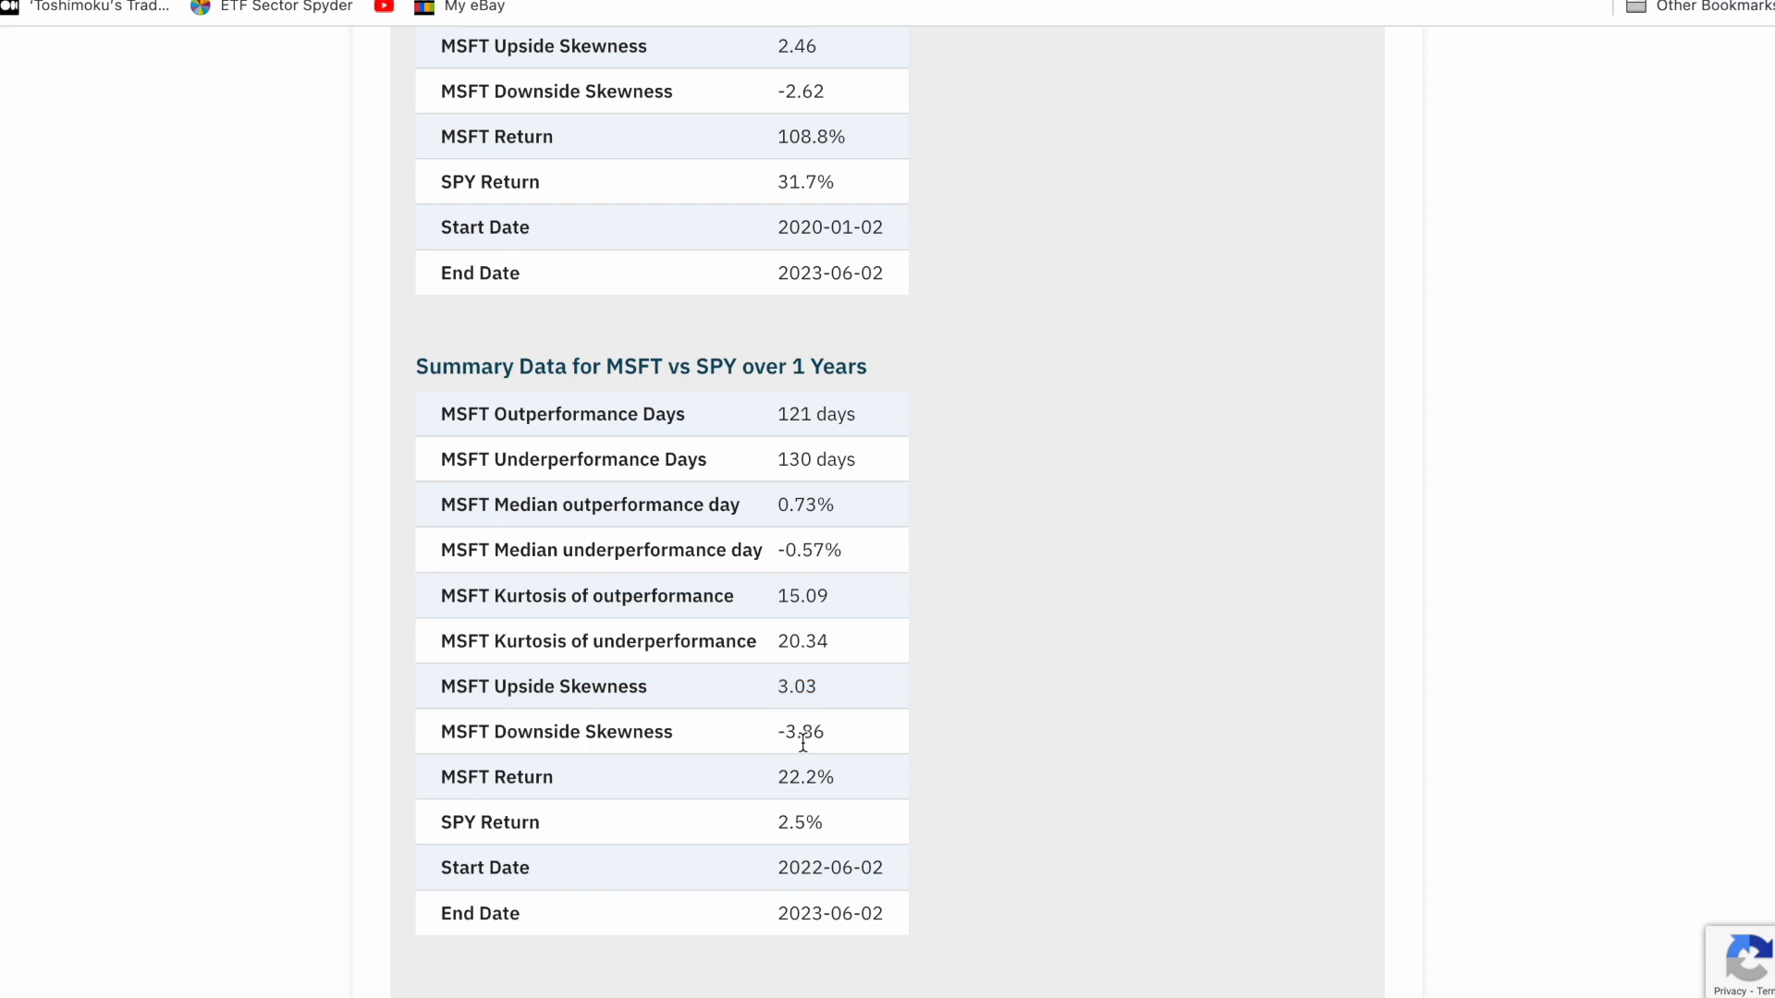
{"action": "double_click", "coordinate": [801, 731]}
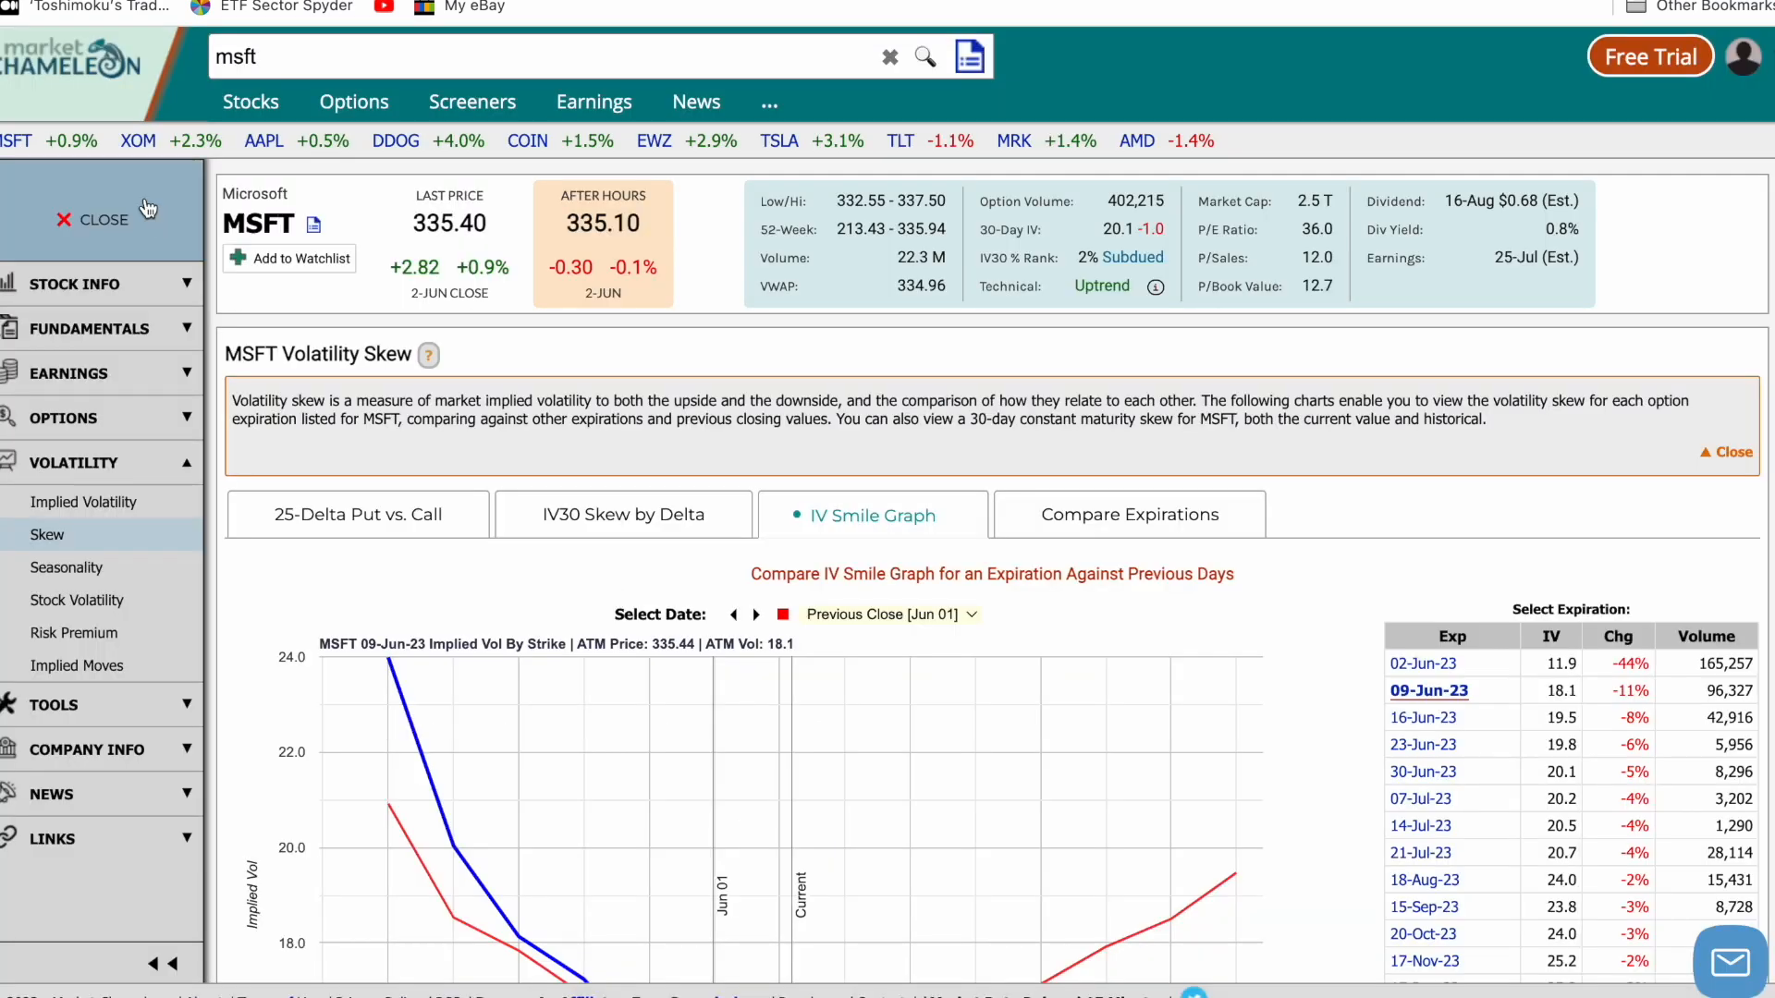
Collapse the MSFT menu and scroll down to the 09-Jun-23 IV Smile Graph.
{"action": "left_click", "coordinate": [90, 218]}
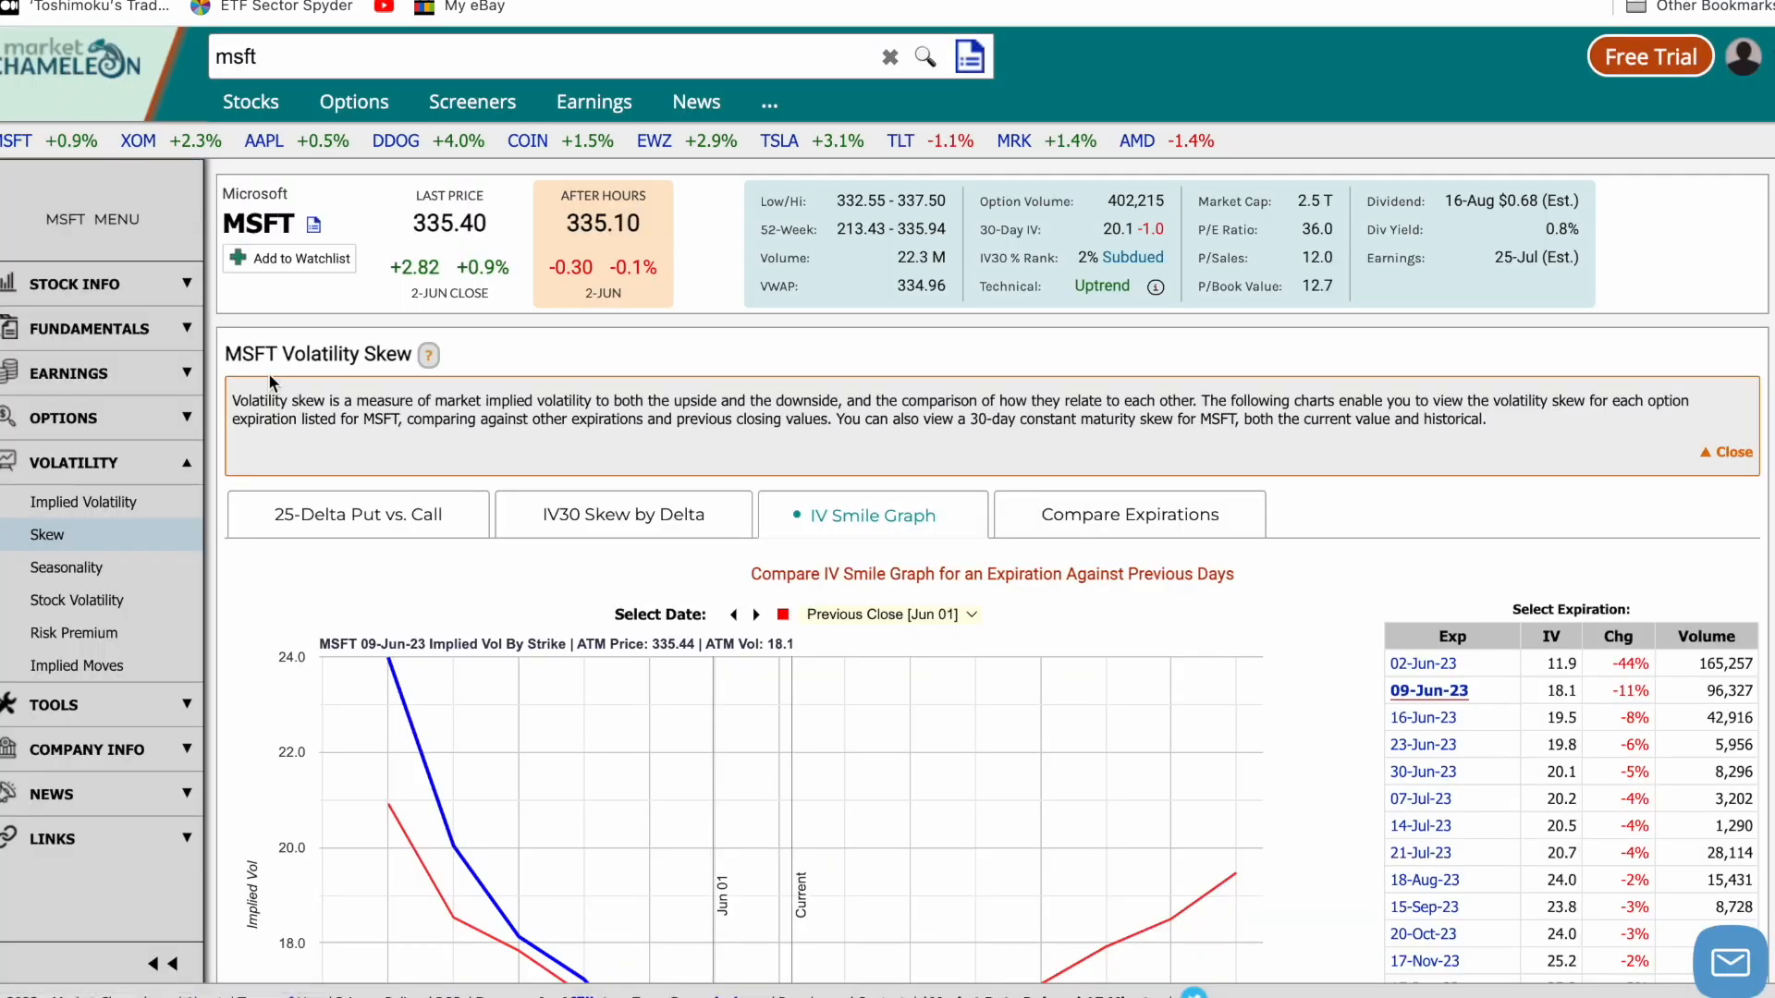
{"action": "scroll", "scroll_direction": "down", "scroll_amount": 3}
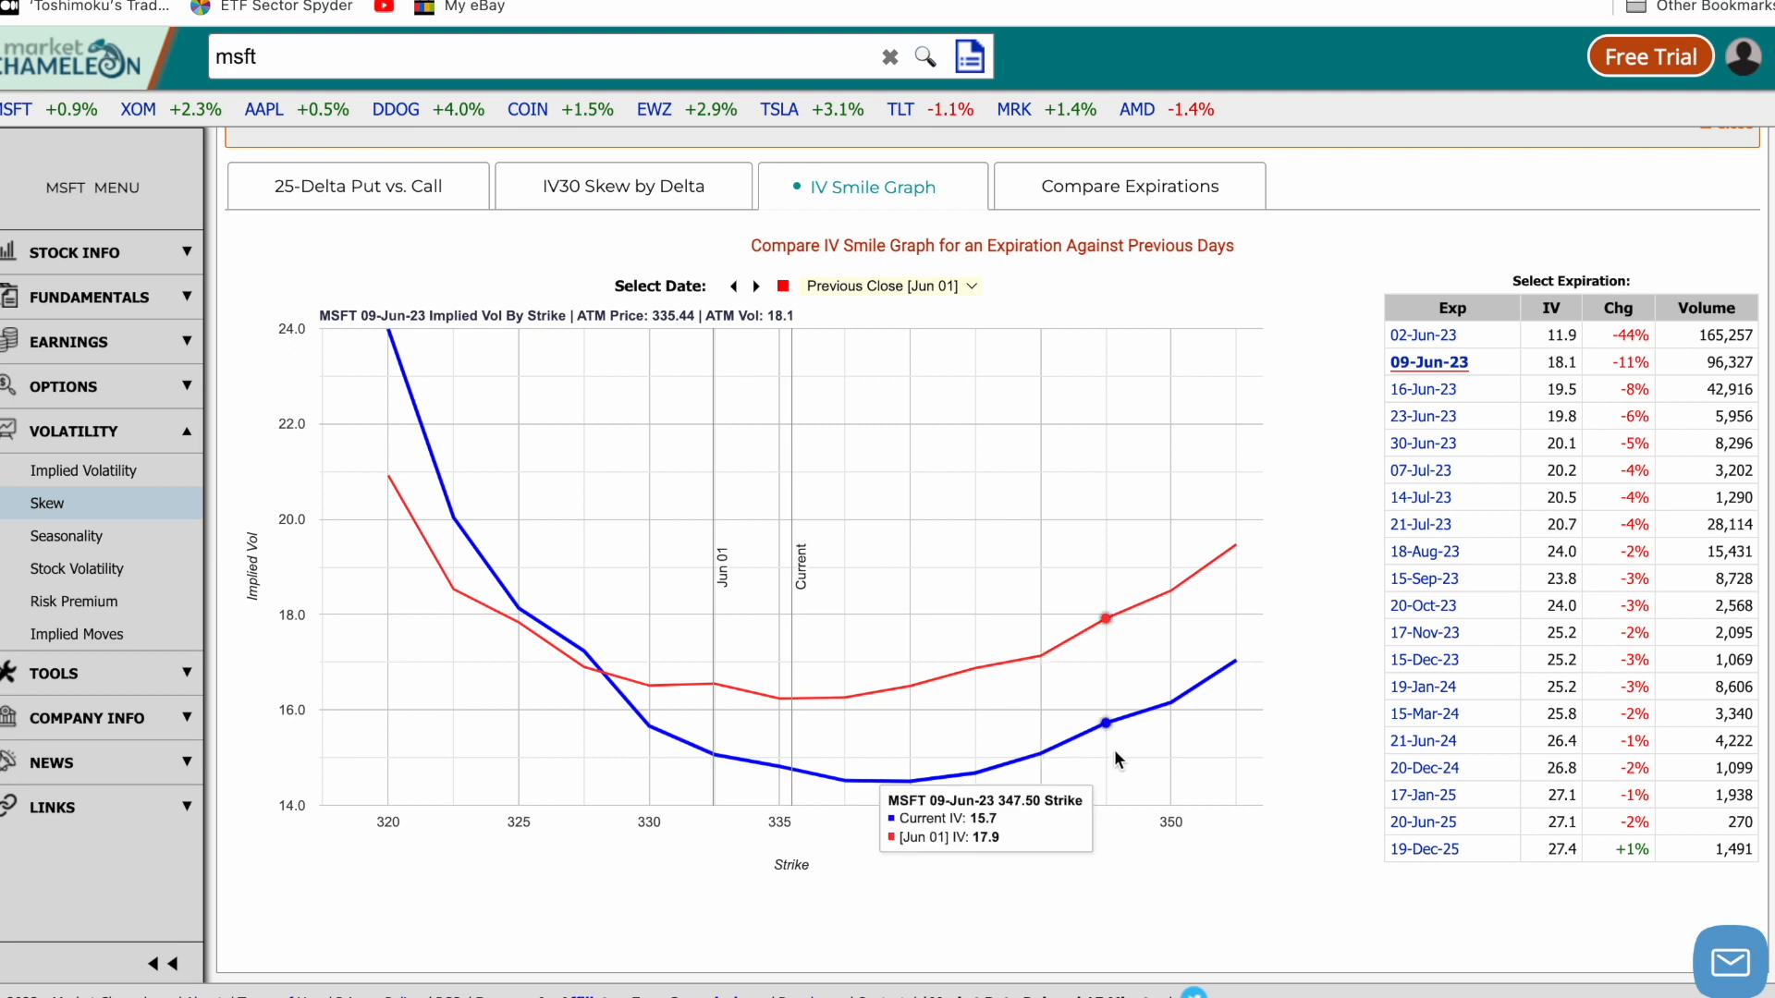
{"action": "mouse_move", "coordinate": [388, 332]}
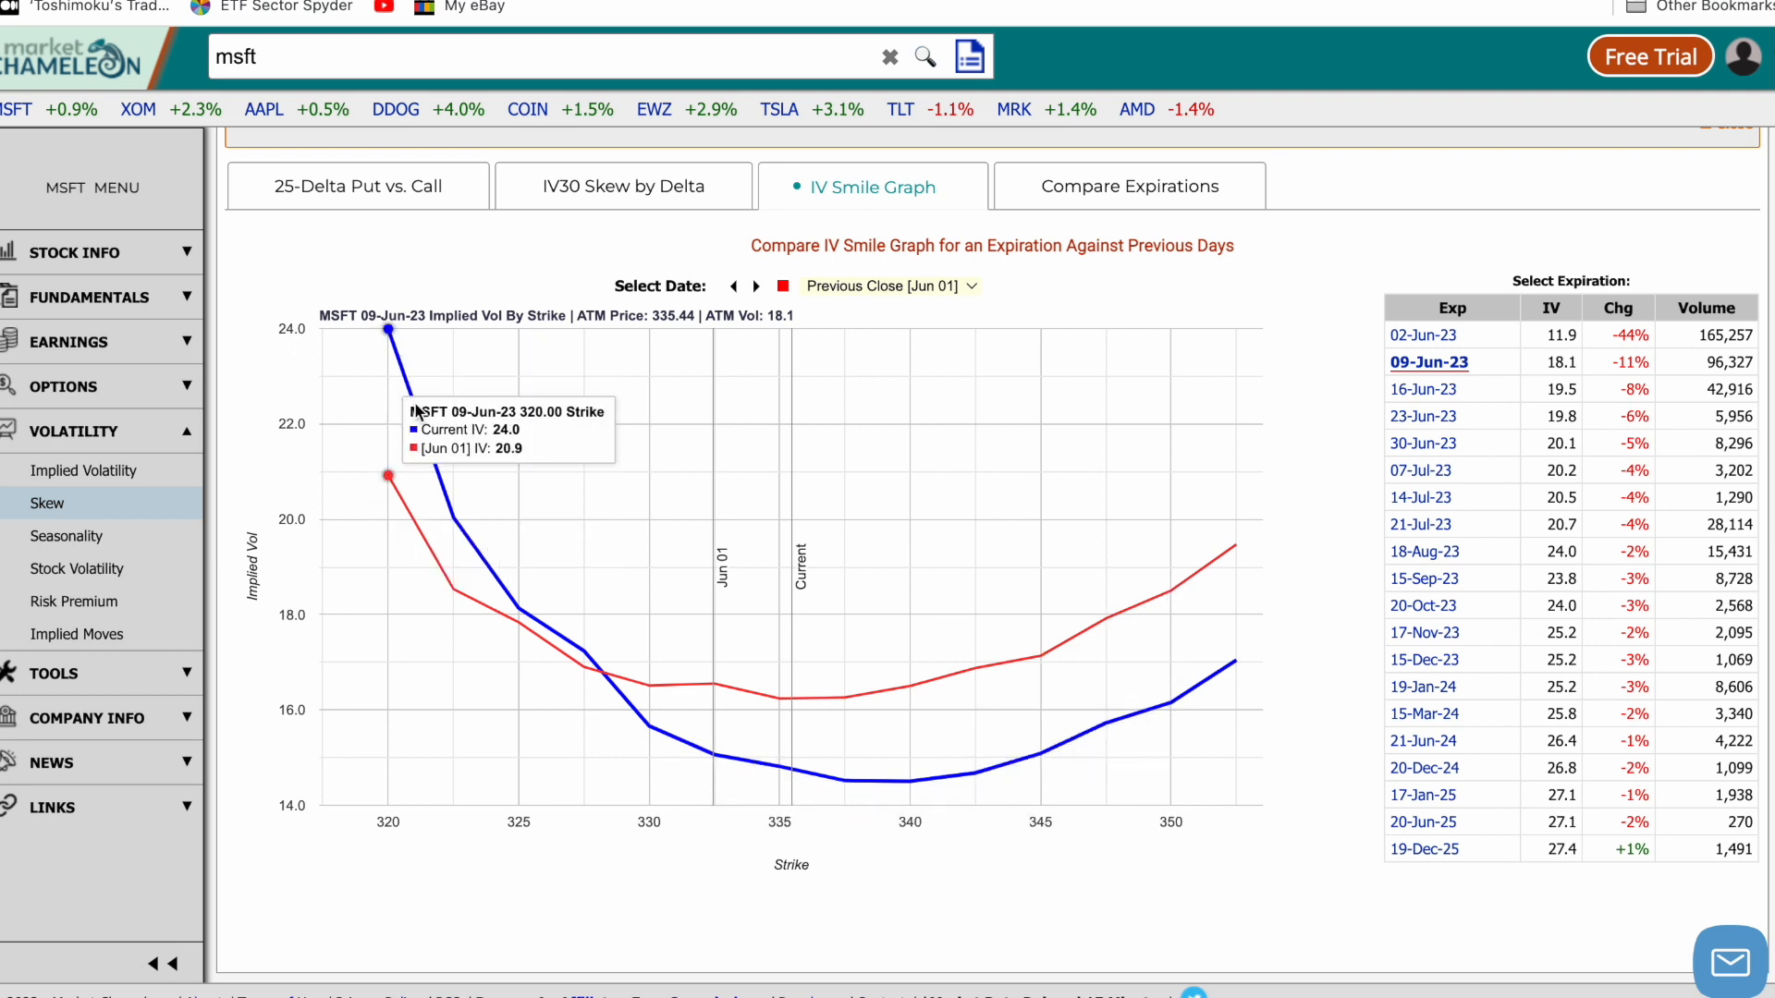
{"action": "mouse_move", "coordinate": [716, 744]}
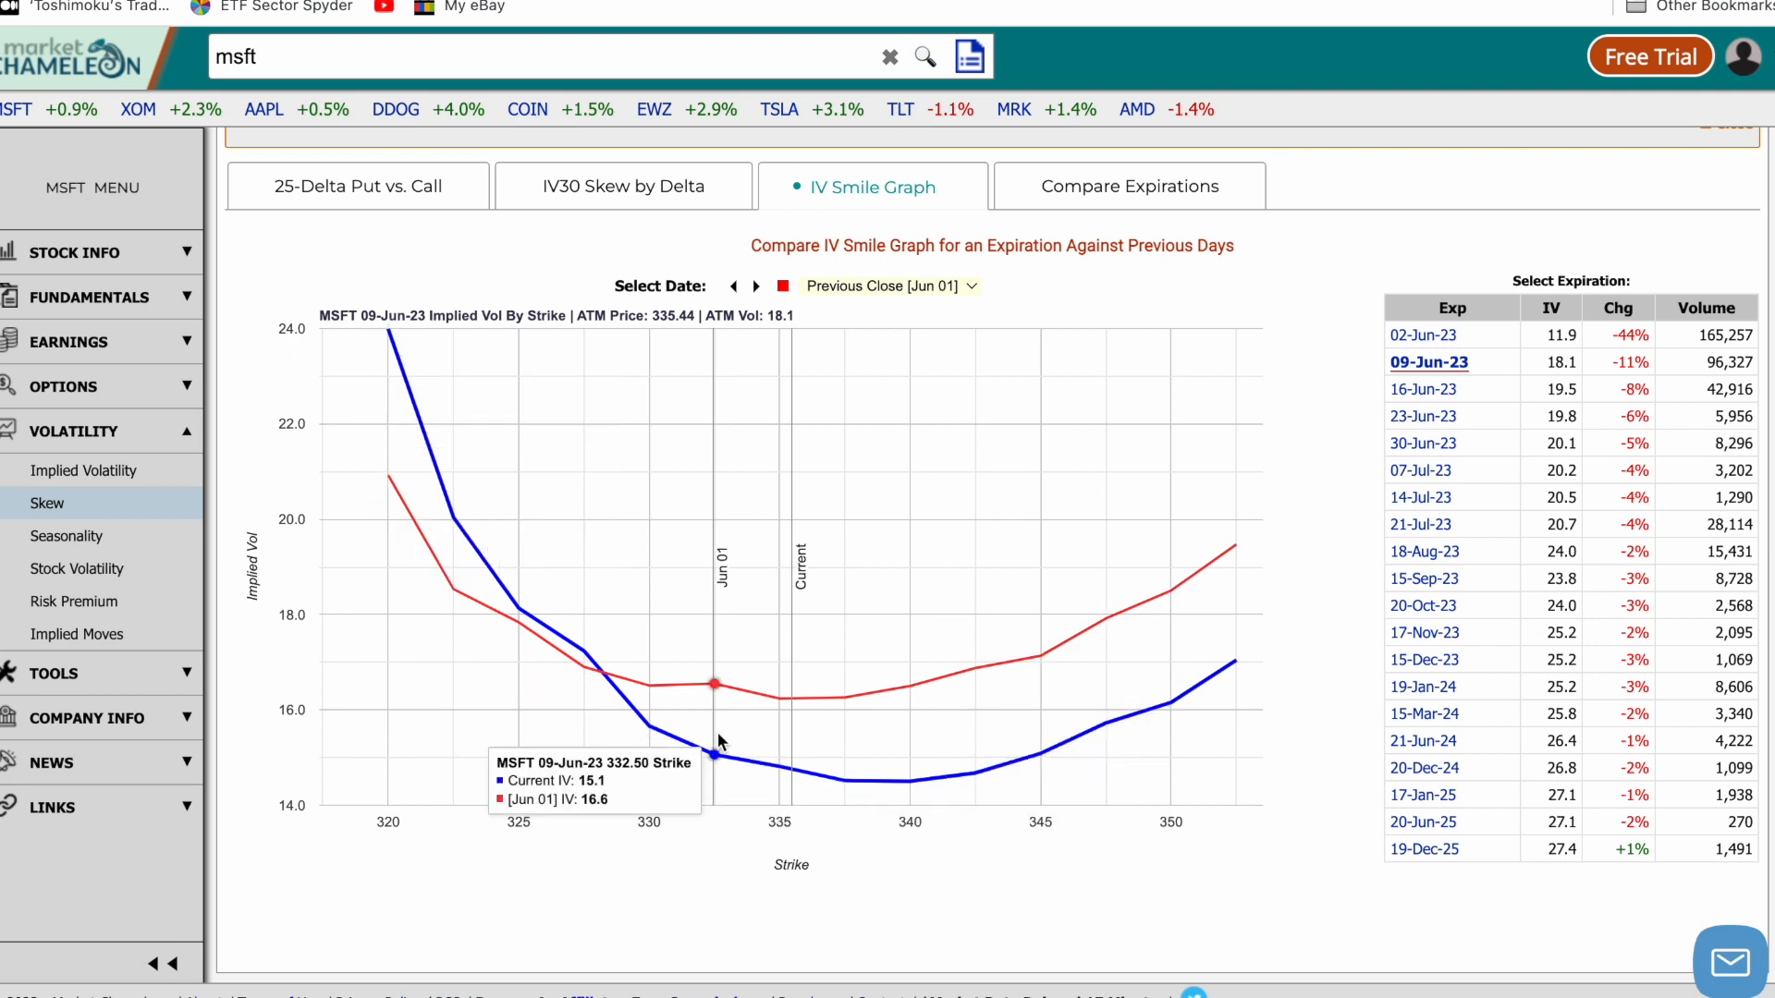
{"action": "mouse_move", "coordinate": [626, 700]}
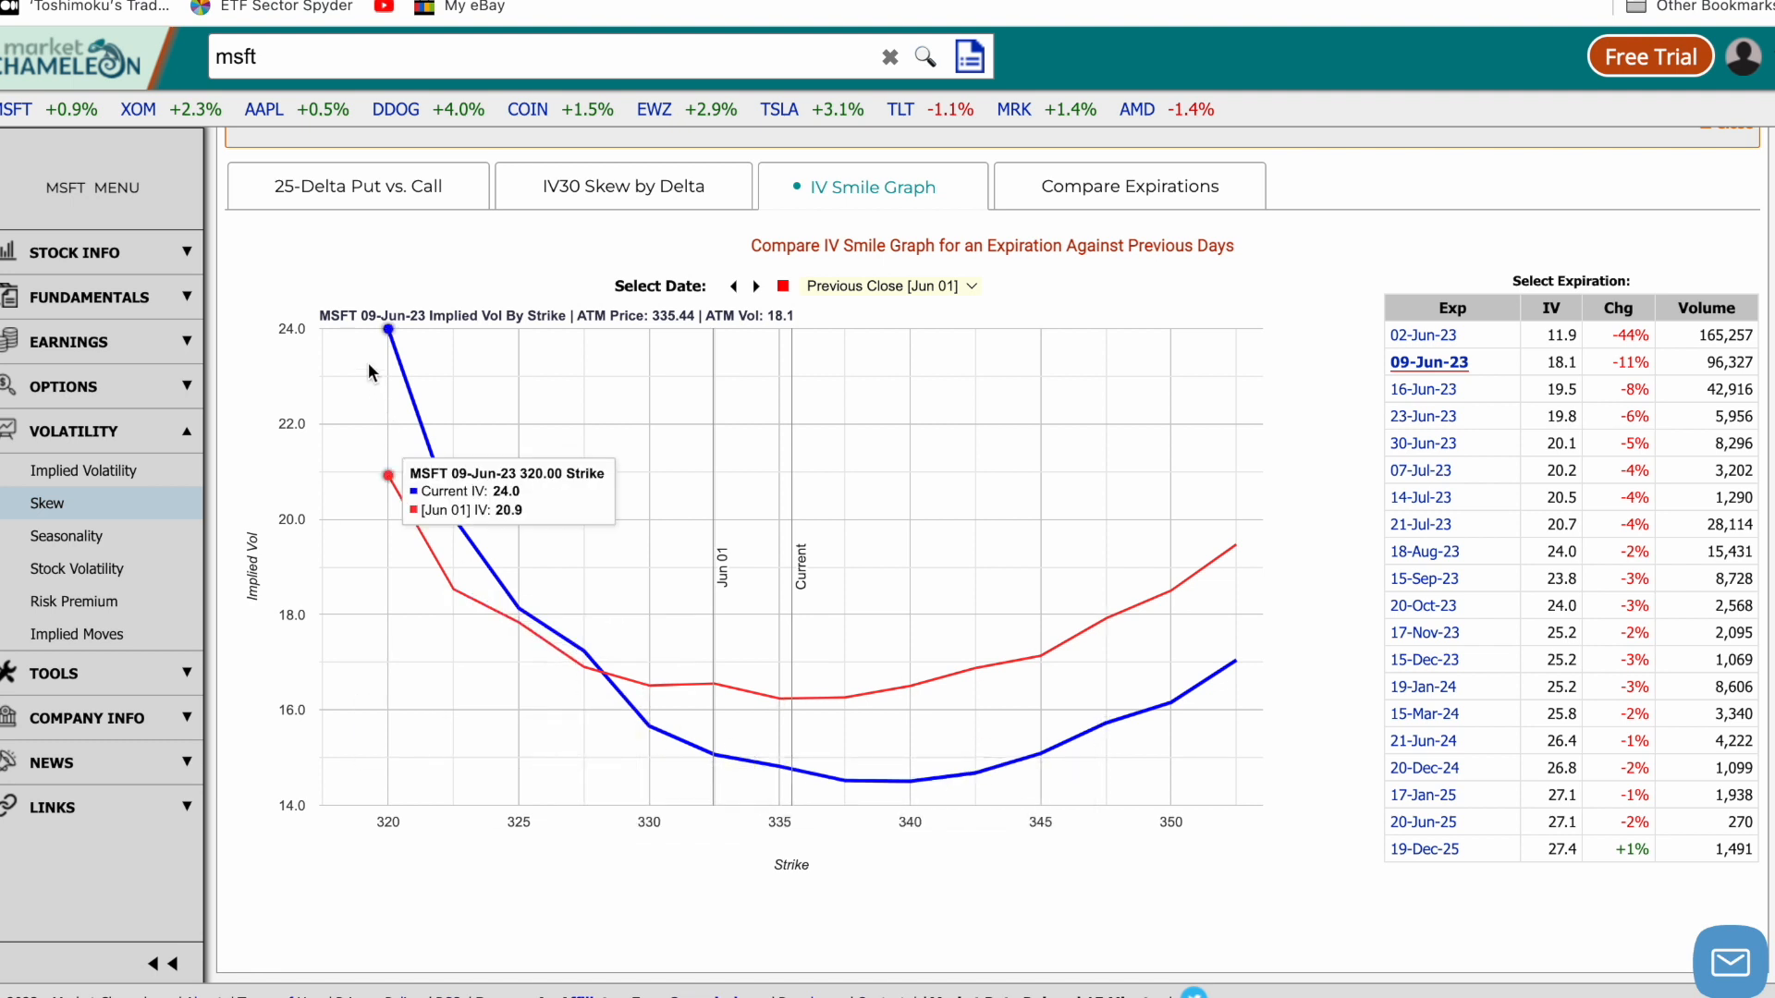
{"action": "mouse_move", "coordinate": [1000, 615]}
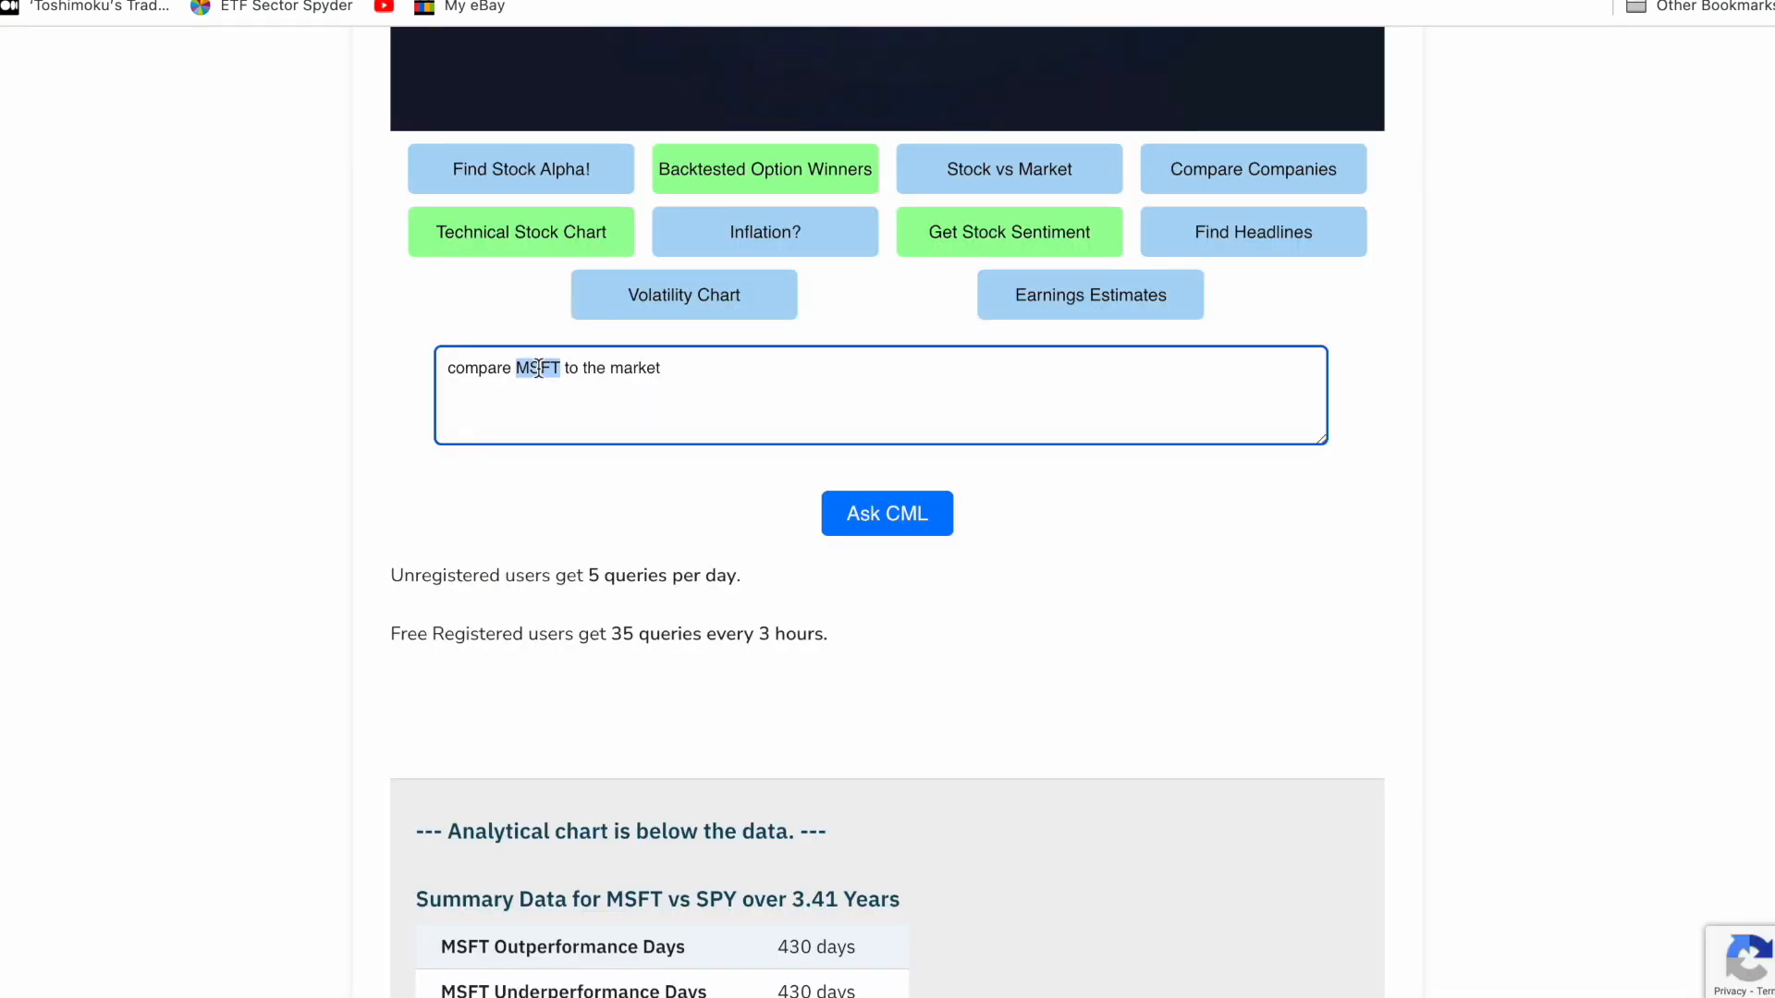
Change the query to 'compare AAPL to the market' and submit it.
{"action": "type", "text": "AAP"}
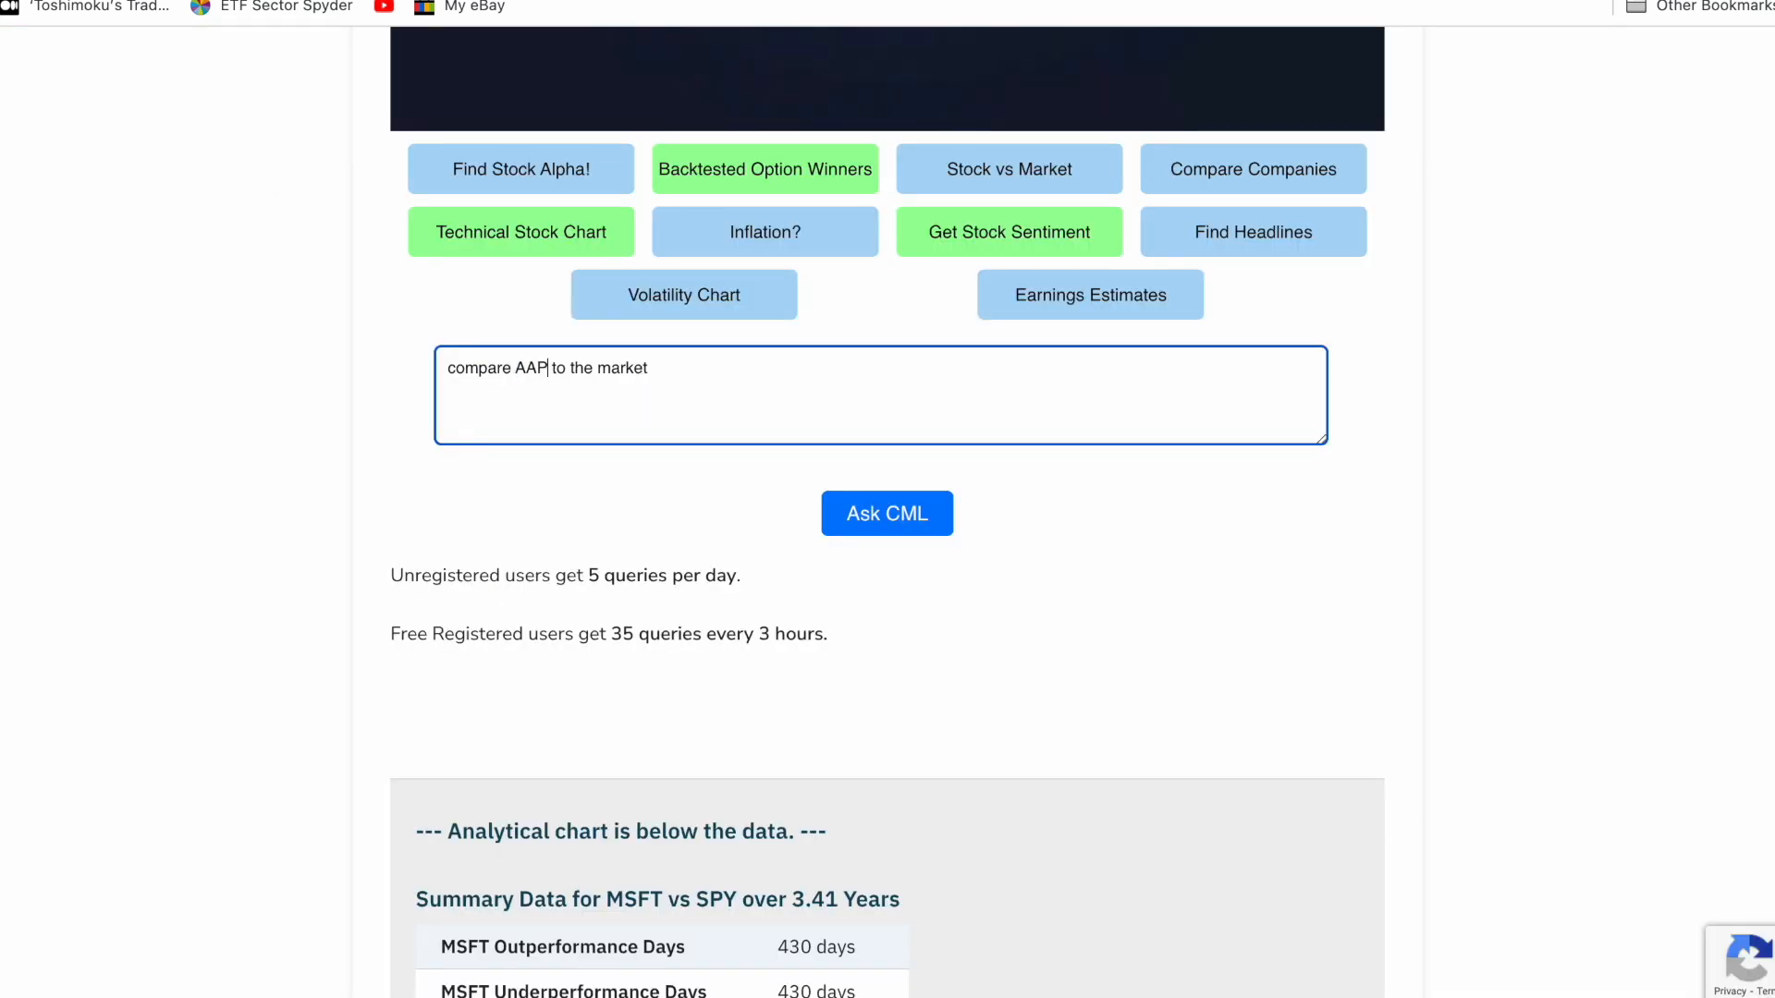
{"action": "left_click", "coordinate": [887, 513]}
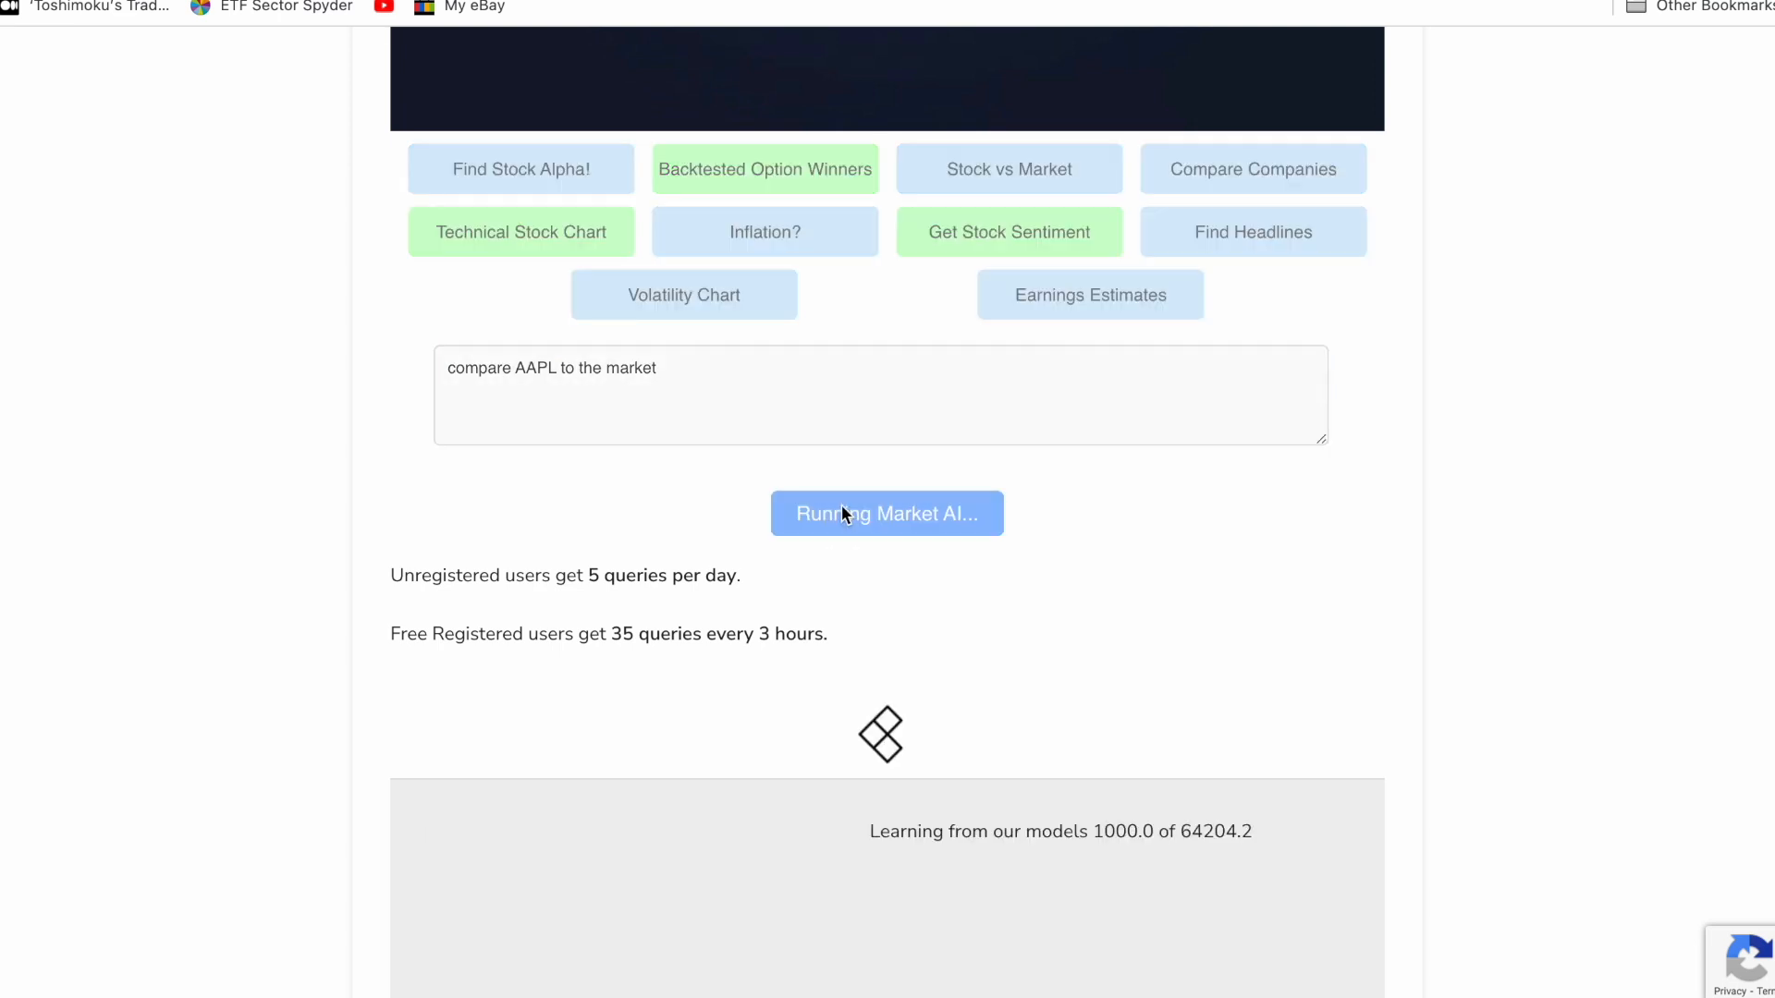
{"action": "mouse_move", "coordinate": [983, 598]}
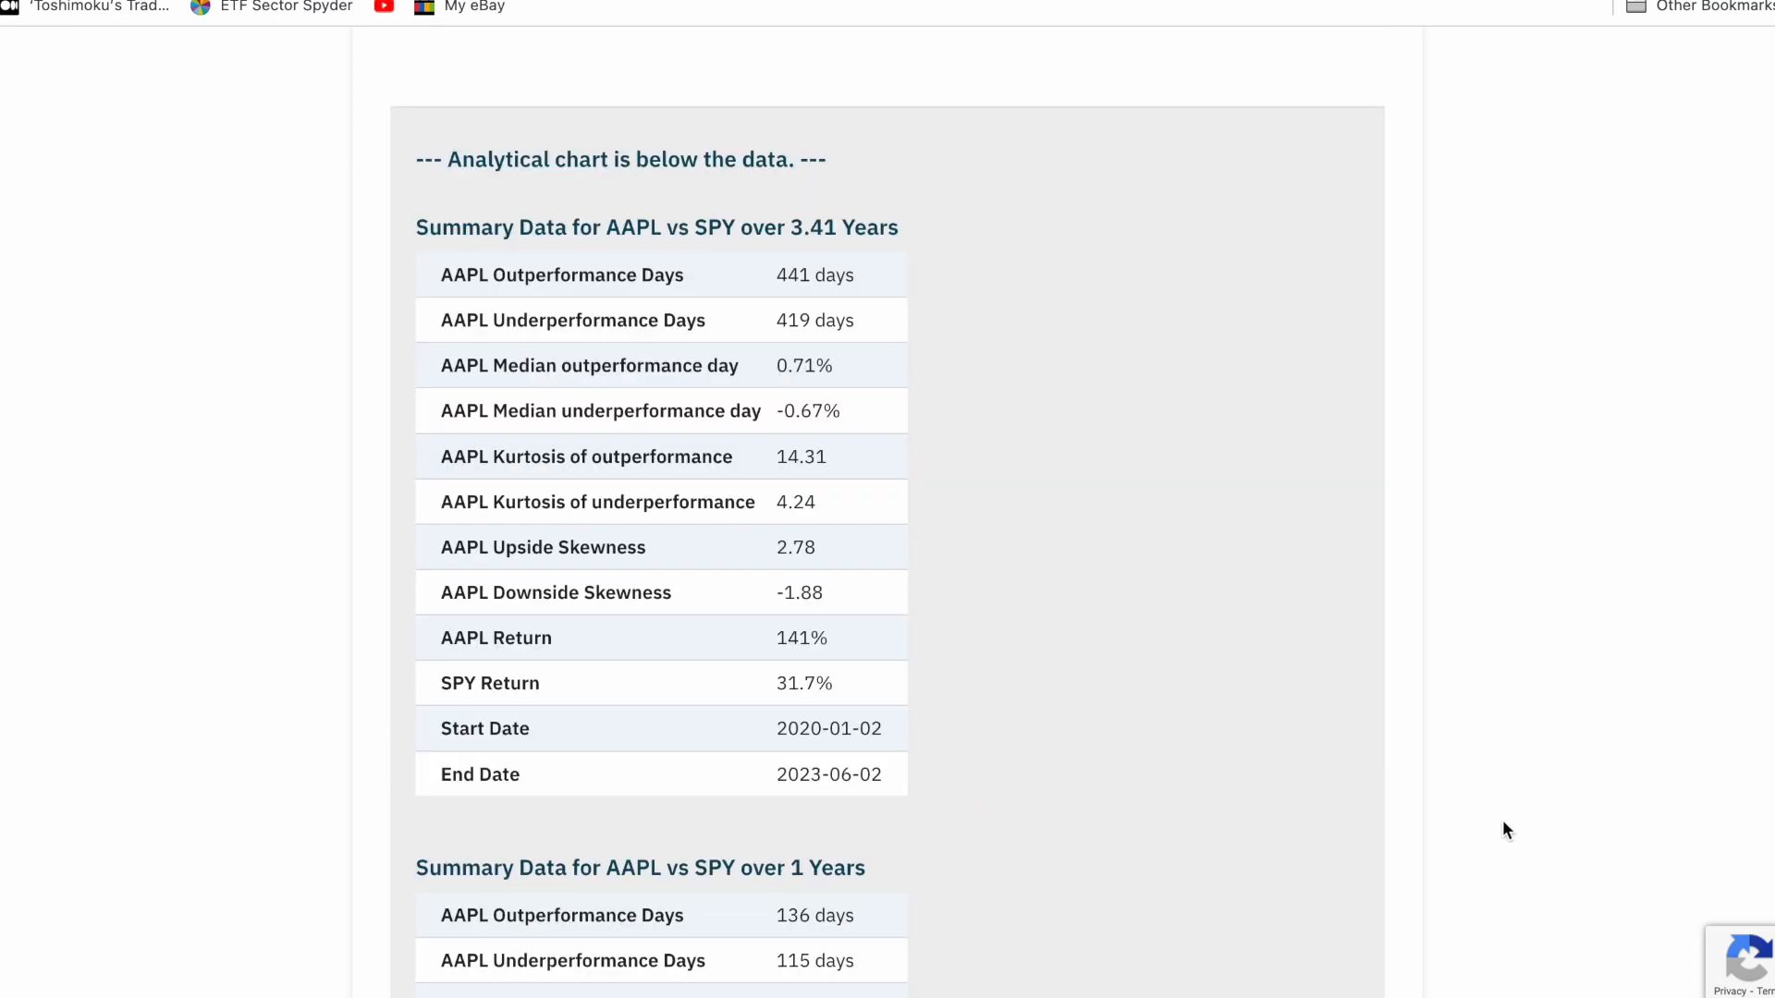
{"action": "mouse_move", "coordinate": [798, 646]}
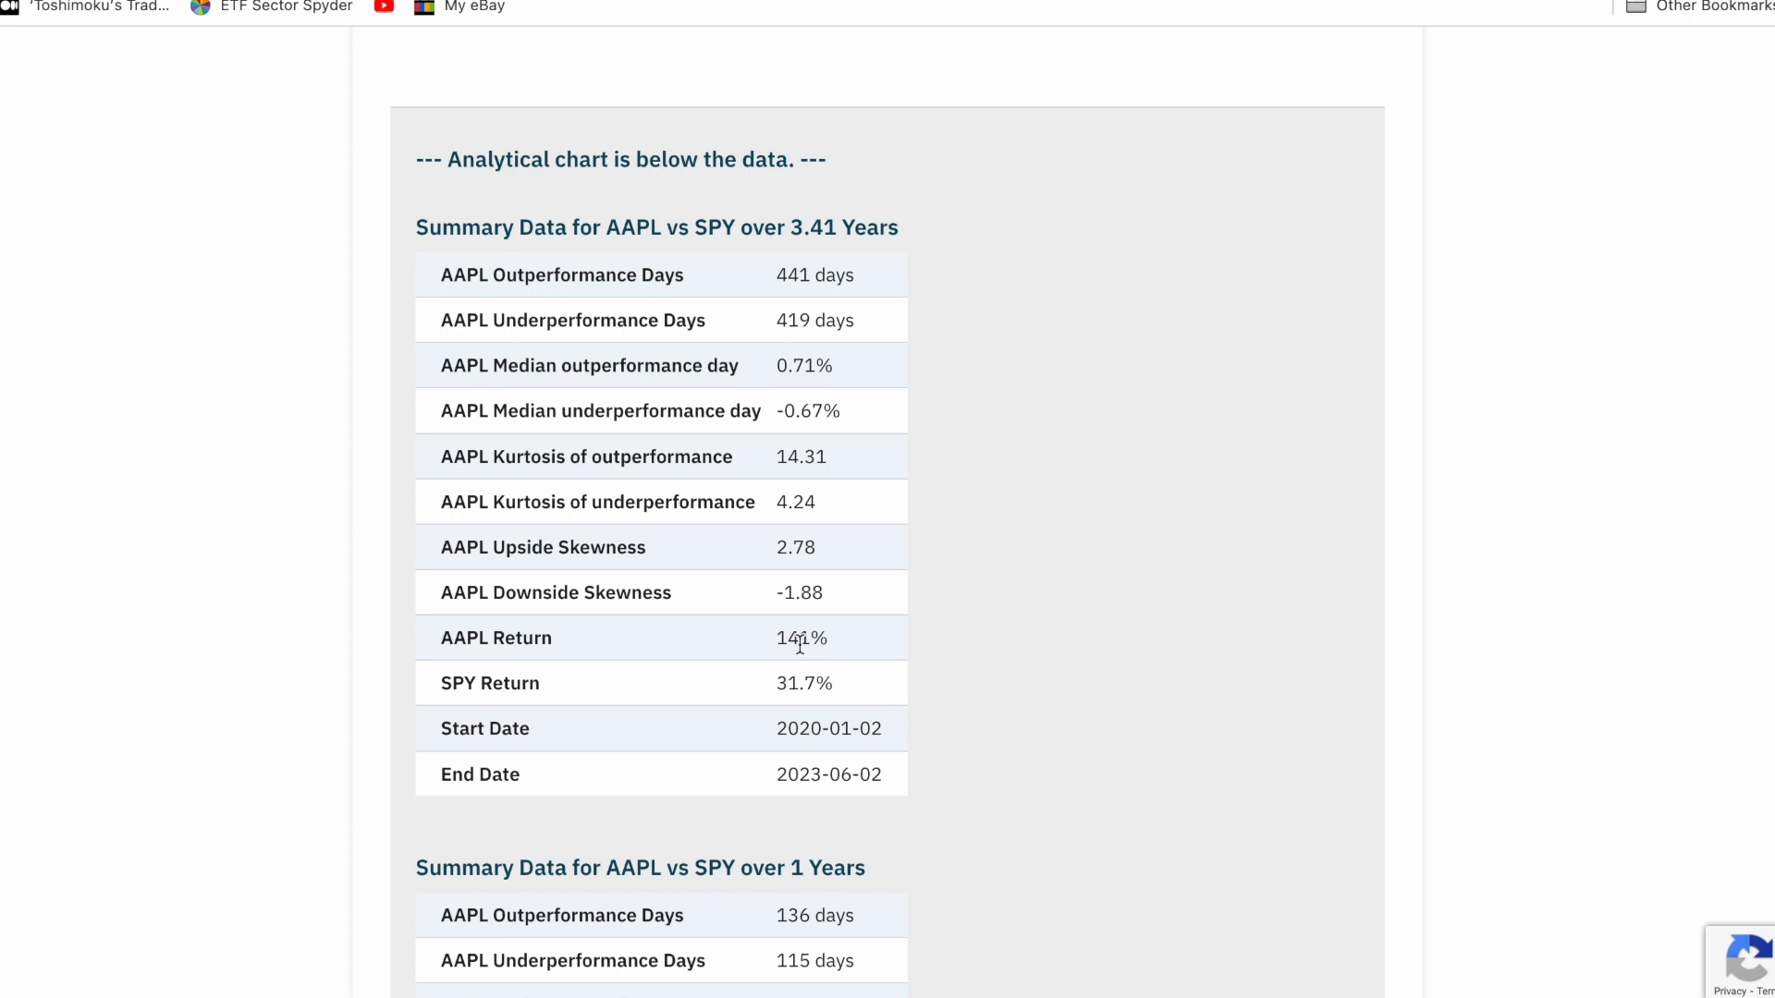
{"action": "double_click", "coordinate": [792, 682]}
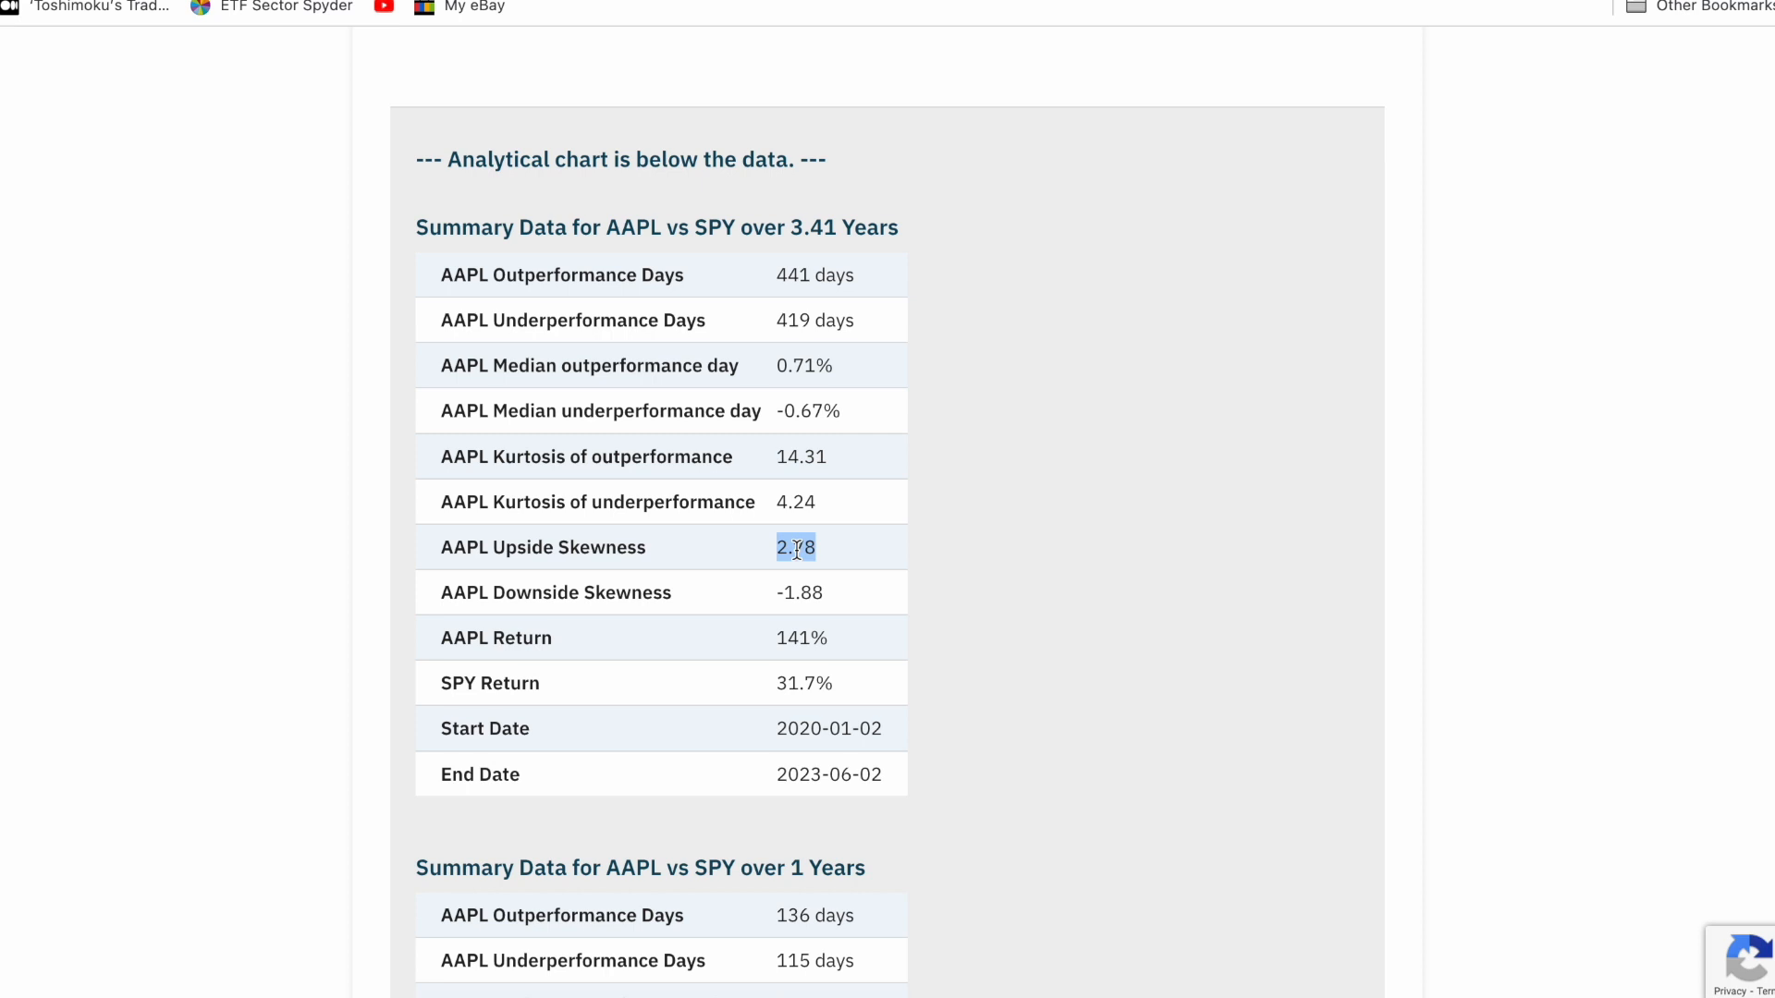
{"action": "scroll", "scroll_direction": "down", "scroll_amount": 3}
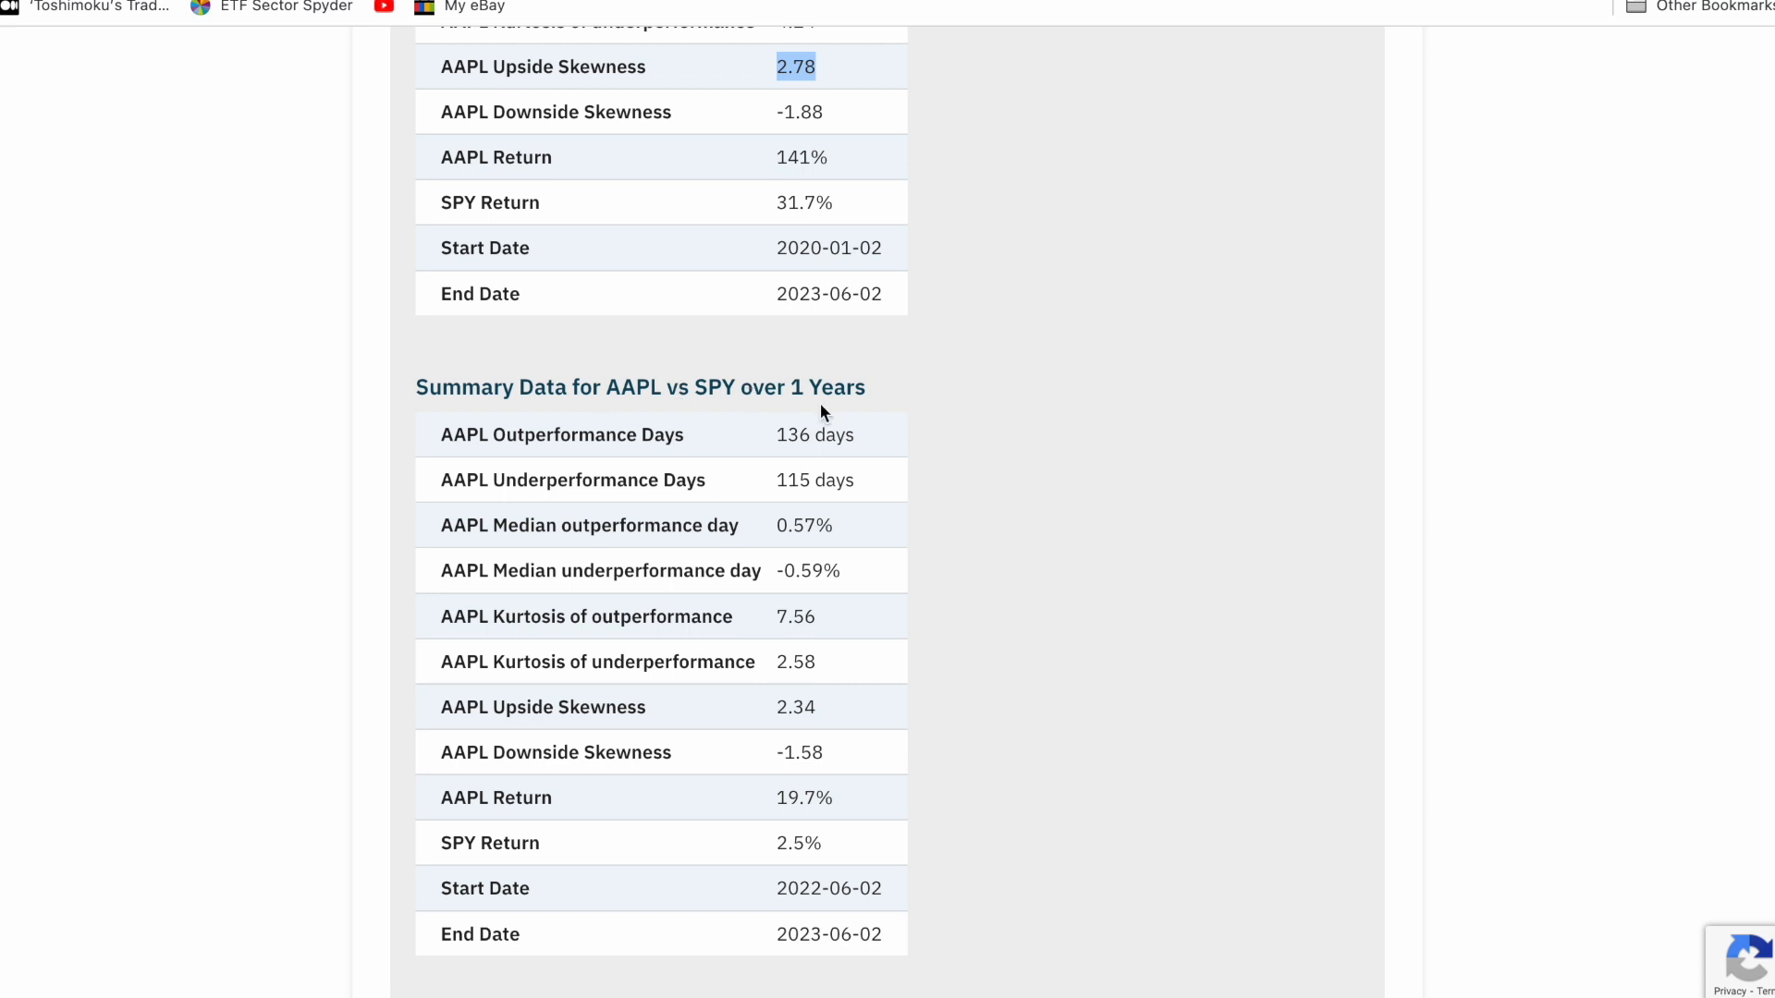
{"action": "mouse_move", "coordinate": [1022, 926]}
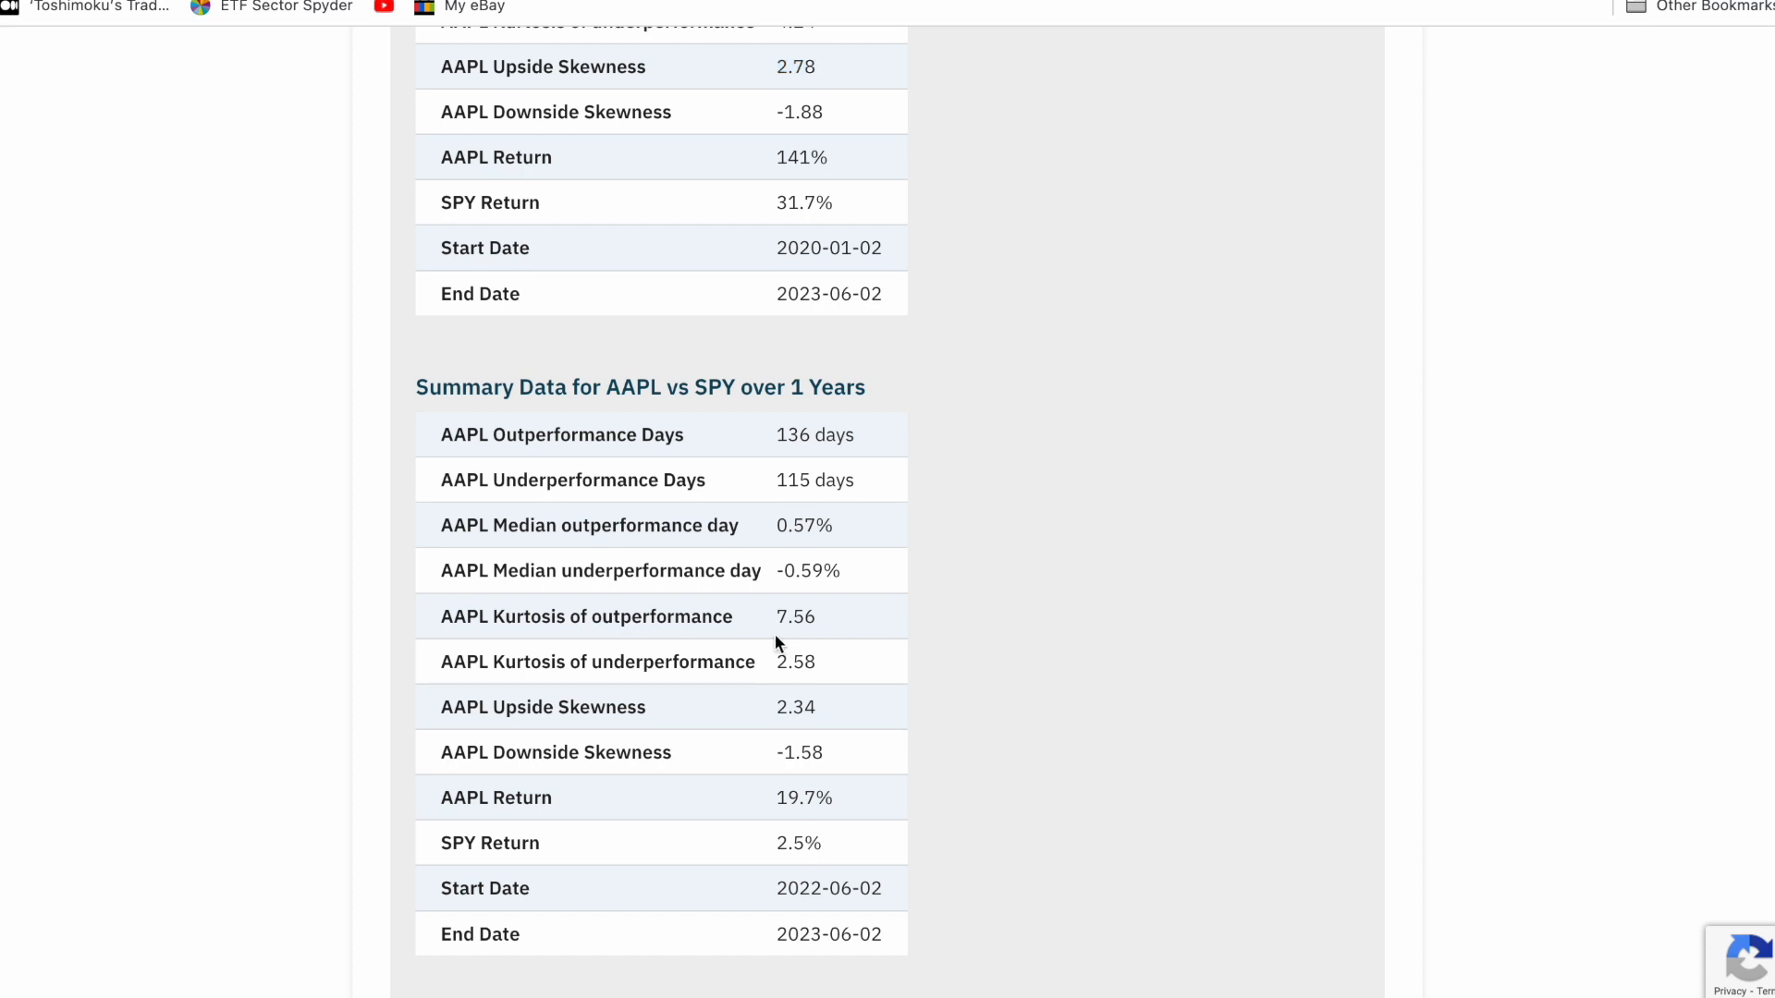
{"action": "double_click", "coordinate": [795, 616]}
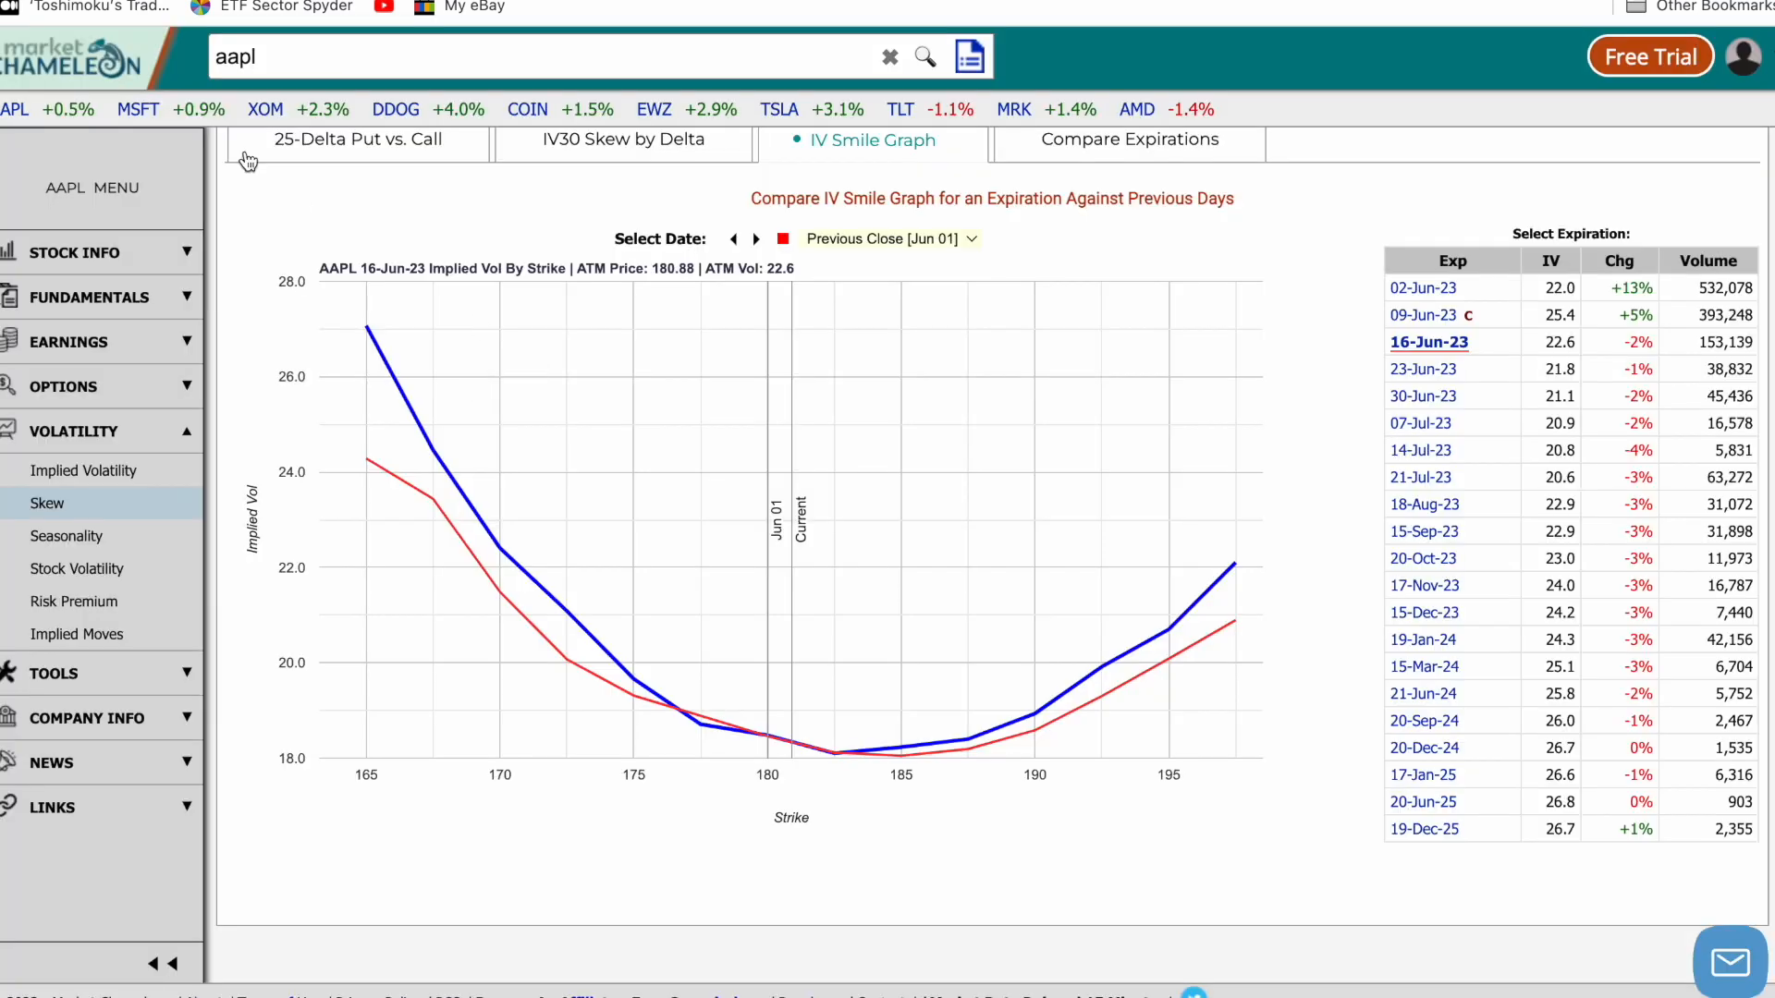
{"action": "mouse_move", "coordinate": [776, 619]}
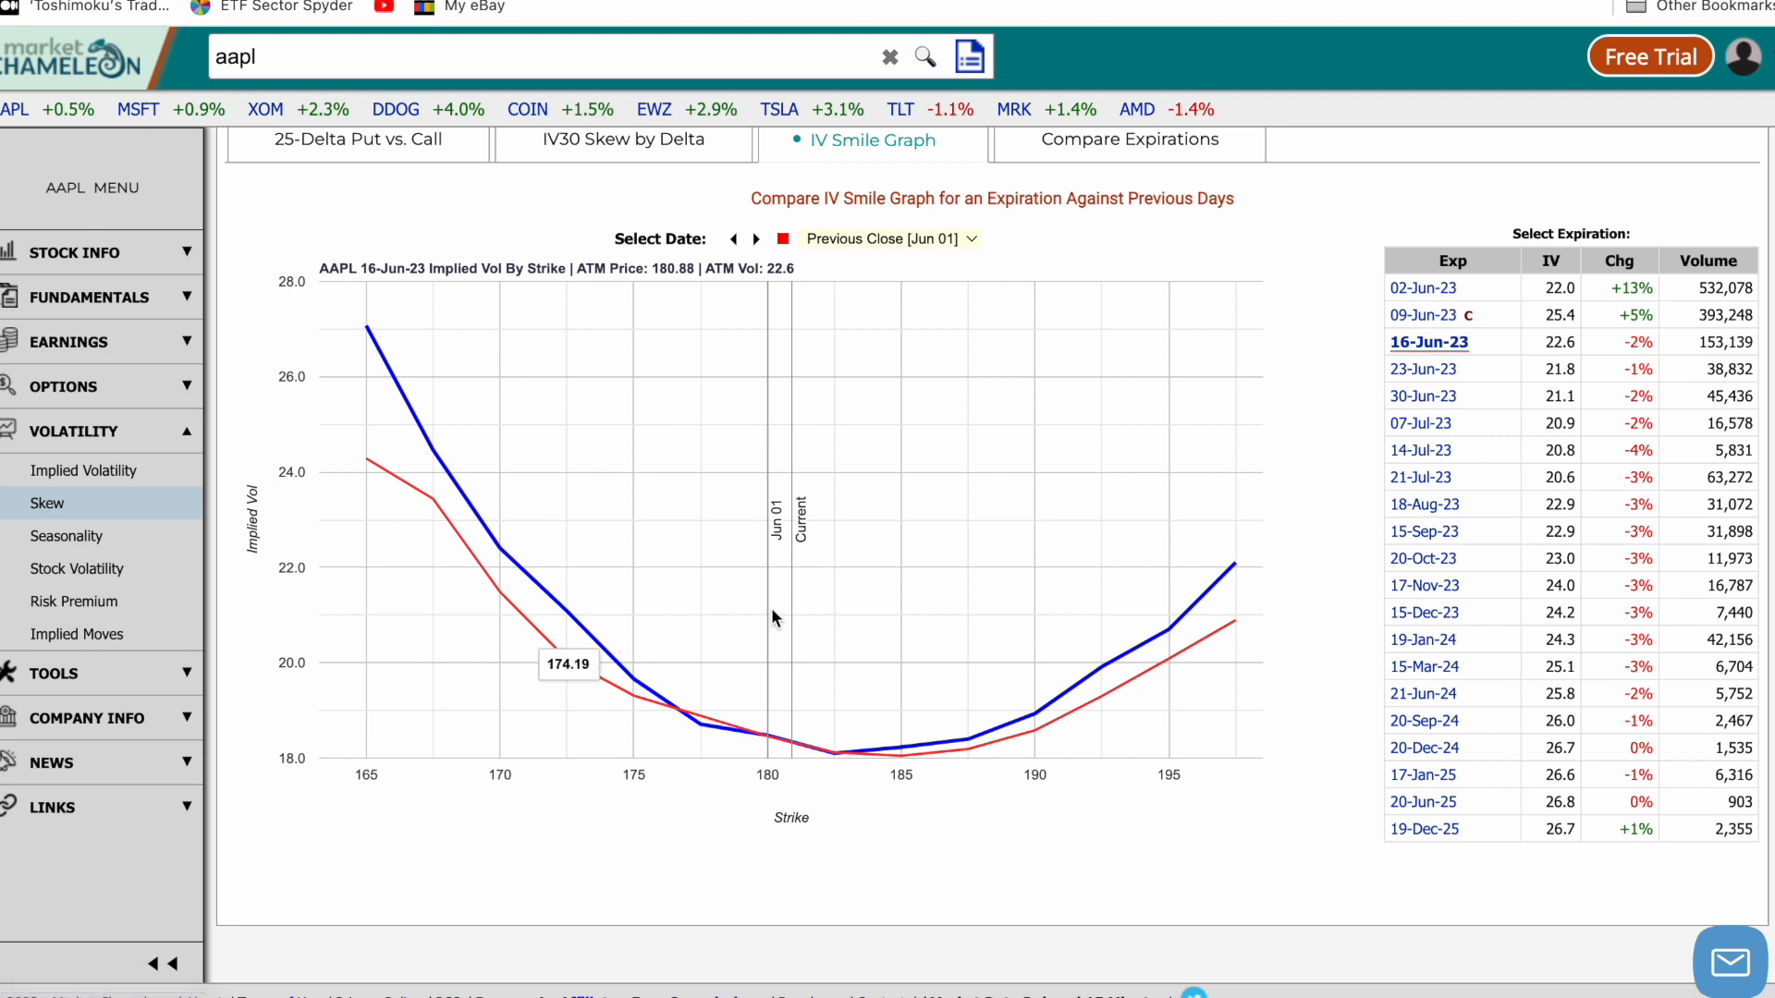
{"action": "mouse_move", "coordinate": [1170, 609]}
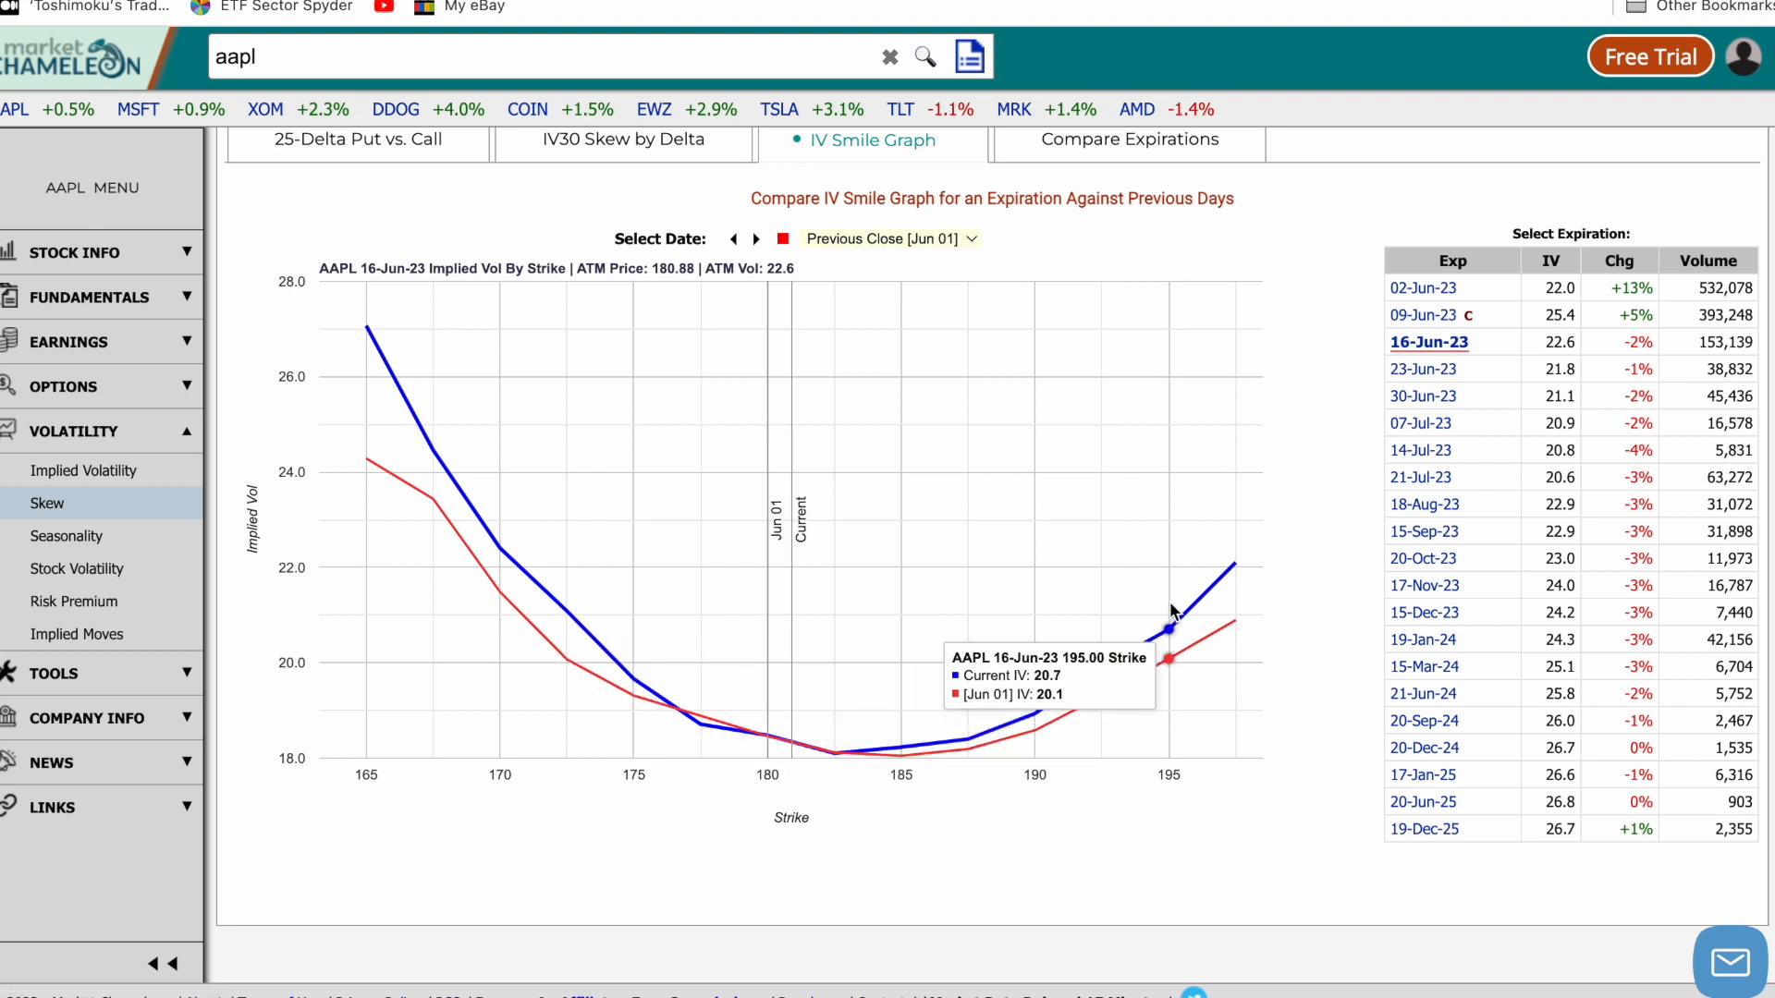
{"action": "mouse_move", "coordinate": [360, 345]}
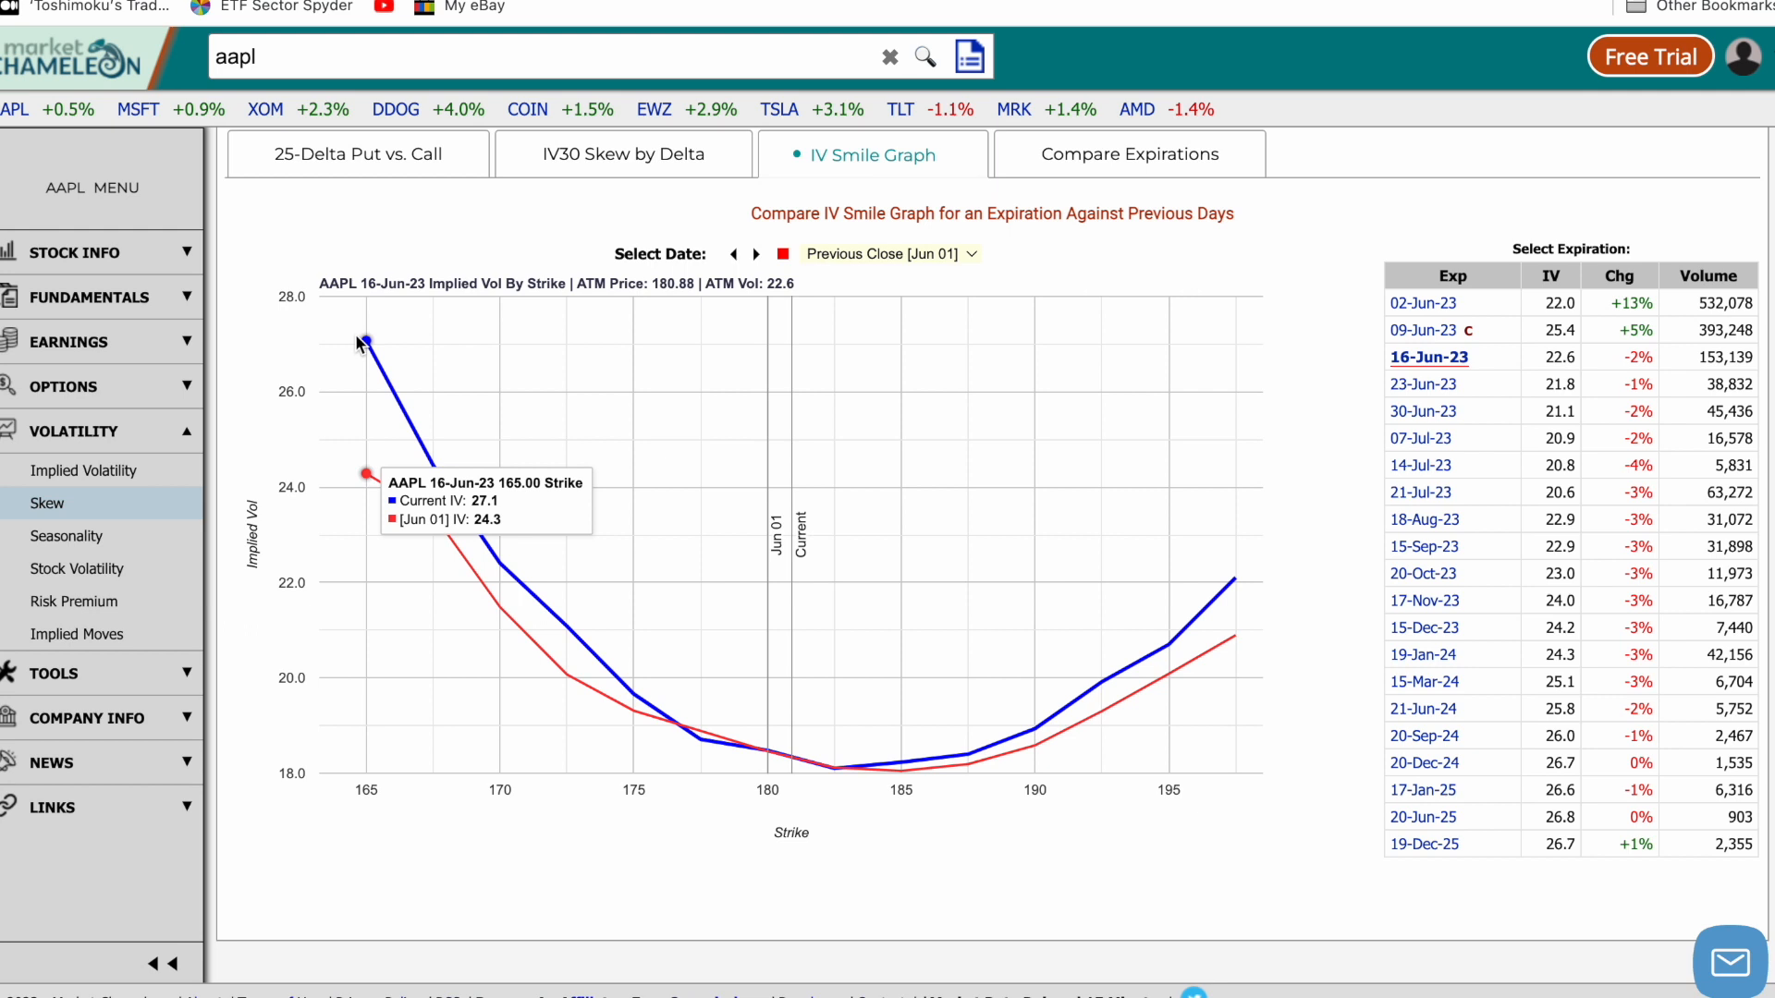
{"action": "mouse_move", "coordinate": [1126, 644]}
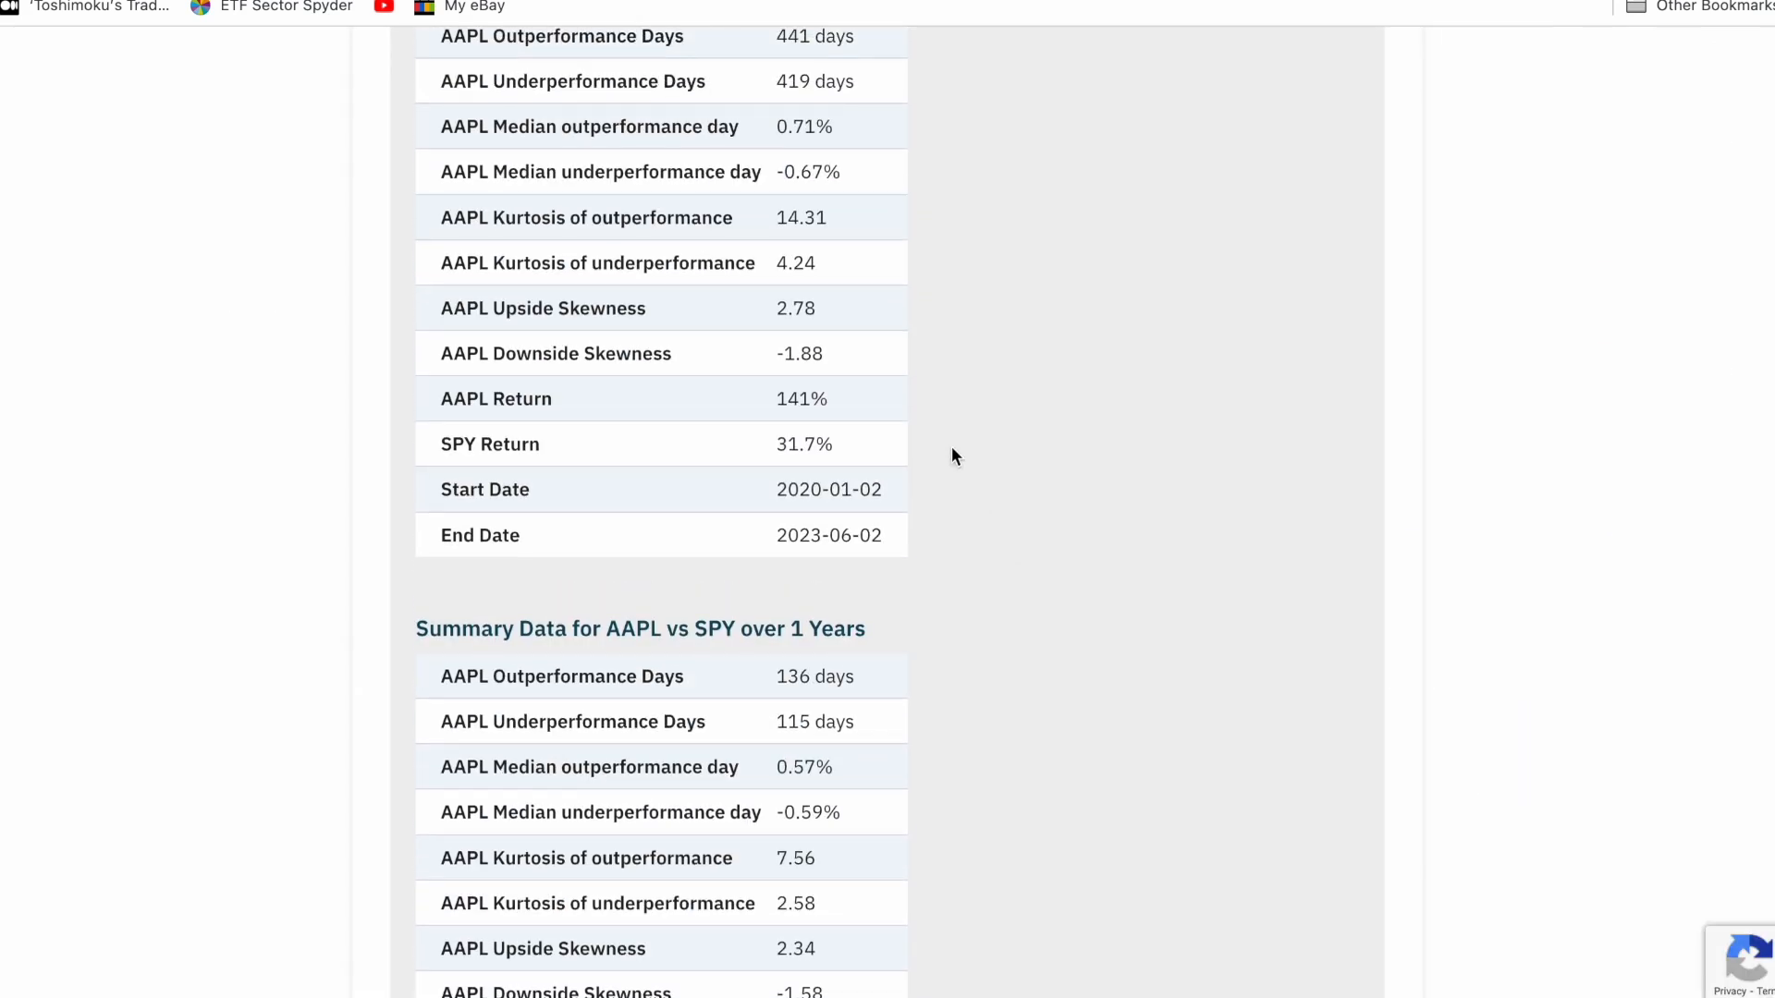
{"action": "mouse_move", "coordinate": [778, 217]}
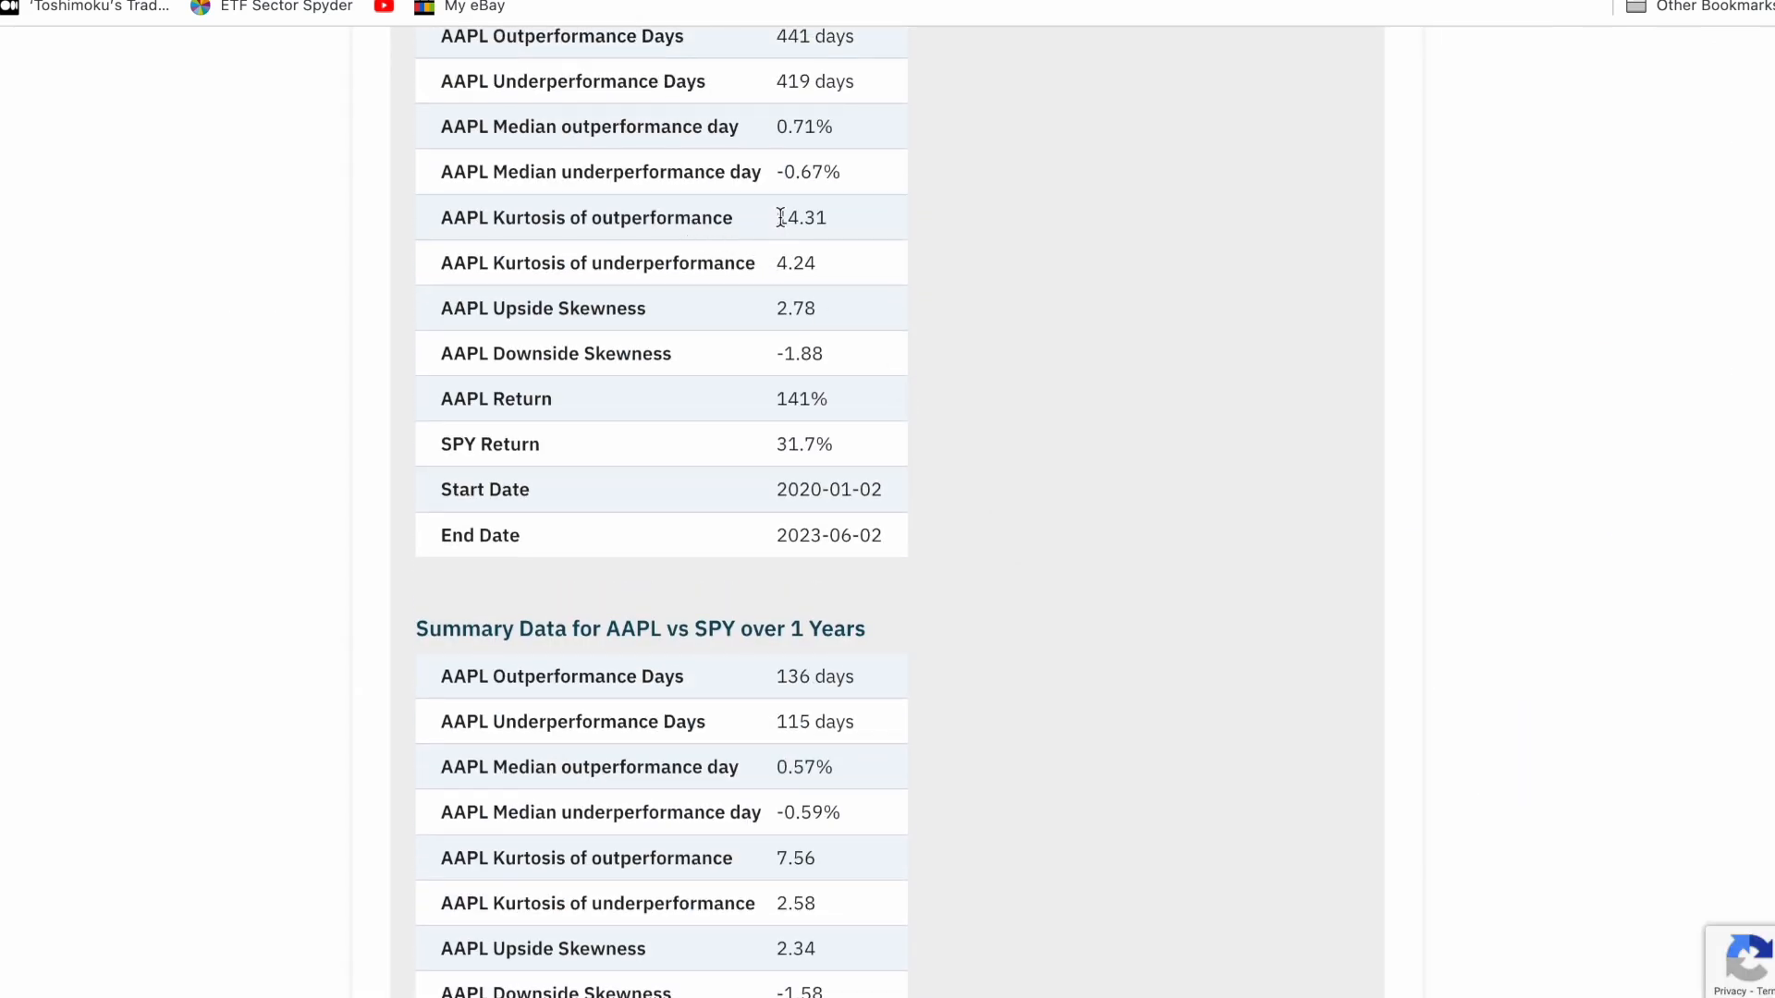
{"action": "double_click", "coordinate": [802, 217]}
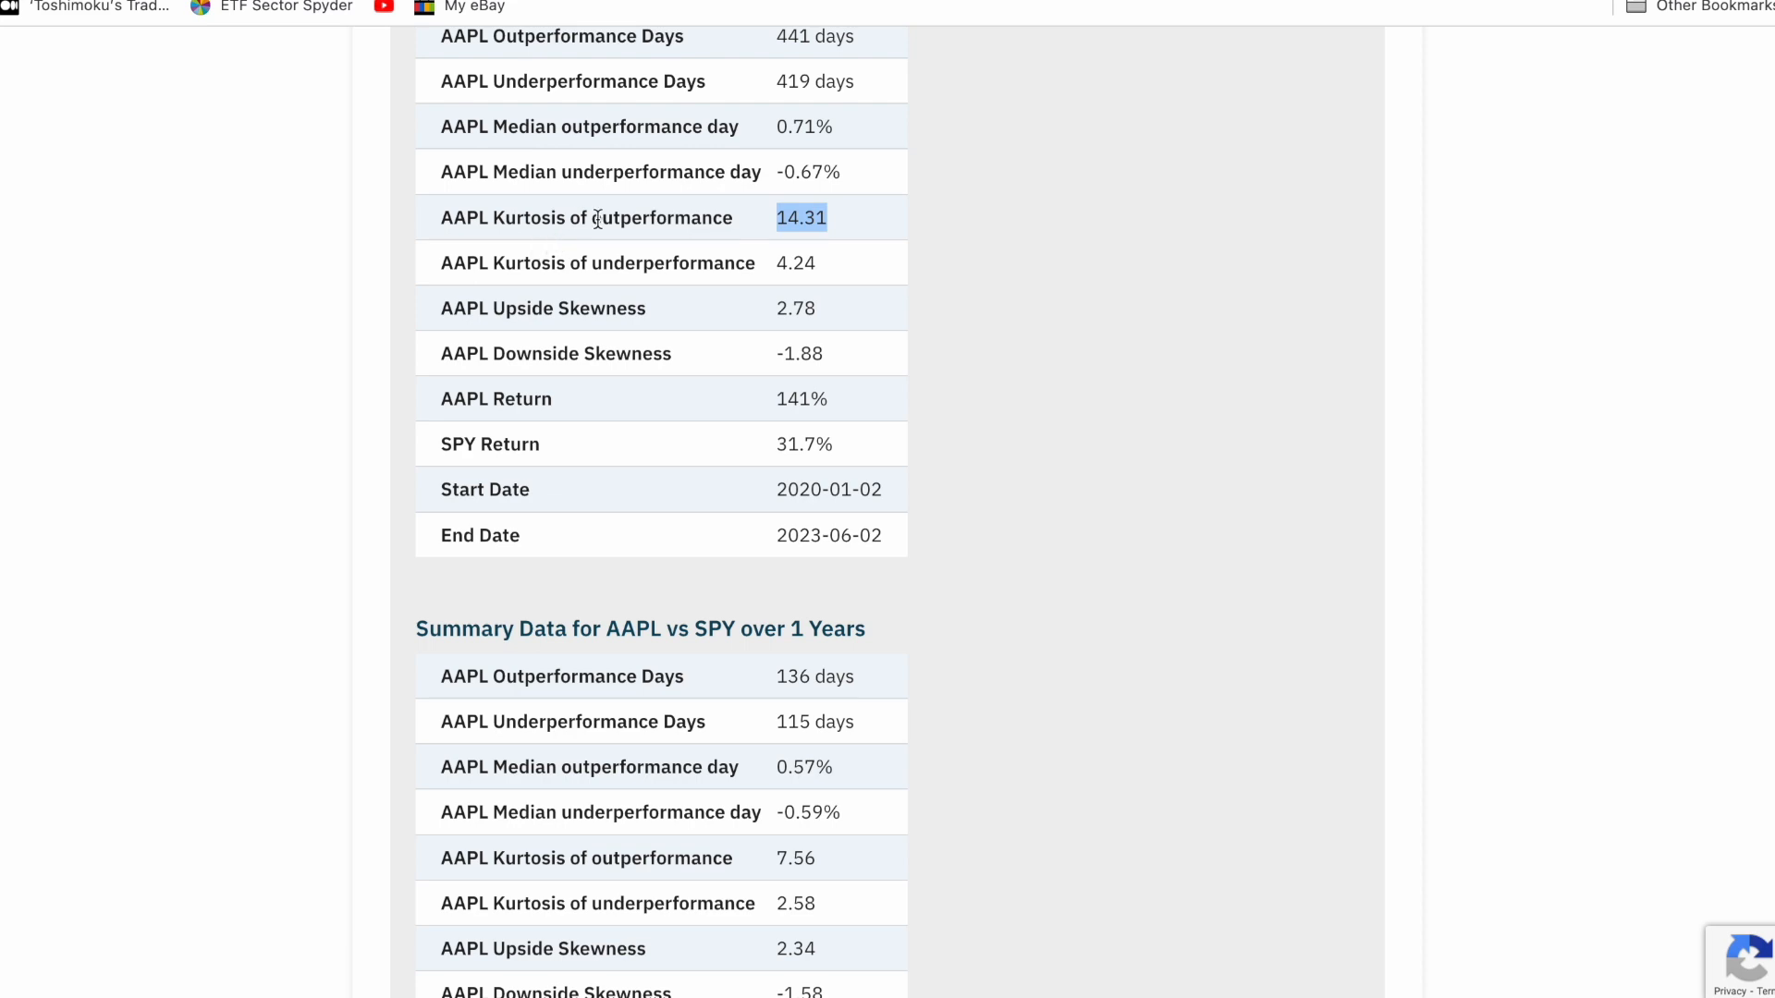
{"action": "mouse_move", "coordinate": [783, 309]}
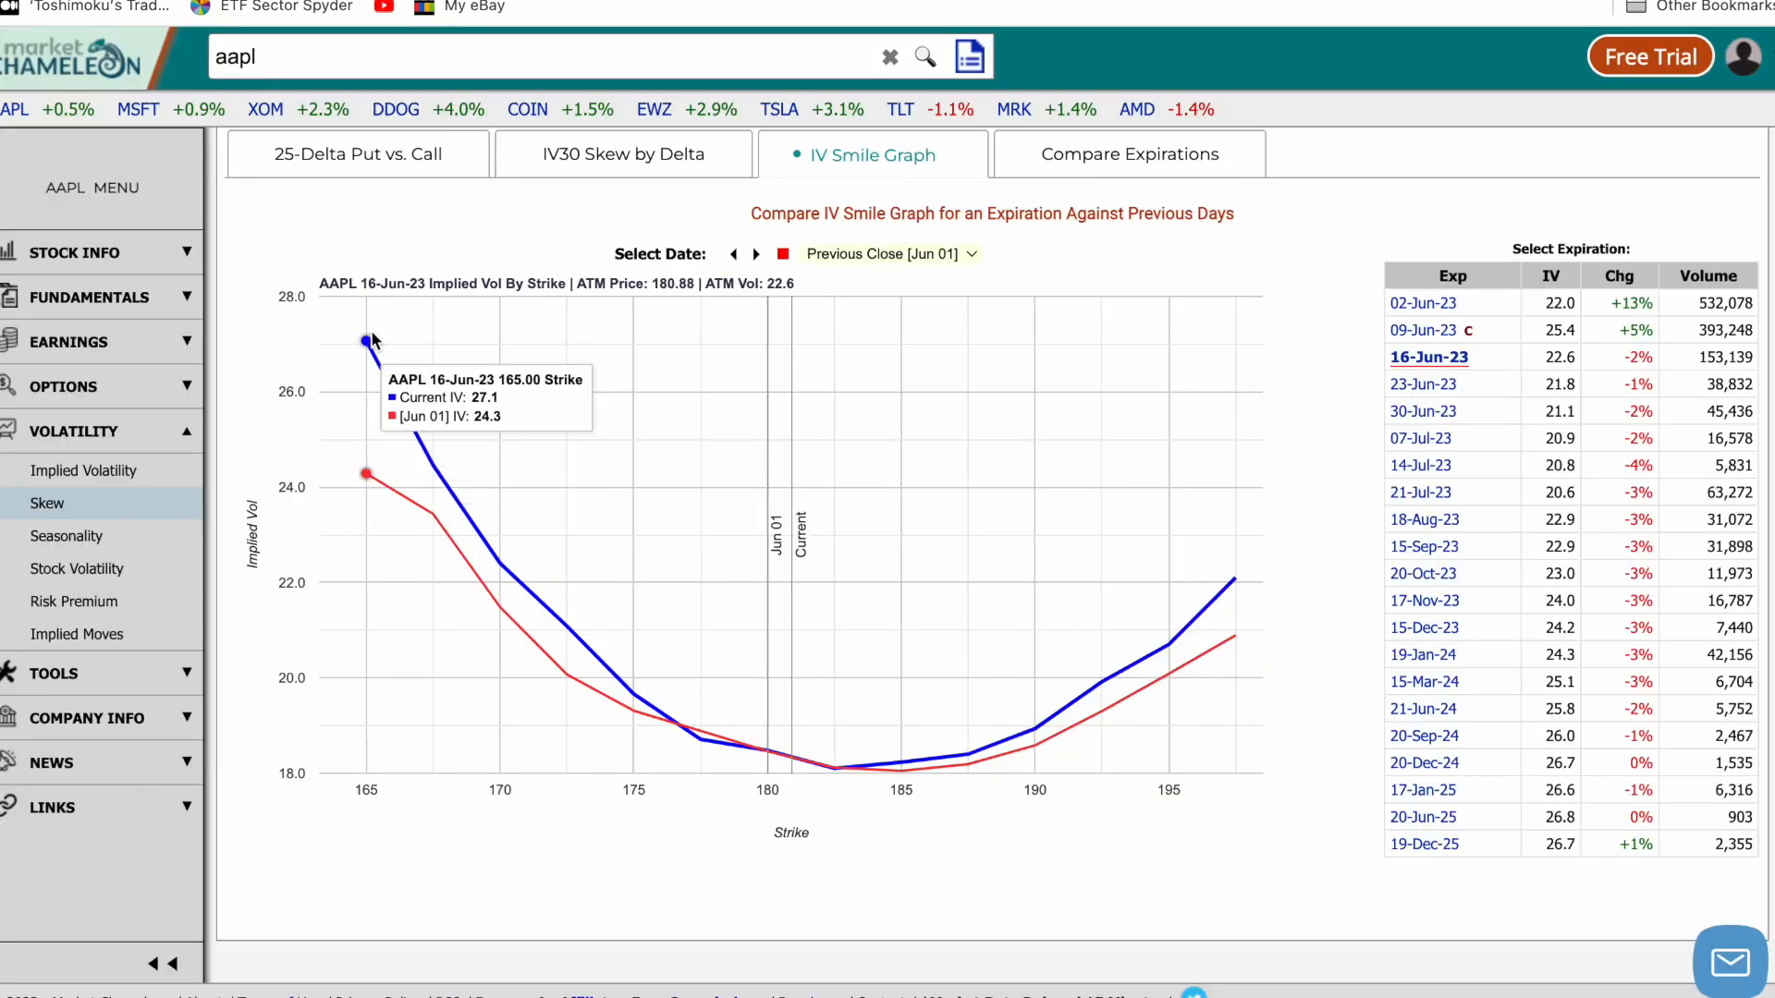
{"action": "mouse_move", "coordinate": [368, 357]}
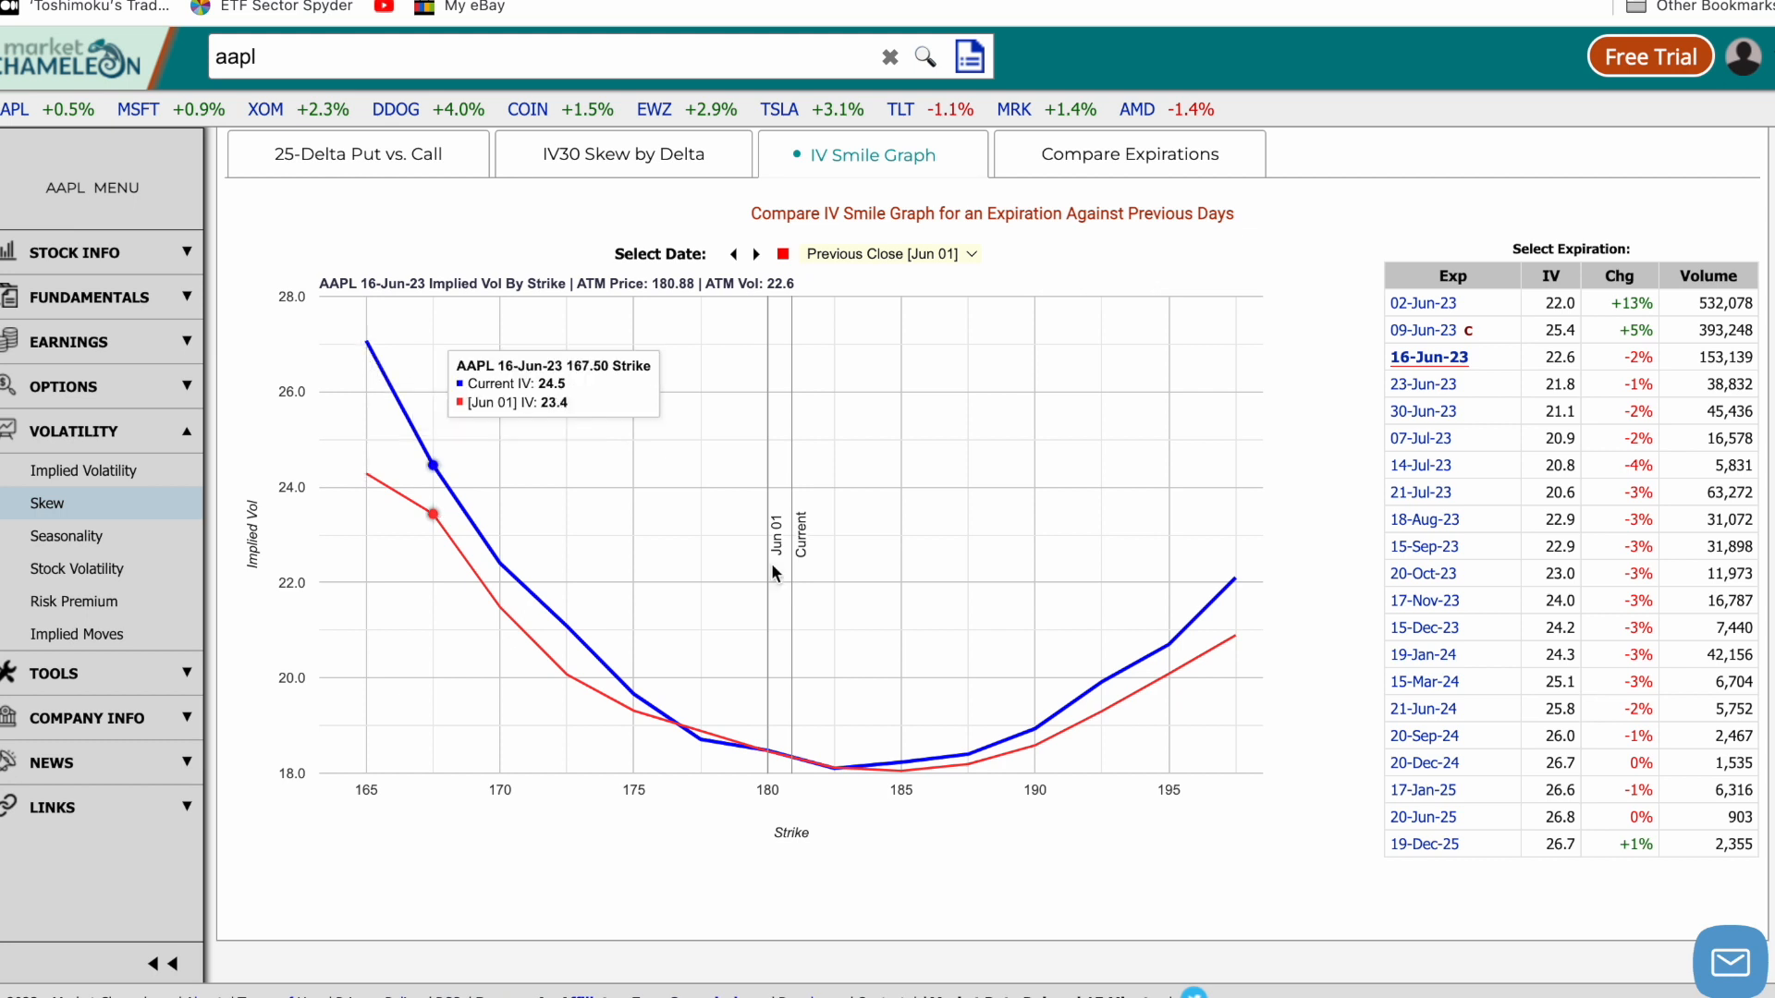
{"action": "mouse_move", "coordinate": [519, 543]}
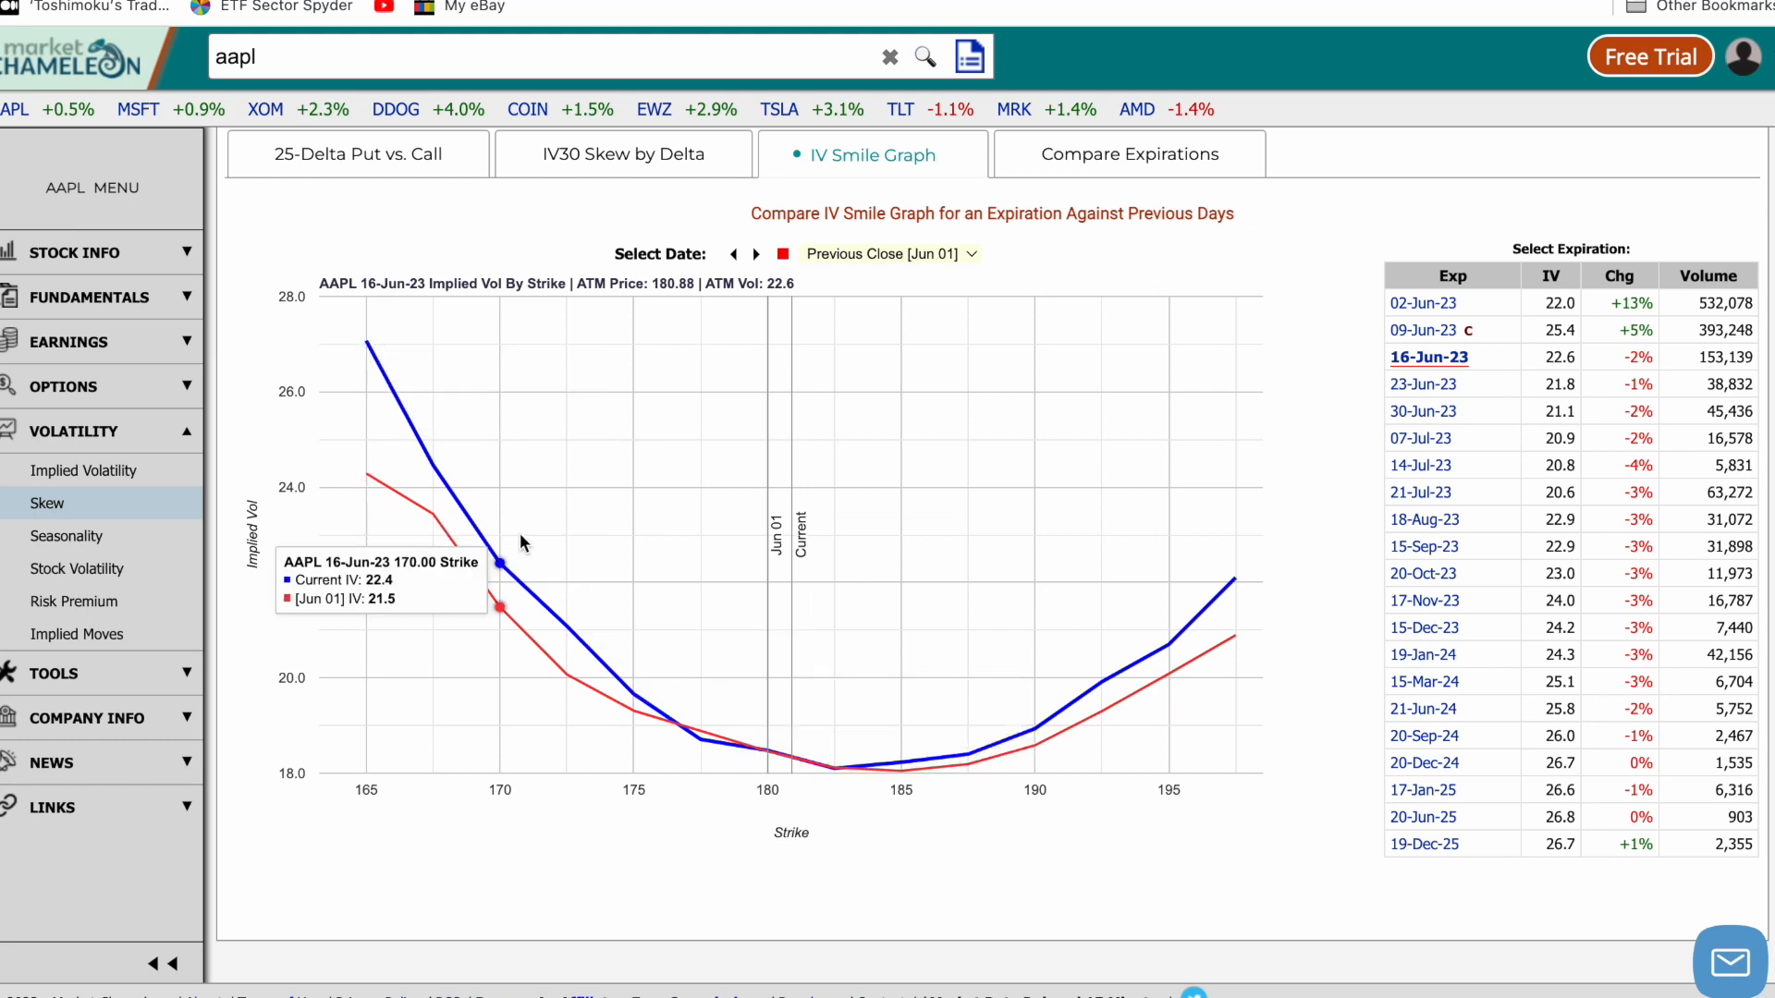
{"action": "mouse_move", "coordinate": [364, 342]}
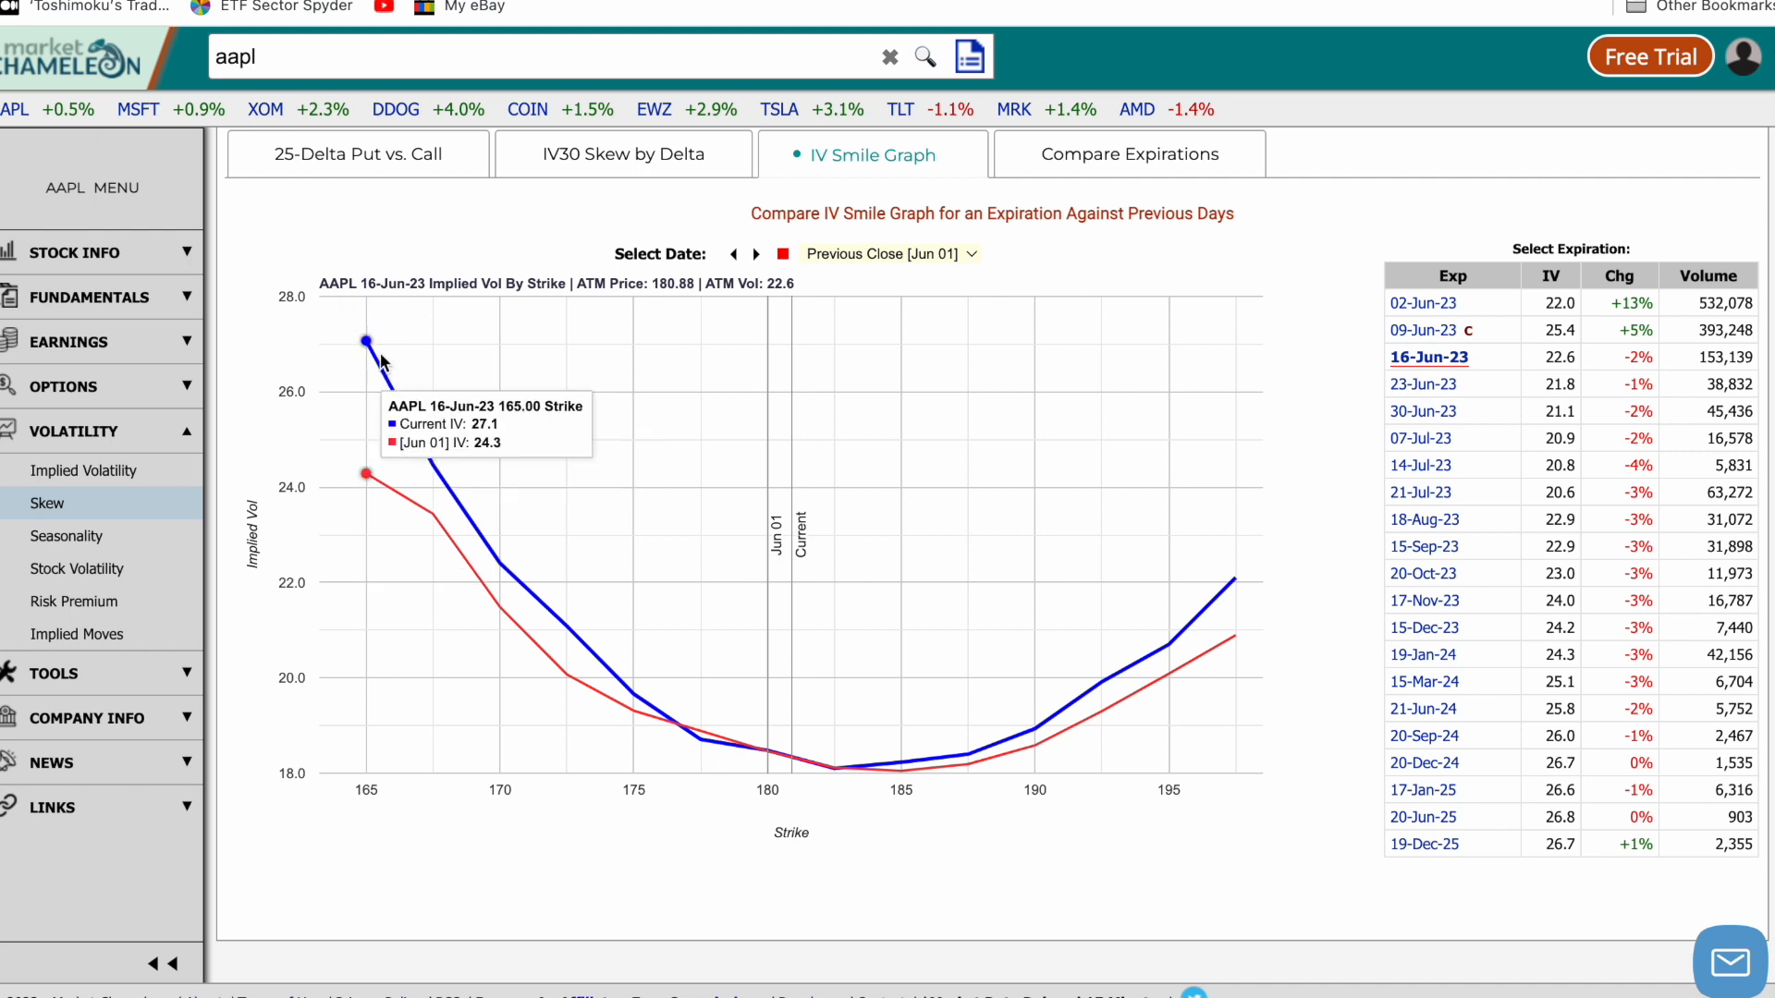
{"action": "mouse_move", "coordinate": [1098, 683]}
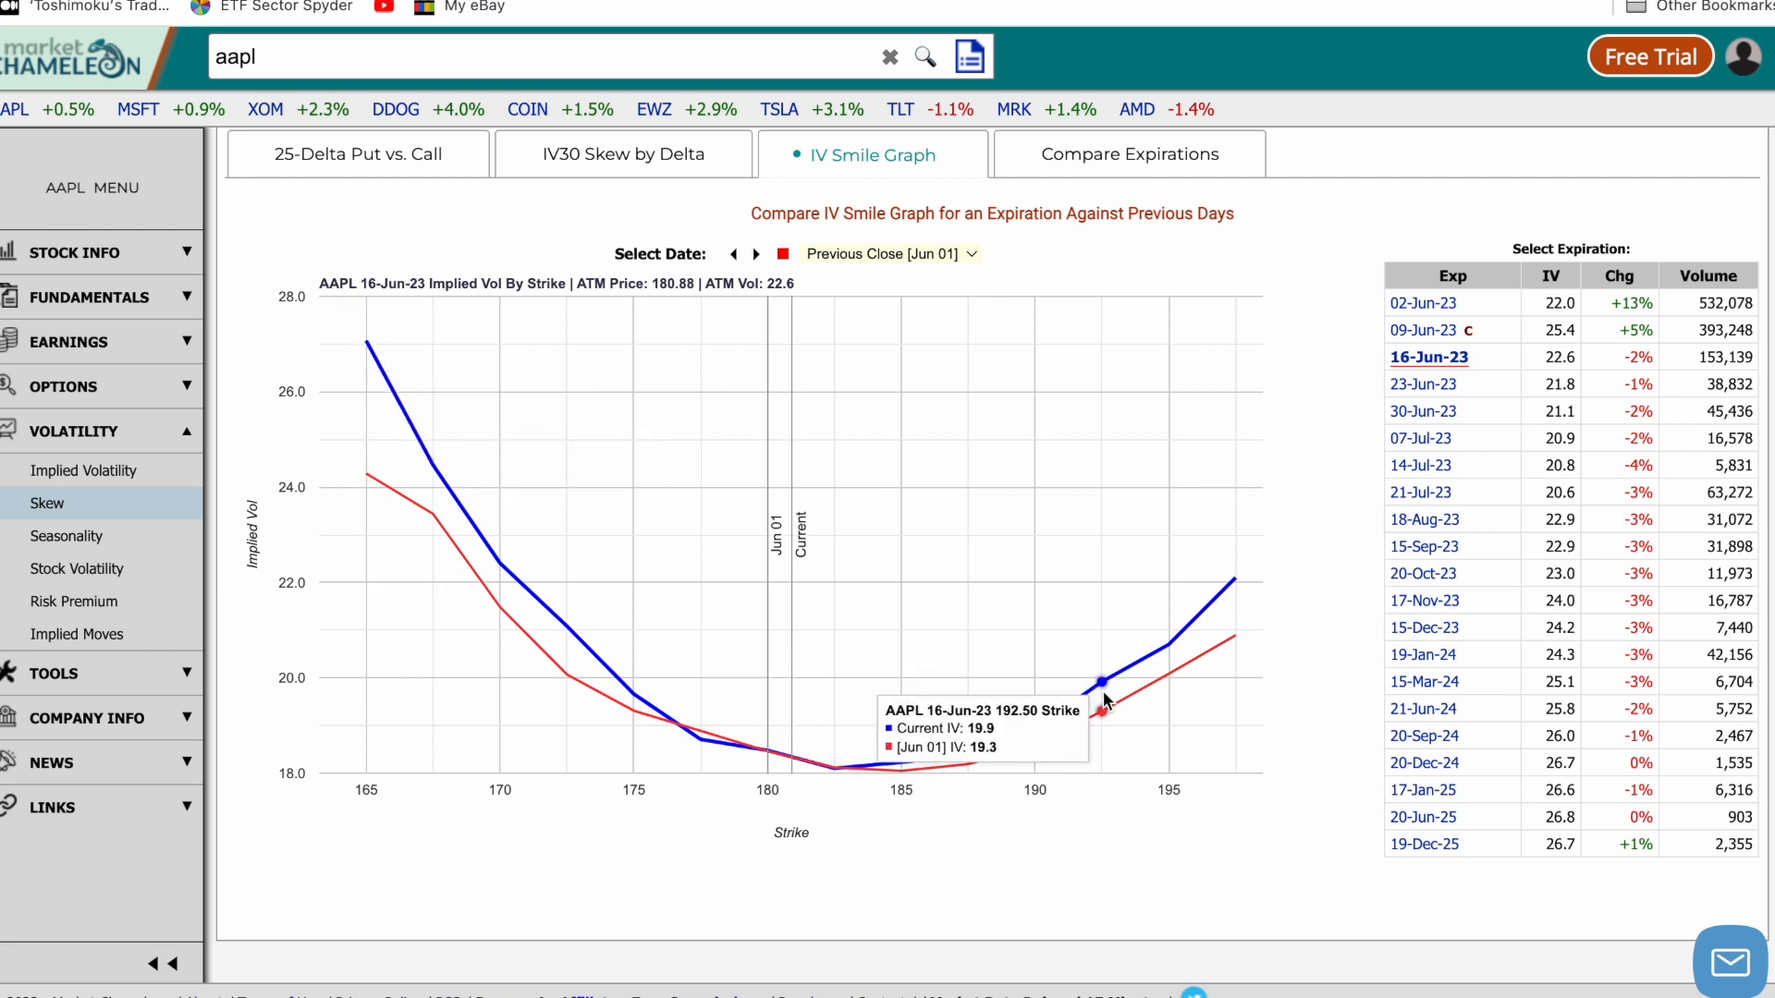
{"action": "mouse_move", "coordinate": [373, 359]}
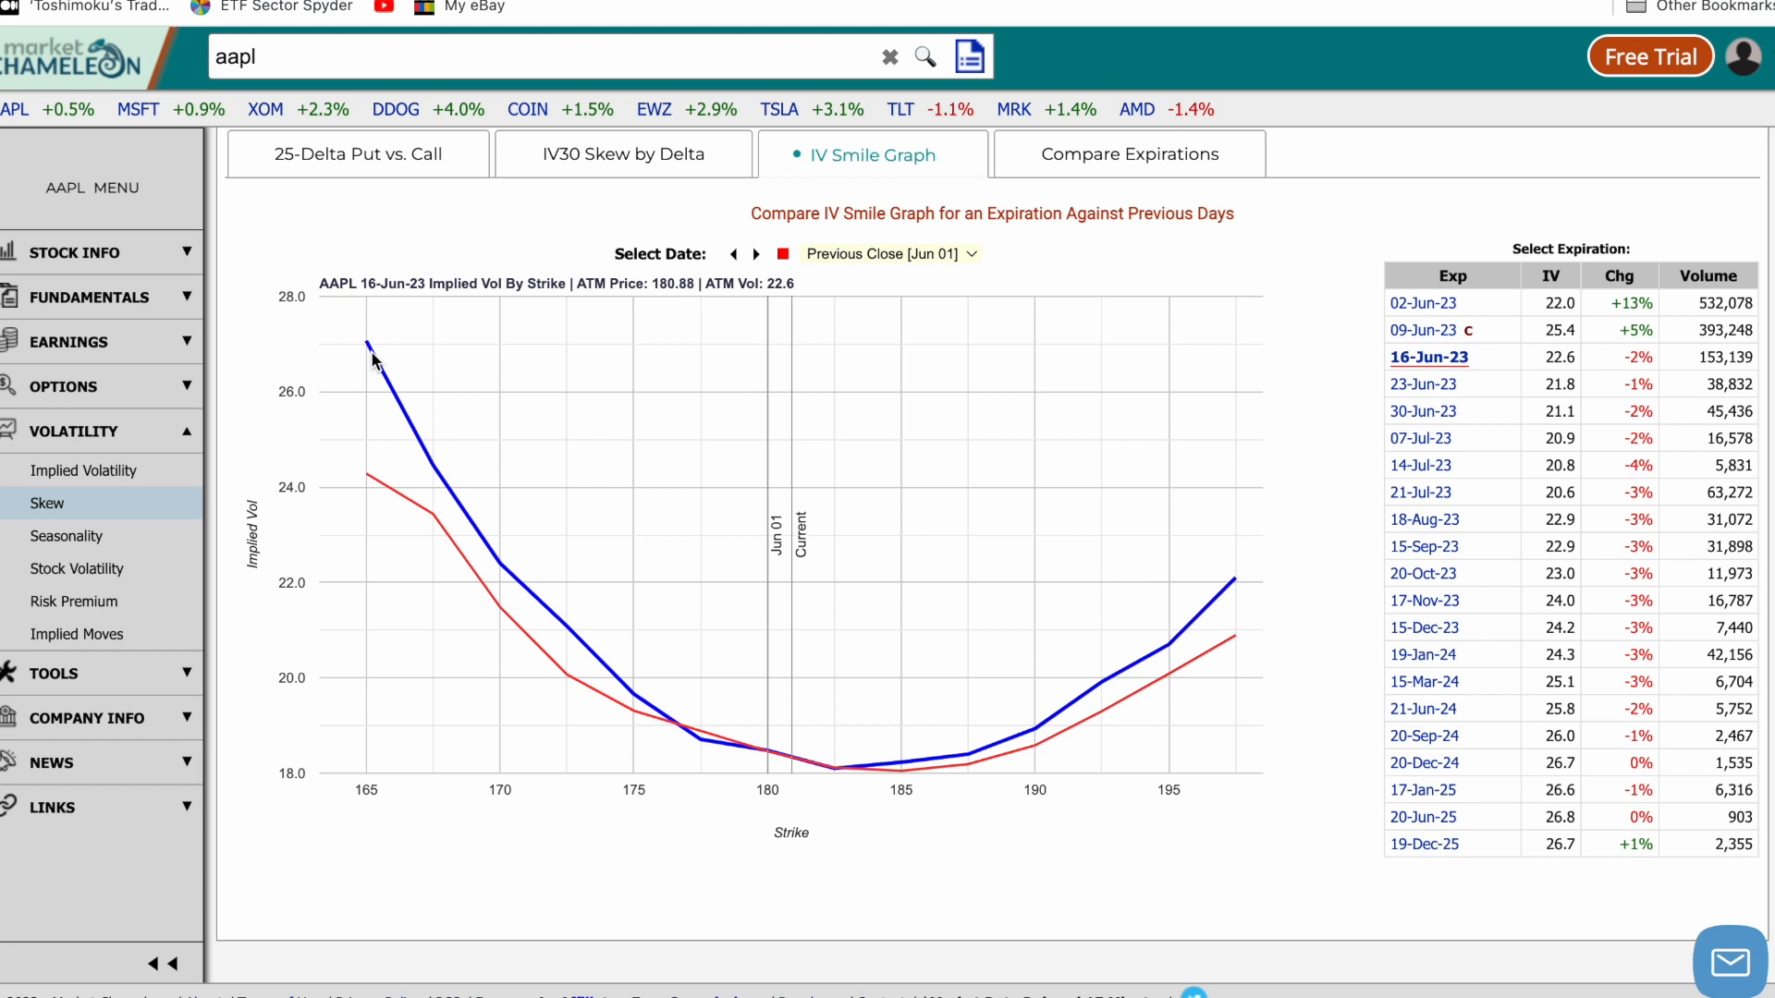
{"action": "mouse_move", "coordinate": [1036, 727]}
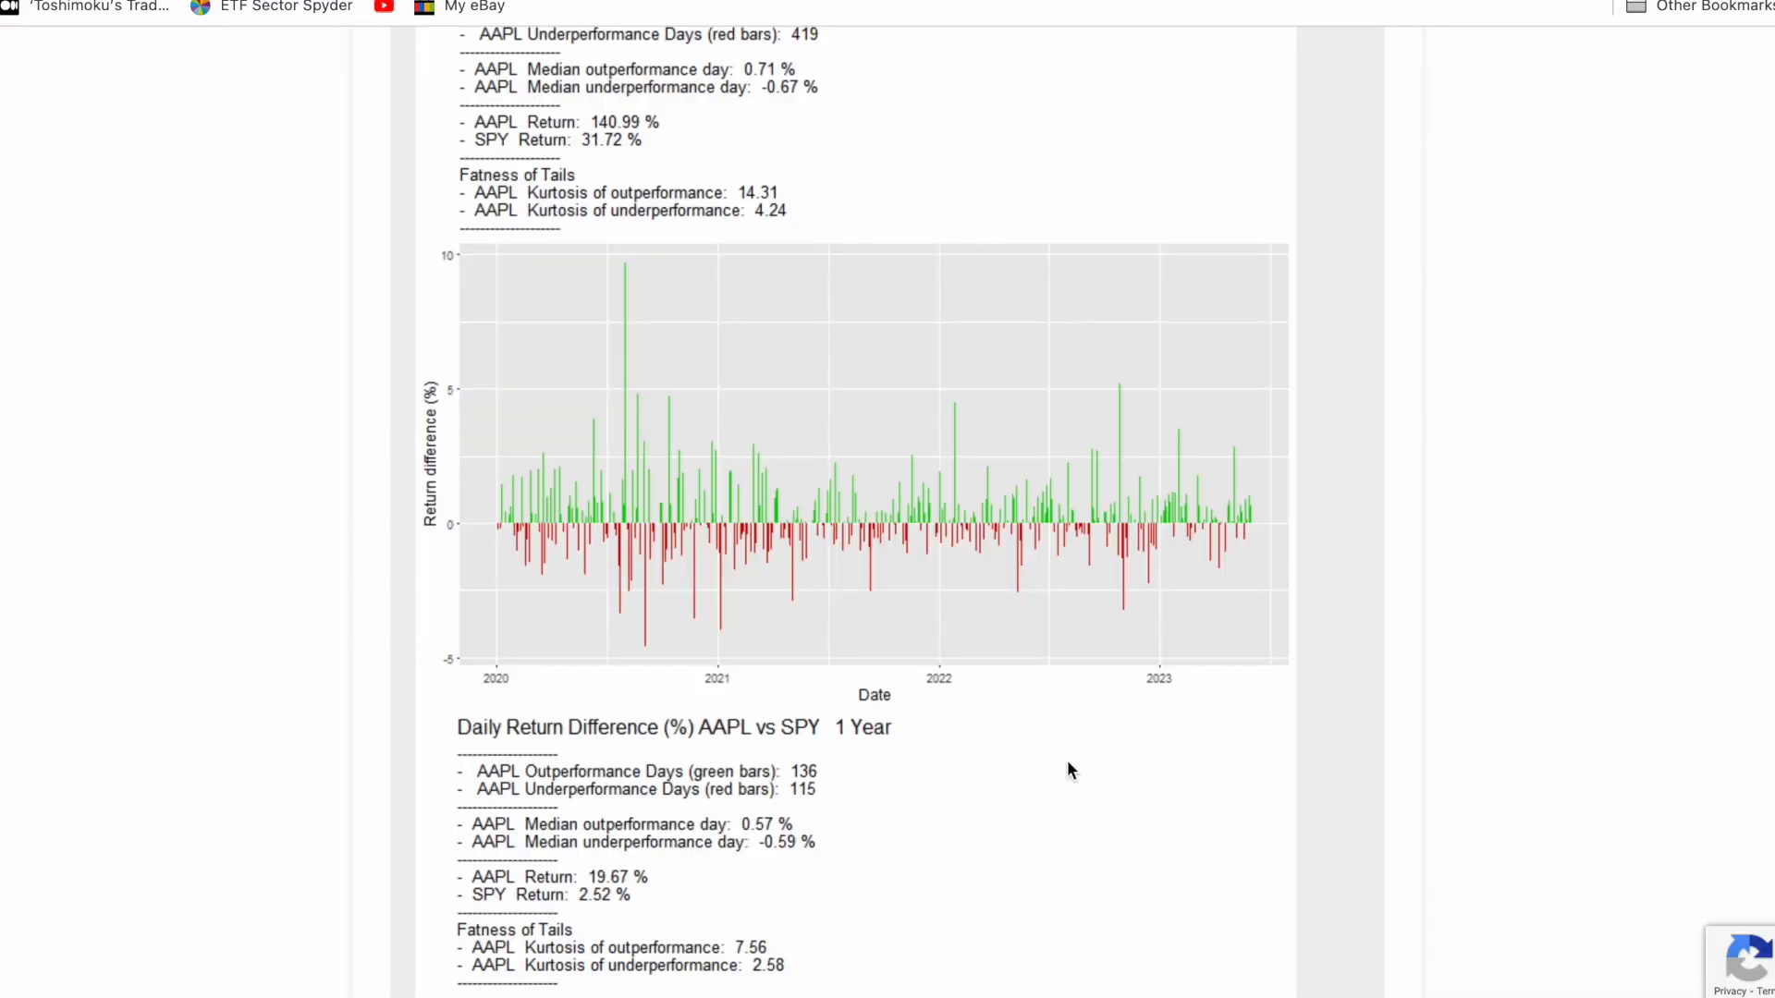
{"action": "scroll", "scroll_direction": "up", "scroll_amount": 3}
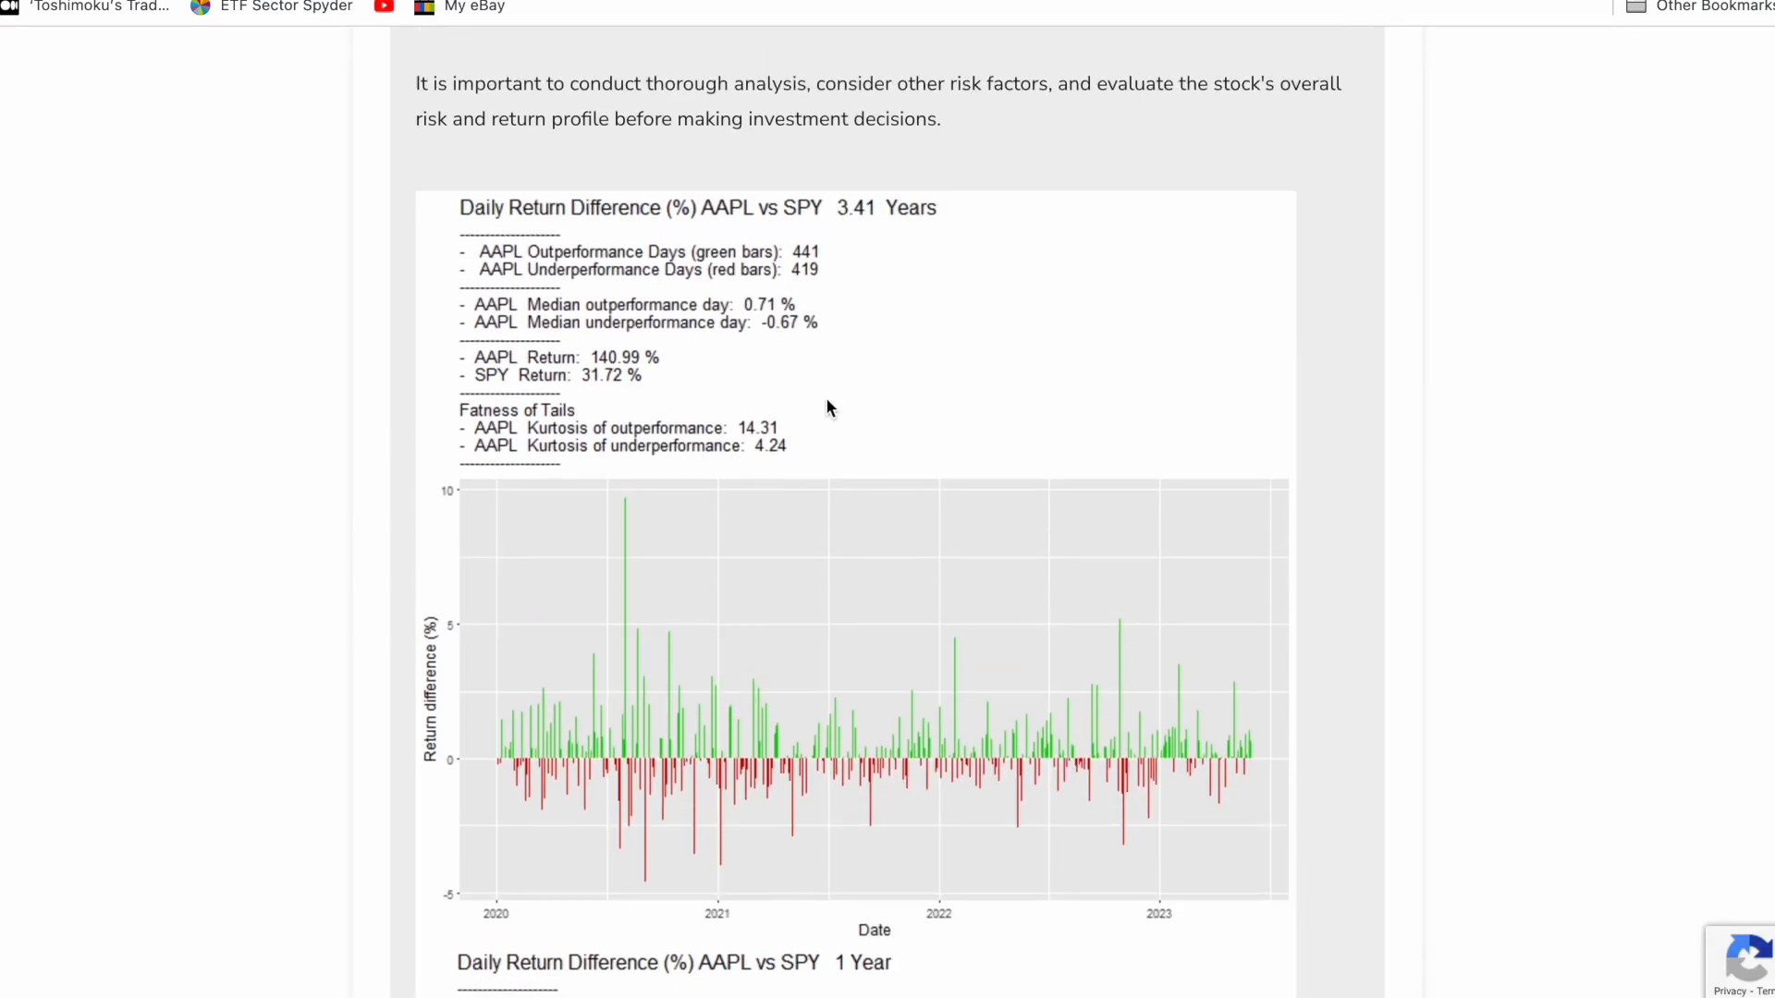
{"action": "mouse_move", "coordinate": [886, 758]}
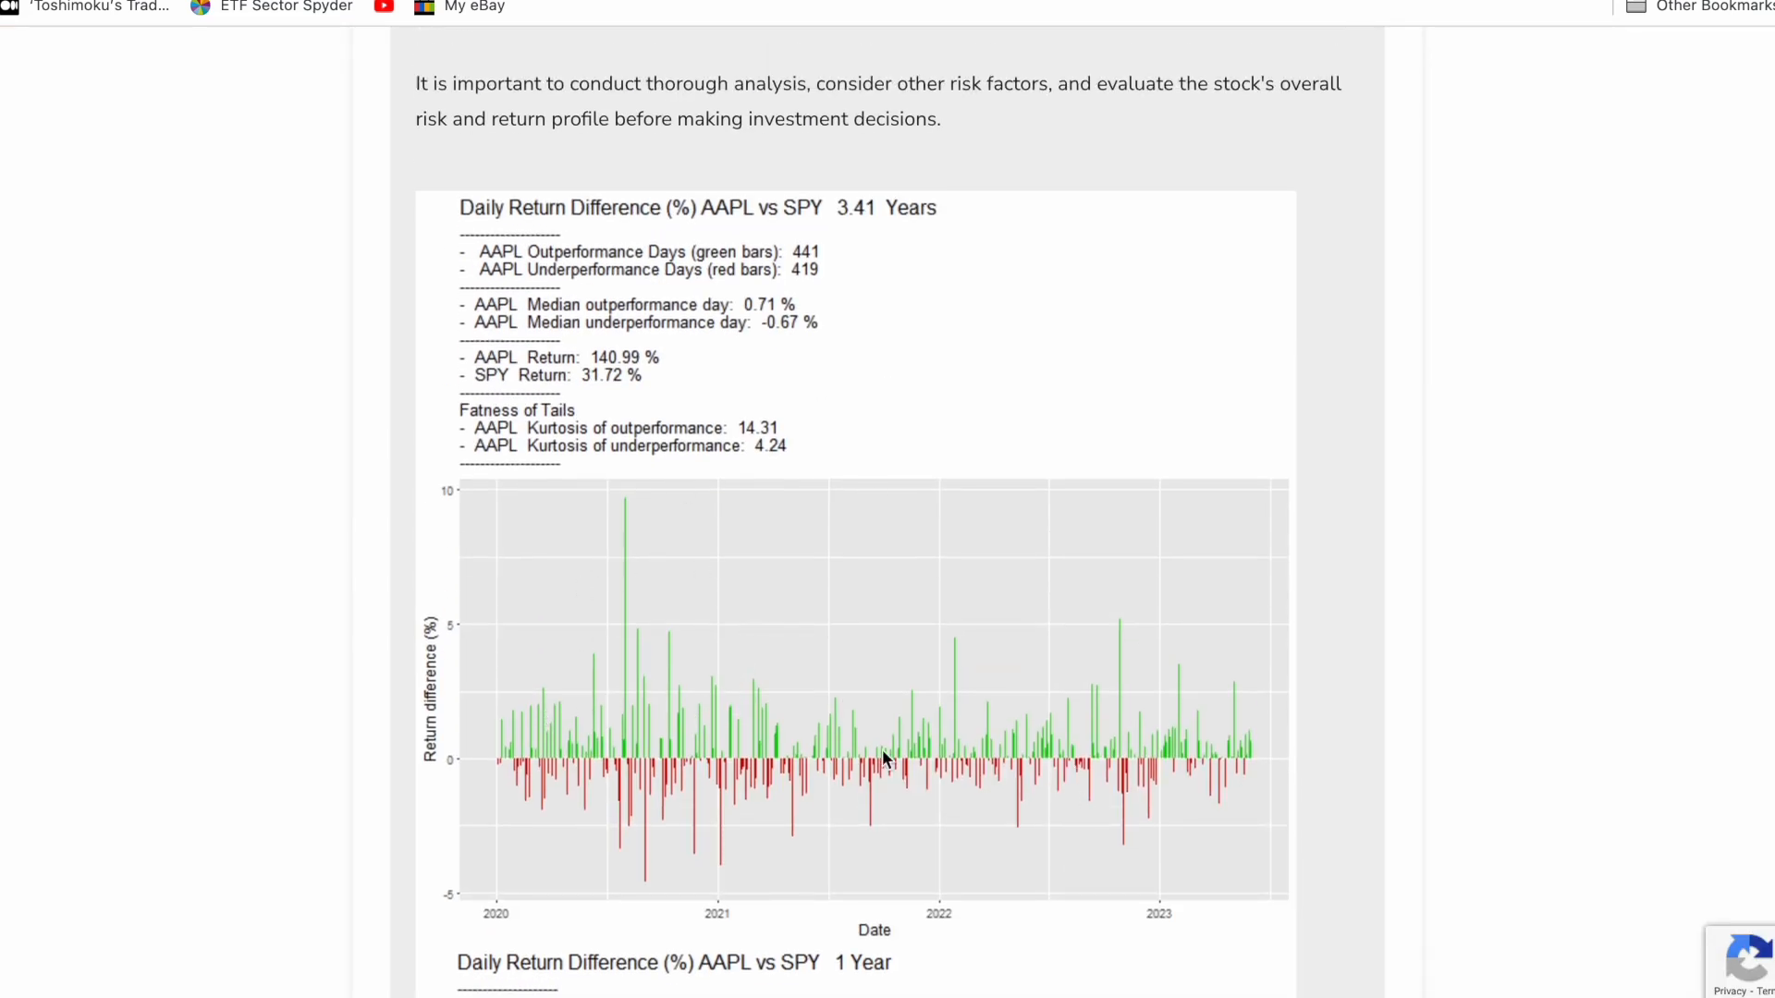
{"action": "mouse_move", "coordinate": [731, 566]}
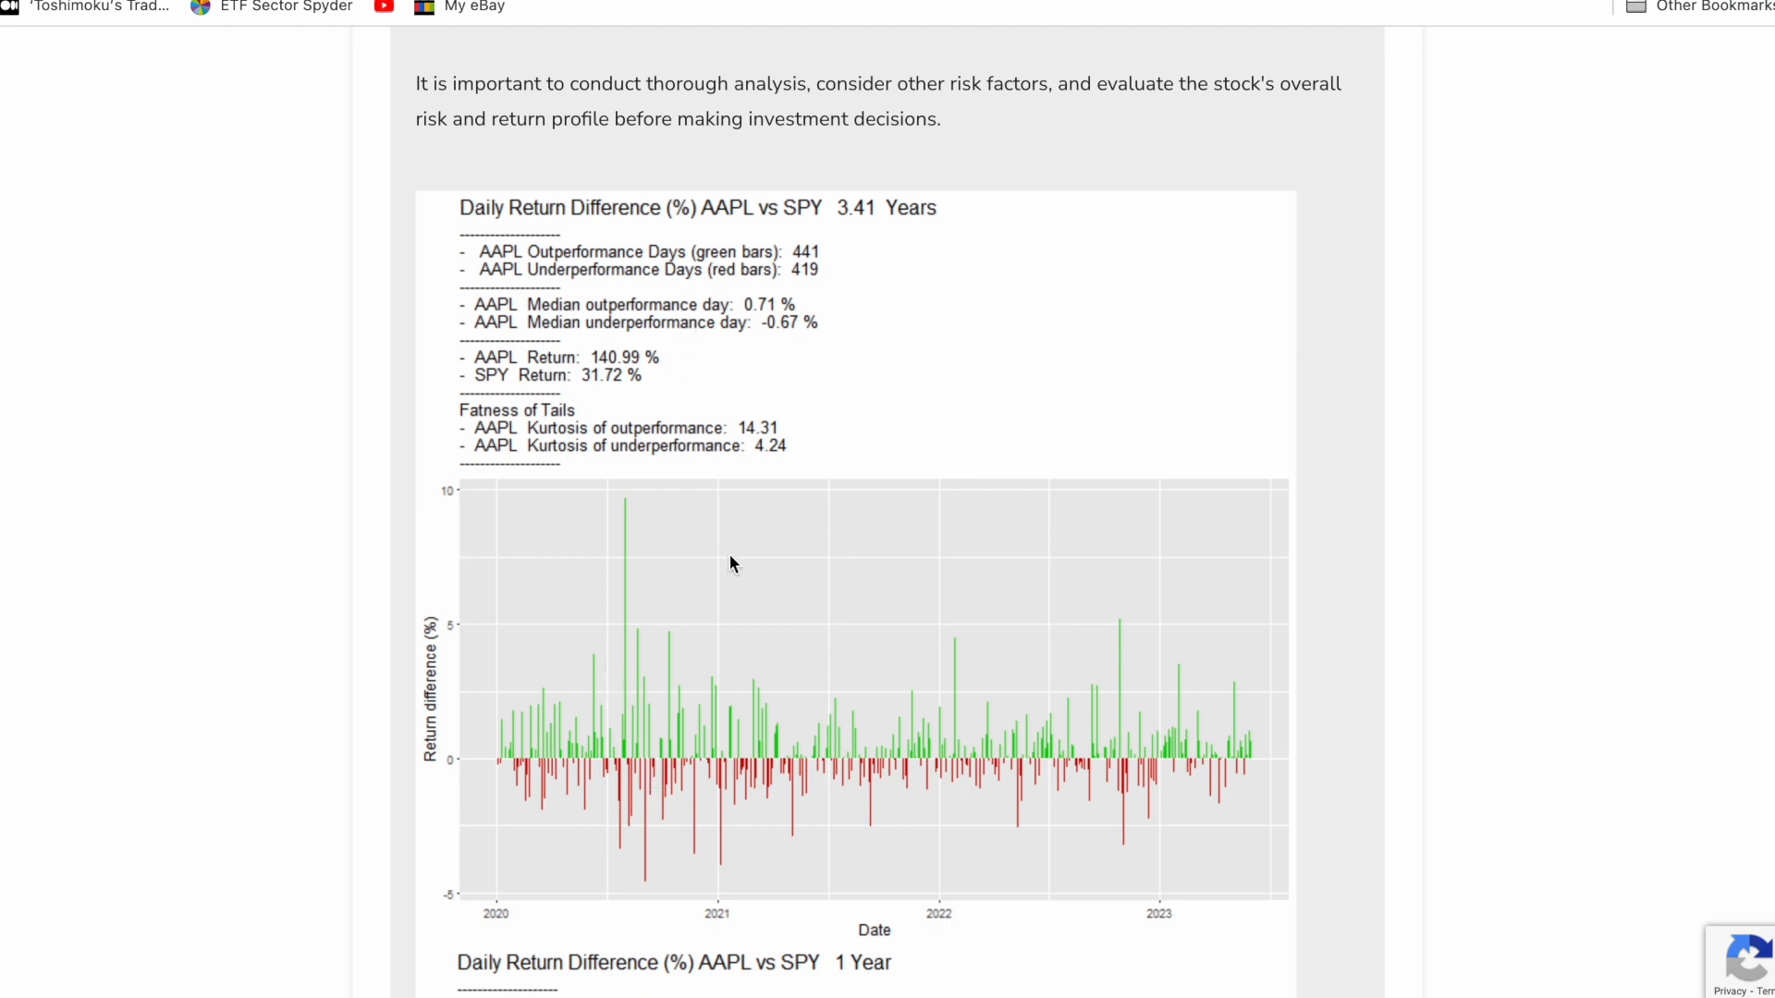
{"action": "mouse_move", "coordinate": [618, 644]}
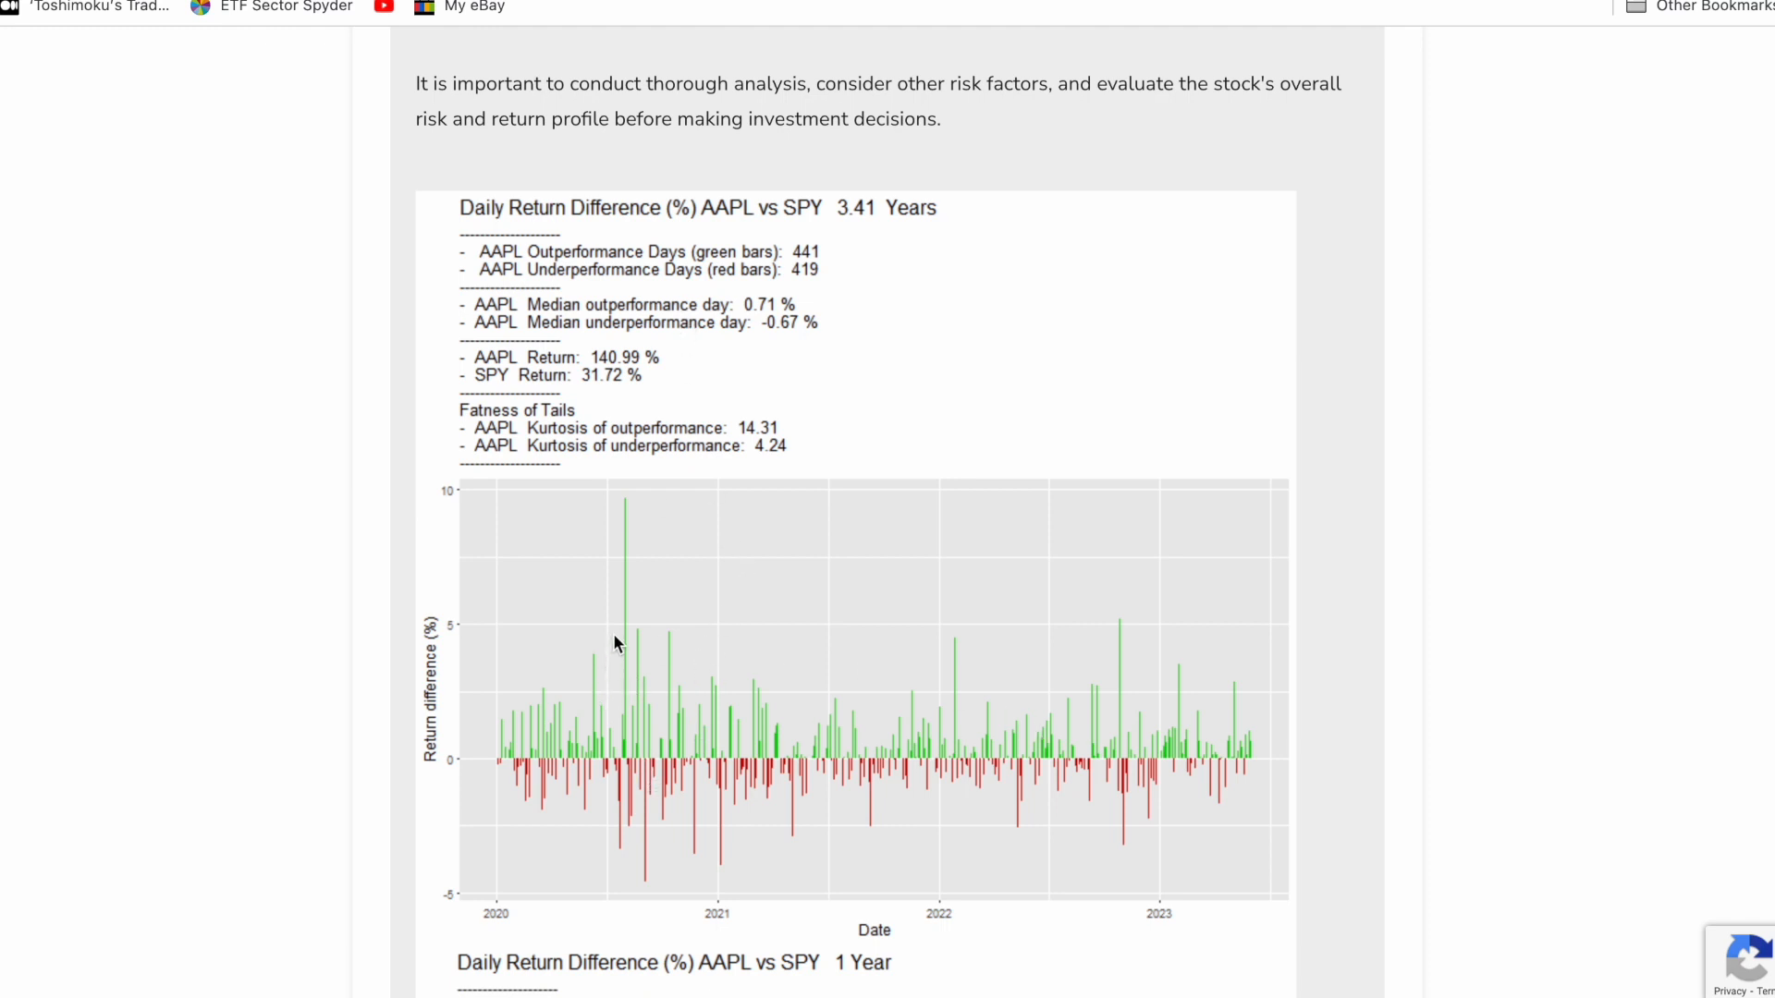
{"action": "mouse_move", "coordinate": [1153, 730]}
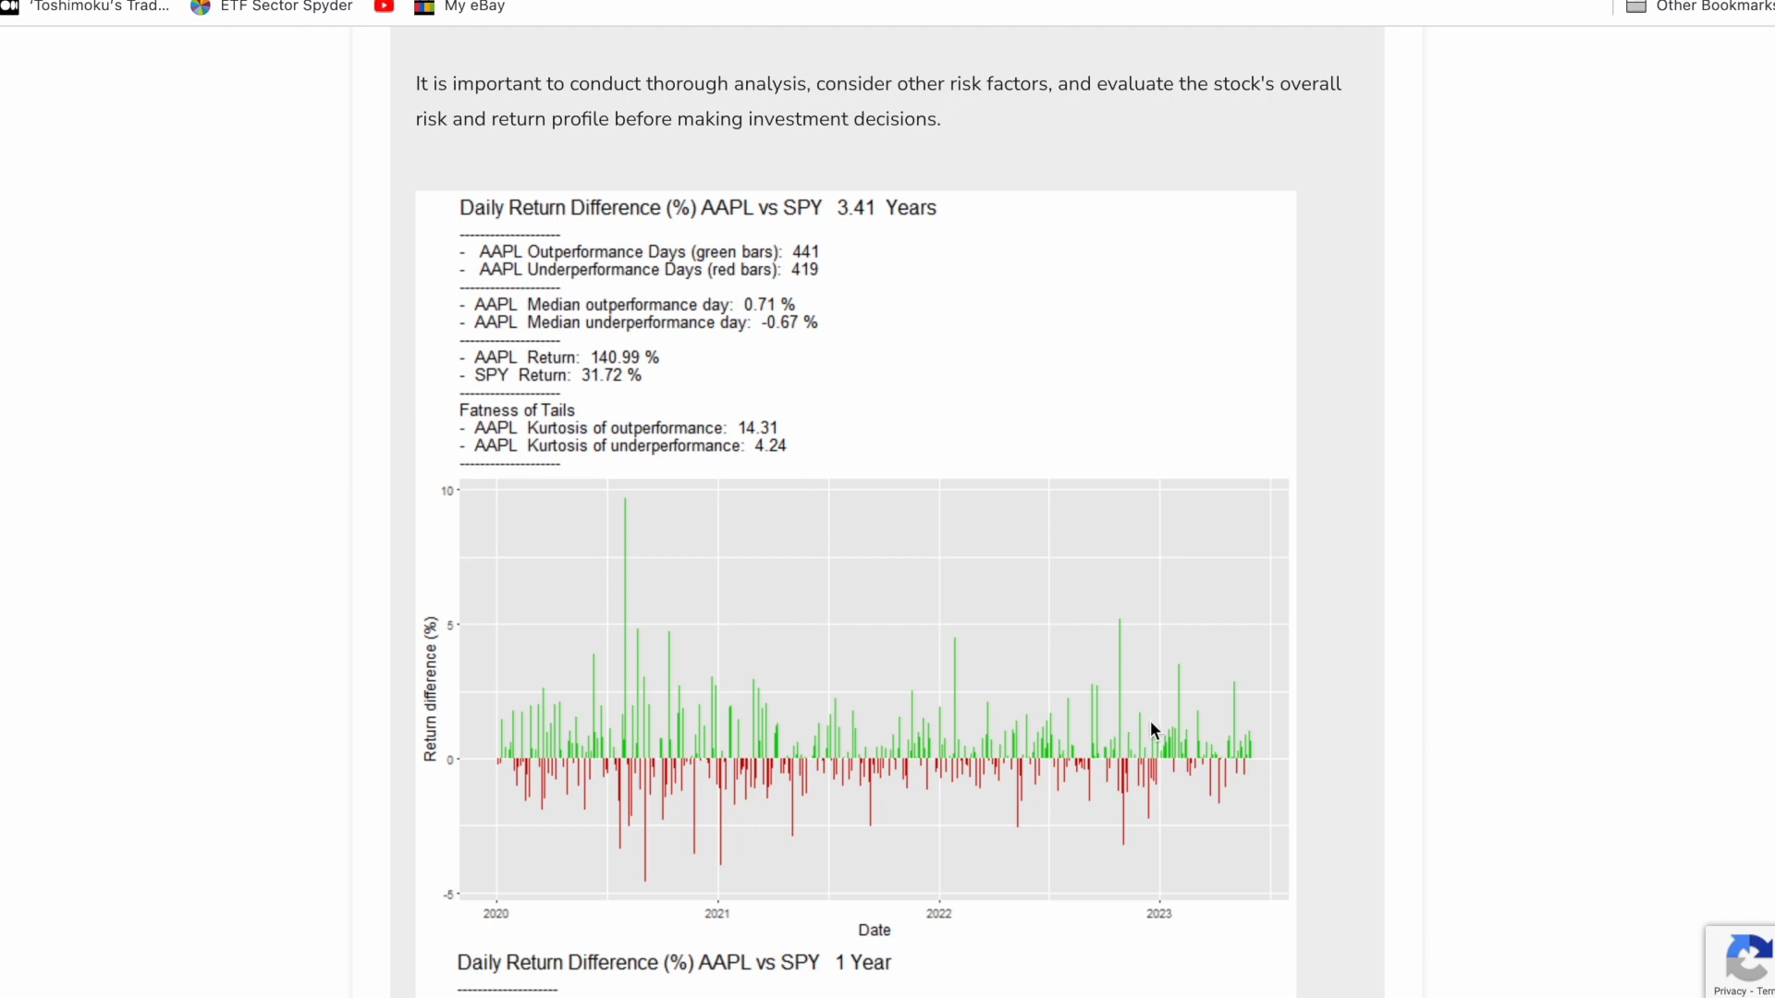
{"action": "mouse_move", "coordinate": [667, 800]}
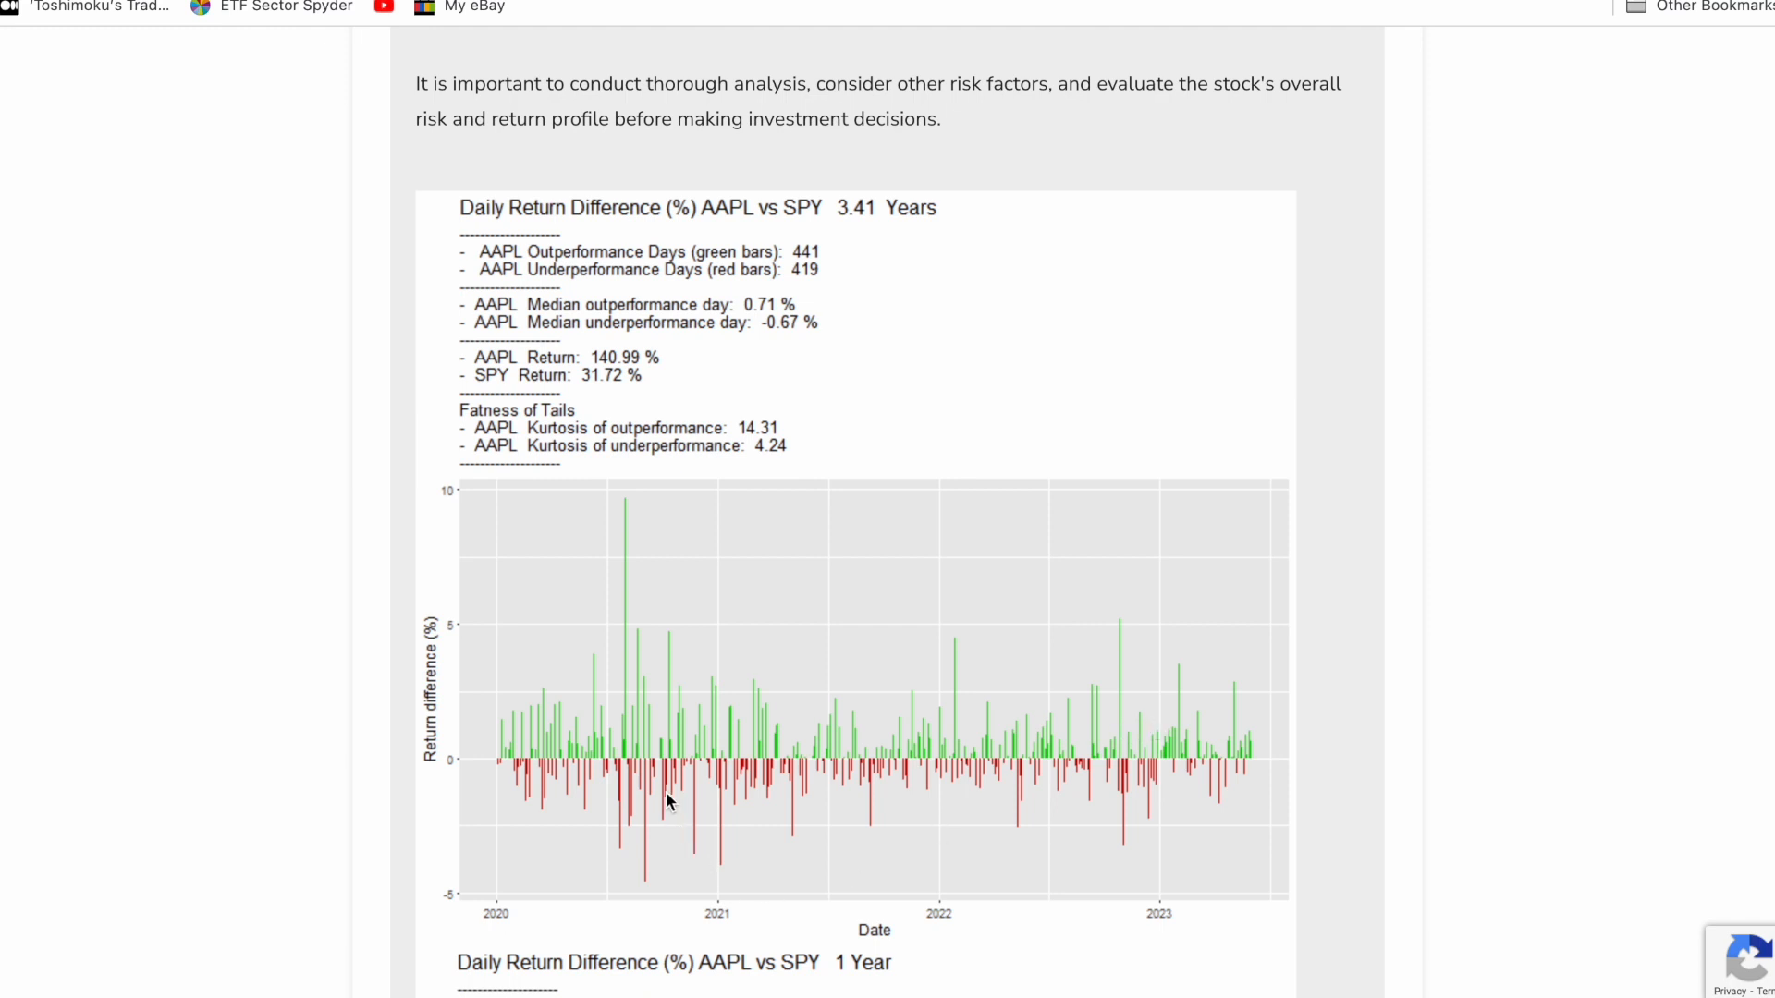
{"action": "mouse_move", "coordinate": [836, 712]}
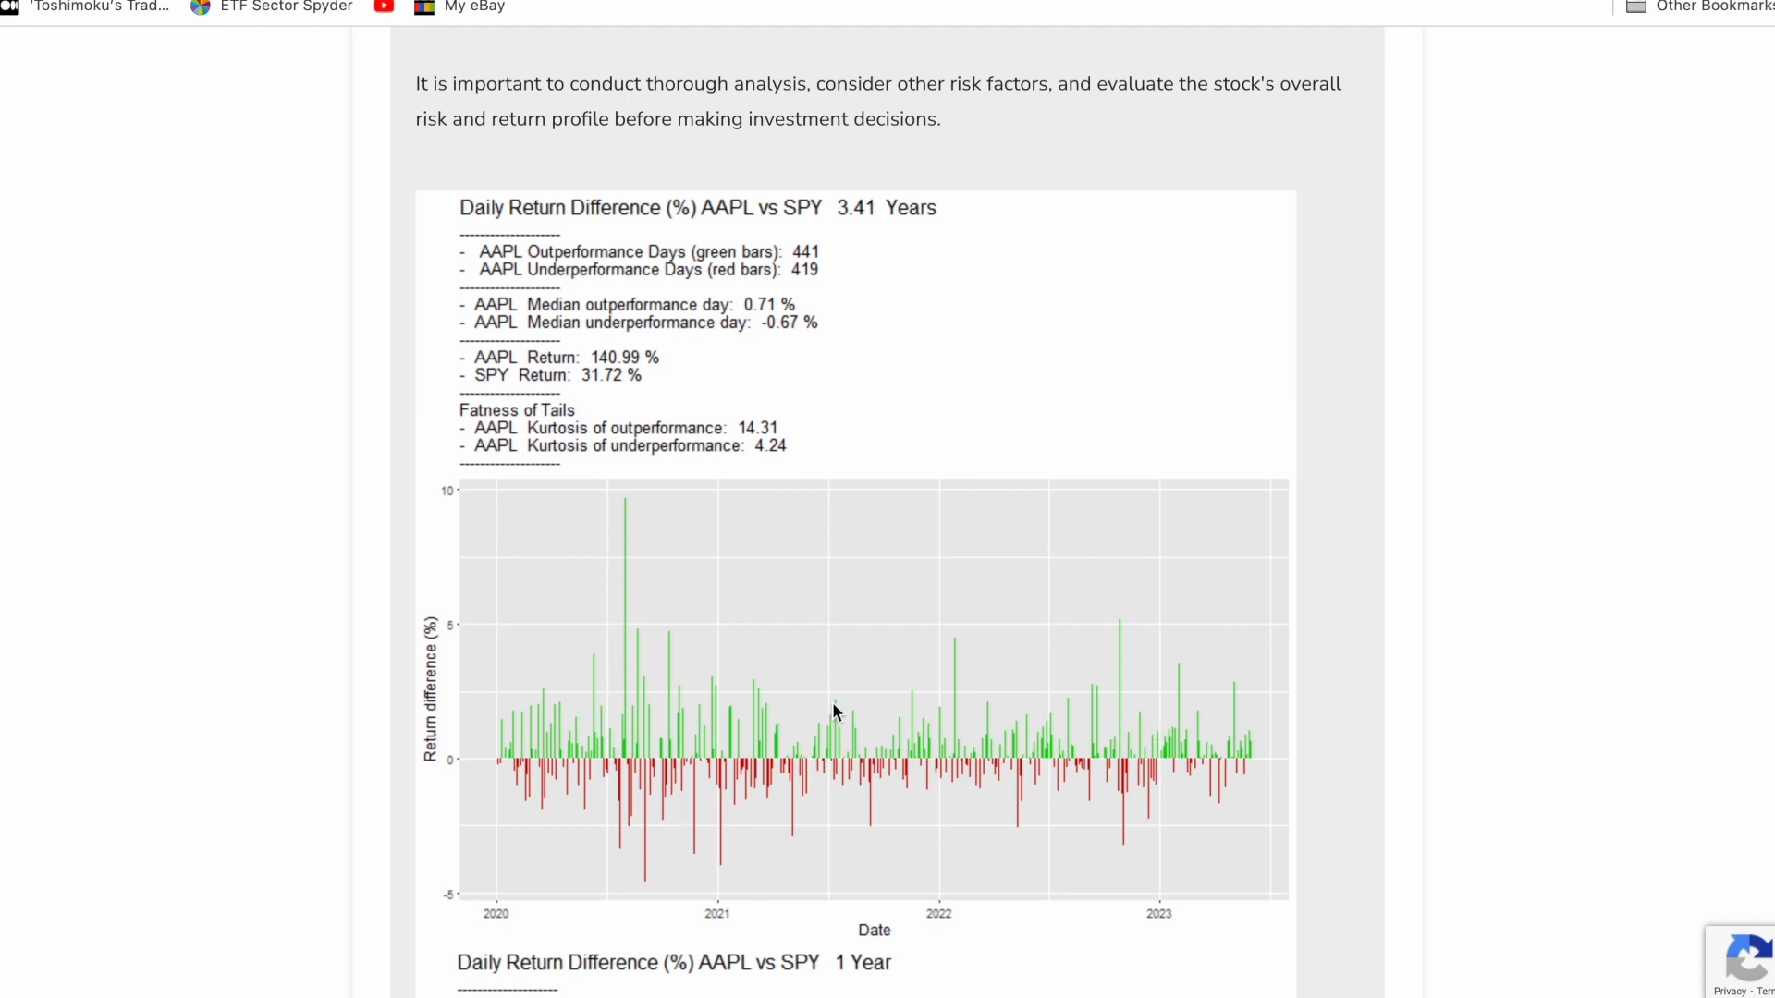
{"action": "mouse_move", "coordinate": [925, 835]}
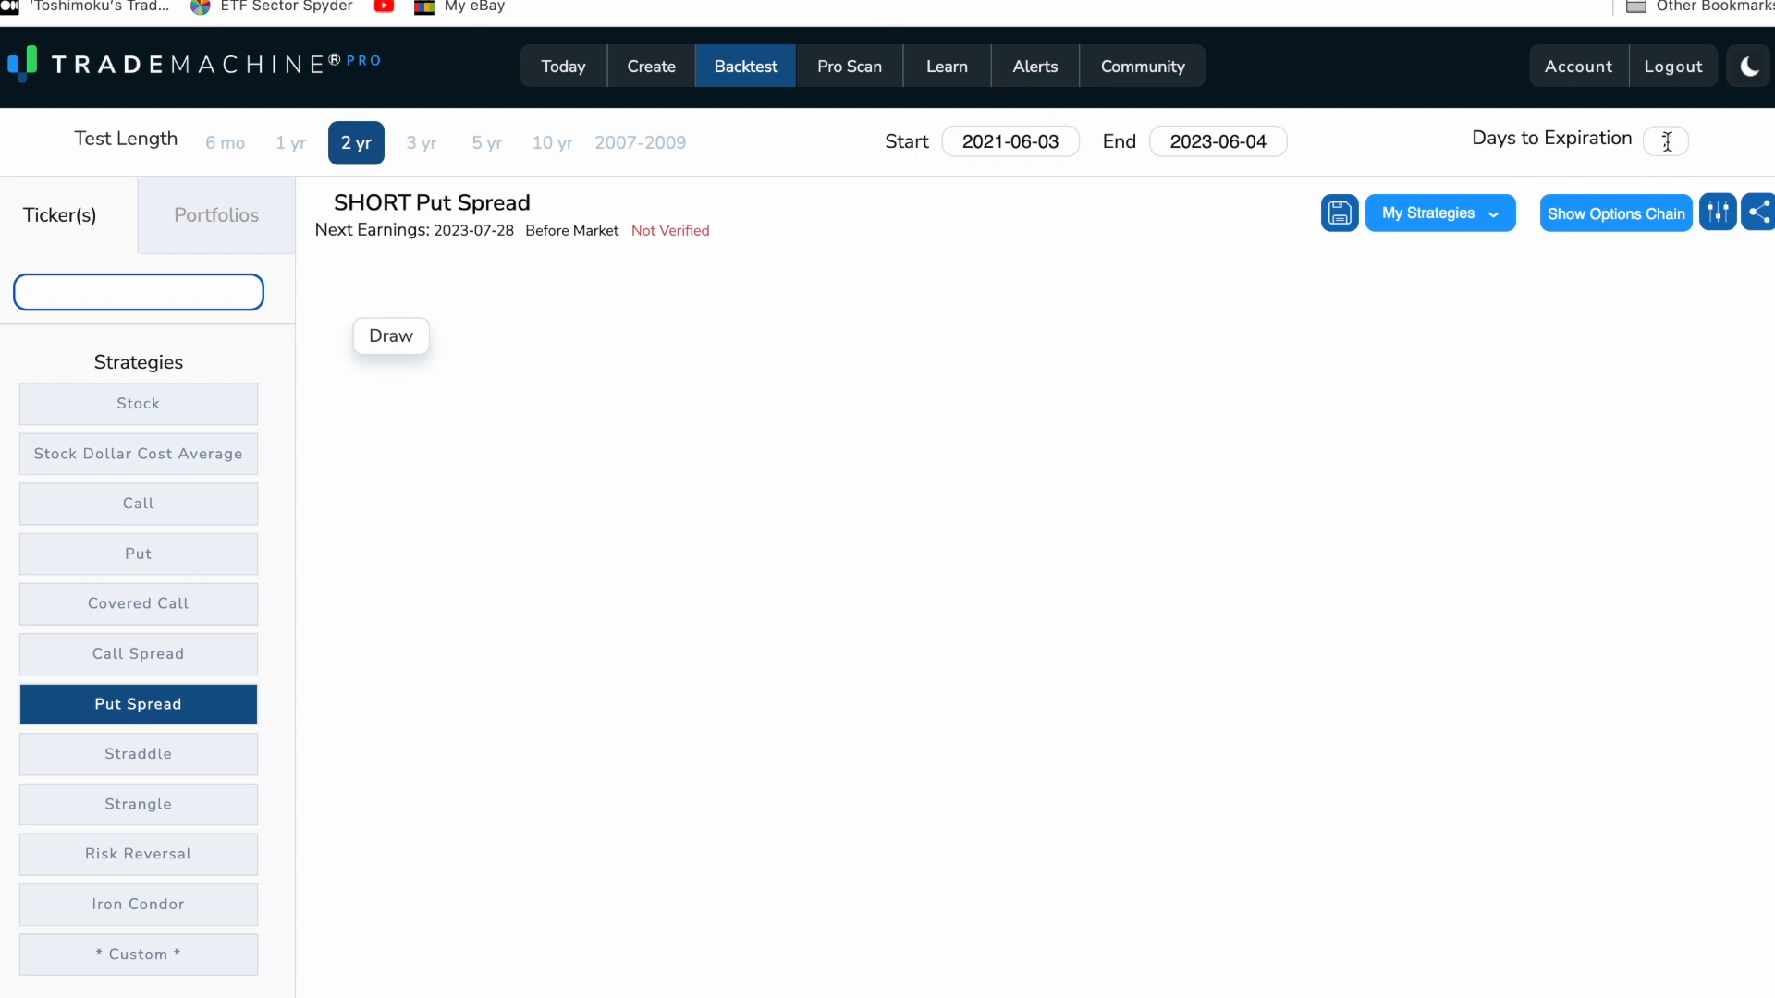
Backtest a 7-day AAPL short put spread set to Never Trade Earnings.
{"action": "type", "text": "7"}
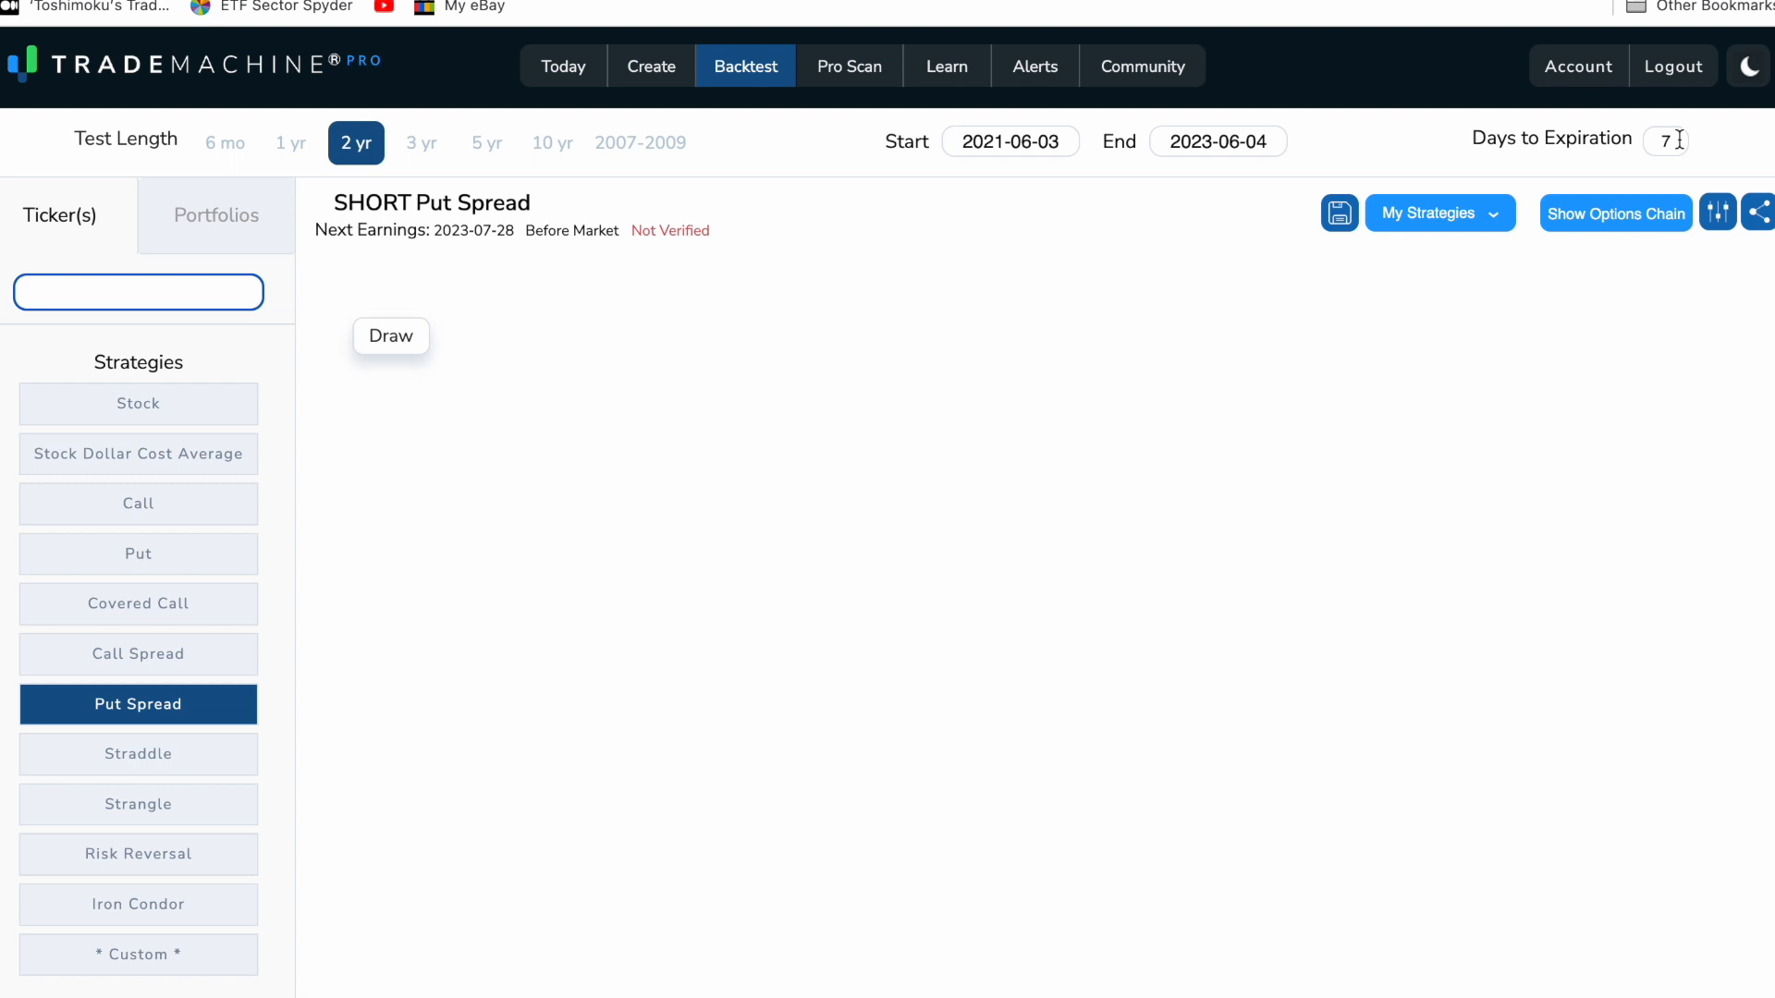
{"action": "left_click", "coordinate": [1665, 140]}
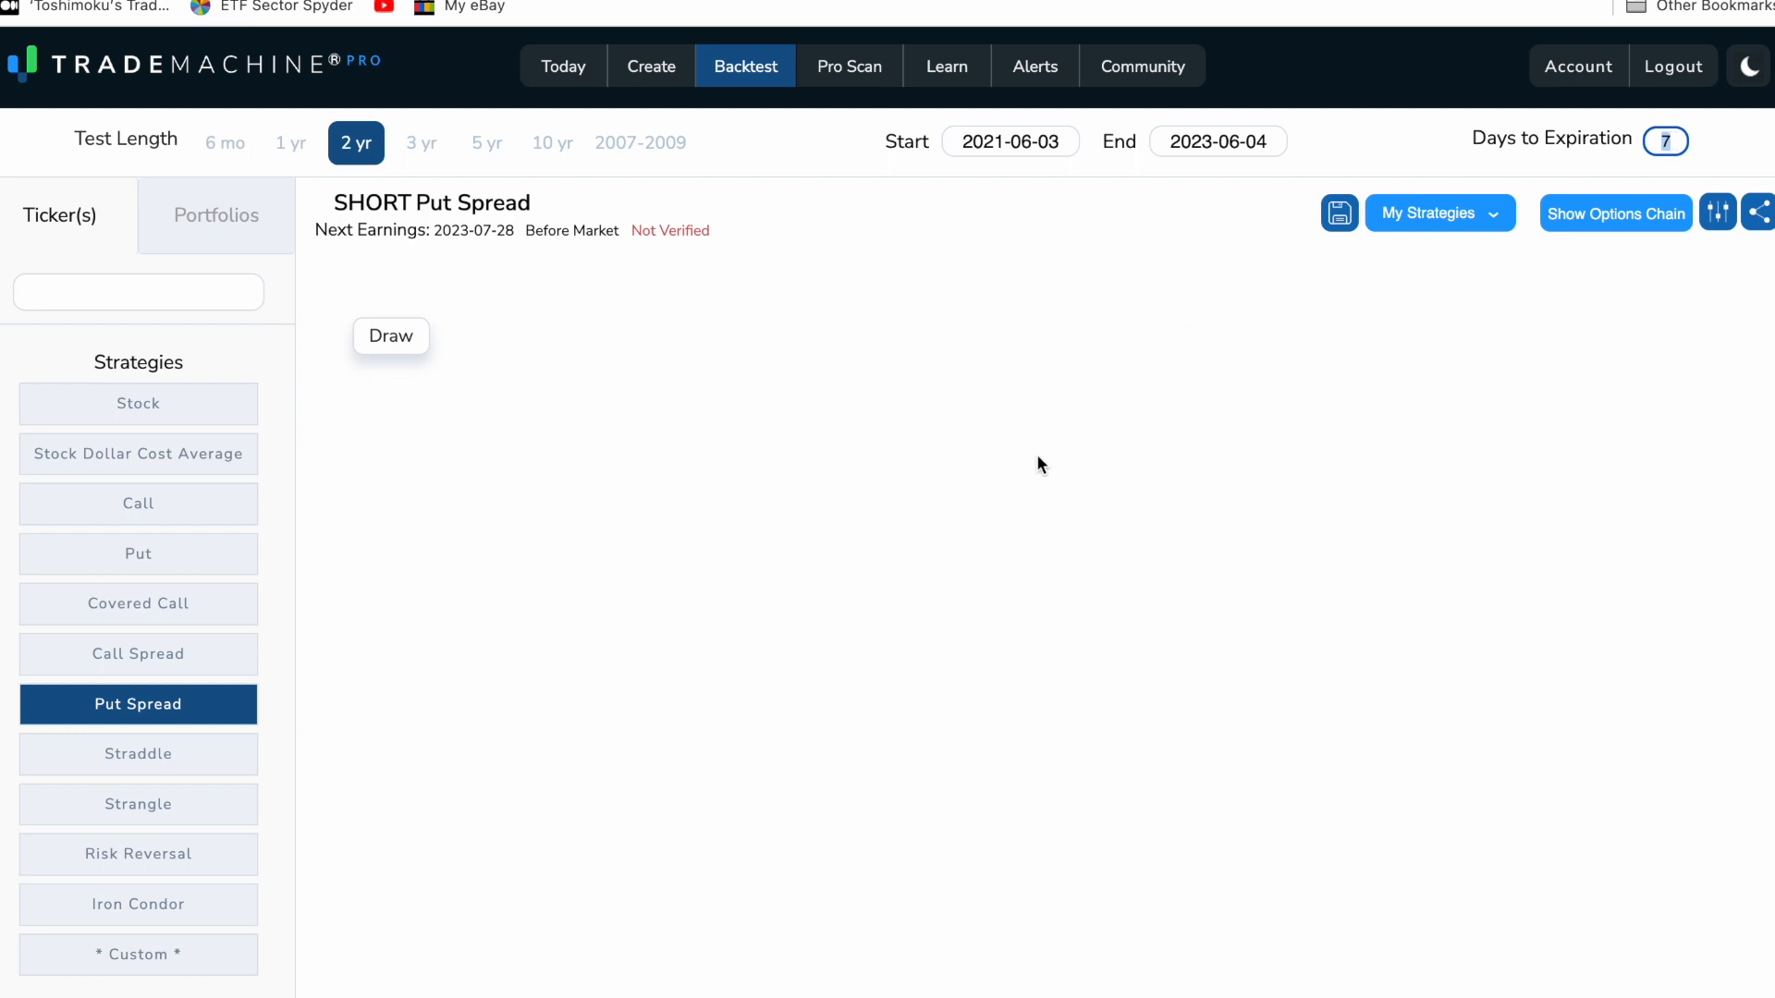
{"action": "mouse_move", "coordinate": [1005, 427]}
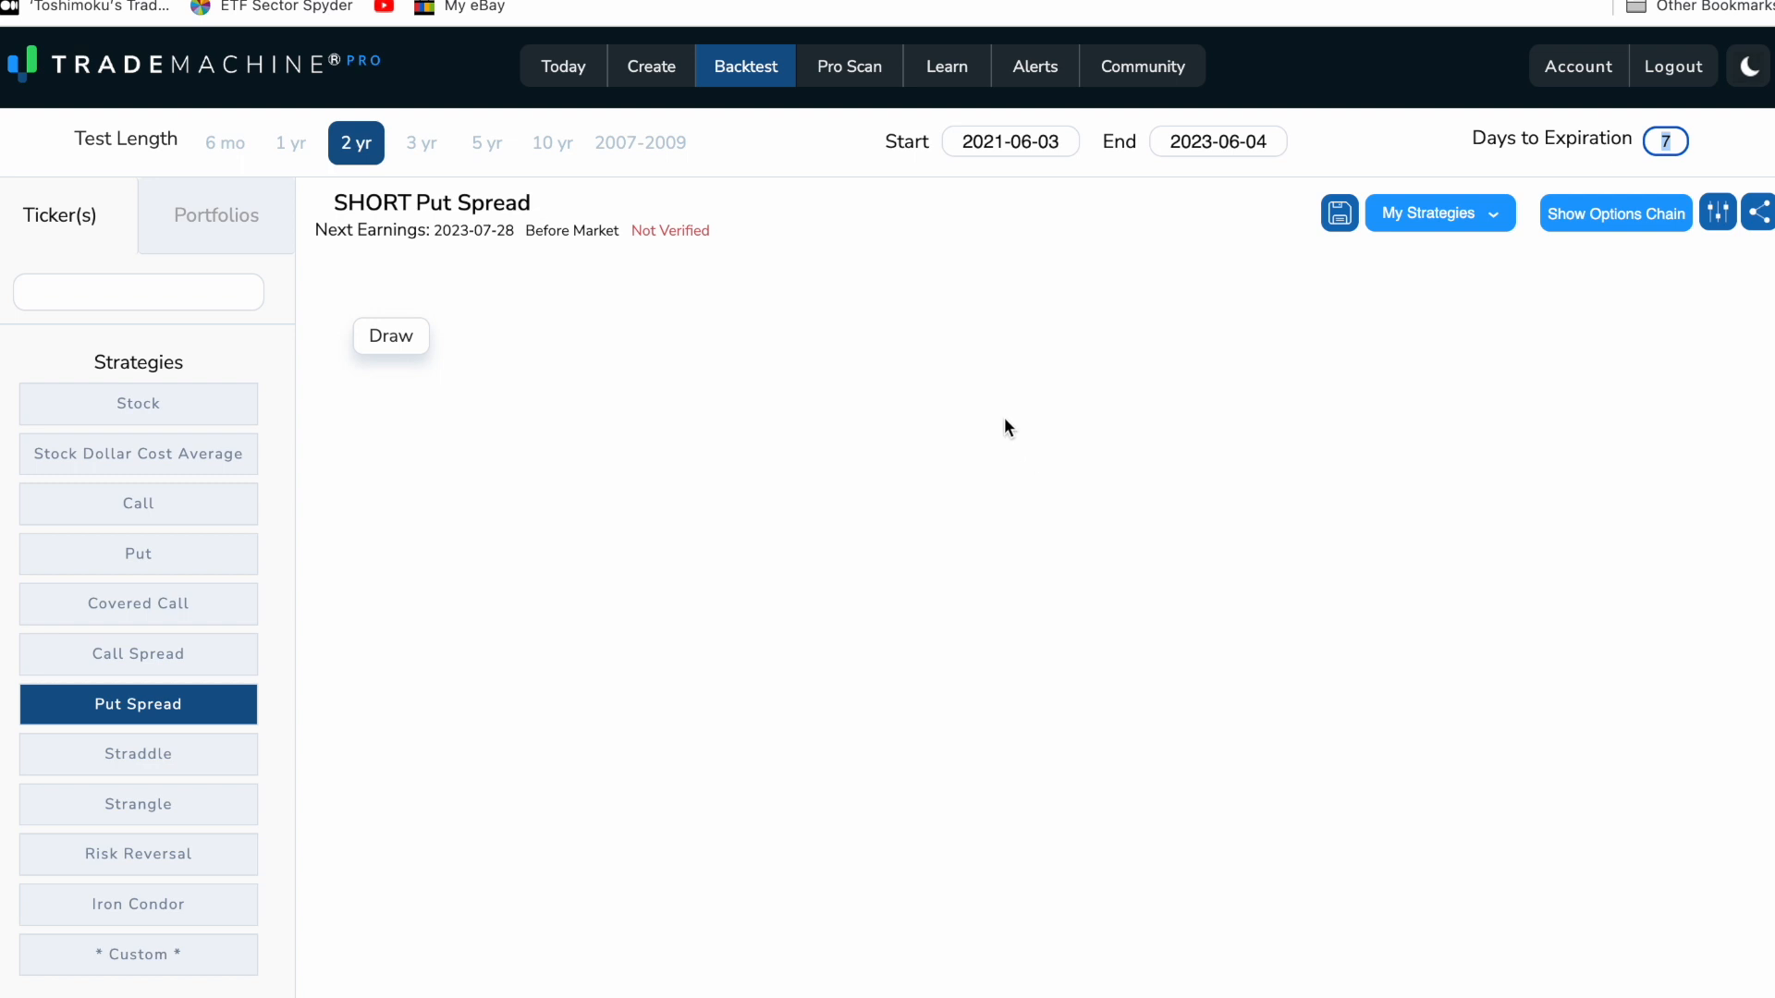
{"action": "left_click", "coordinate": [137, 292]}
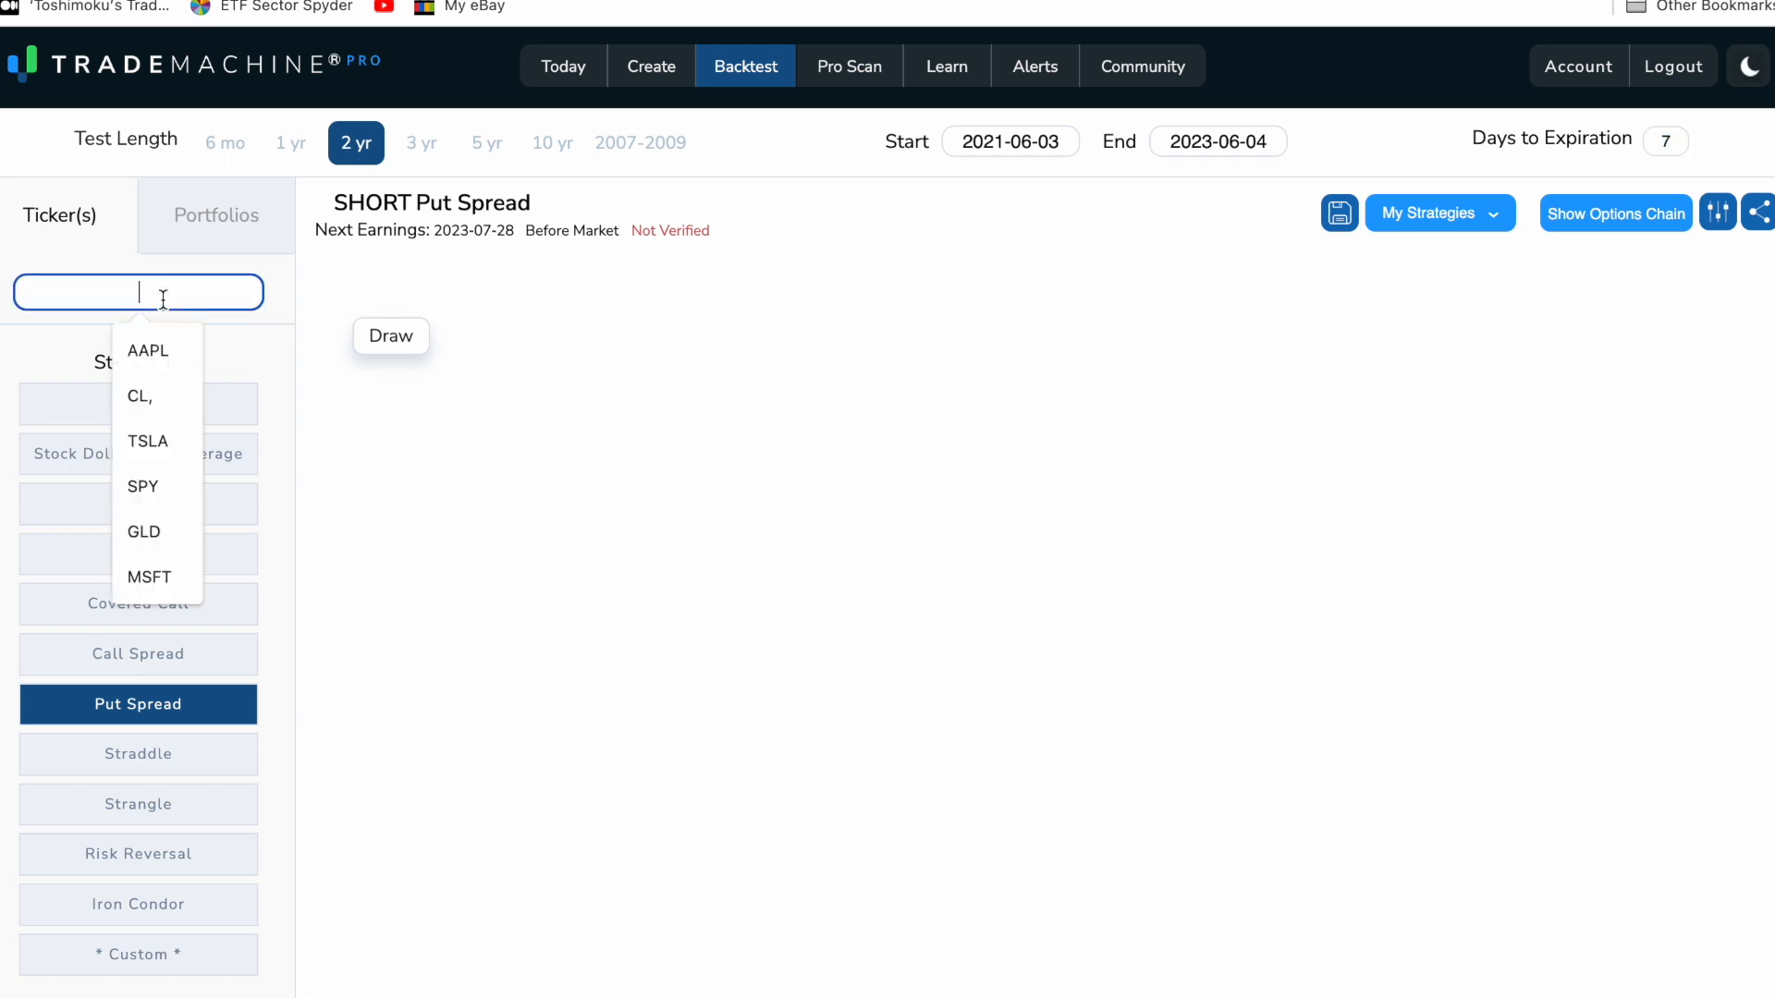
{"action": "left_click", "coordinate": [147, 352]}
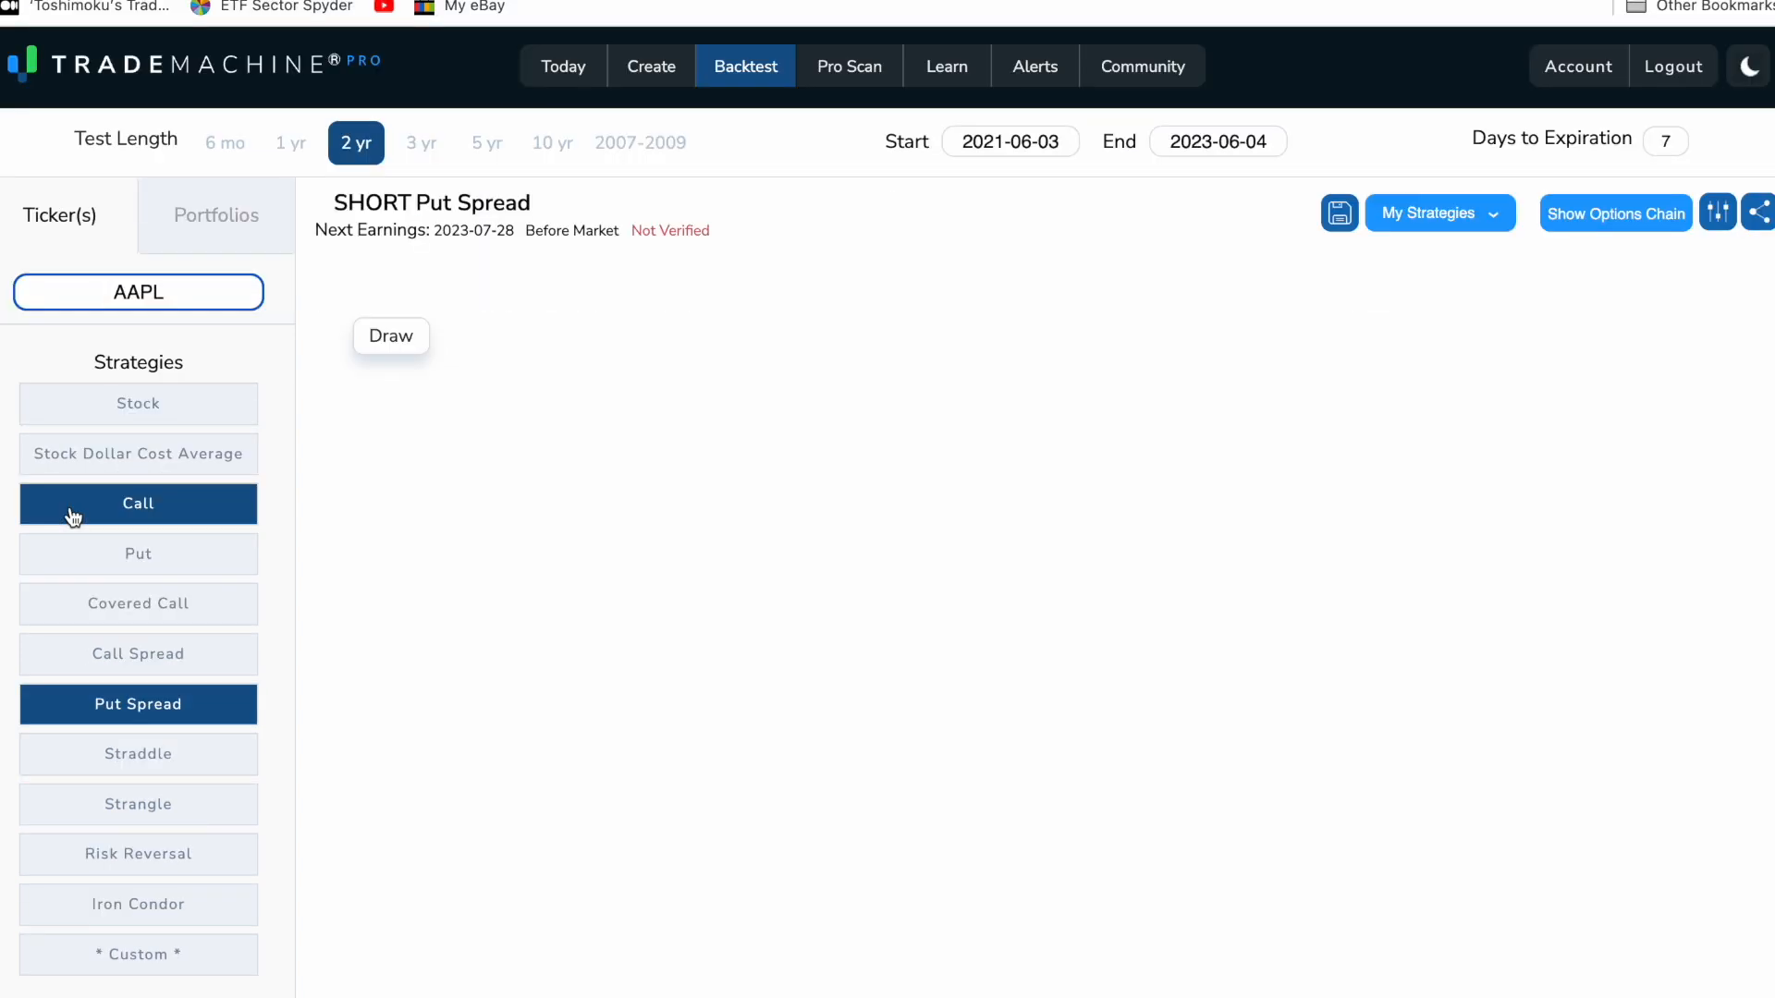
{"action": "scroll", "scroll_direction": "down", "scroll_amount": 3}
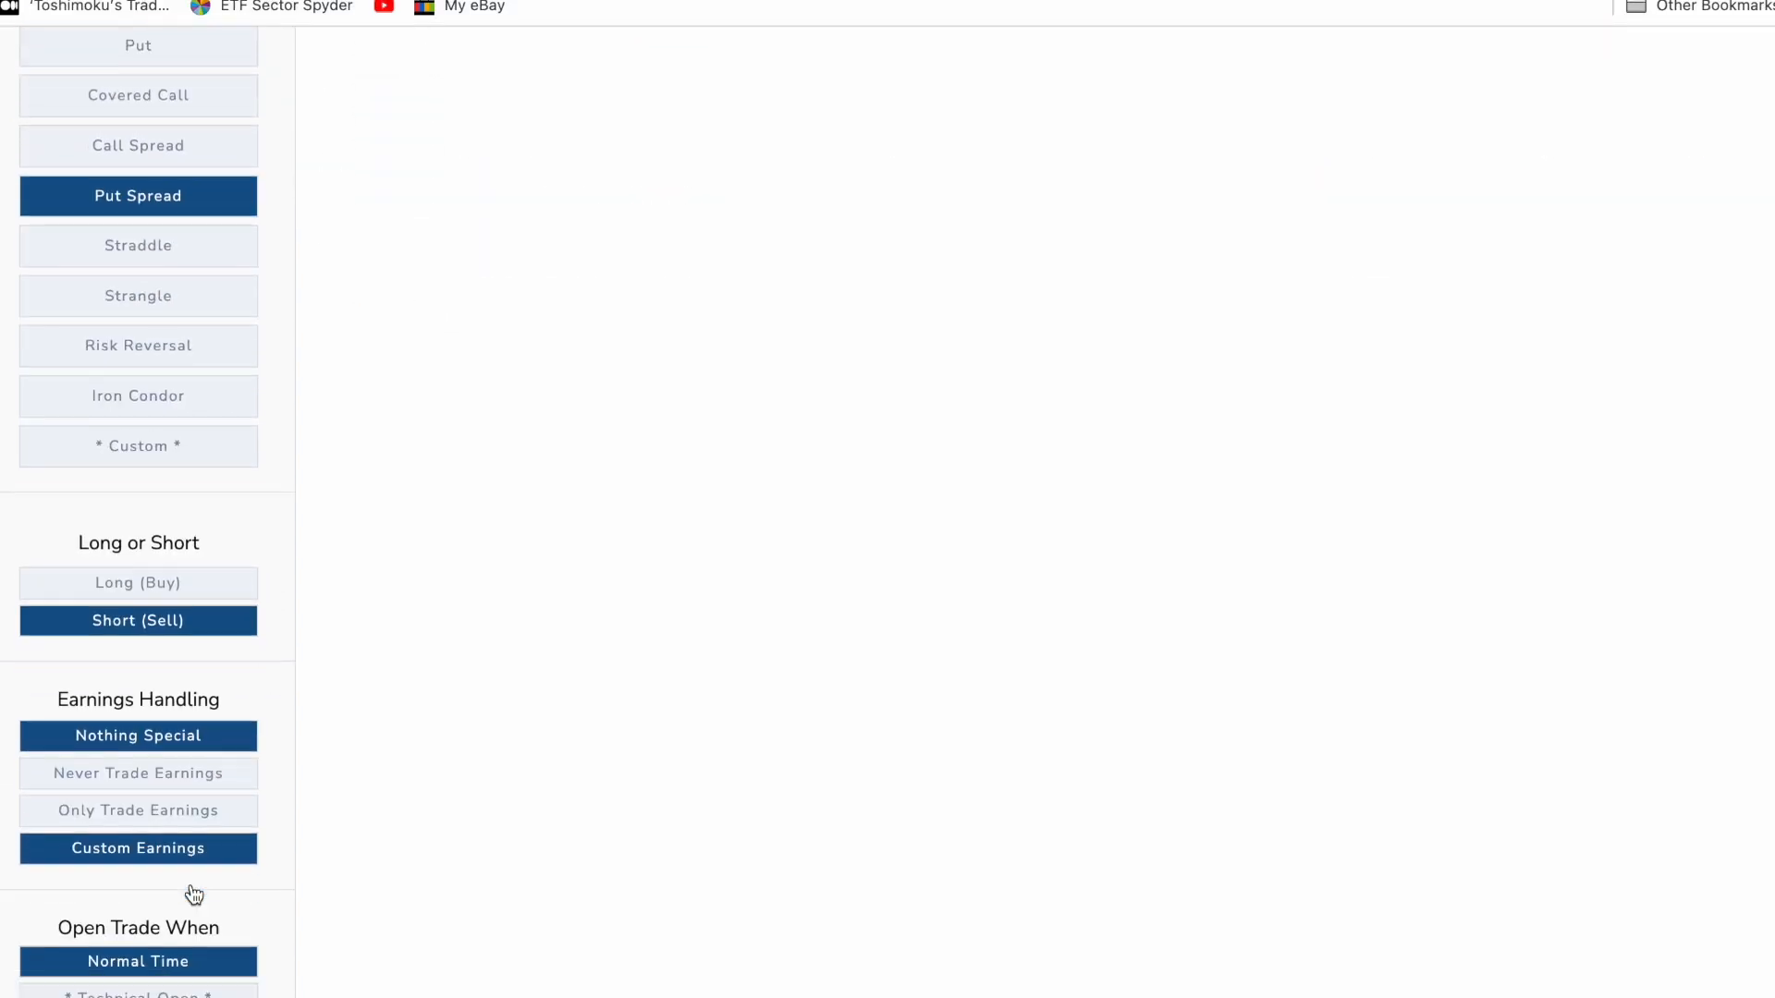
{"action": "scroll", "scroll_direction": "down", "scroll_amount": 3}
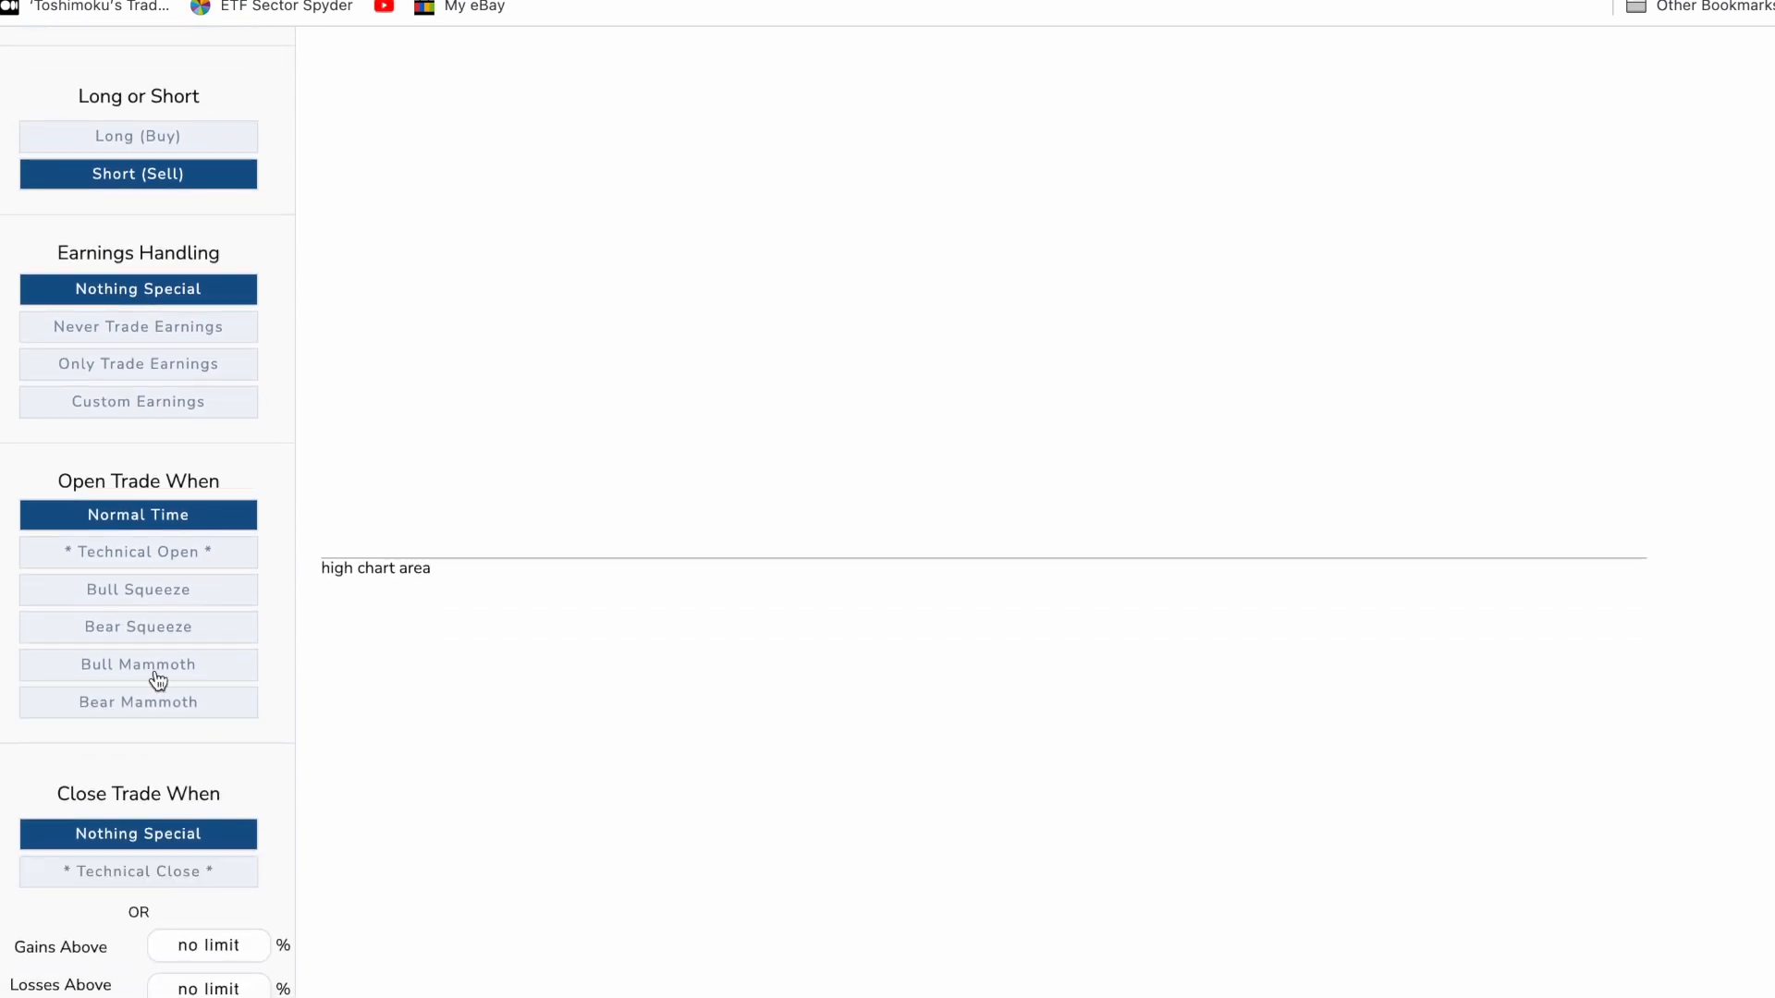
{"action": "left_click", "coordinate": [137, 326]}
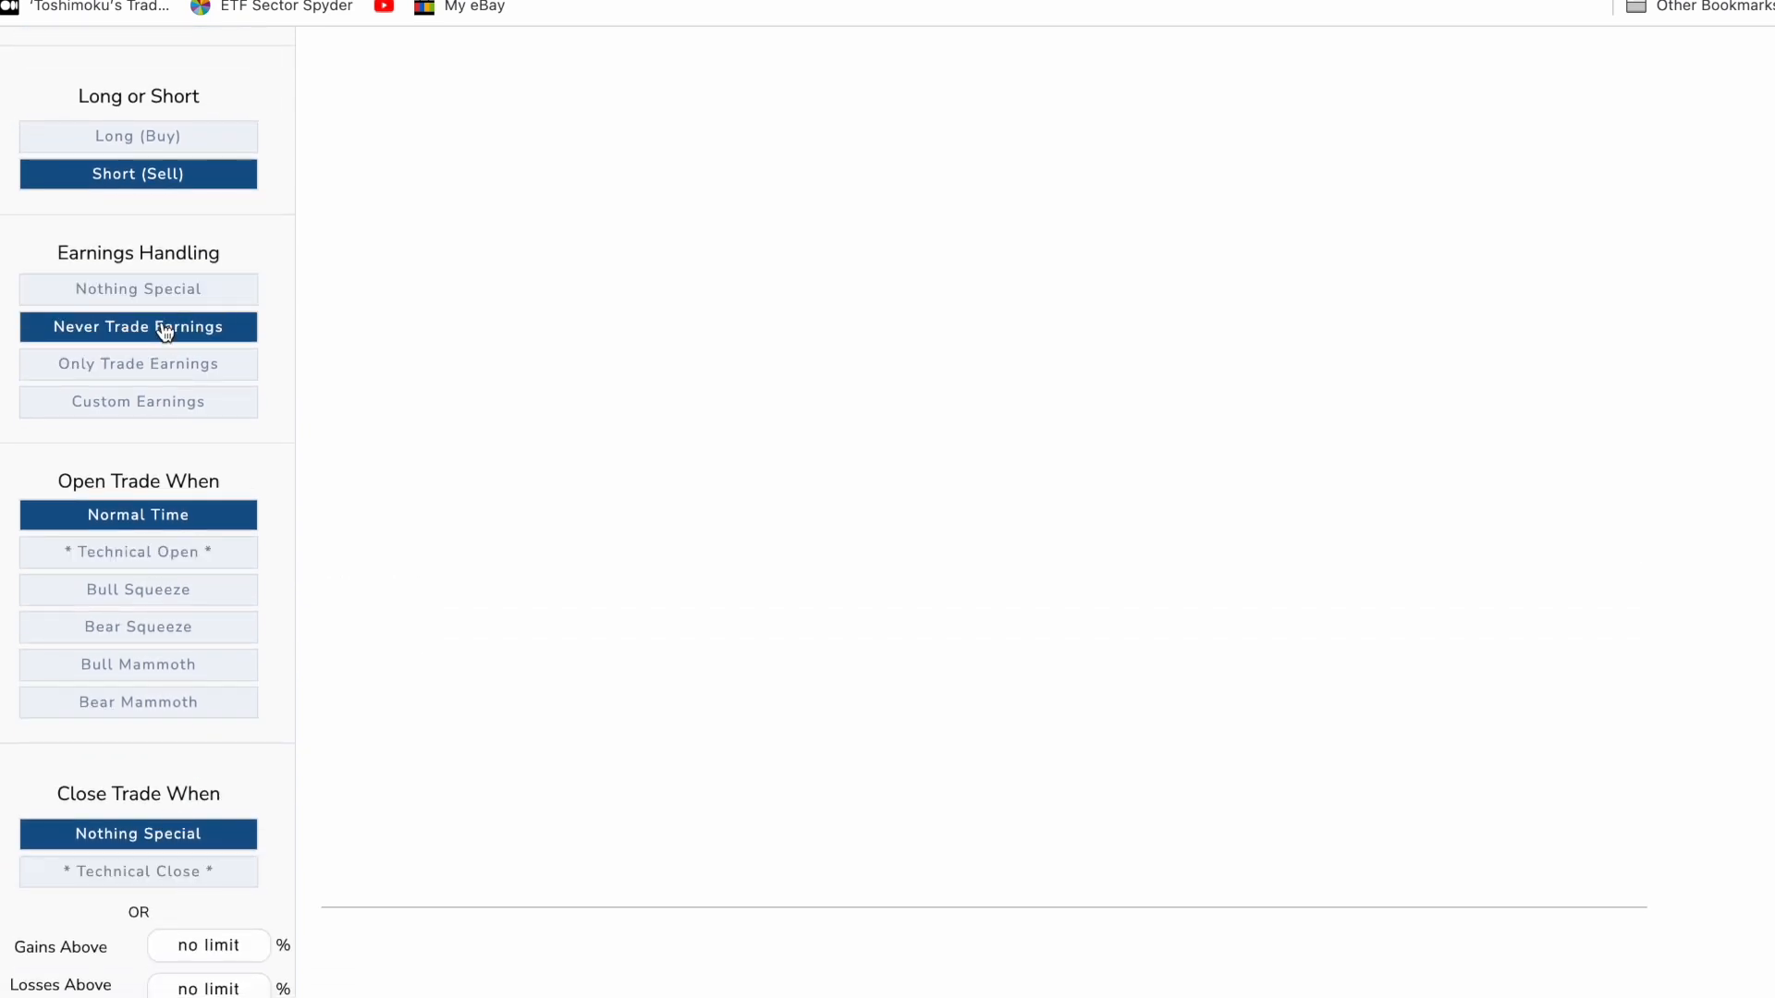
{"action": "scroll", "scroll_direction": "down", "scroll_amount": 3}
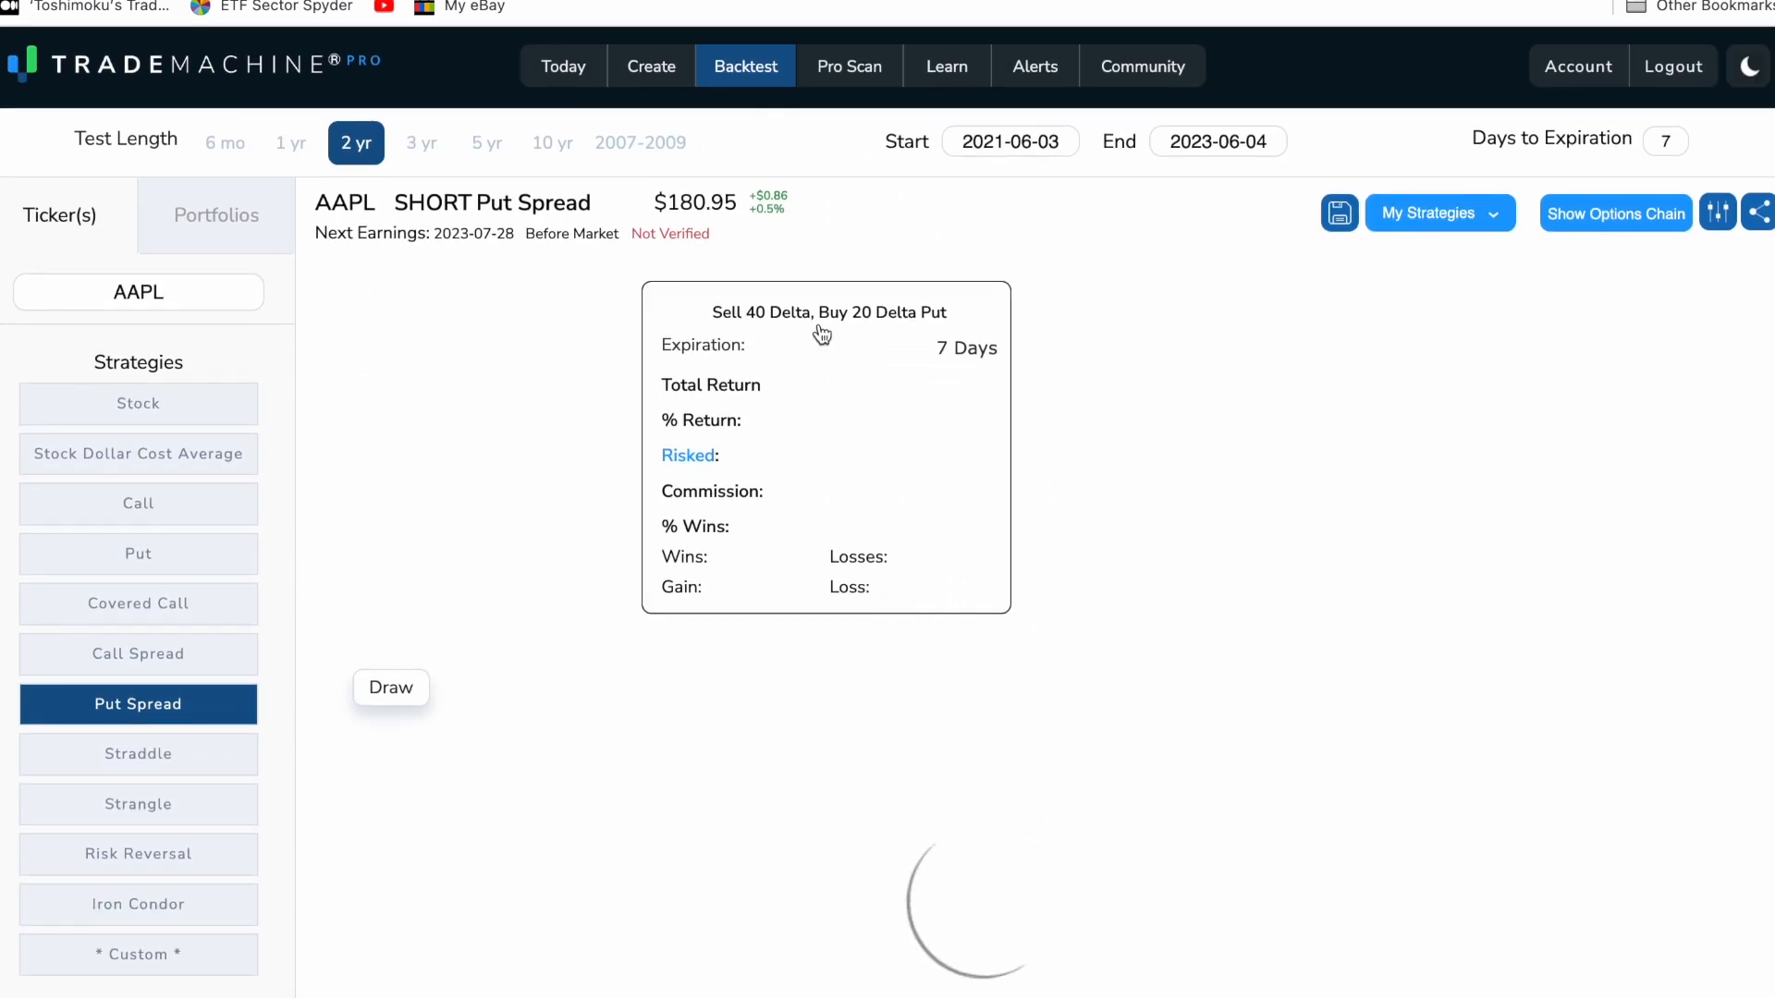
Switch the AAPL backtest length to 3 years.
{"action": "left_click", "coordinate": [420, 143]}
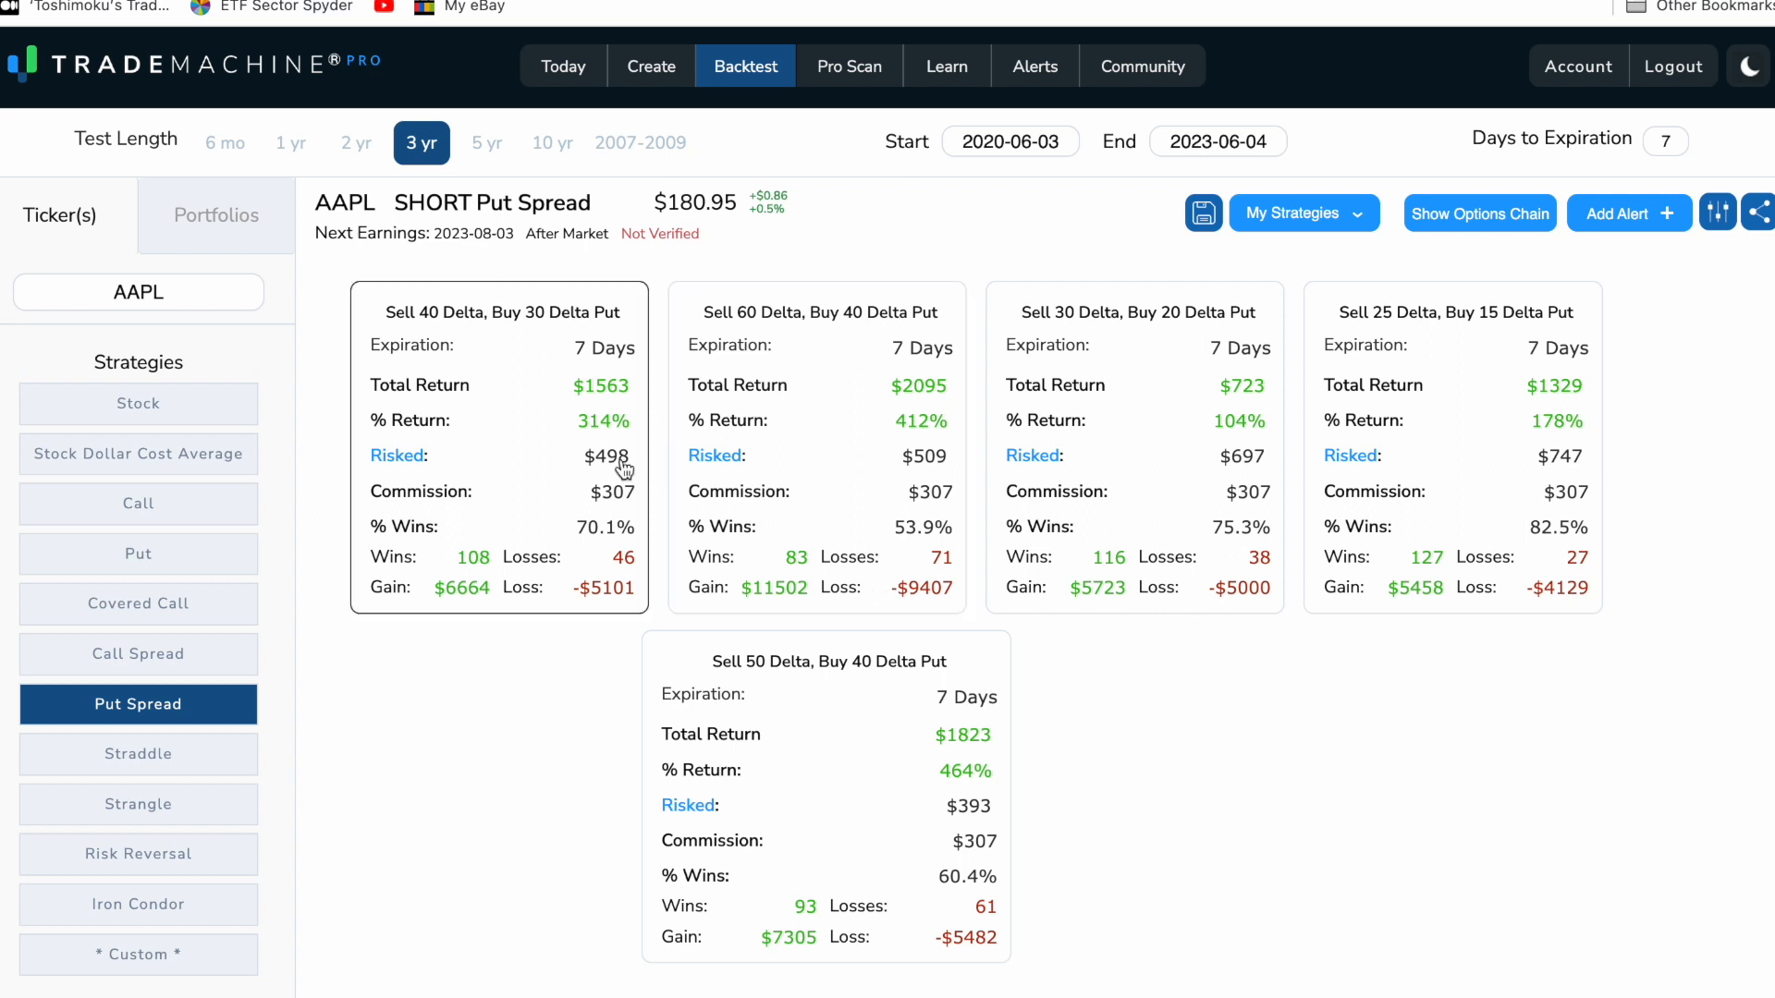
{"action": "mouse_move", "coordinate": [442, 334]}
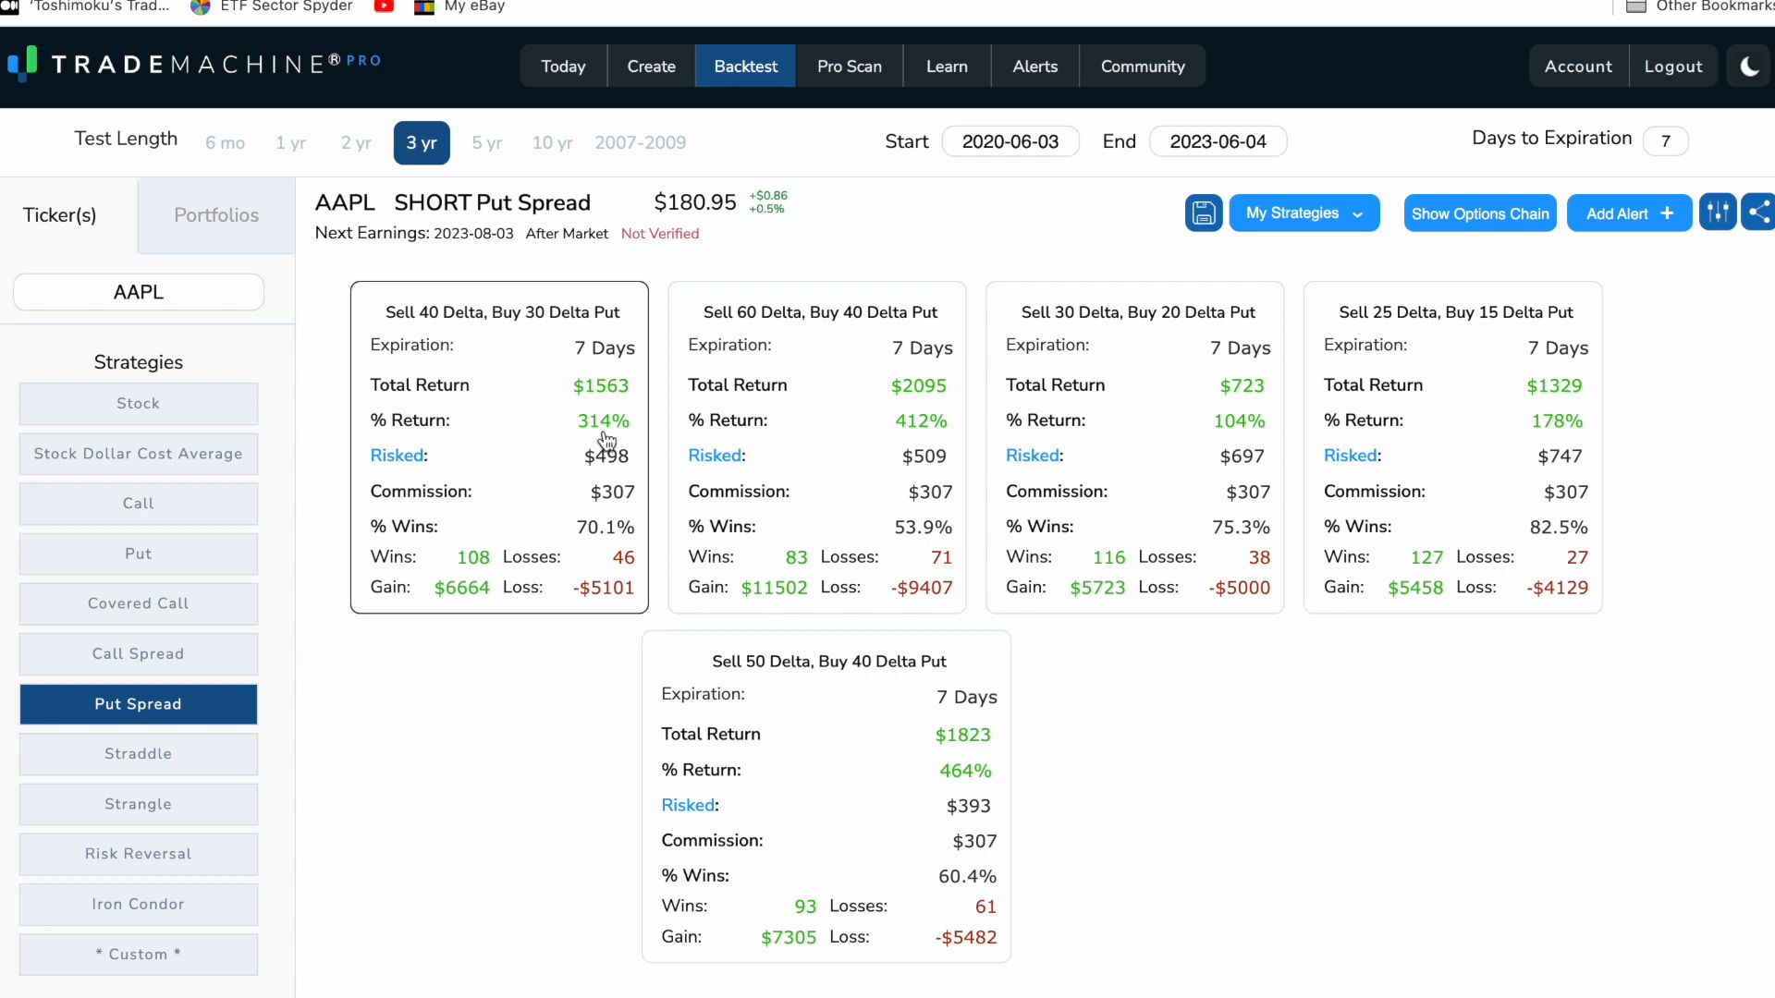
{"action": "mouse_move", "coordinate": [606, 538]}
{"action": "type", "text": "MSFT"}
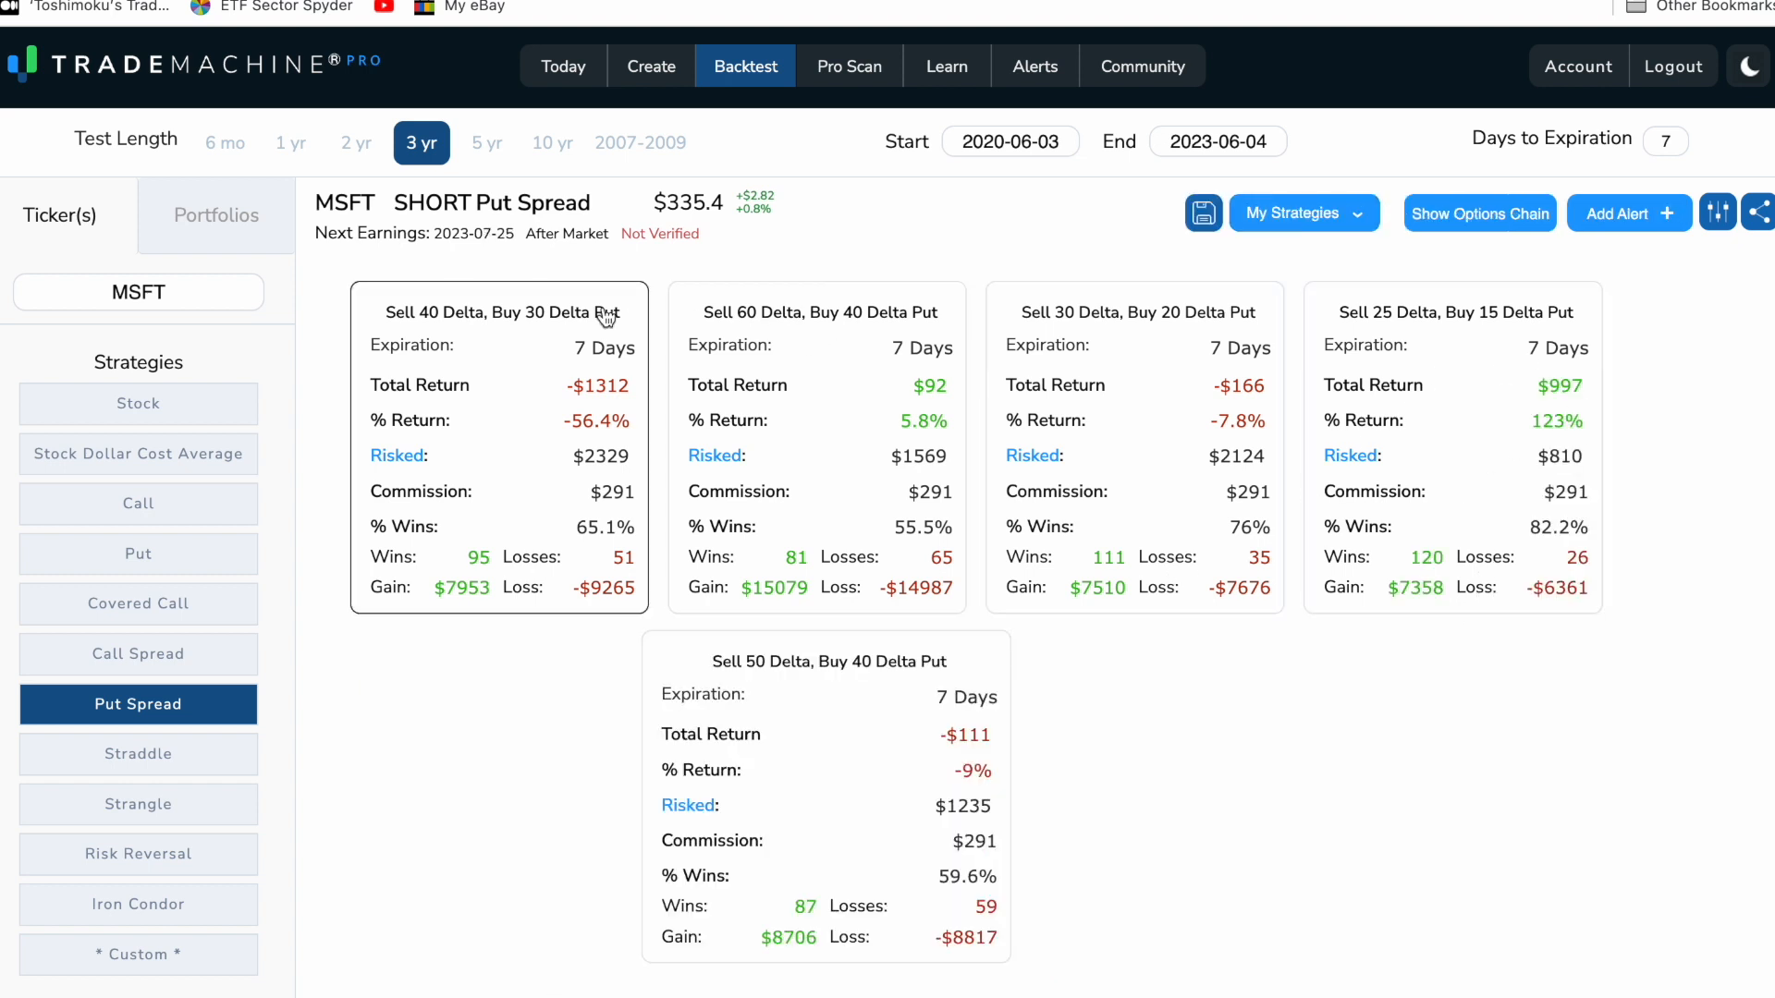
{"action": "mouse_move", "coordinate": [548, 369]}
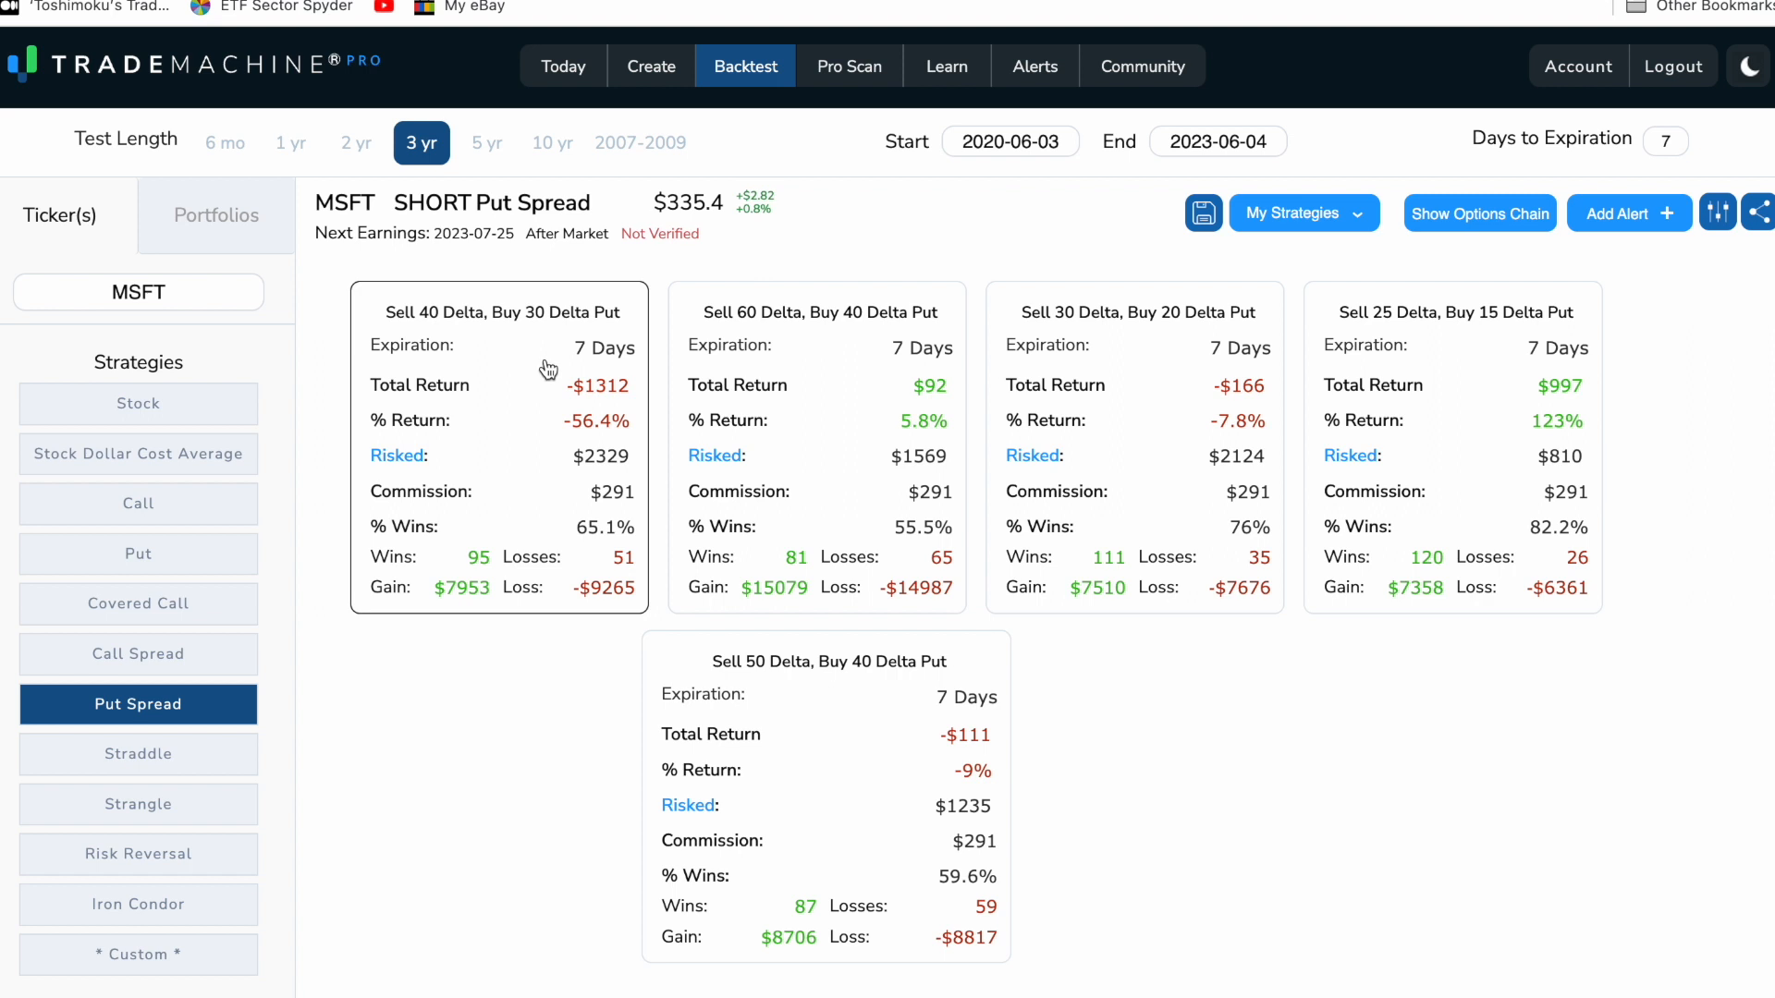
{"action": "mouse_move", "coordinate": [1479, 439]}
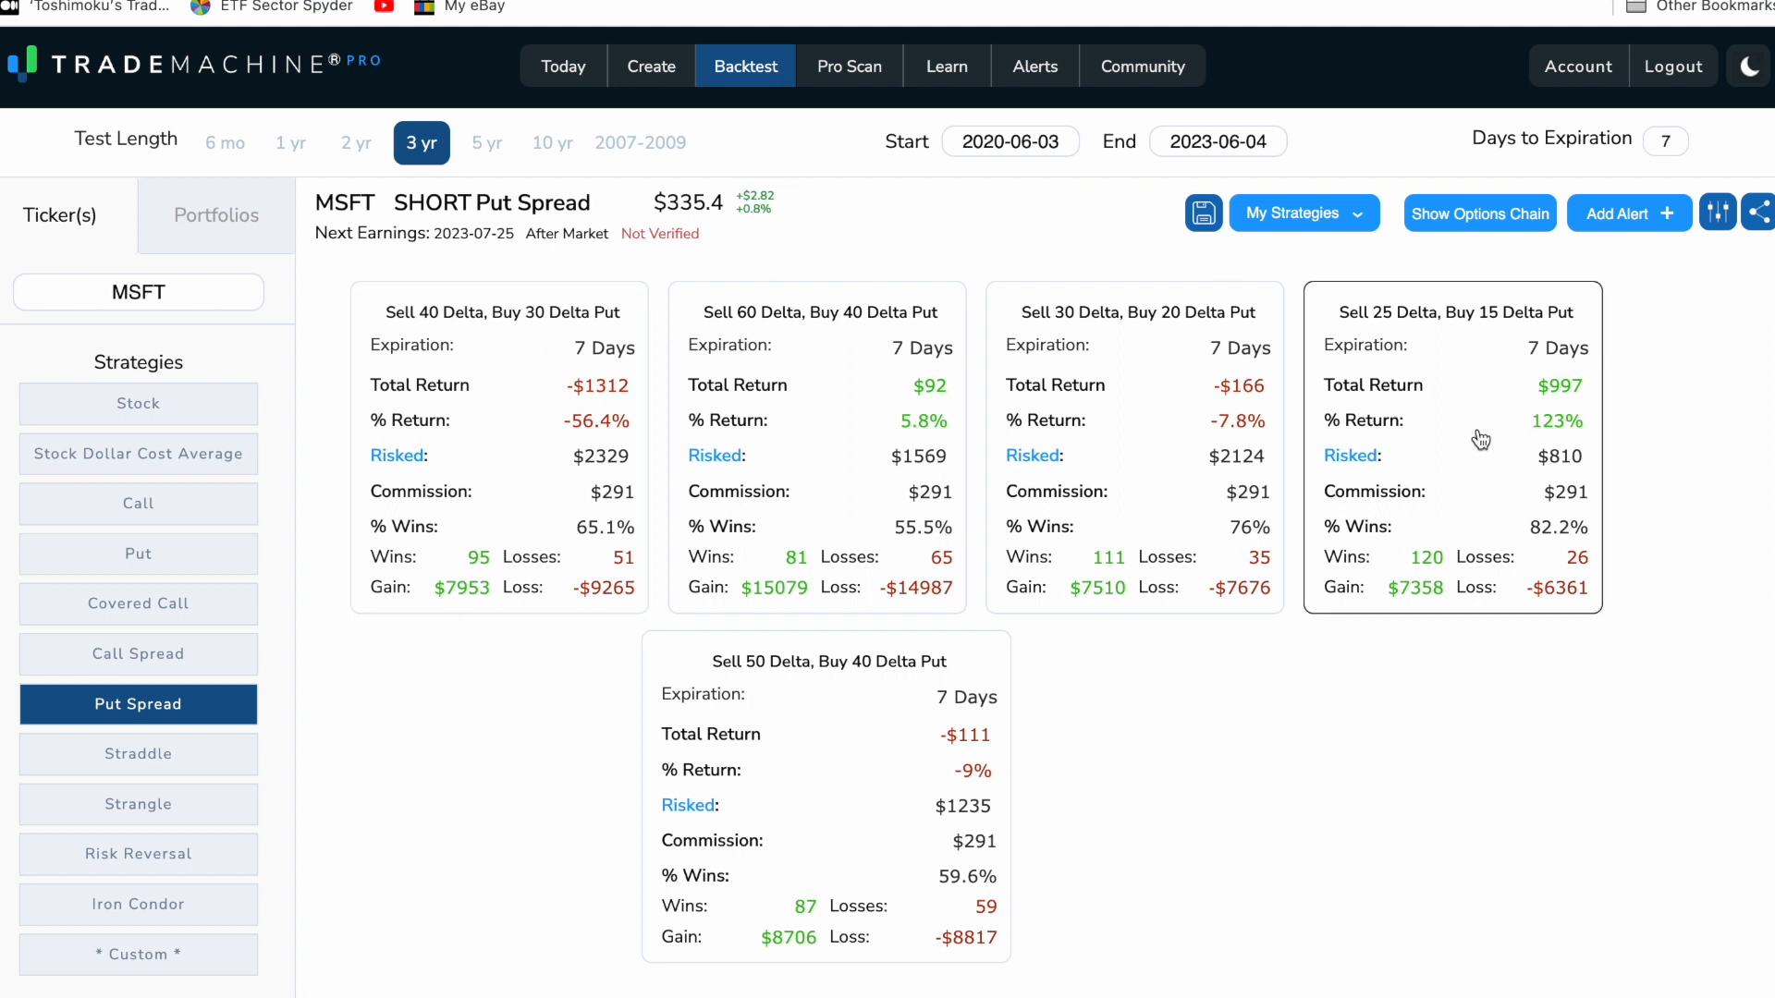
{"action": "mouse_move", "coordinate": [539, 470]}
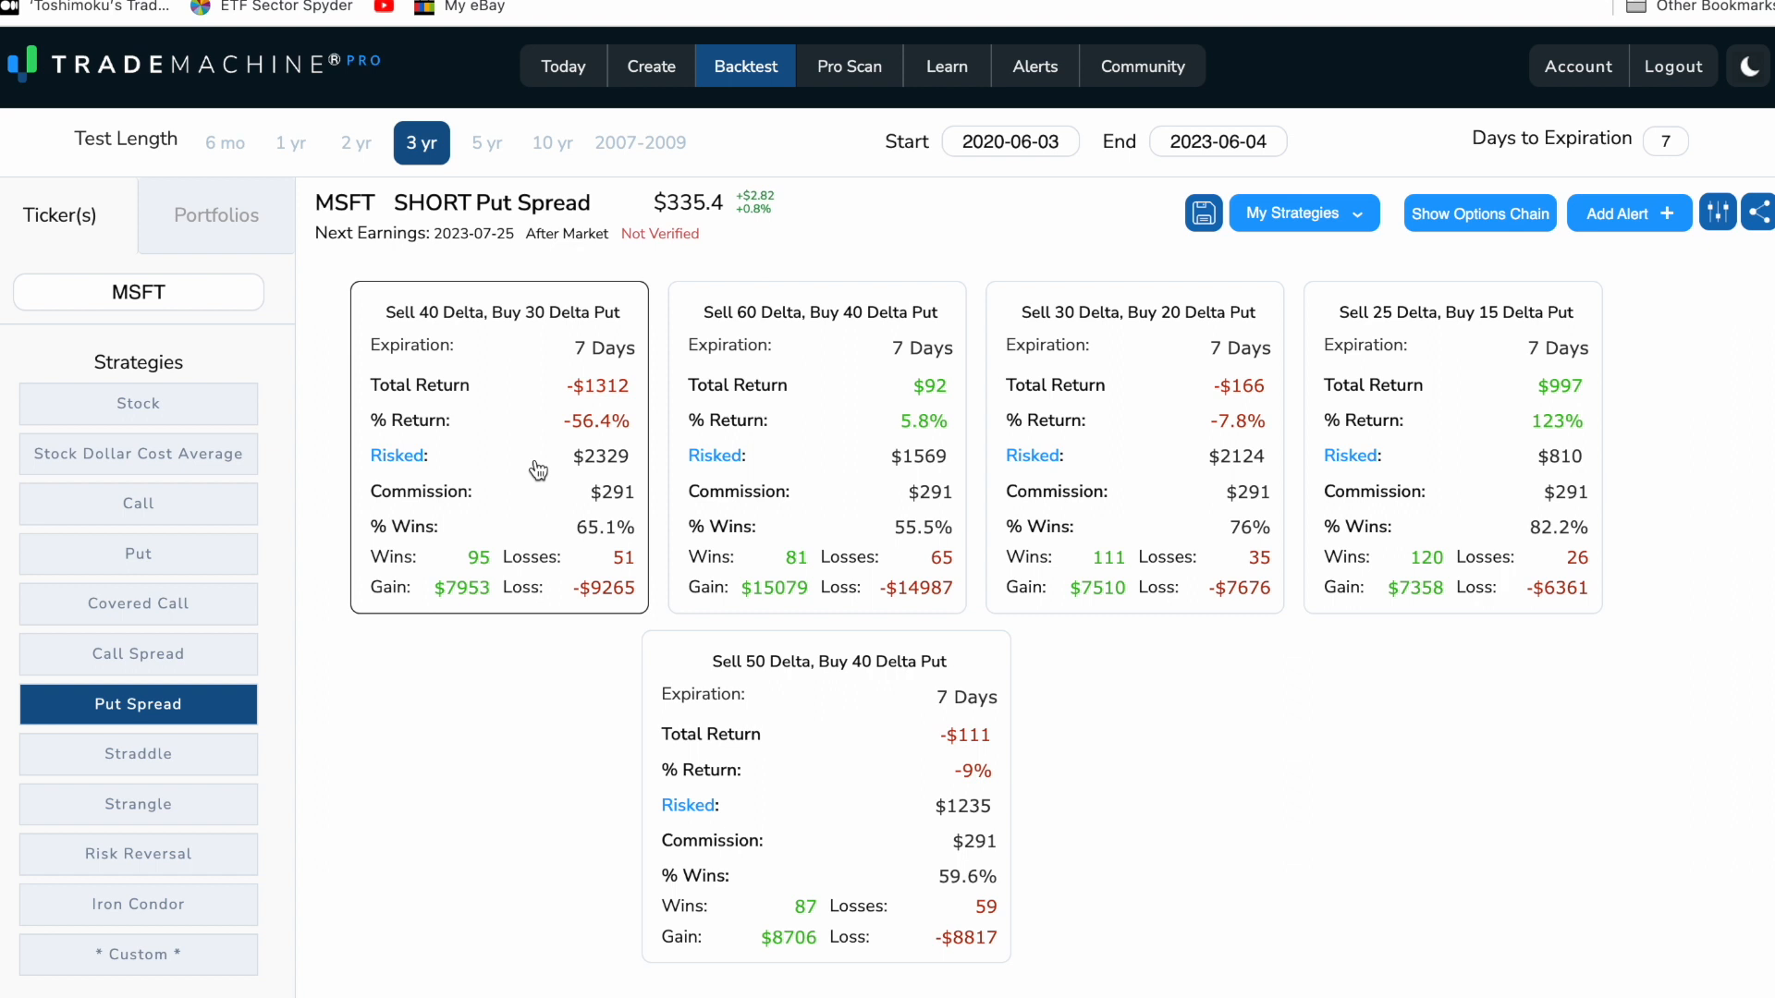
{"action": "mouse_move", "coordinate": [589, 477]}
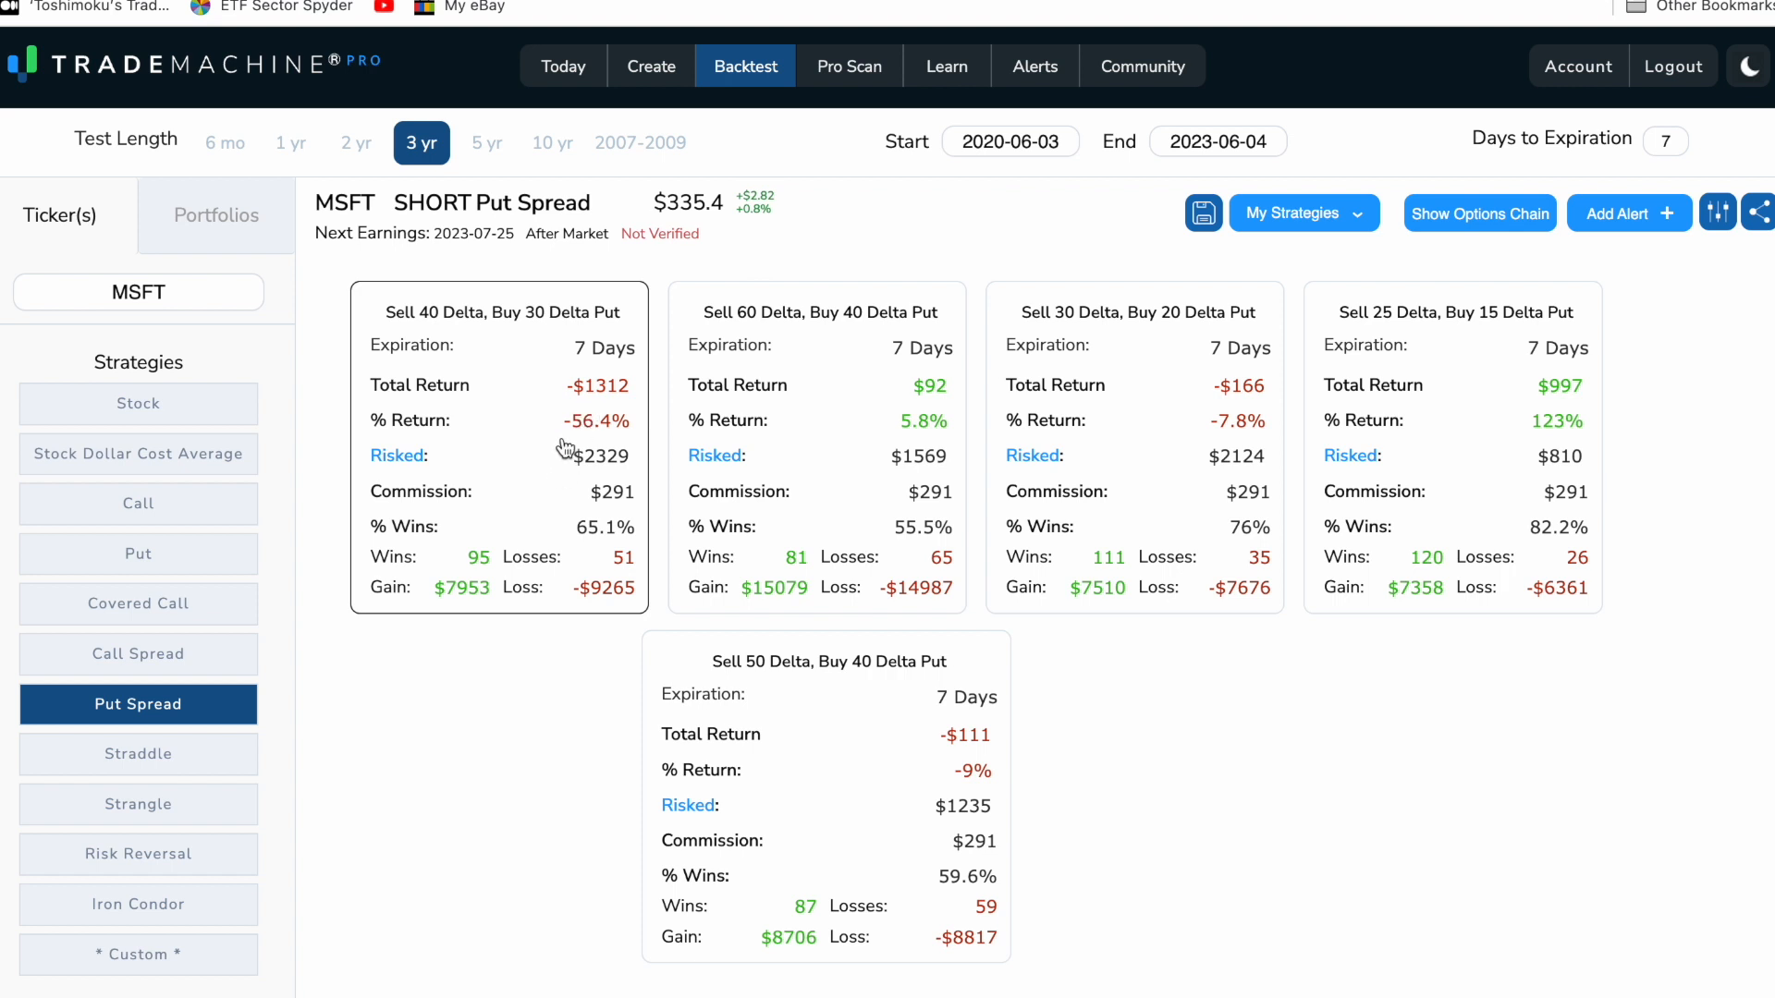
{"action": "mouse_move", "coordinate": [598, 438]}
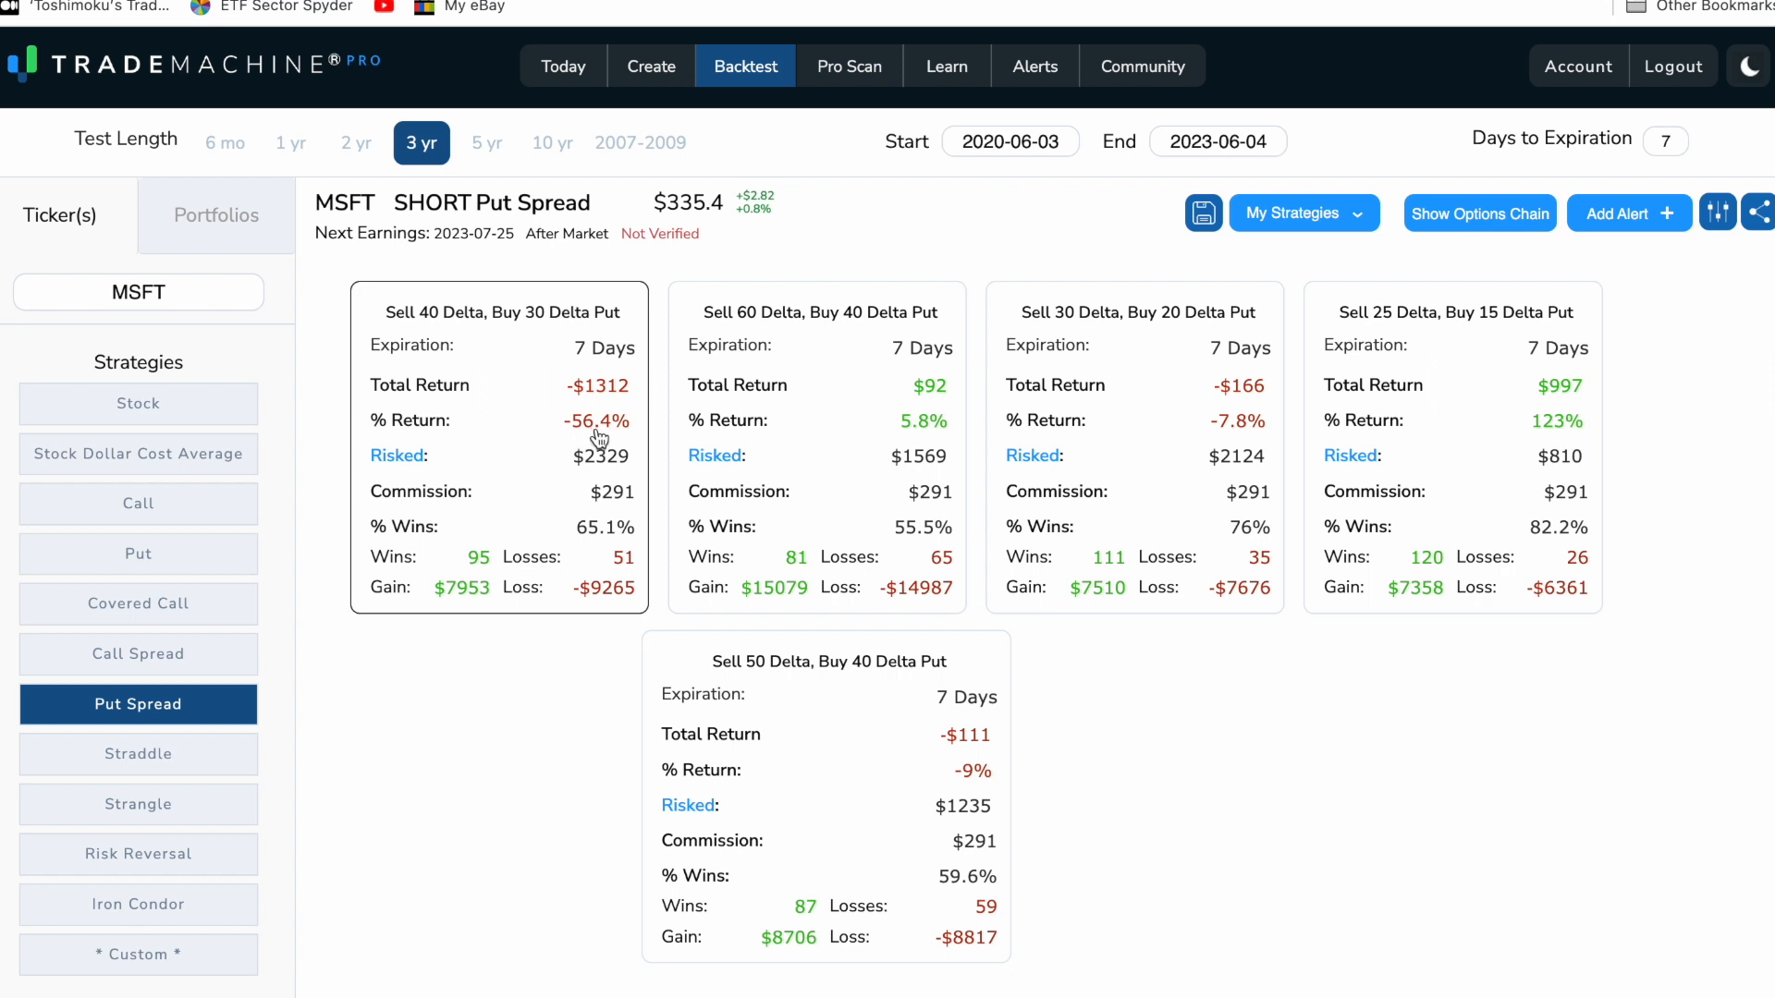
{"action": "mouse_move", "coordinate": [598, 410]}
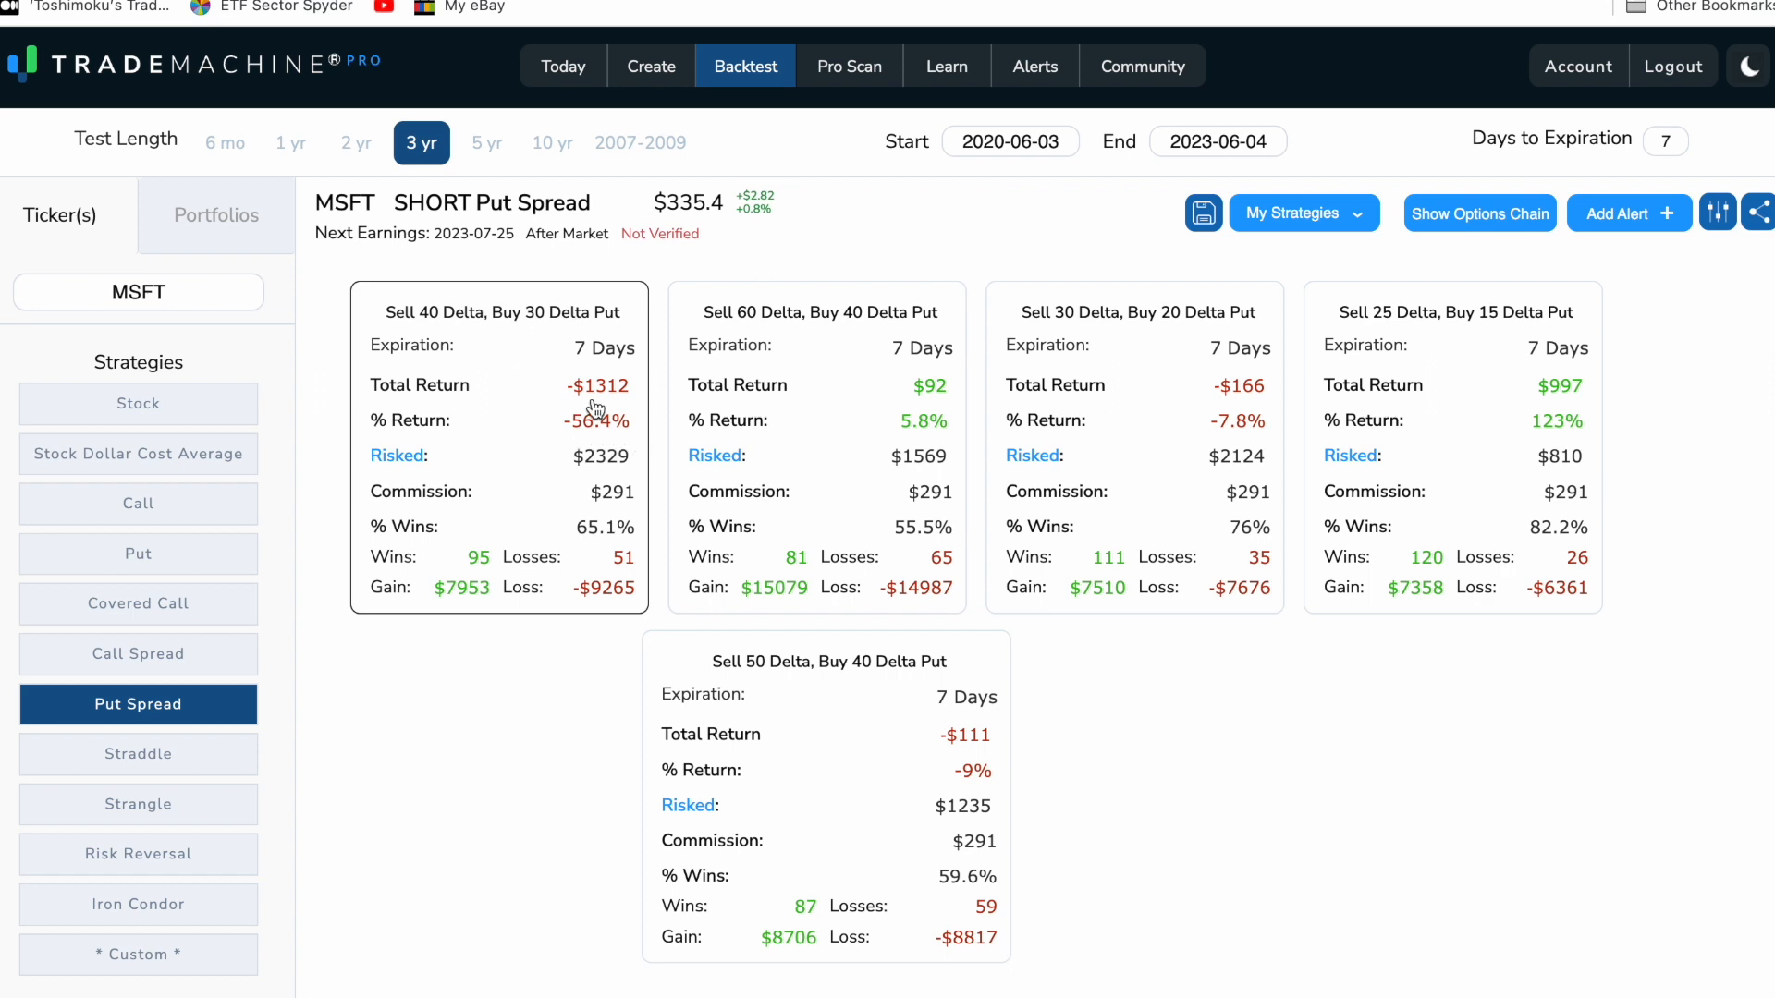
{"action": "mouse_move", "coordinate": [1560, 433]}
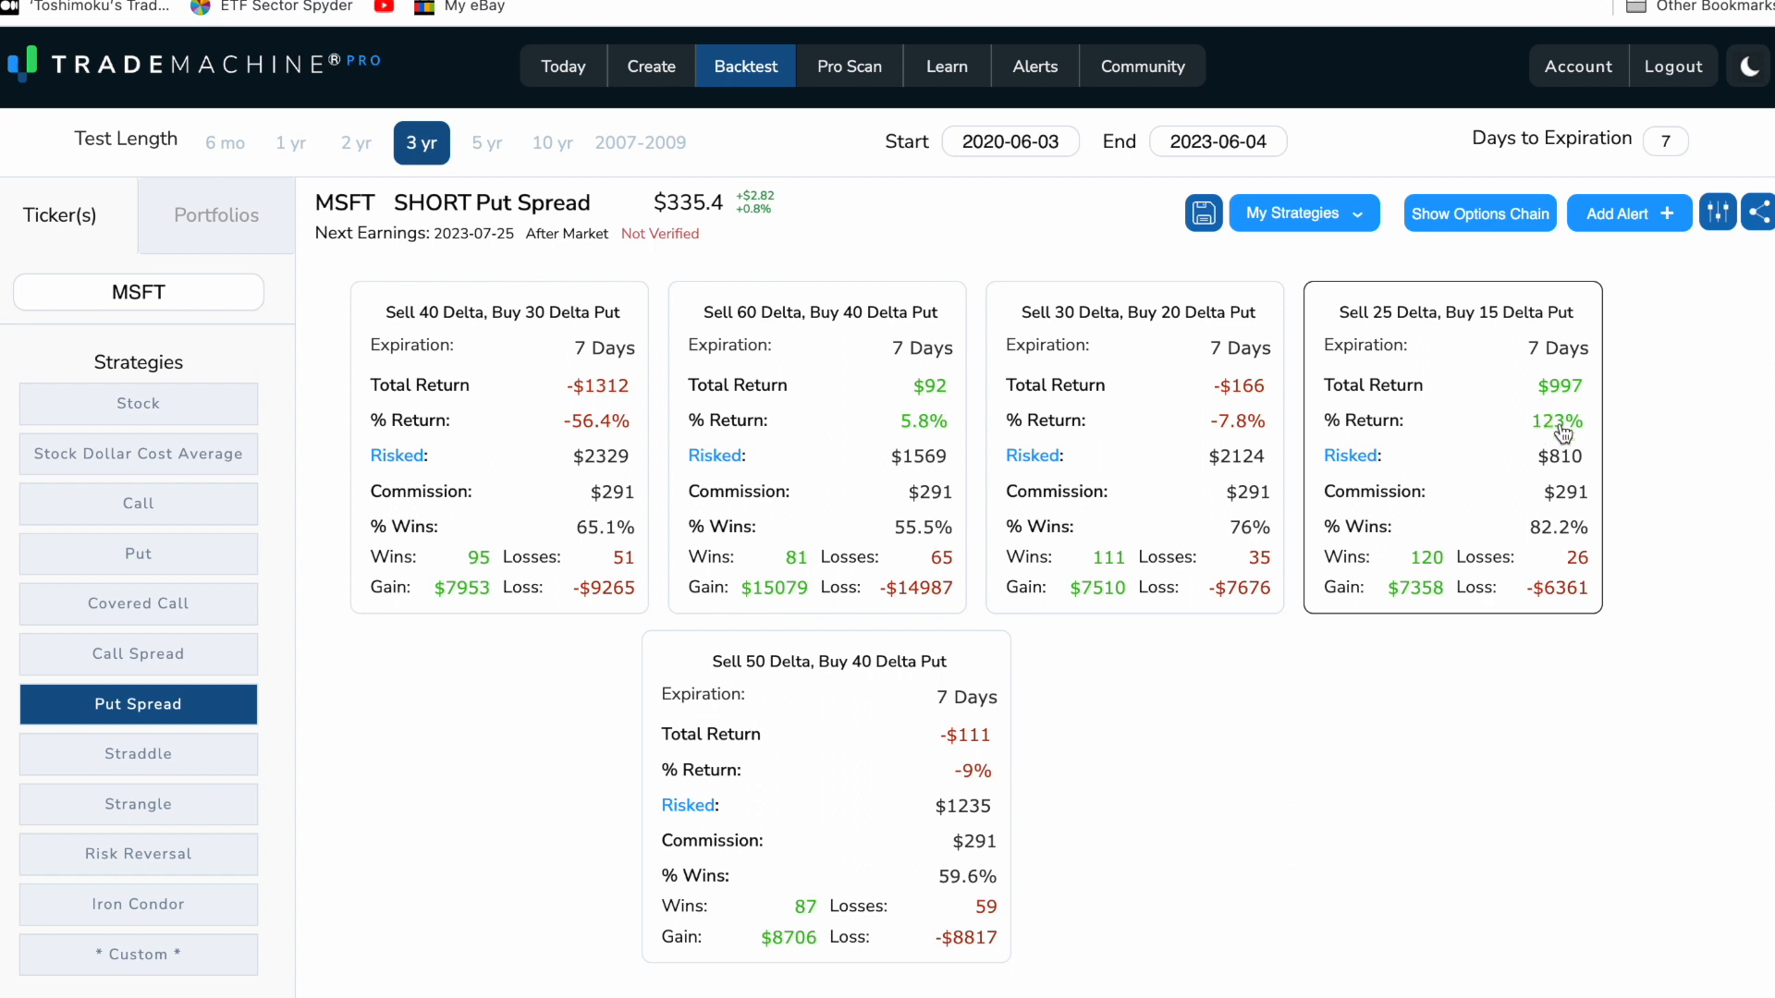
{"action": "mouse_move", "coordinate": [1568, 448]}
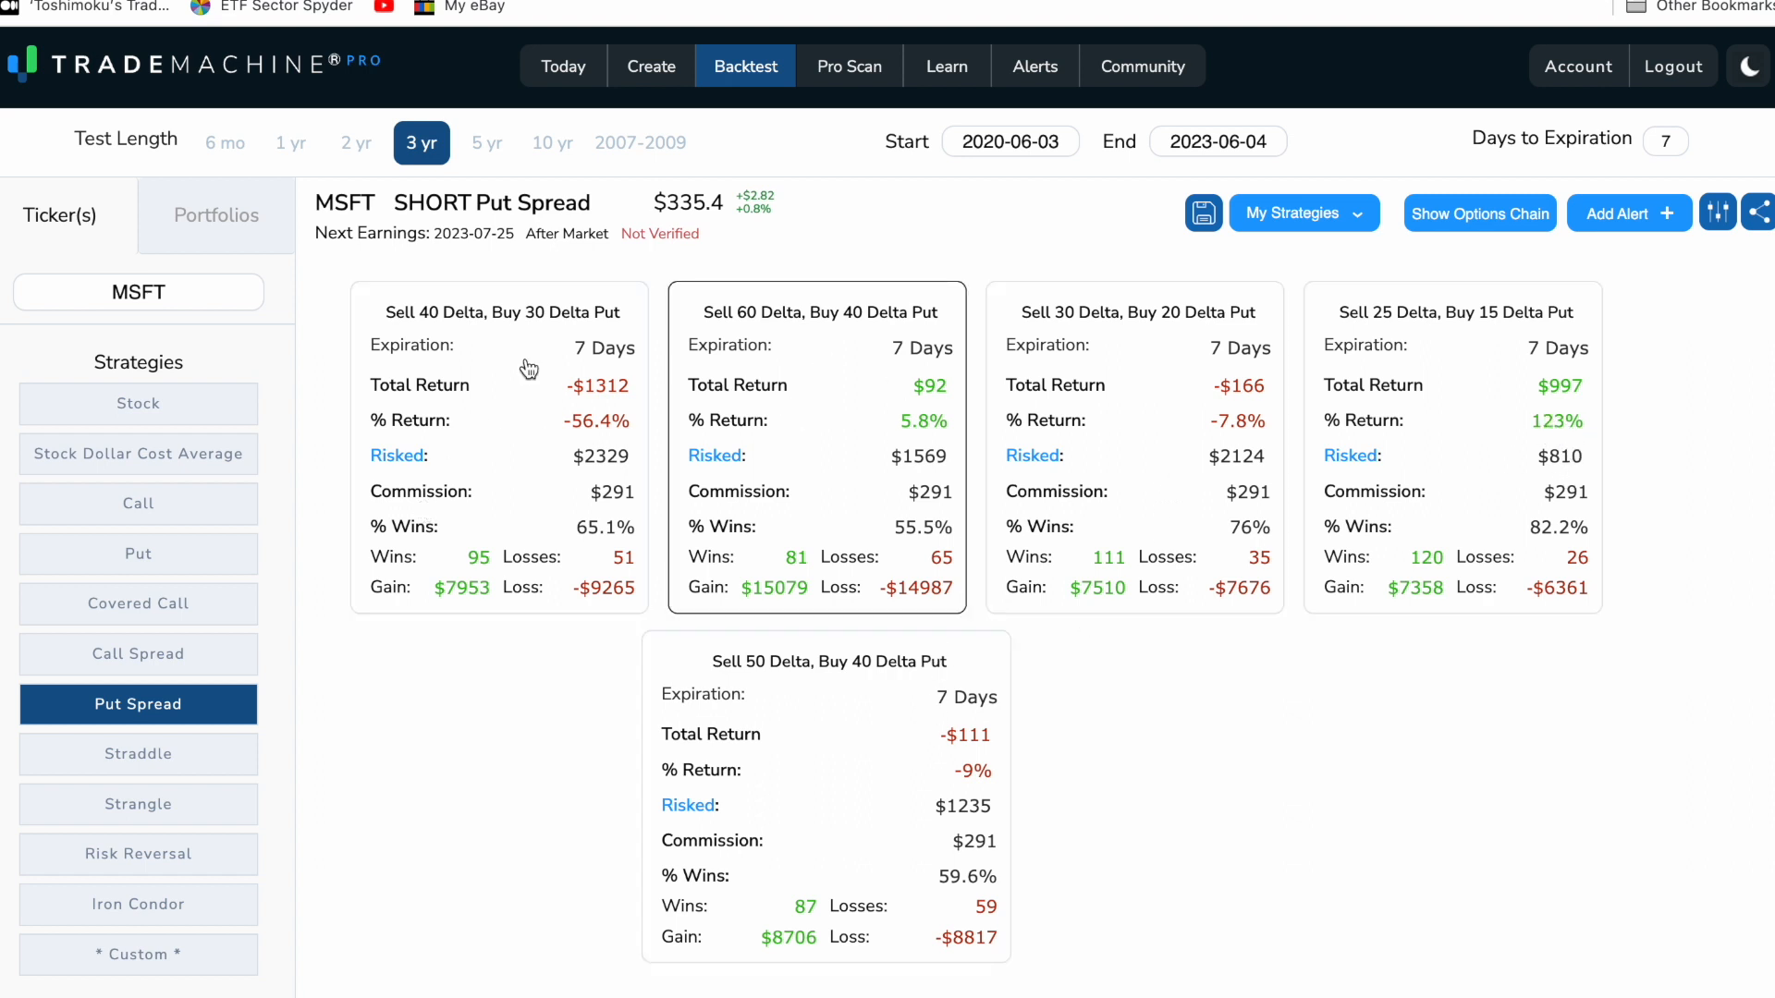
{"action": "mouse_move", "coordinate": [847, 753]}
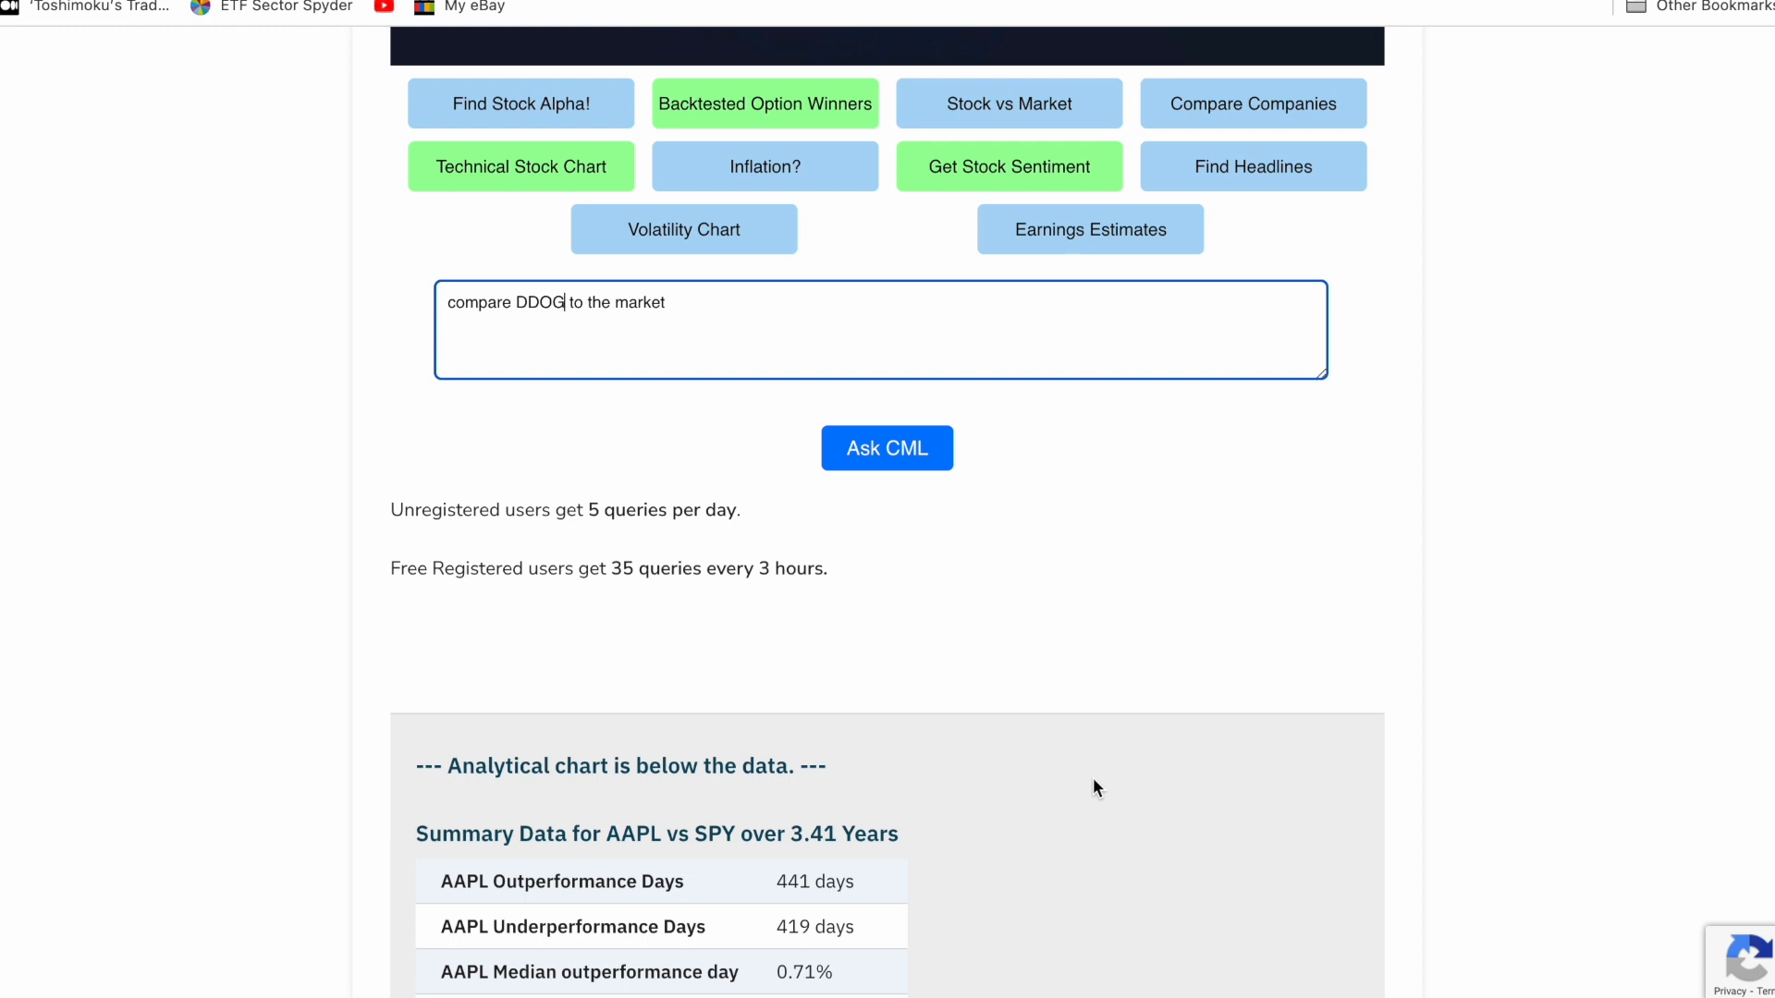
{"action": "mouse_move", "coordinate": [500, 338]}
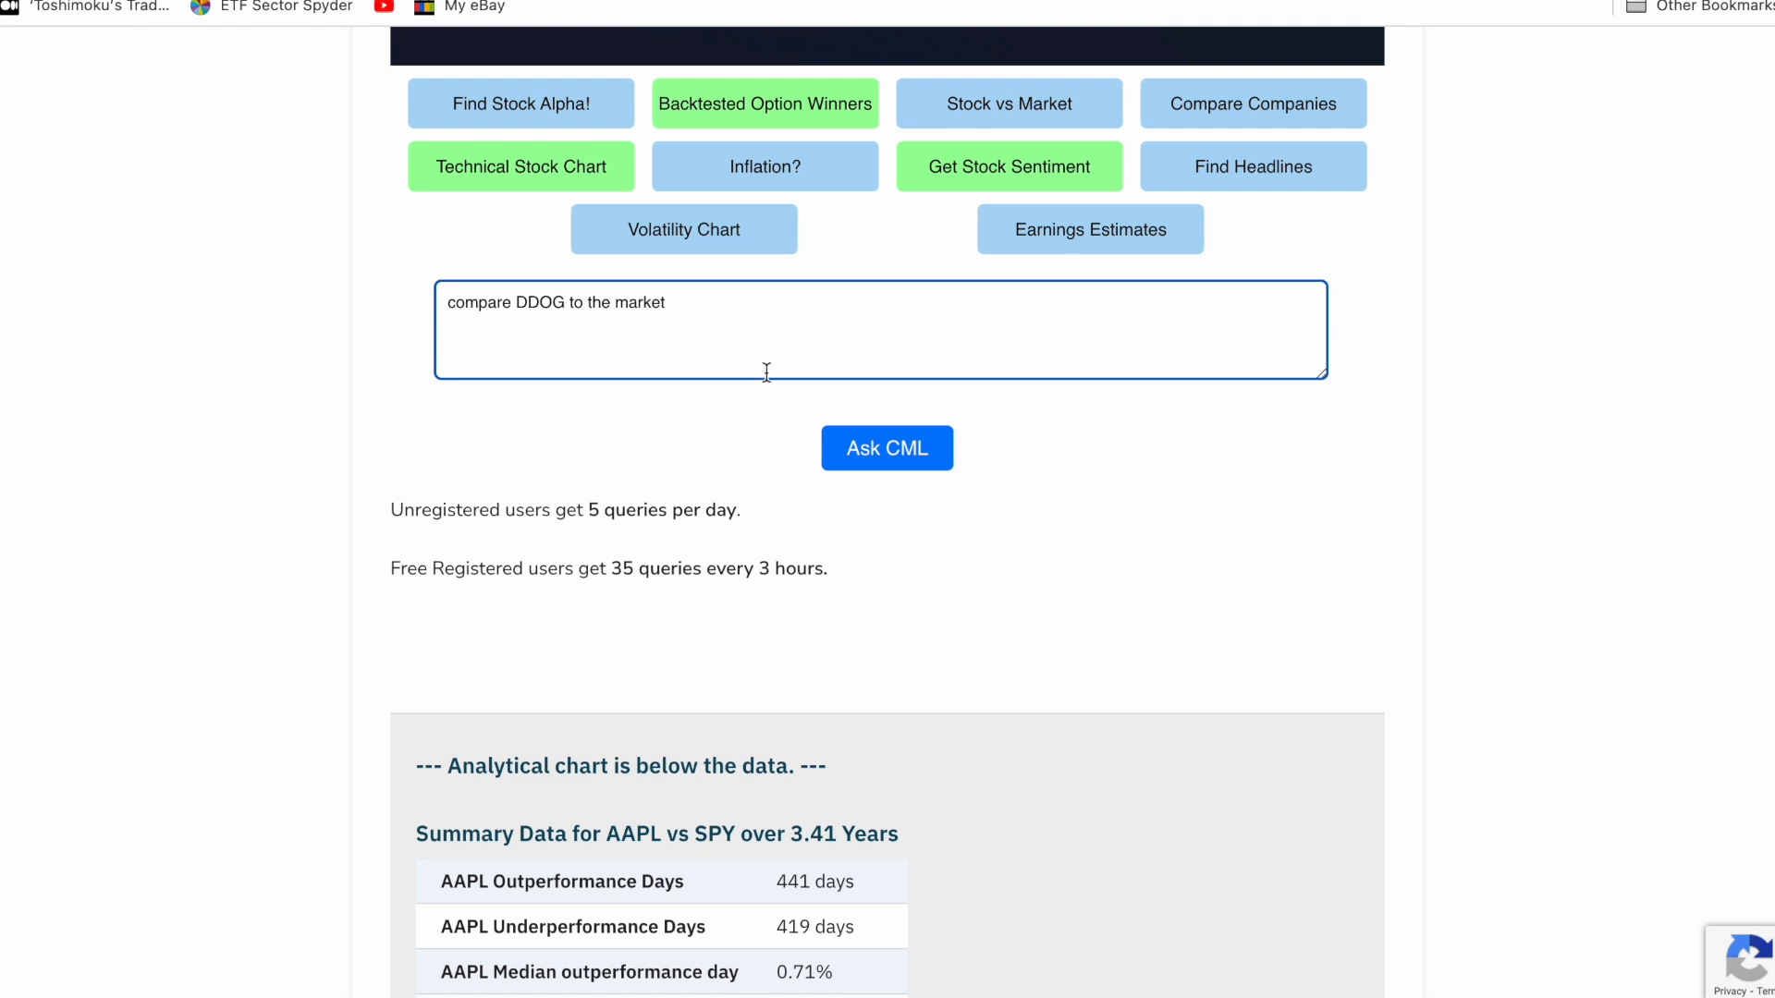
Submit 'compare DDOG to the market' to Ask CML.
{"action": "left_click", "coordinate": [886, 447]}
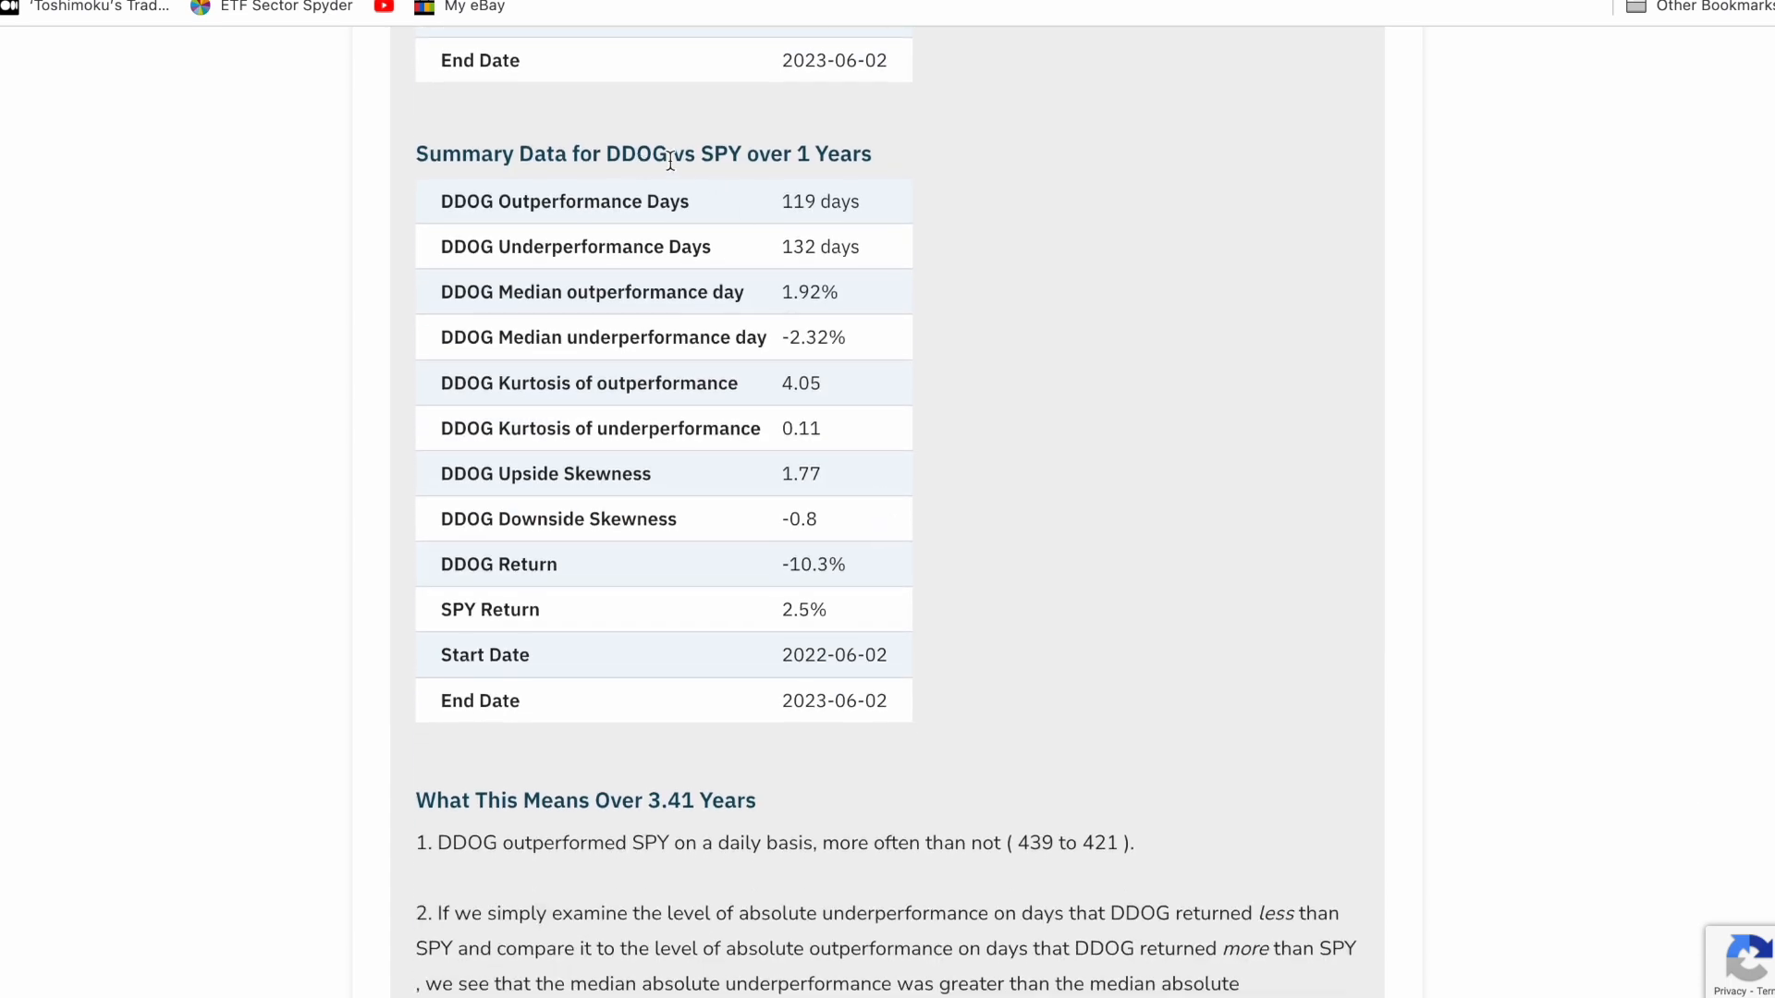
{"action": "mouse_move", "coordinate": [863, 155]}
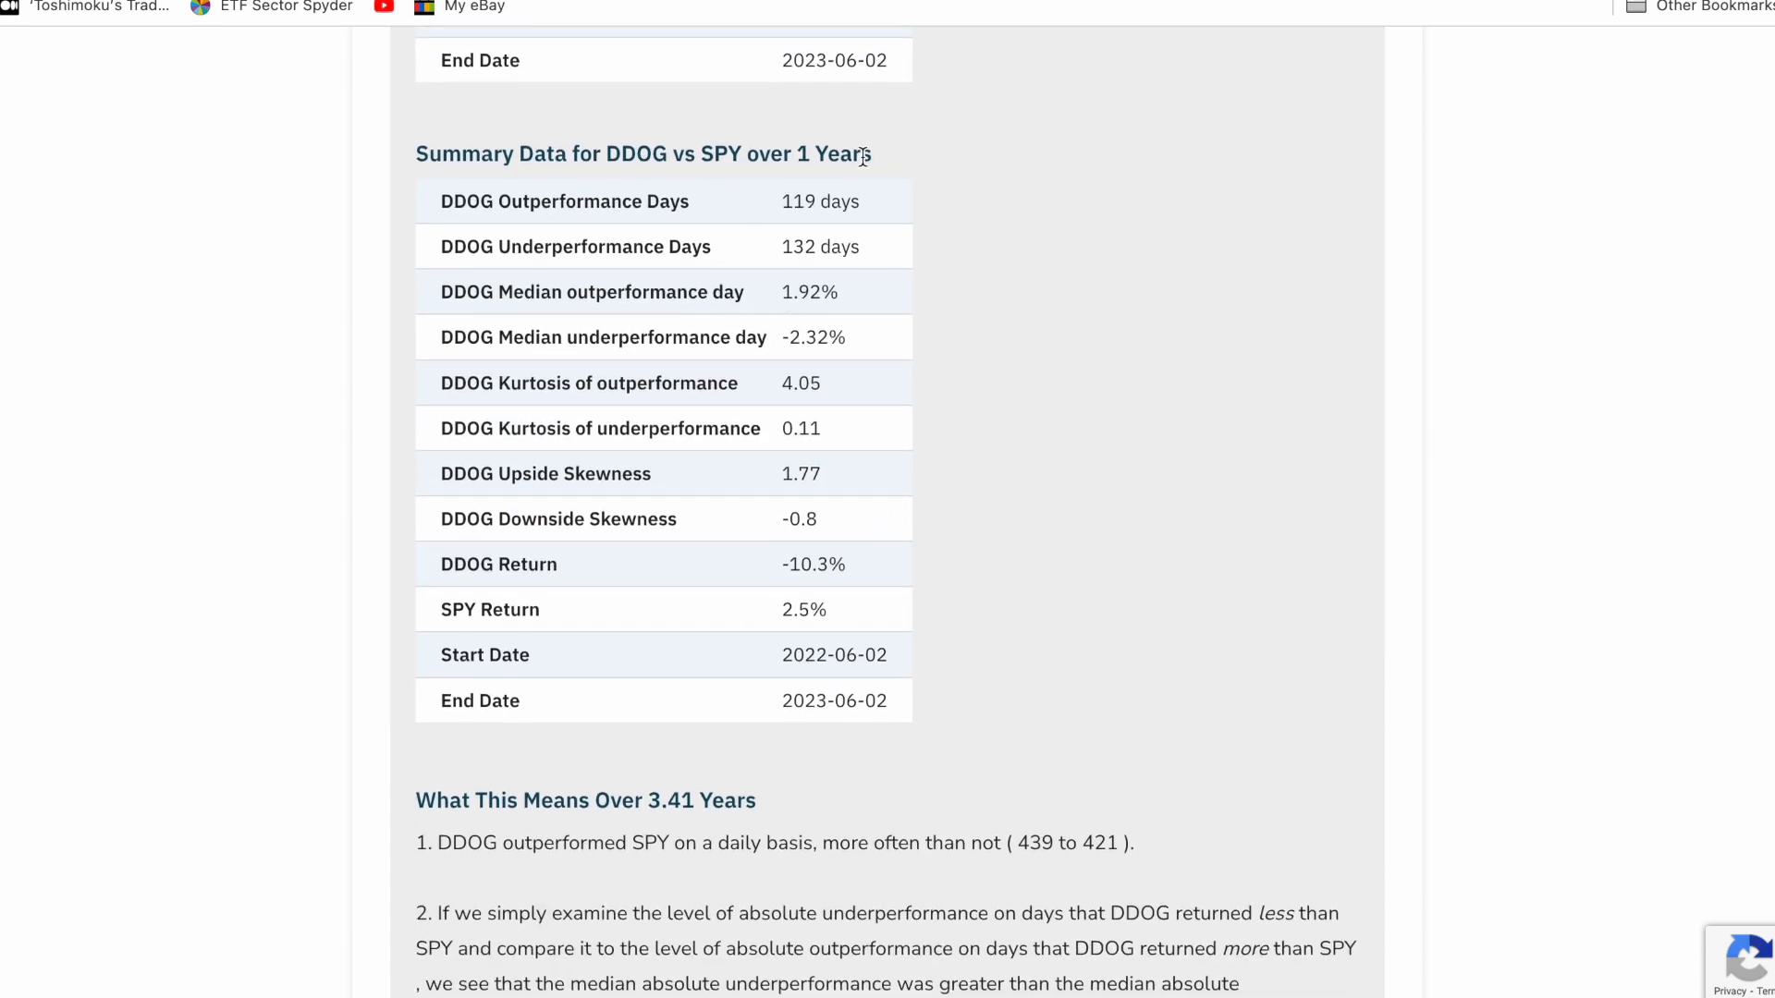
{"action": "mouse_move", "coordinate": [823, 389]}
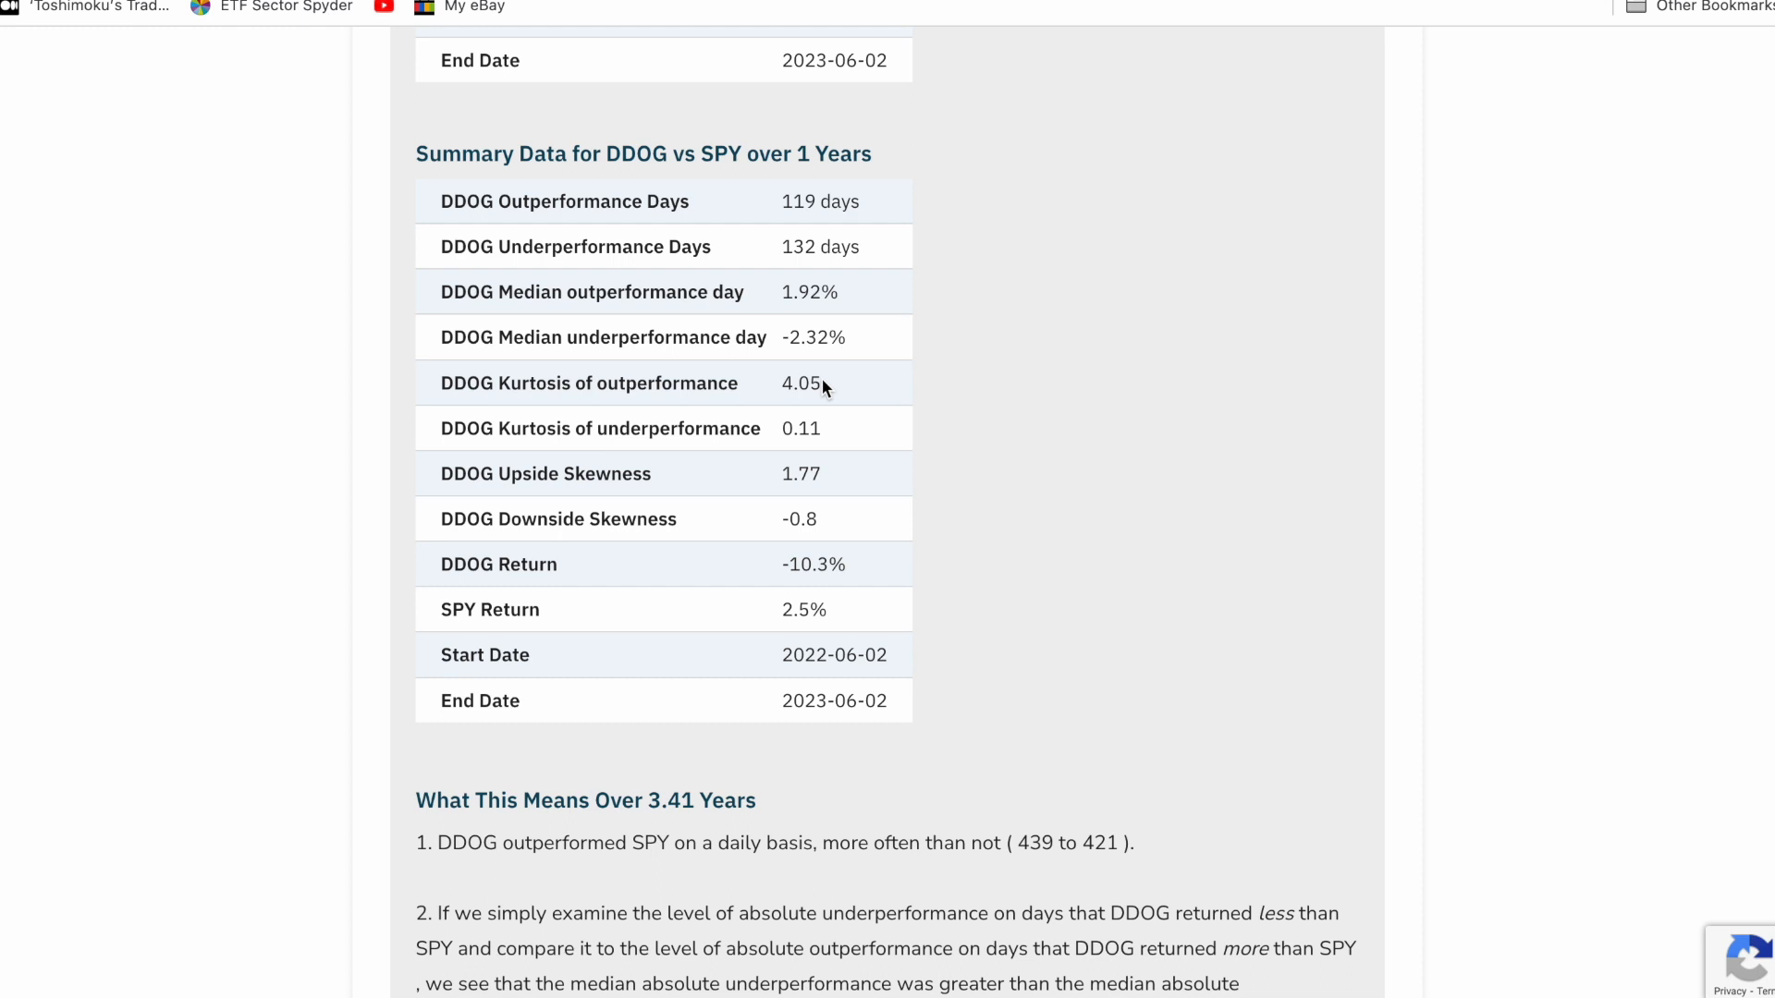
{"action": "double_click", "coordinate": [799, 383]}
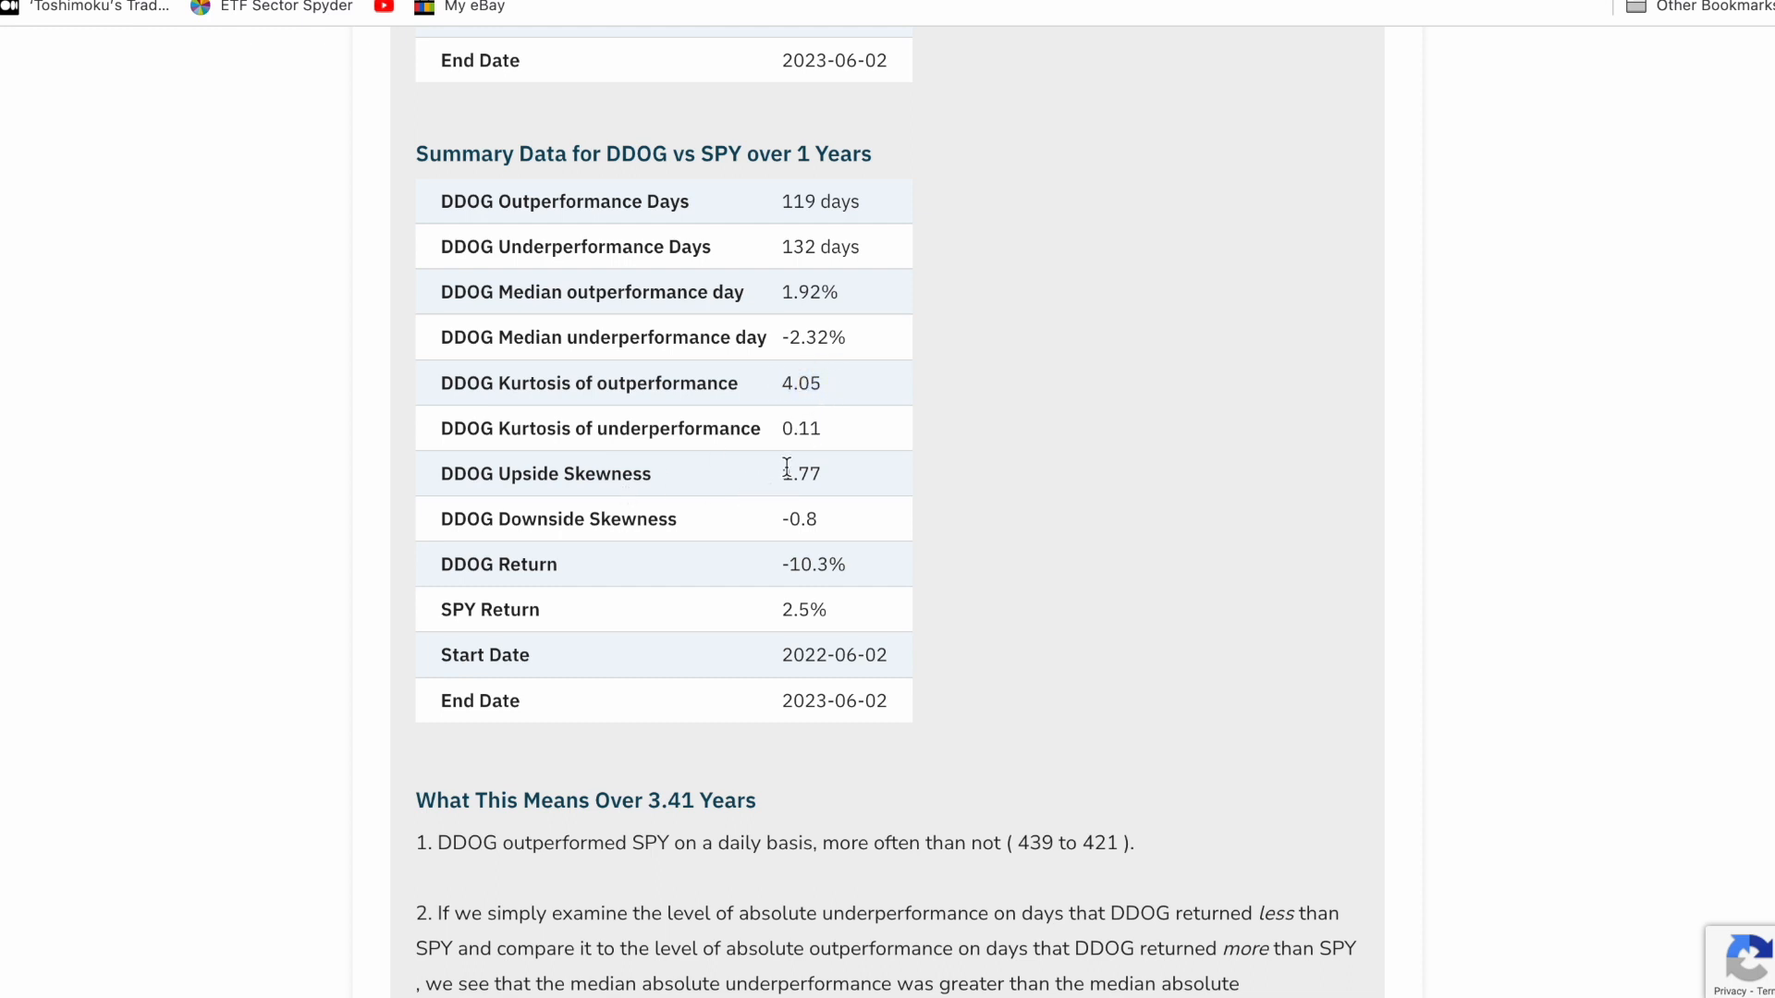
{"action": "mouse_move", "coordinate": [806, 517]}
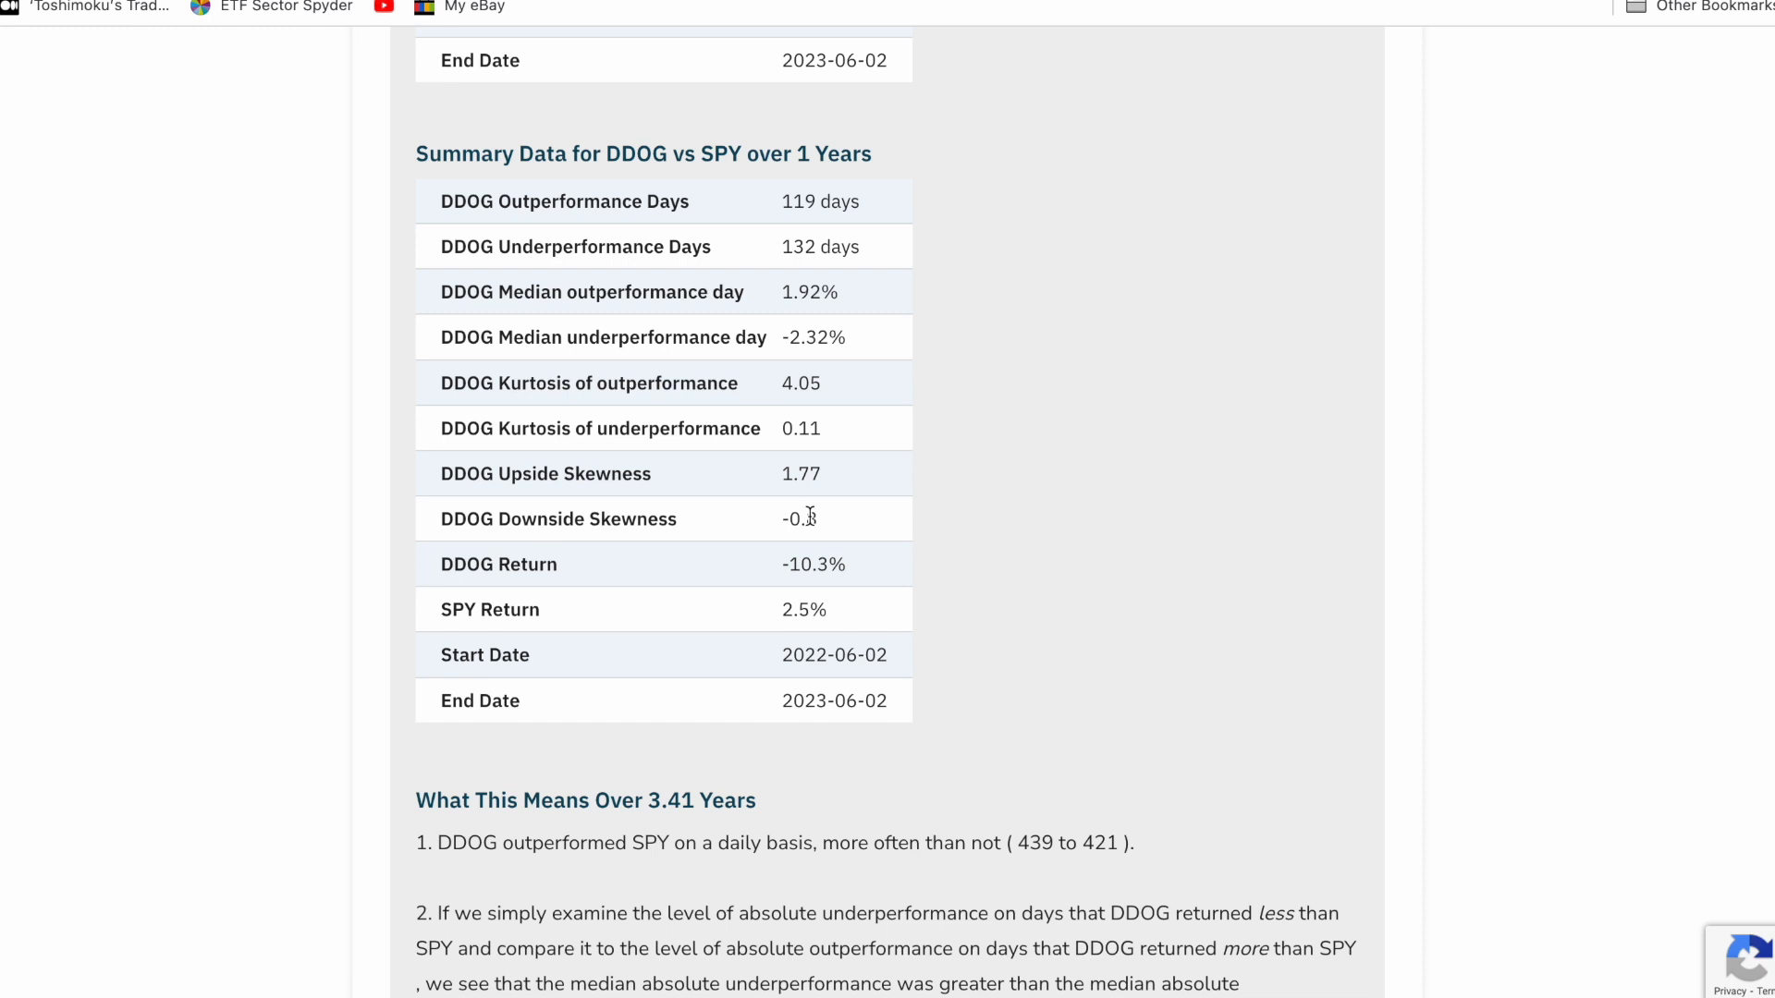
{"action": "double_click", "coordinate": [812, 564]}
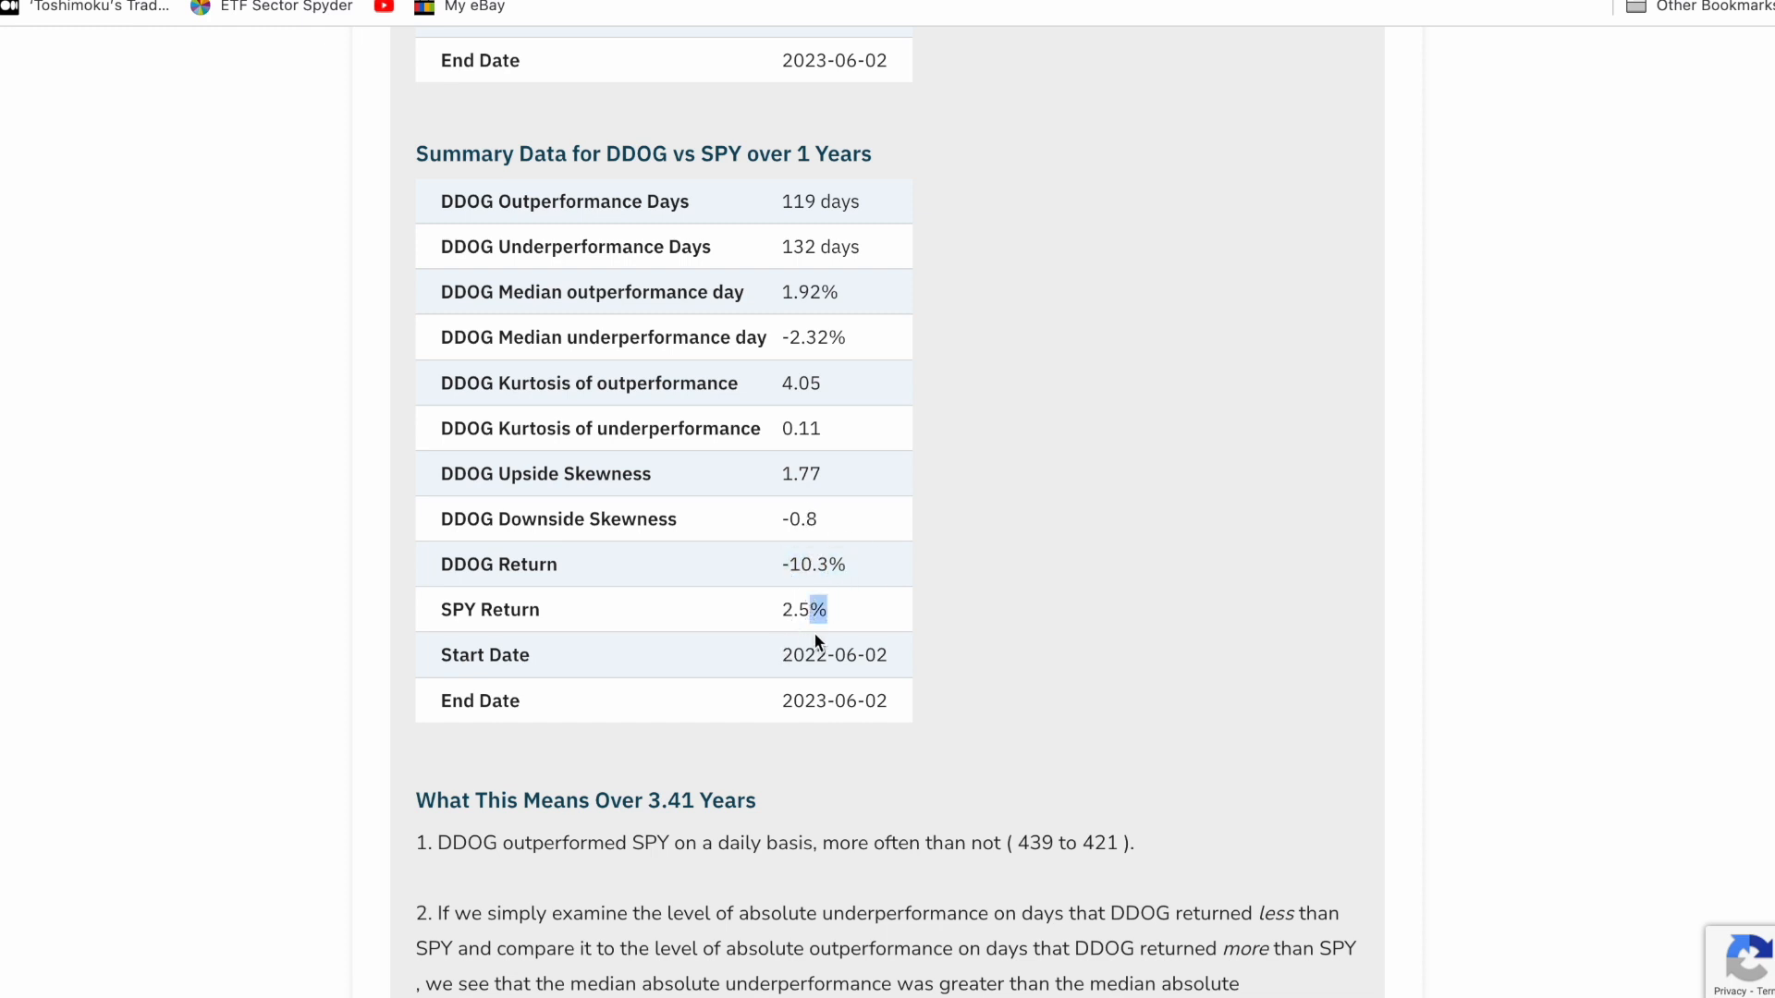
{"action": "mouse_move", "coordinate": [857, 624]}
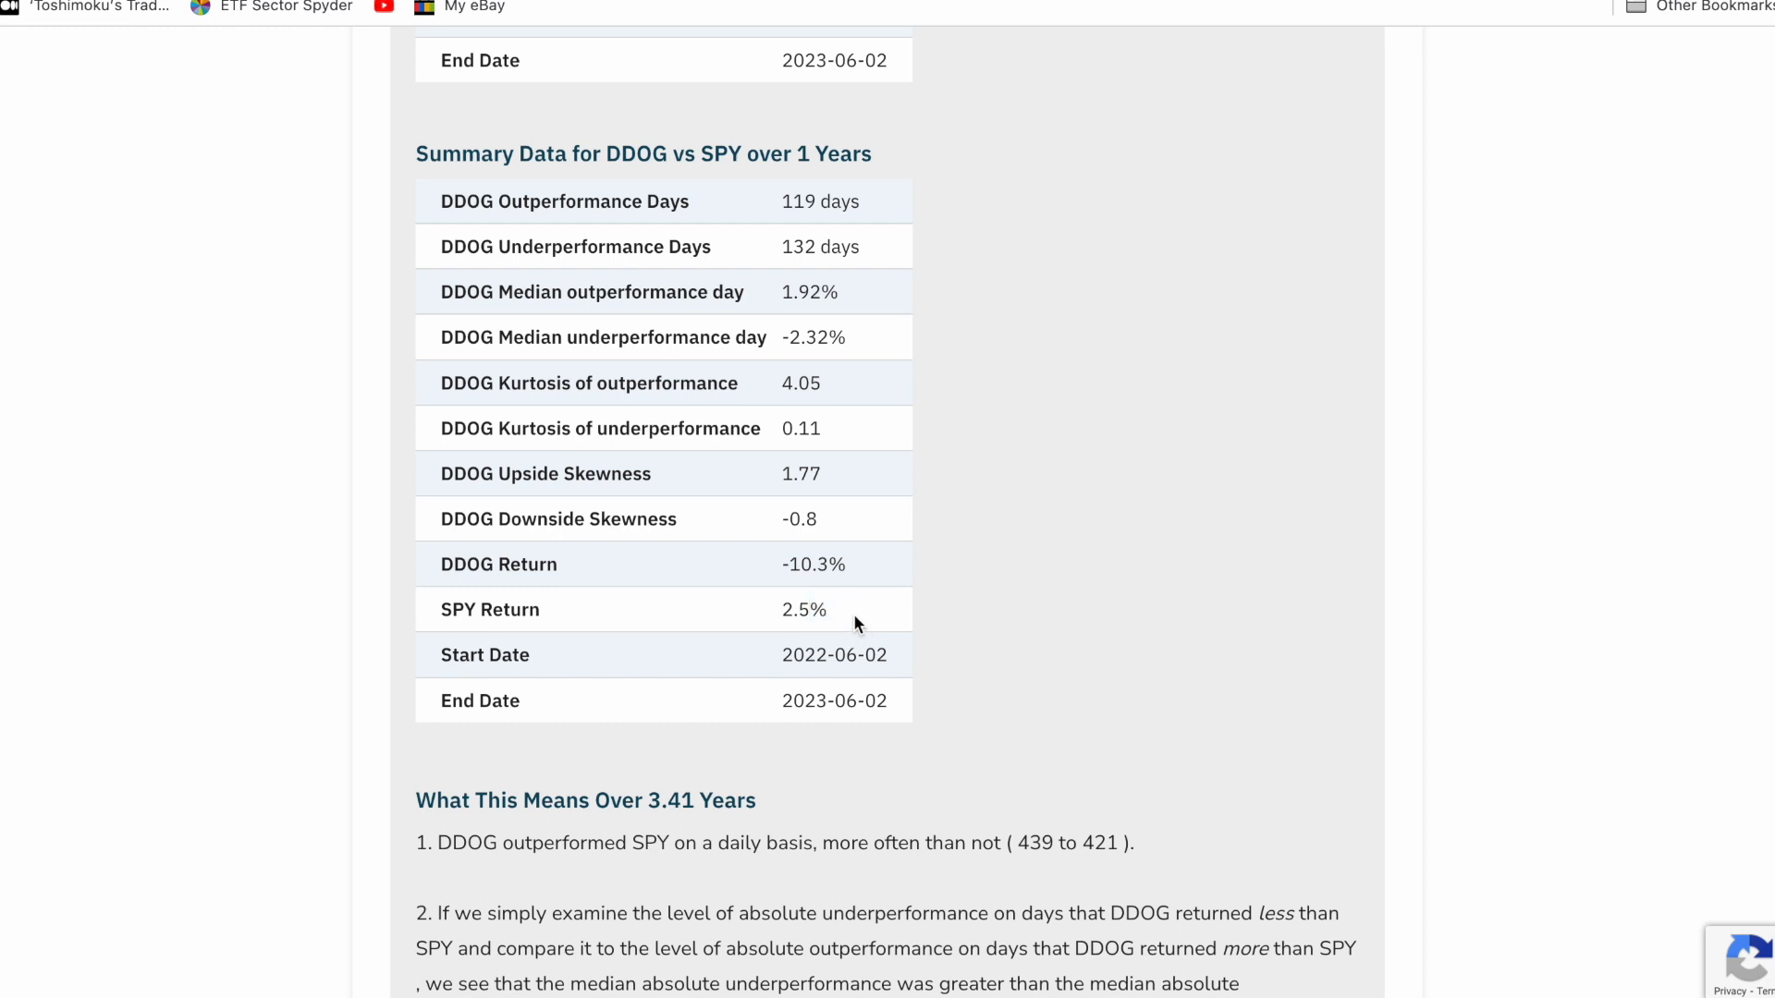
{"action": "mouse_move", "coordinate": [651, 549]}
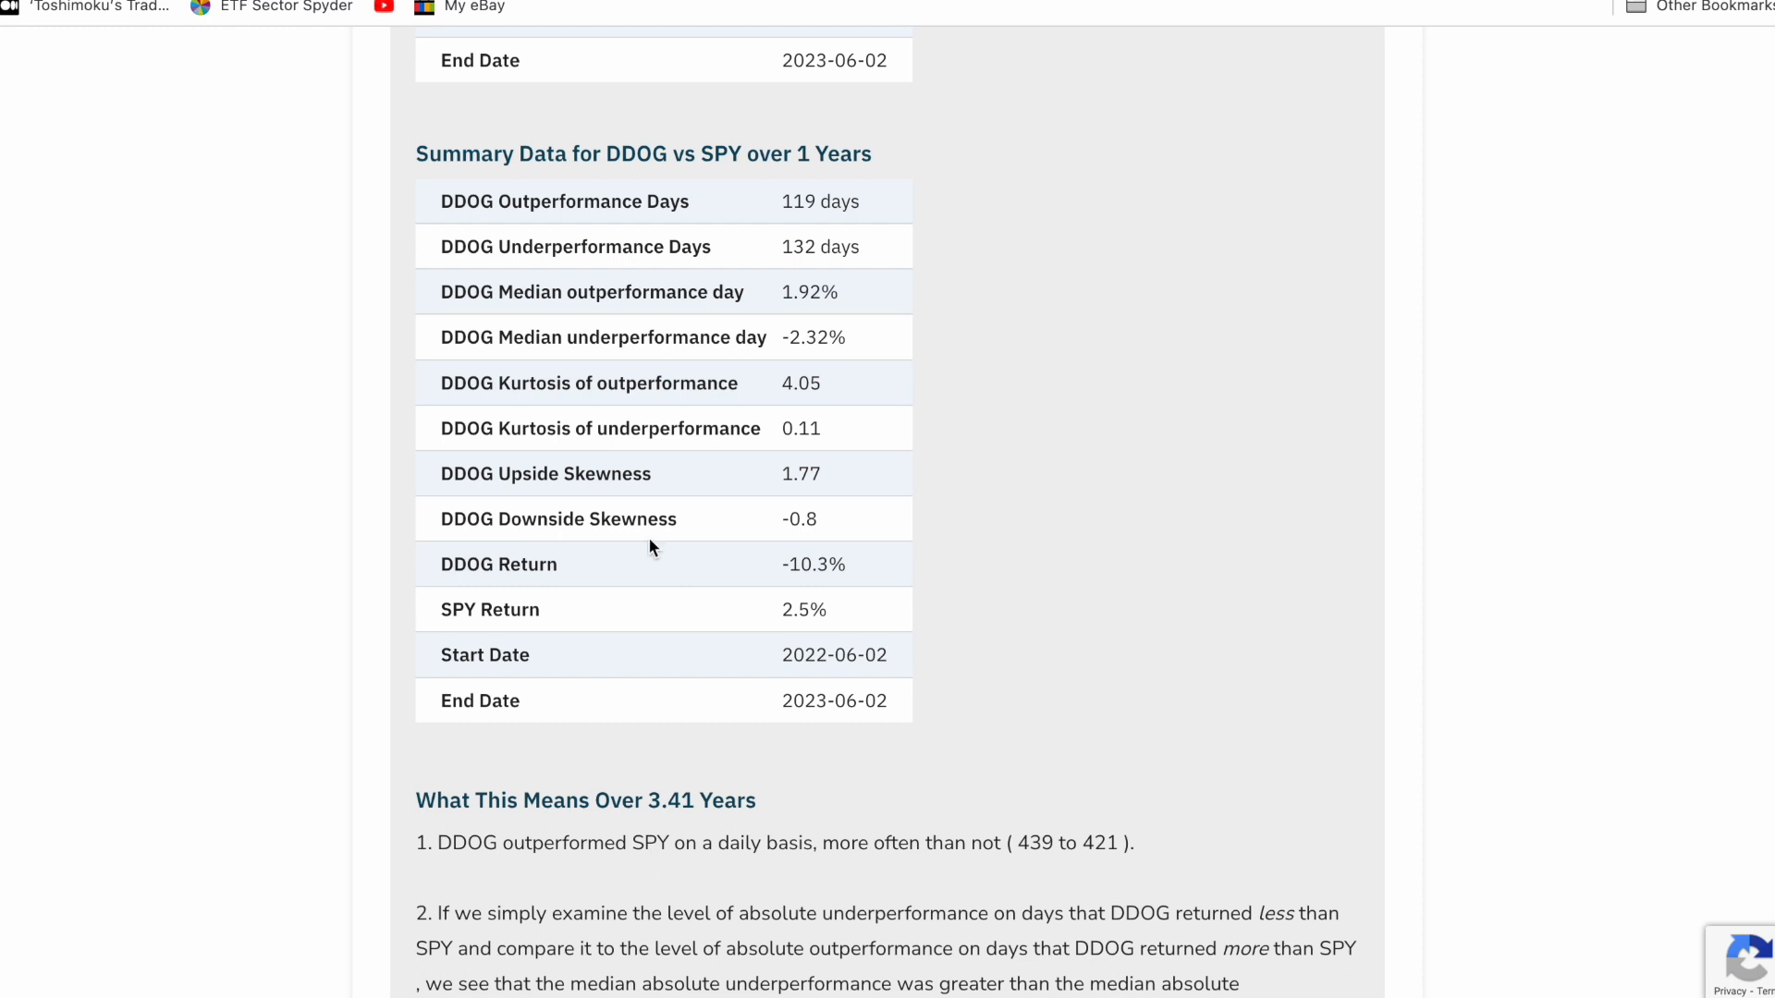
{"action": "mouse_move", "coordinate": [450, 474]}
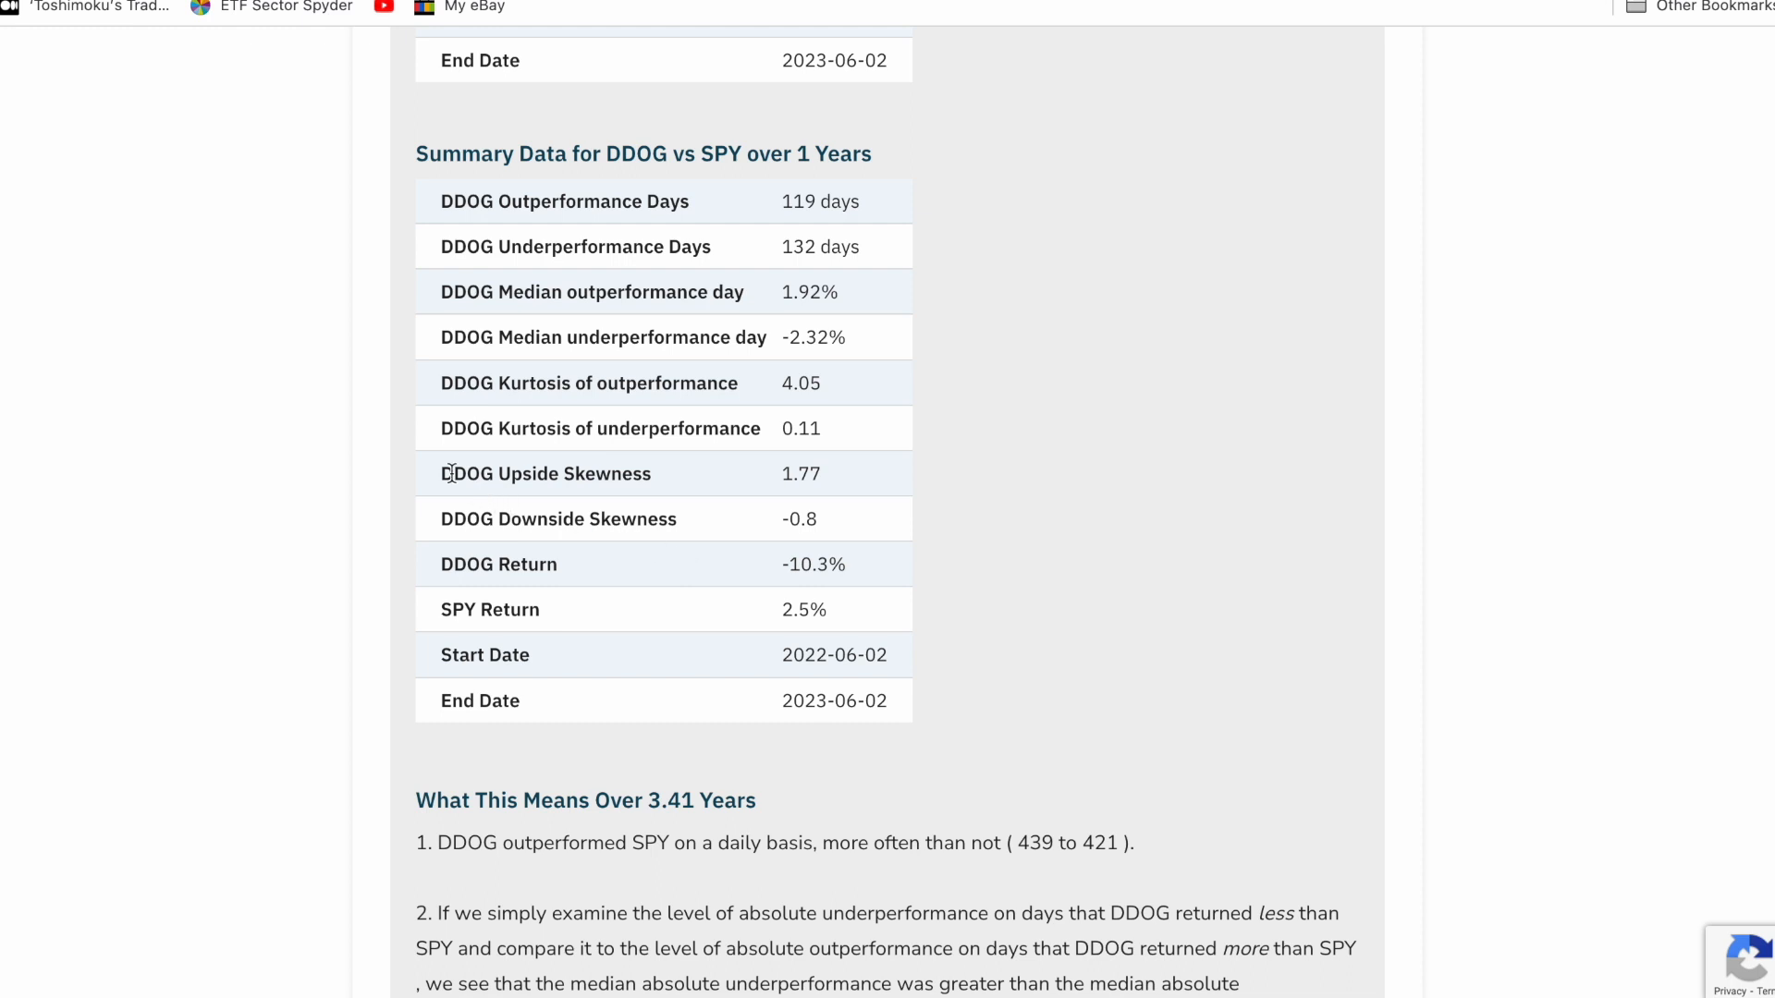
{"action": "mouse_move", "coordinate": [780, 571]}
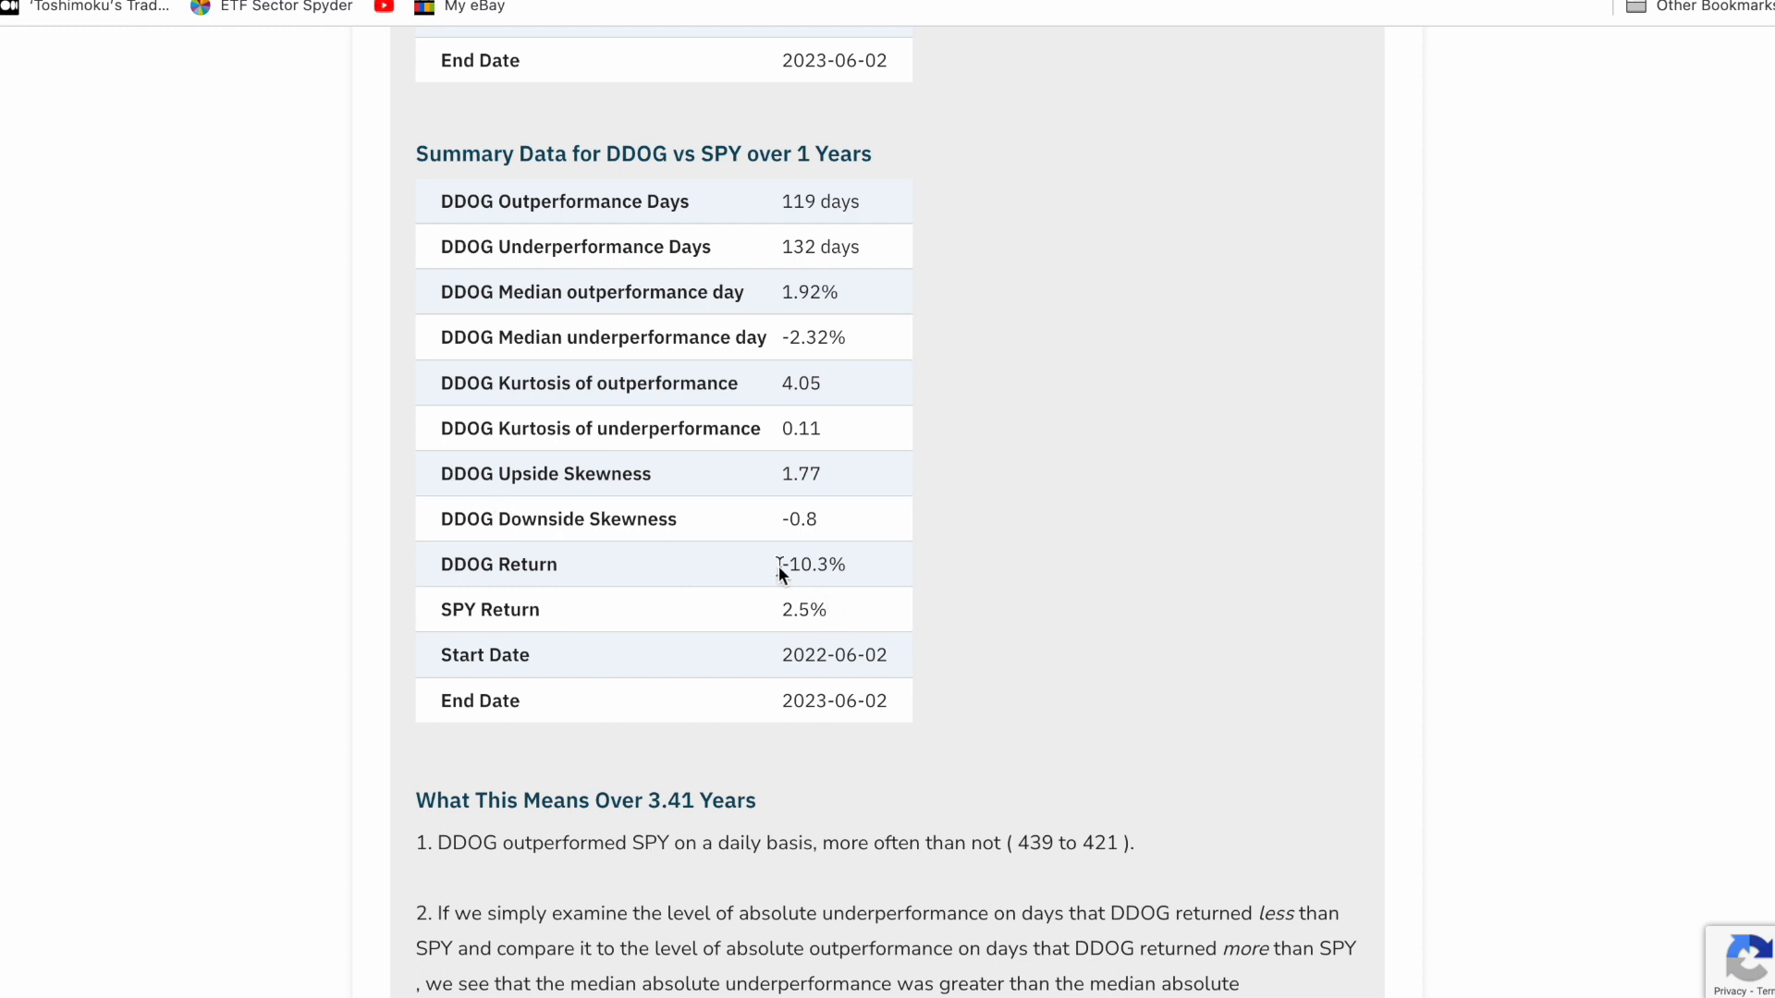
{"action": "double_click", "coordinate": [808, 563]}
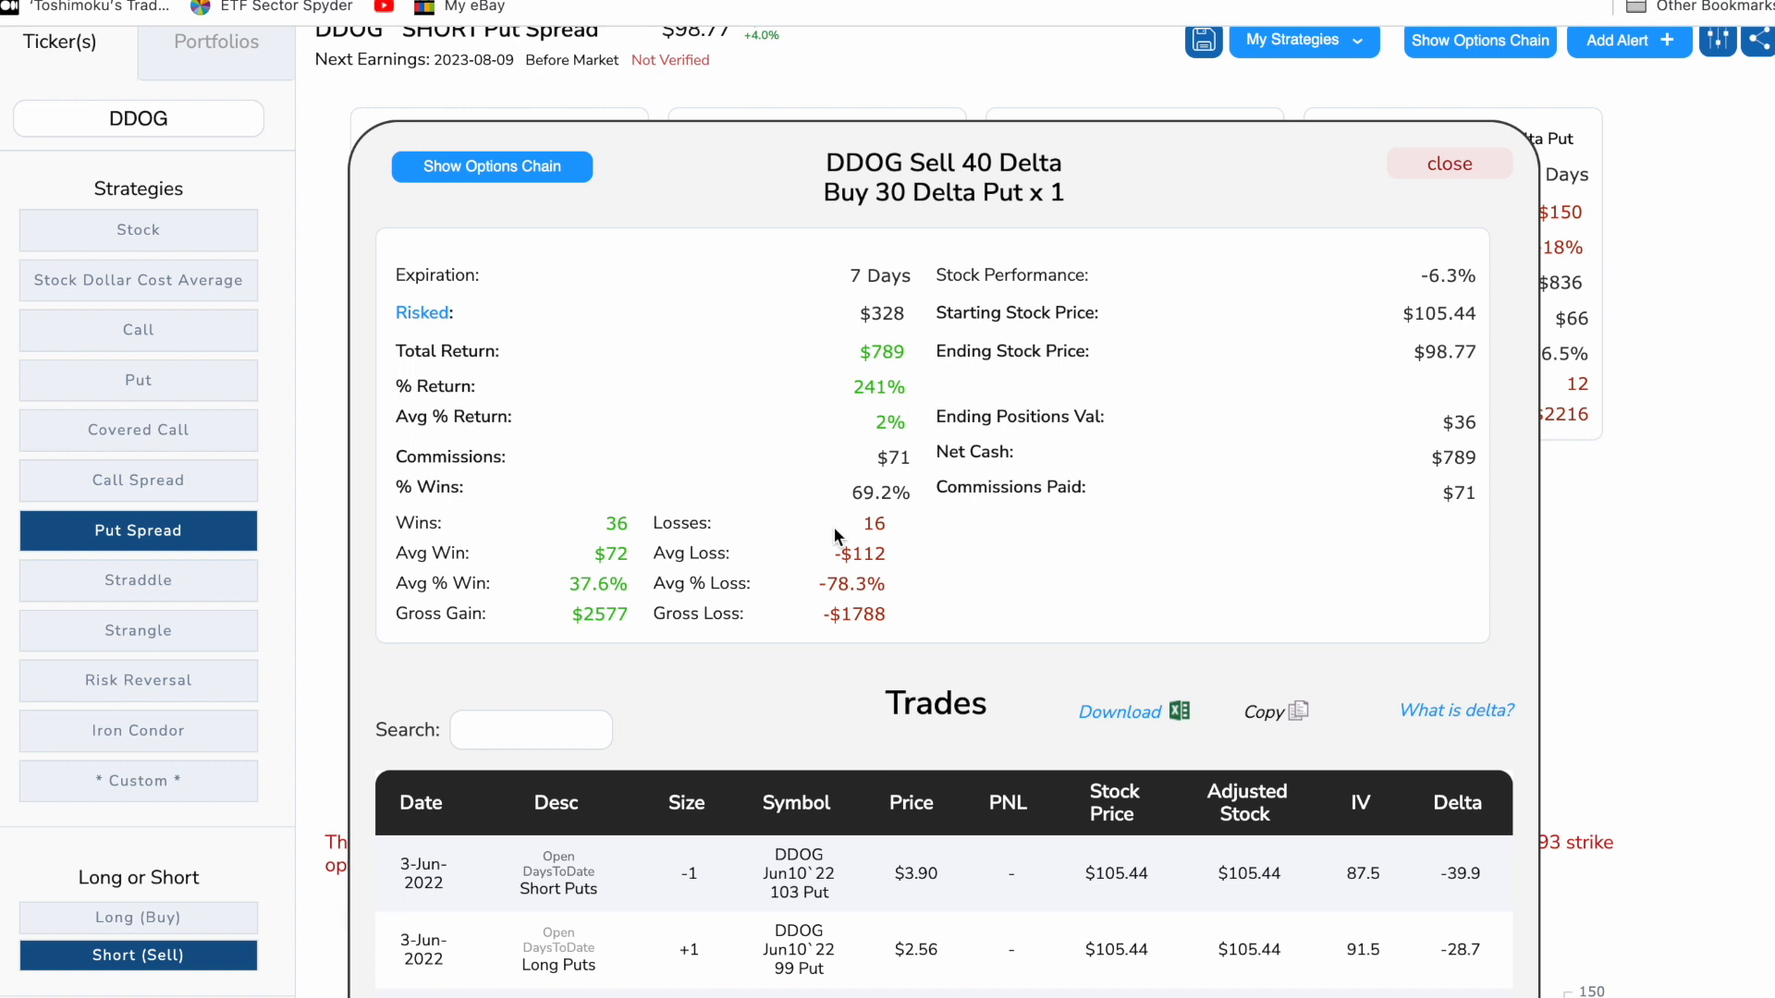
{"action": "mouse_move", "coordinate": [1005, 181]}
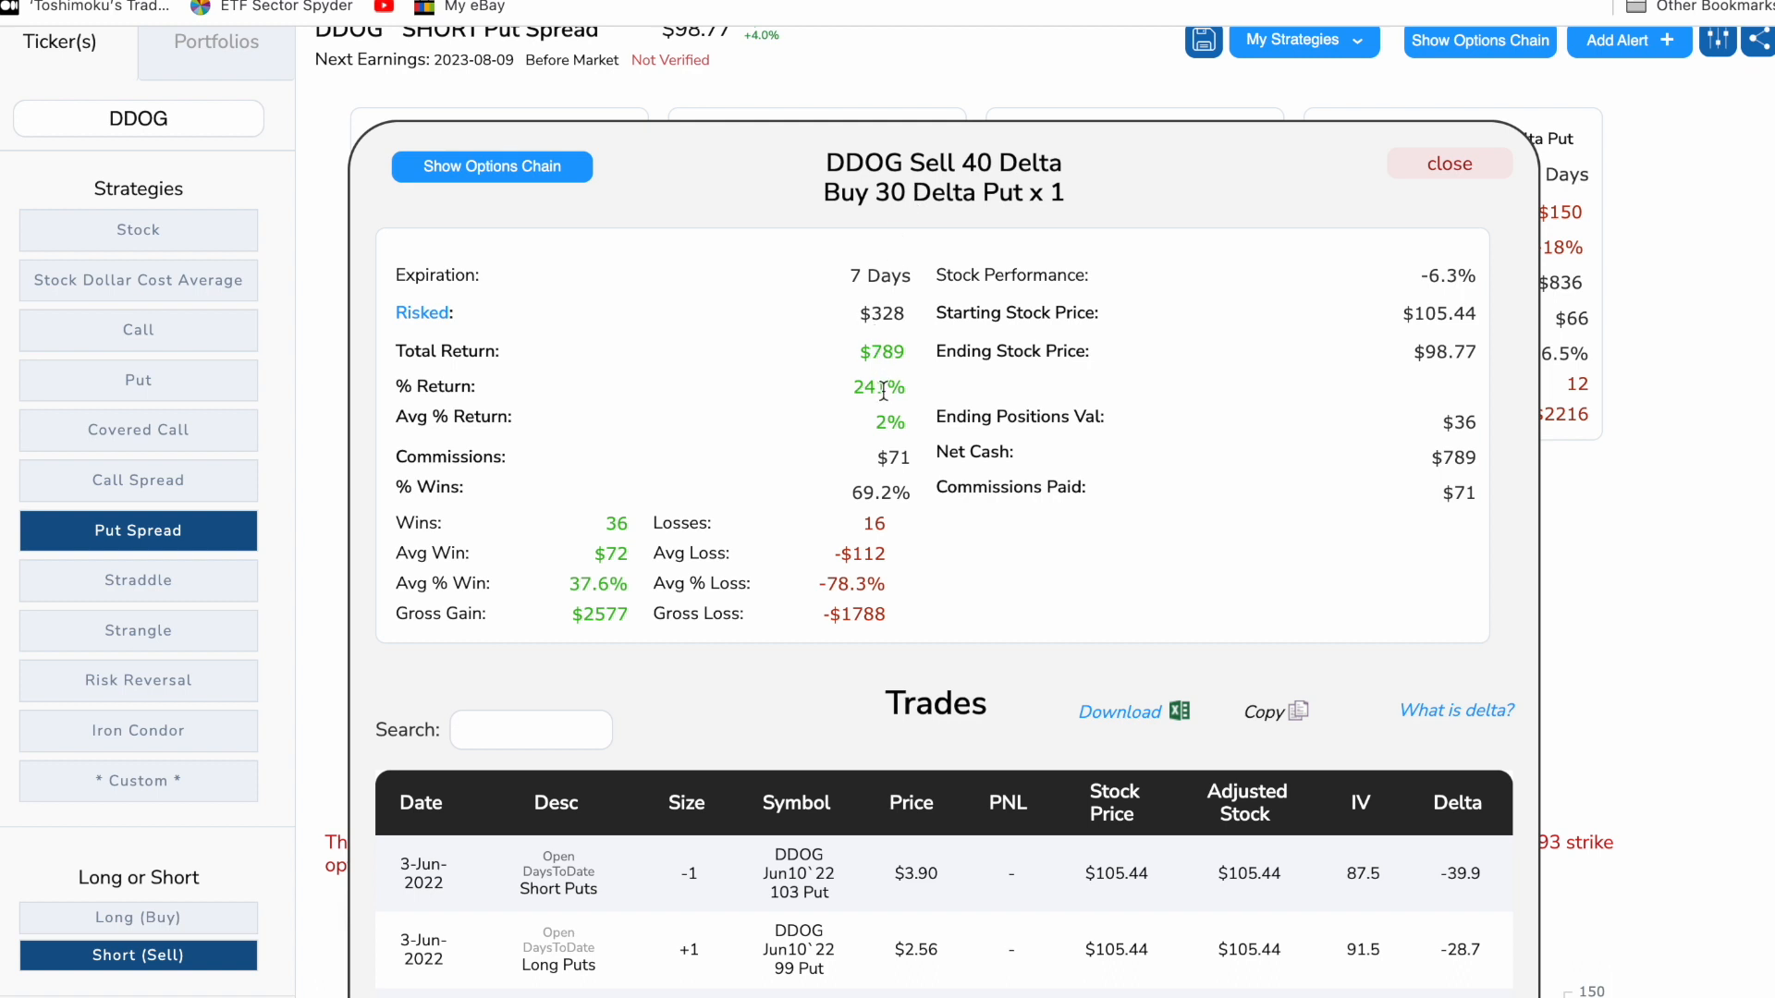
Open the DDOG Sell 40 Delta, Buy 30 Delta put spread detail popup in Trade Machine Pro.
{"action": "left_click", "coordinate": [1449, 163]}
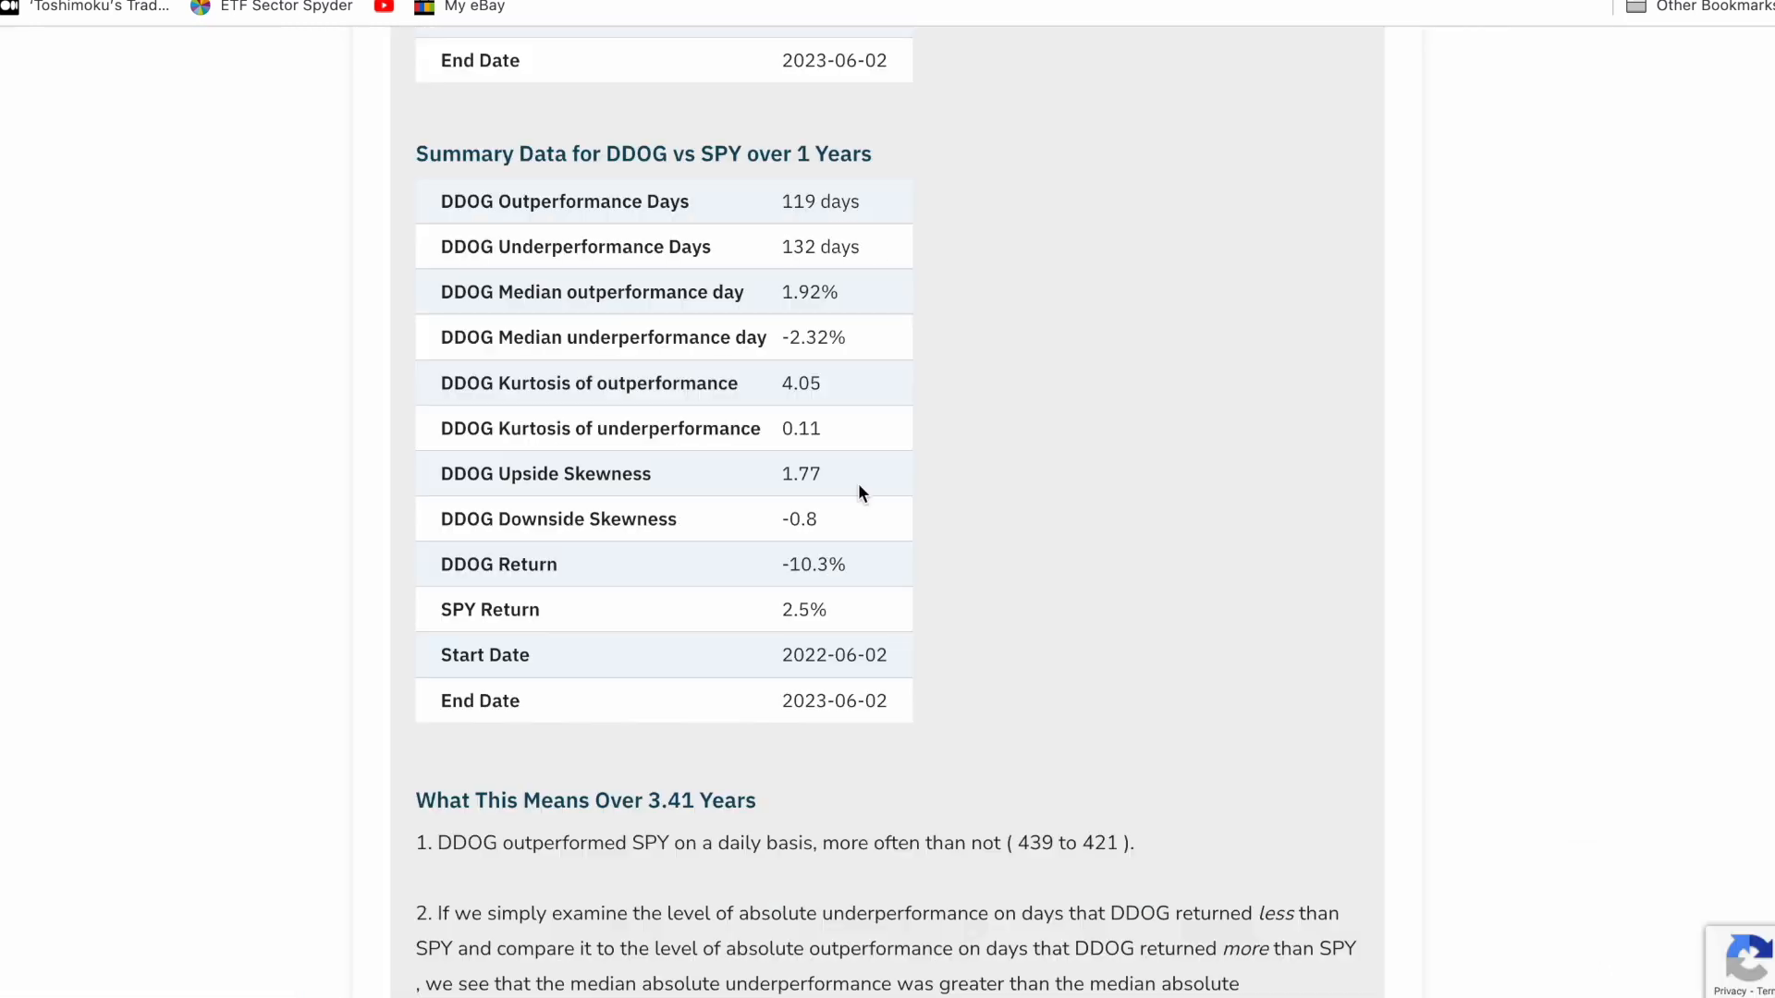
{"action": "double_click", "coordinate": [811, 564]}
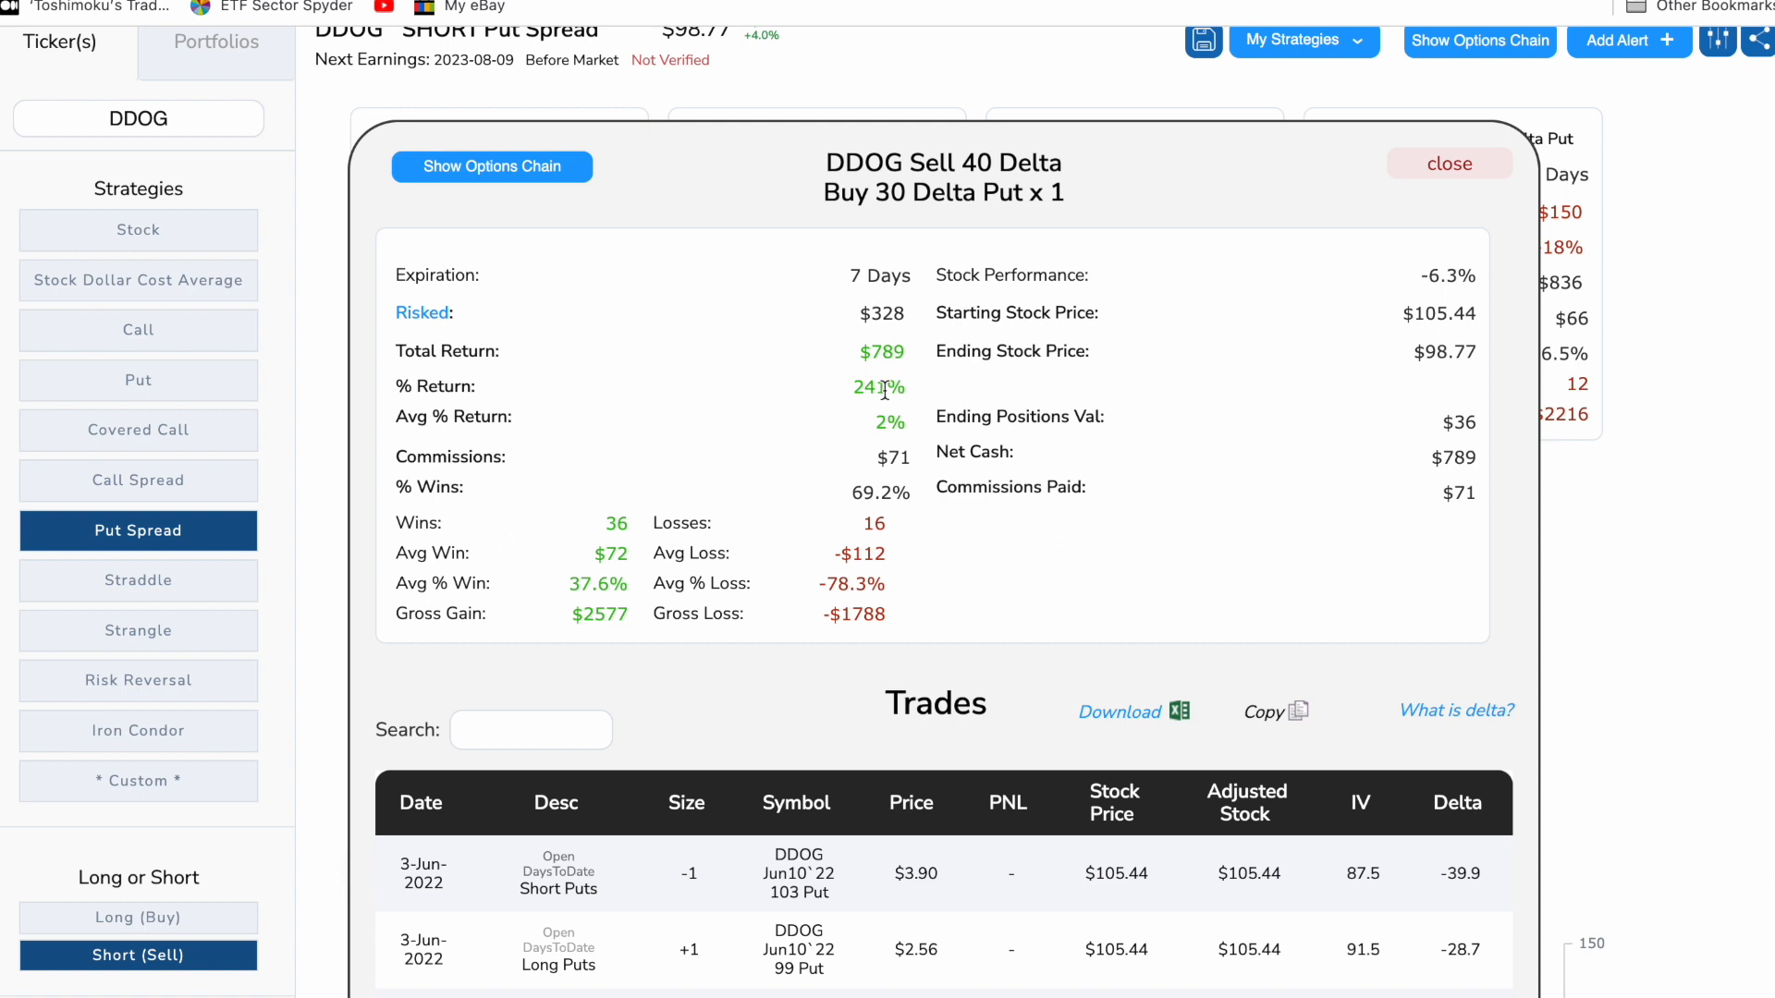
{"action": "mouse_move", "coordinate": [866, 387]}
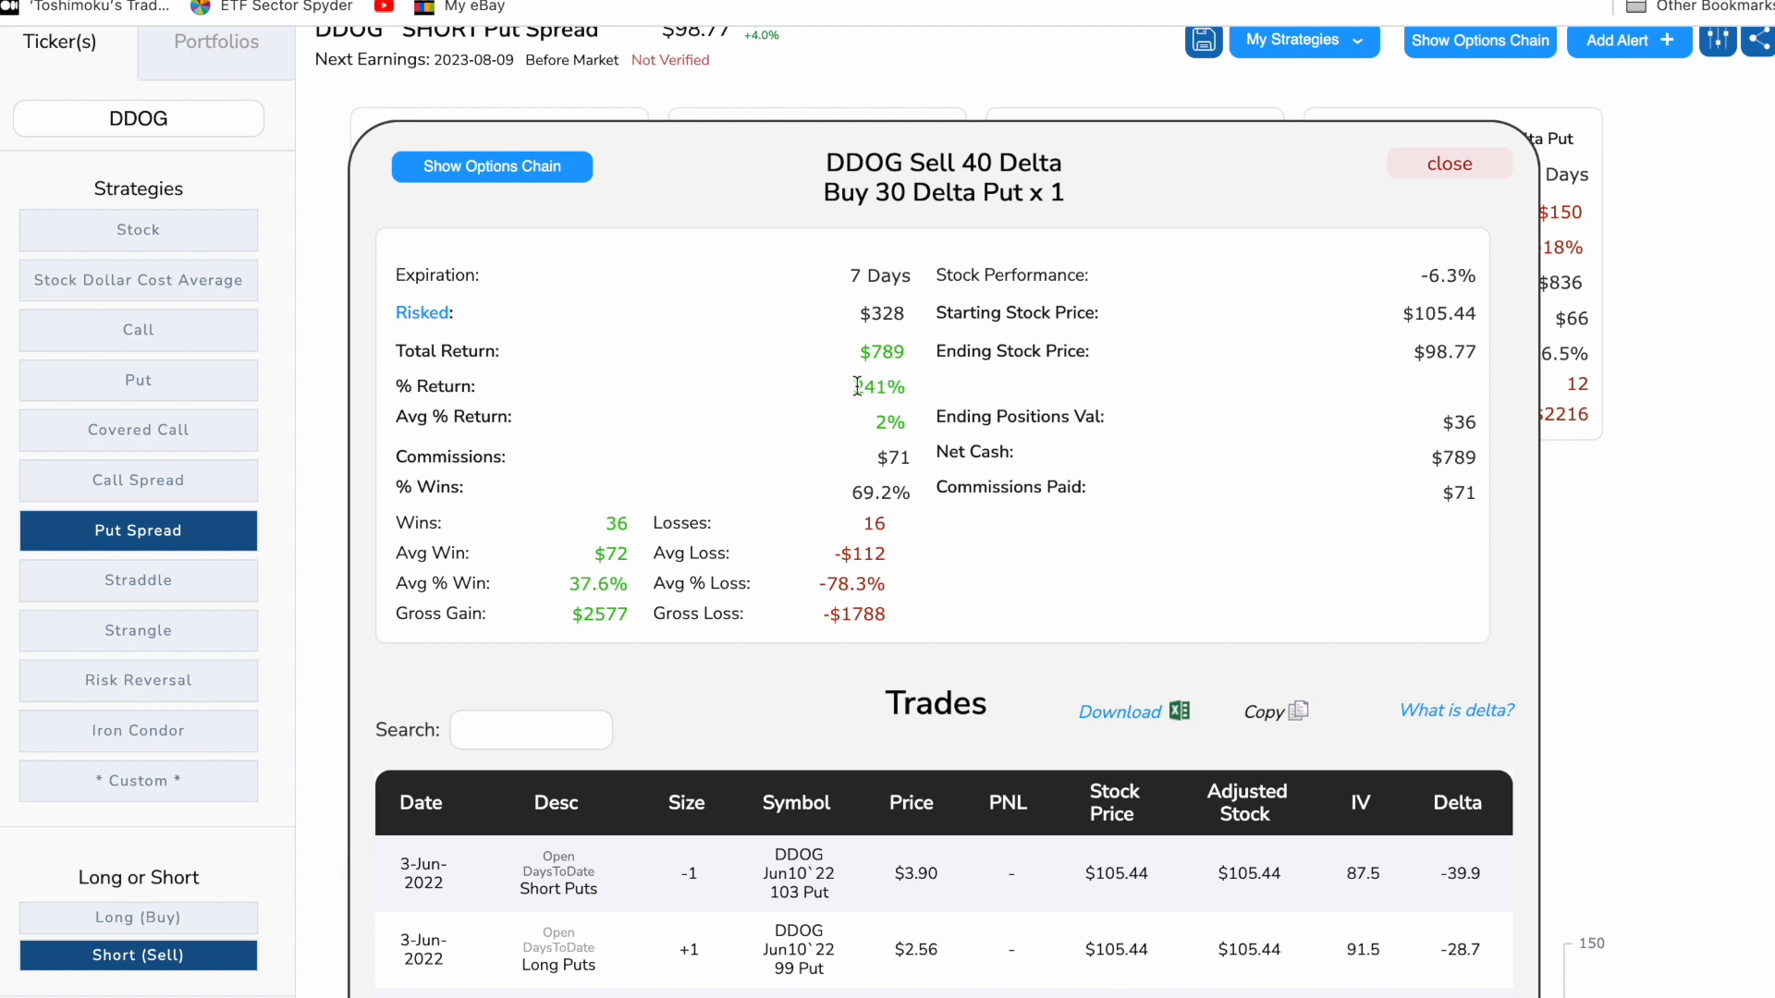
{"action": "mouse_move", "coordinate": [1028, 277]}
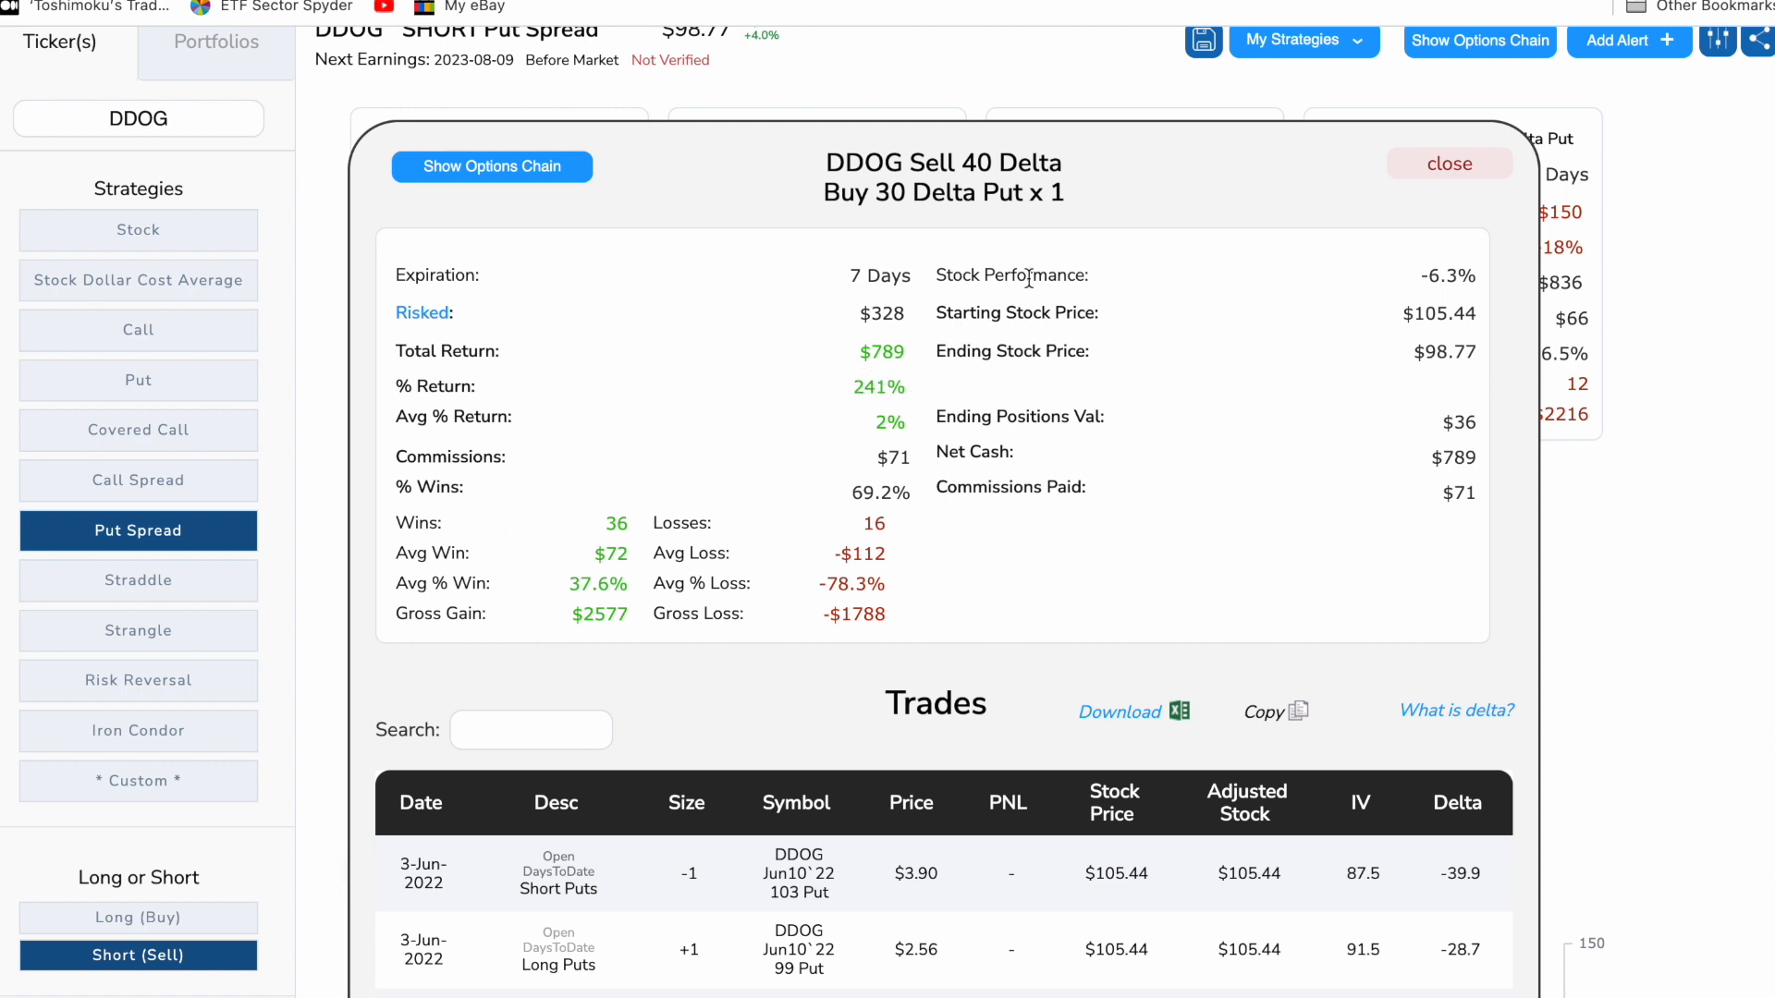
{"action": "mouse_move", "coordinate": [1368, 317]}
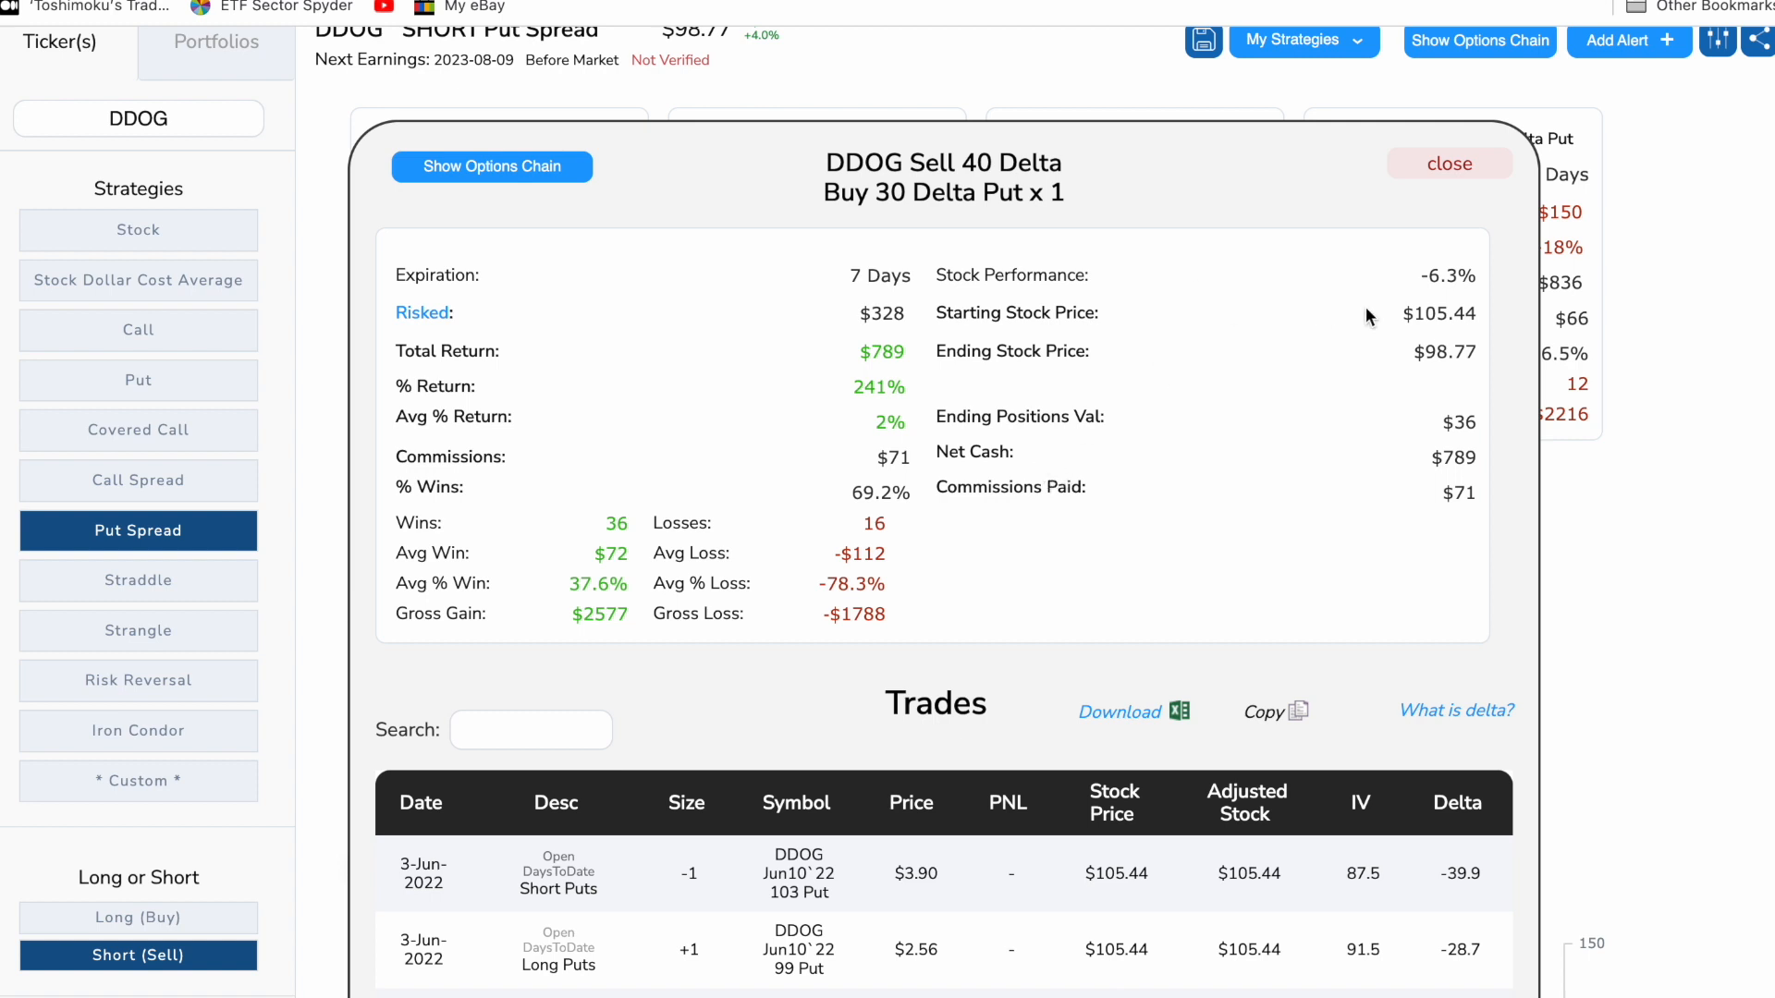
{"action": "mouse_move", "coordinate": [1227, 397]}
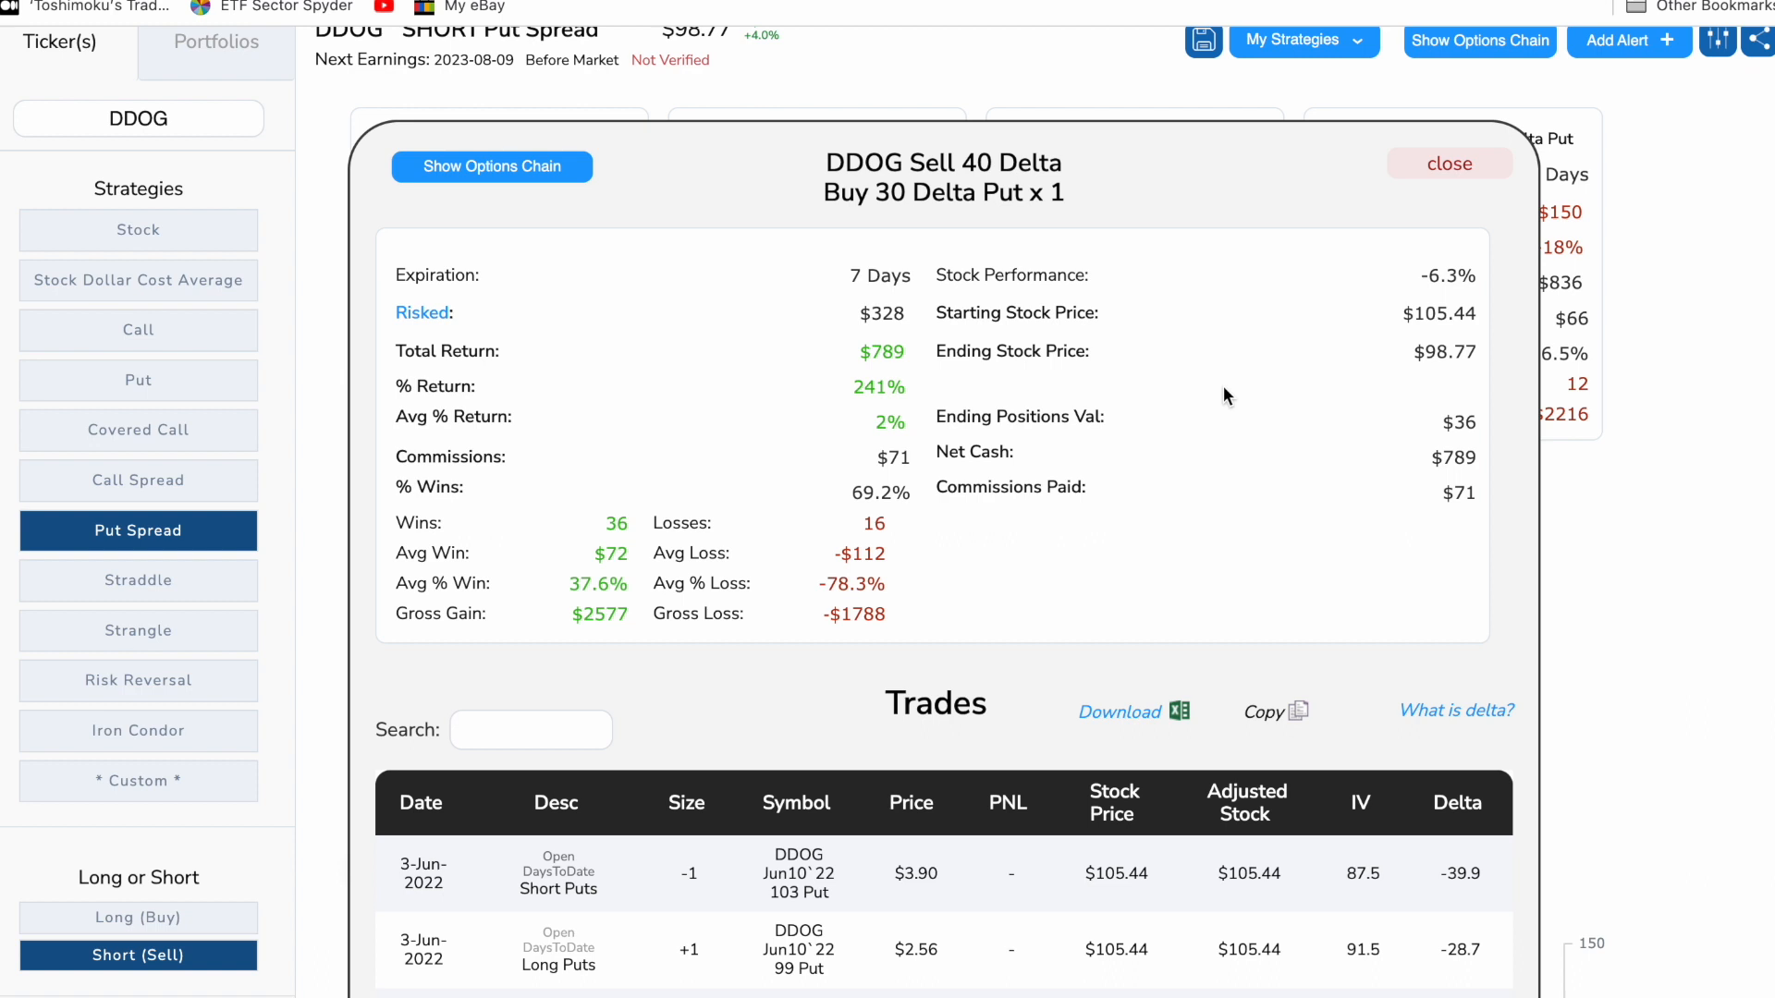
{"action": "mouse_move", "coordinate": [1171, 544]}
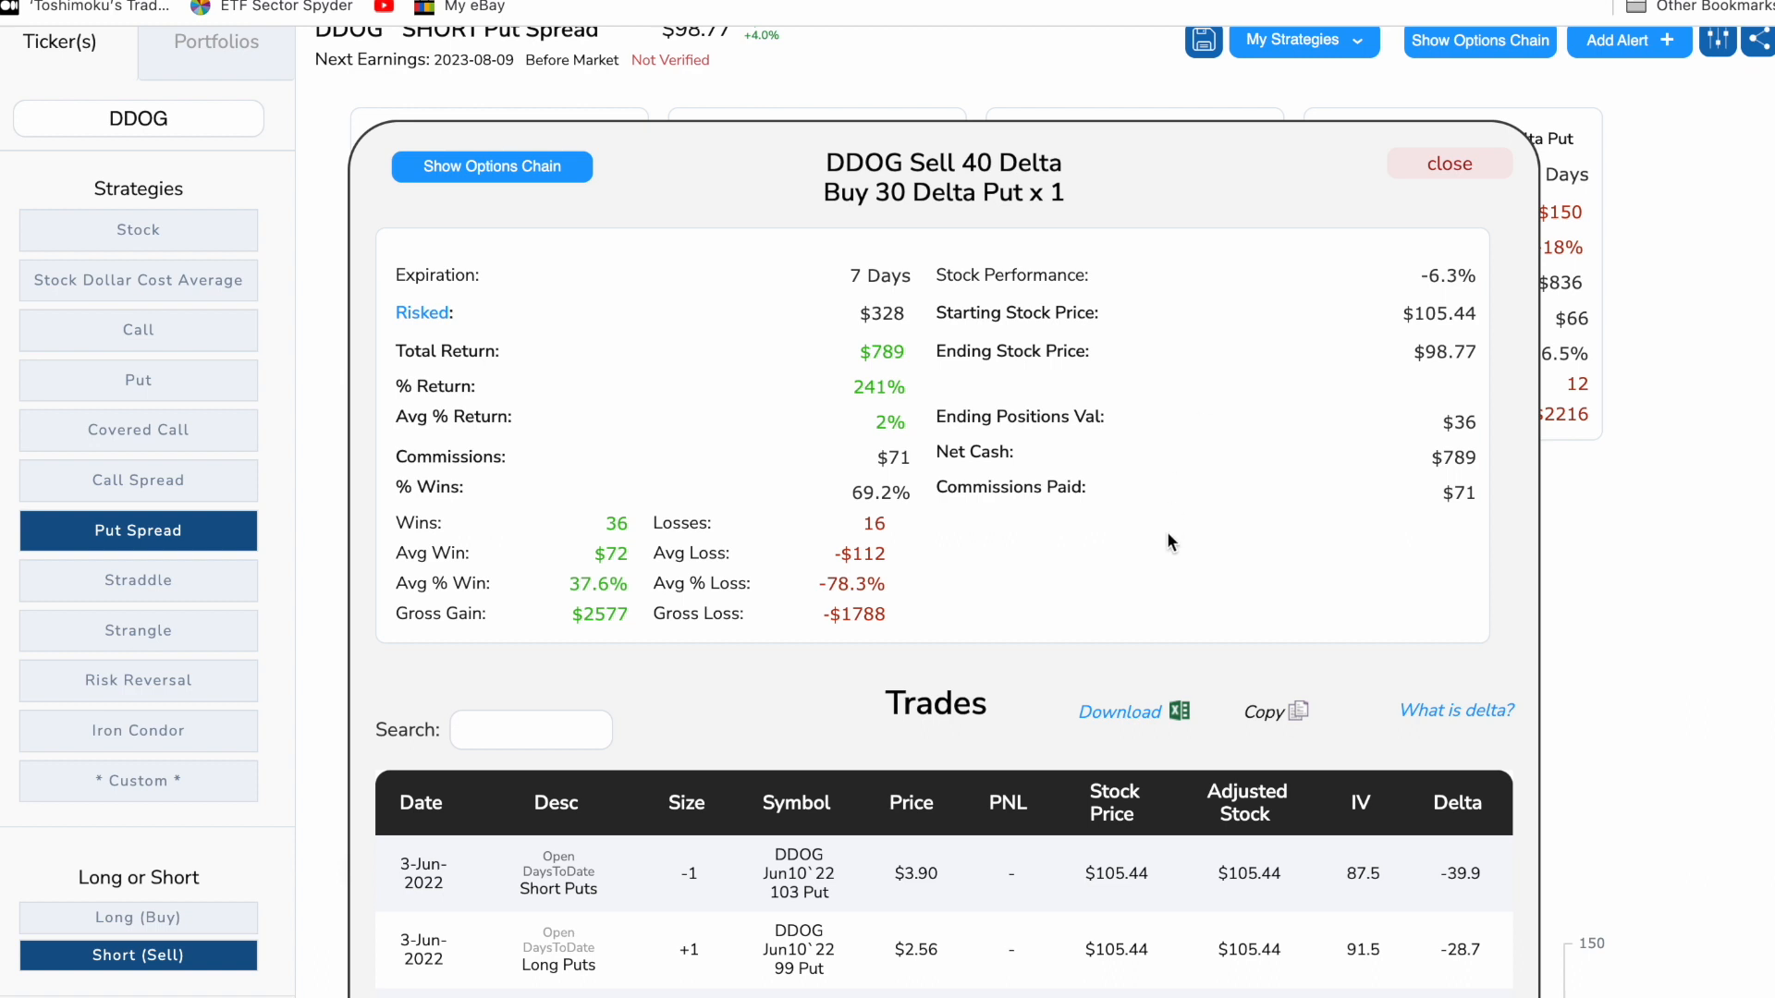
{"action": "mouse_move", "coordinate": [1106, 387]}
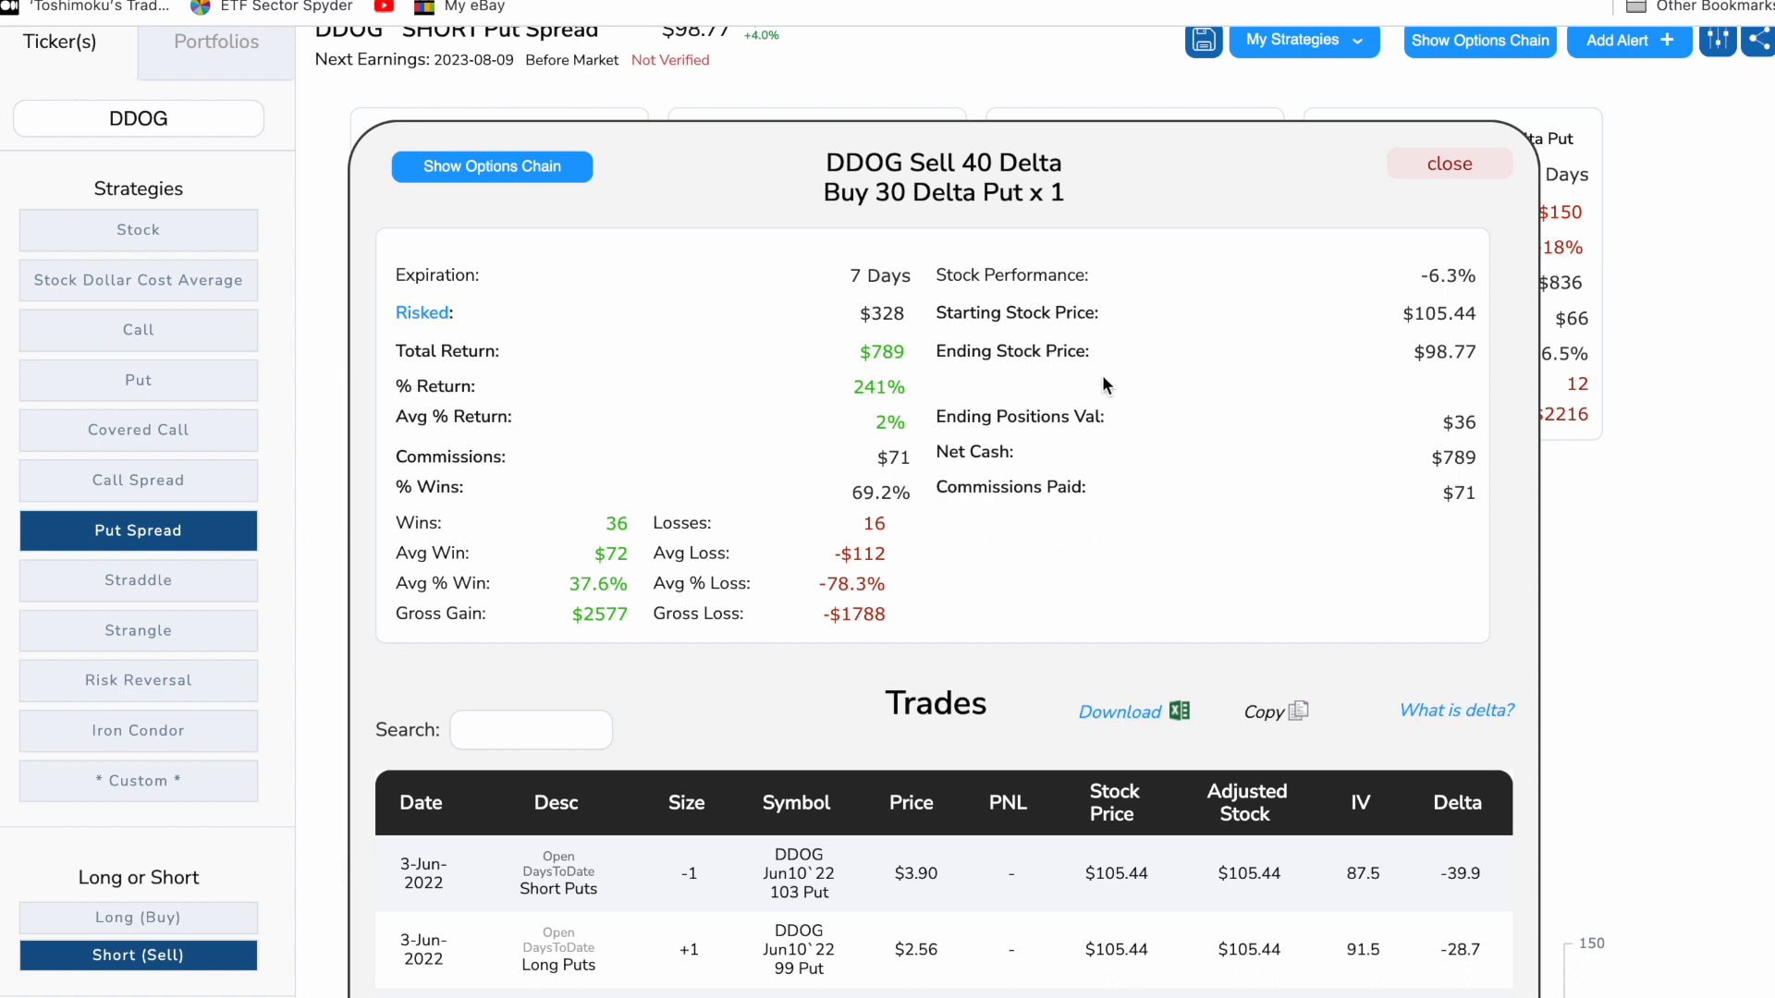